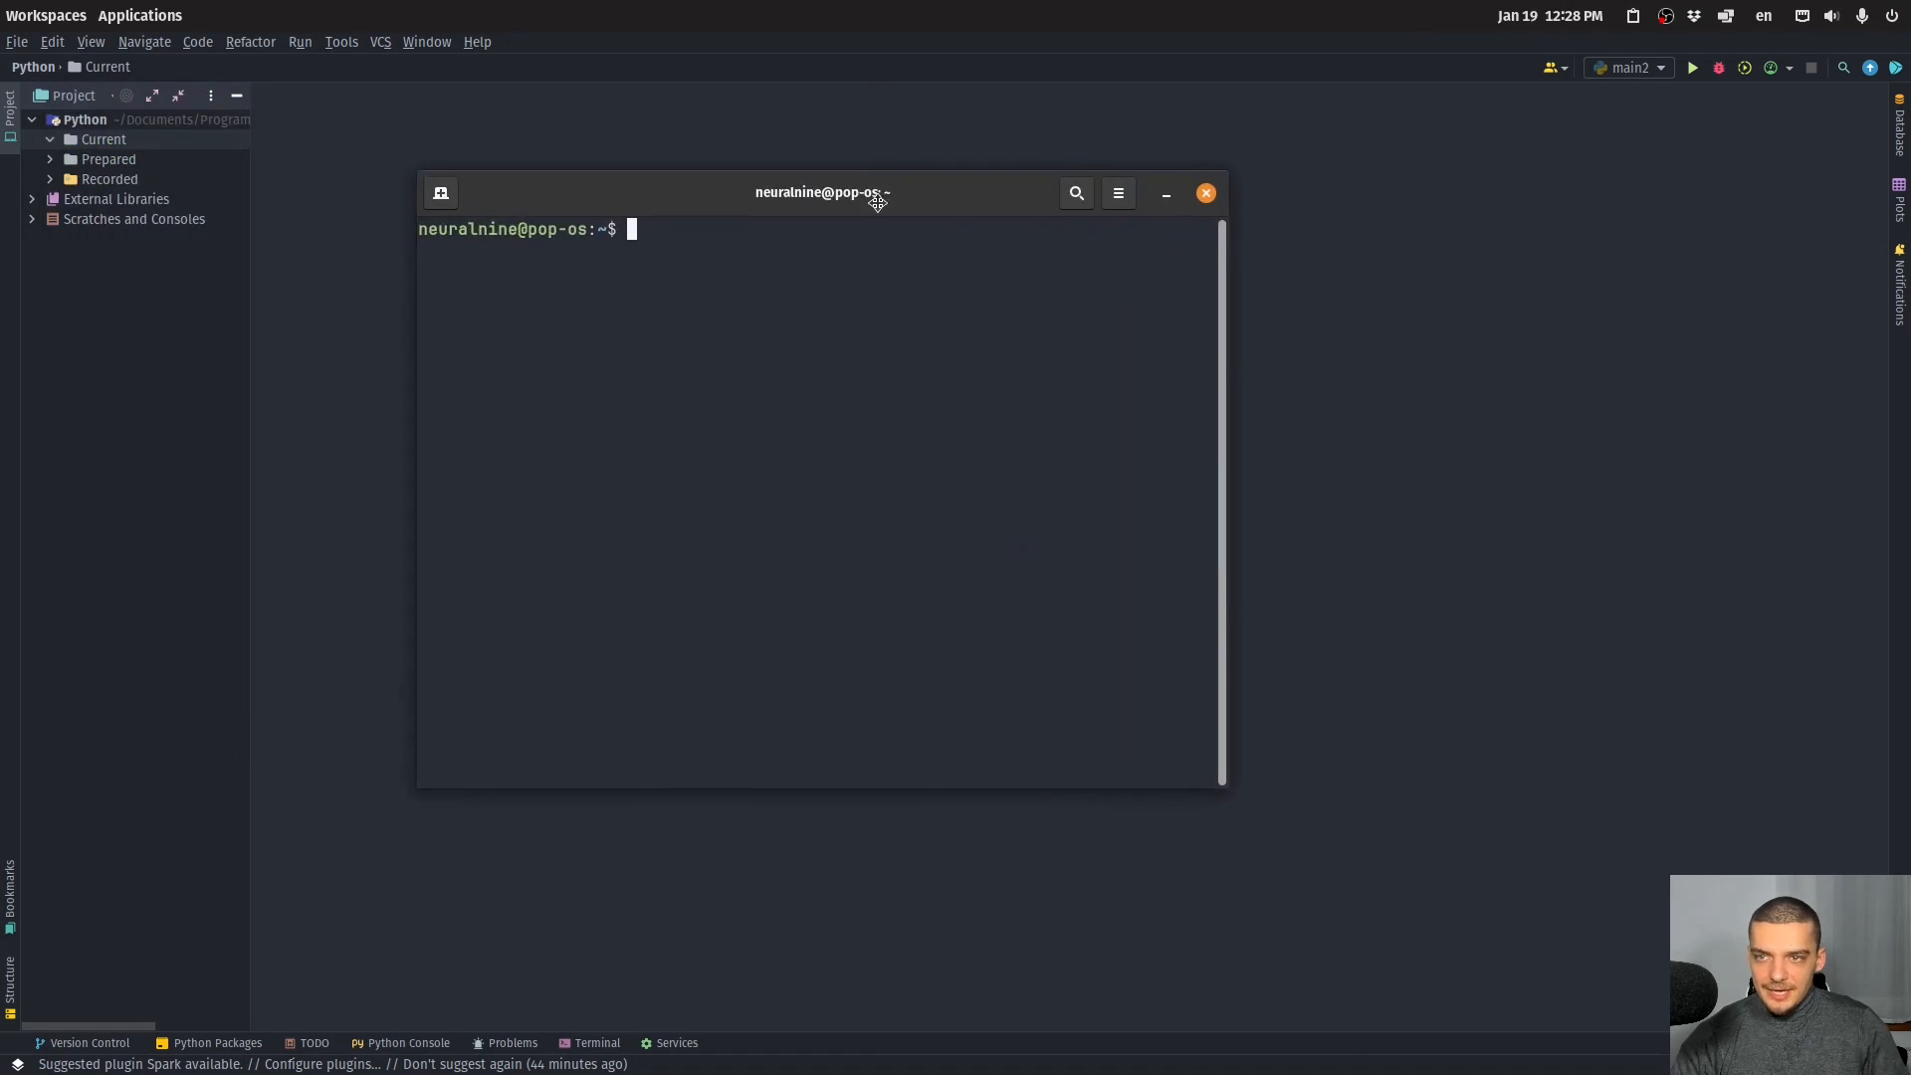
Change into the Current folder in the terminal.
type("pip")
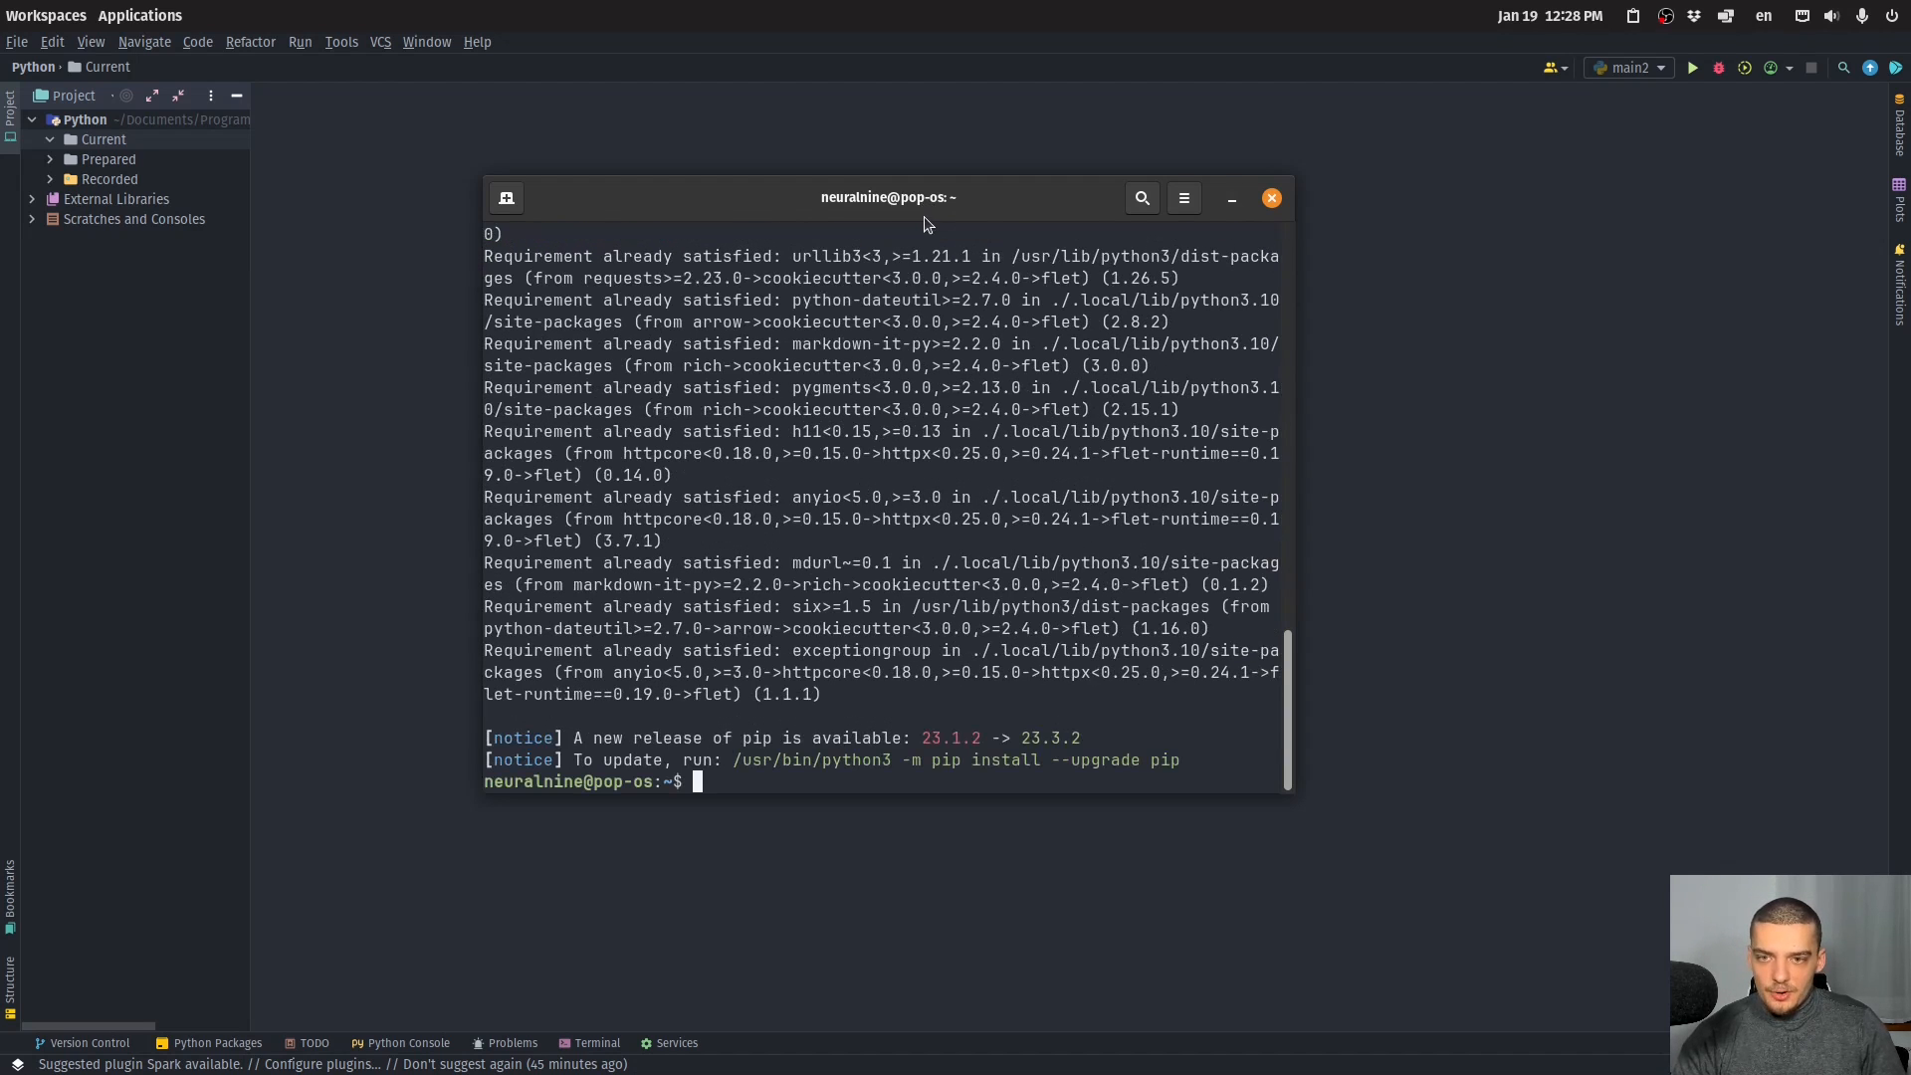
type("prepdir")
type("cd Cu")
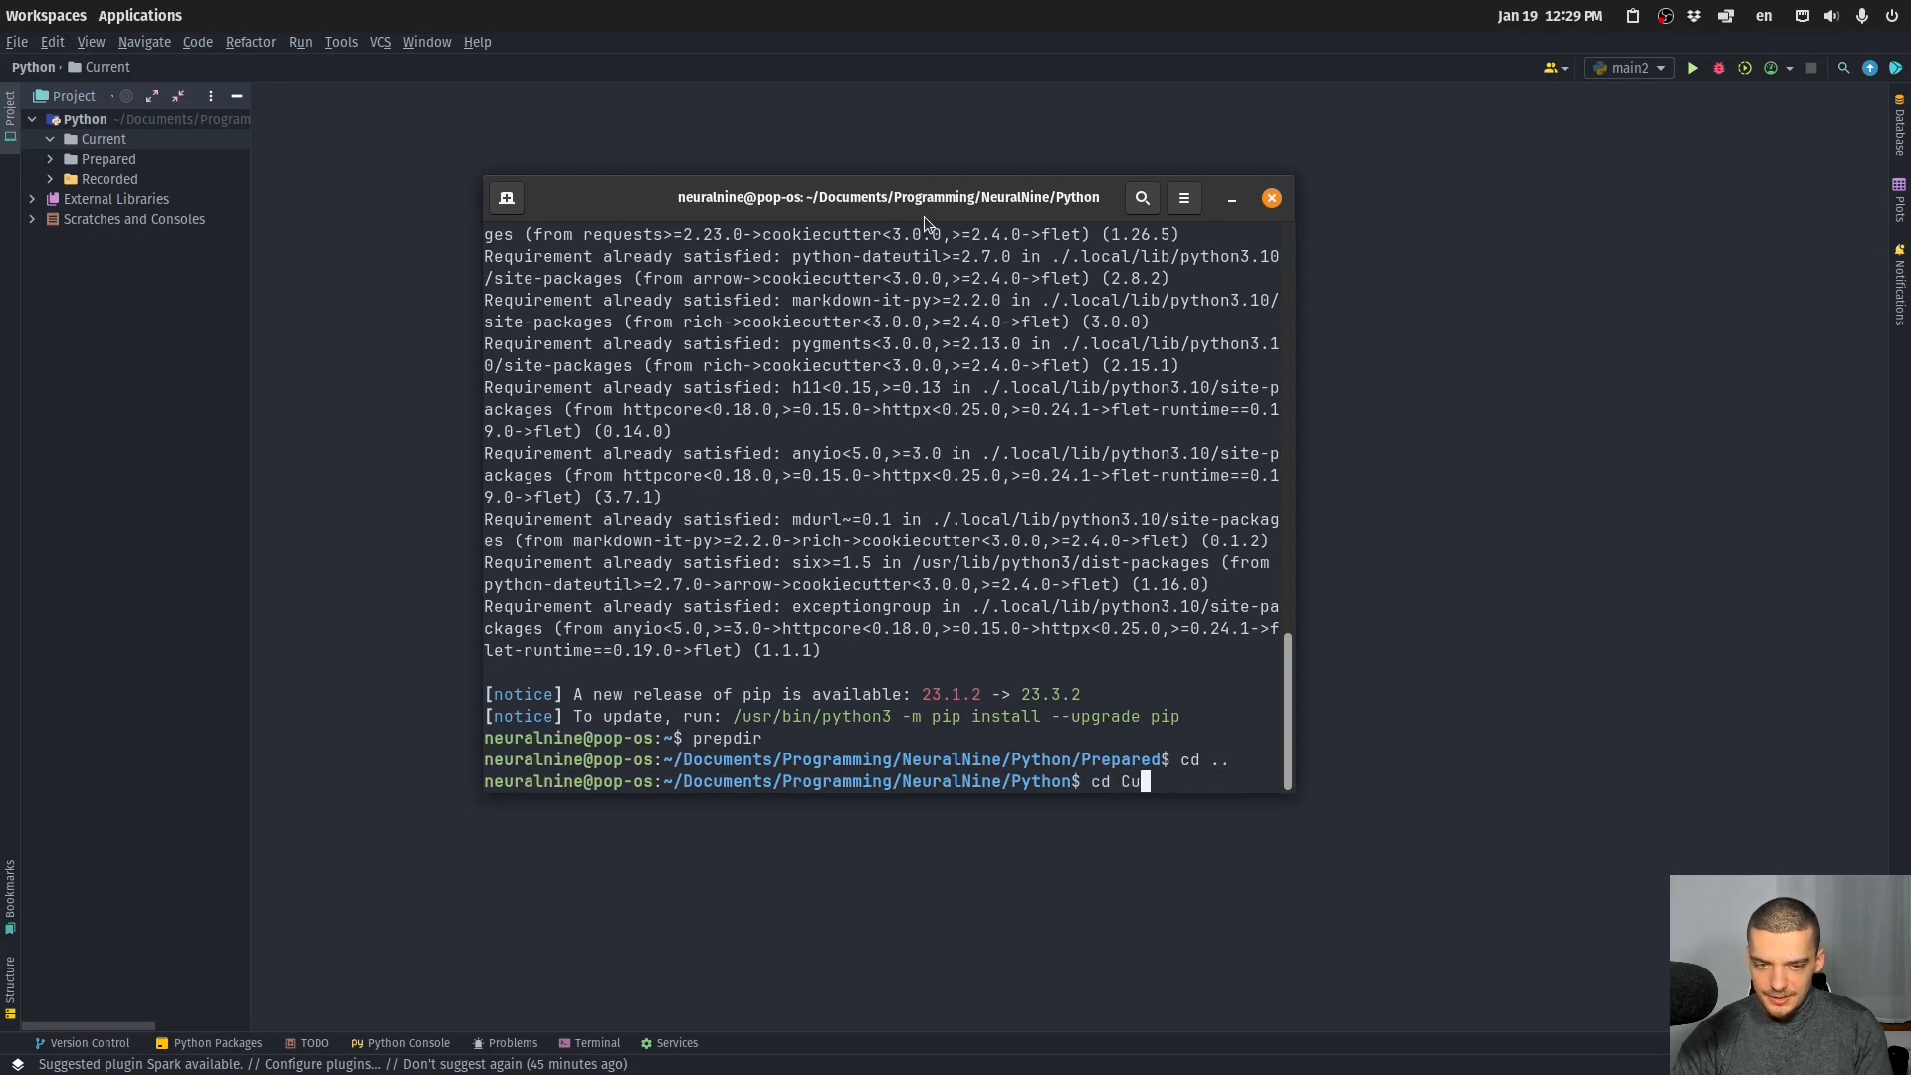
key("Return")
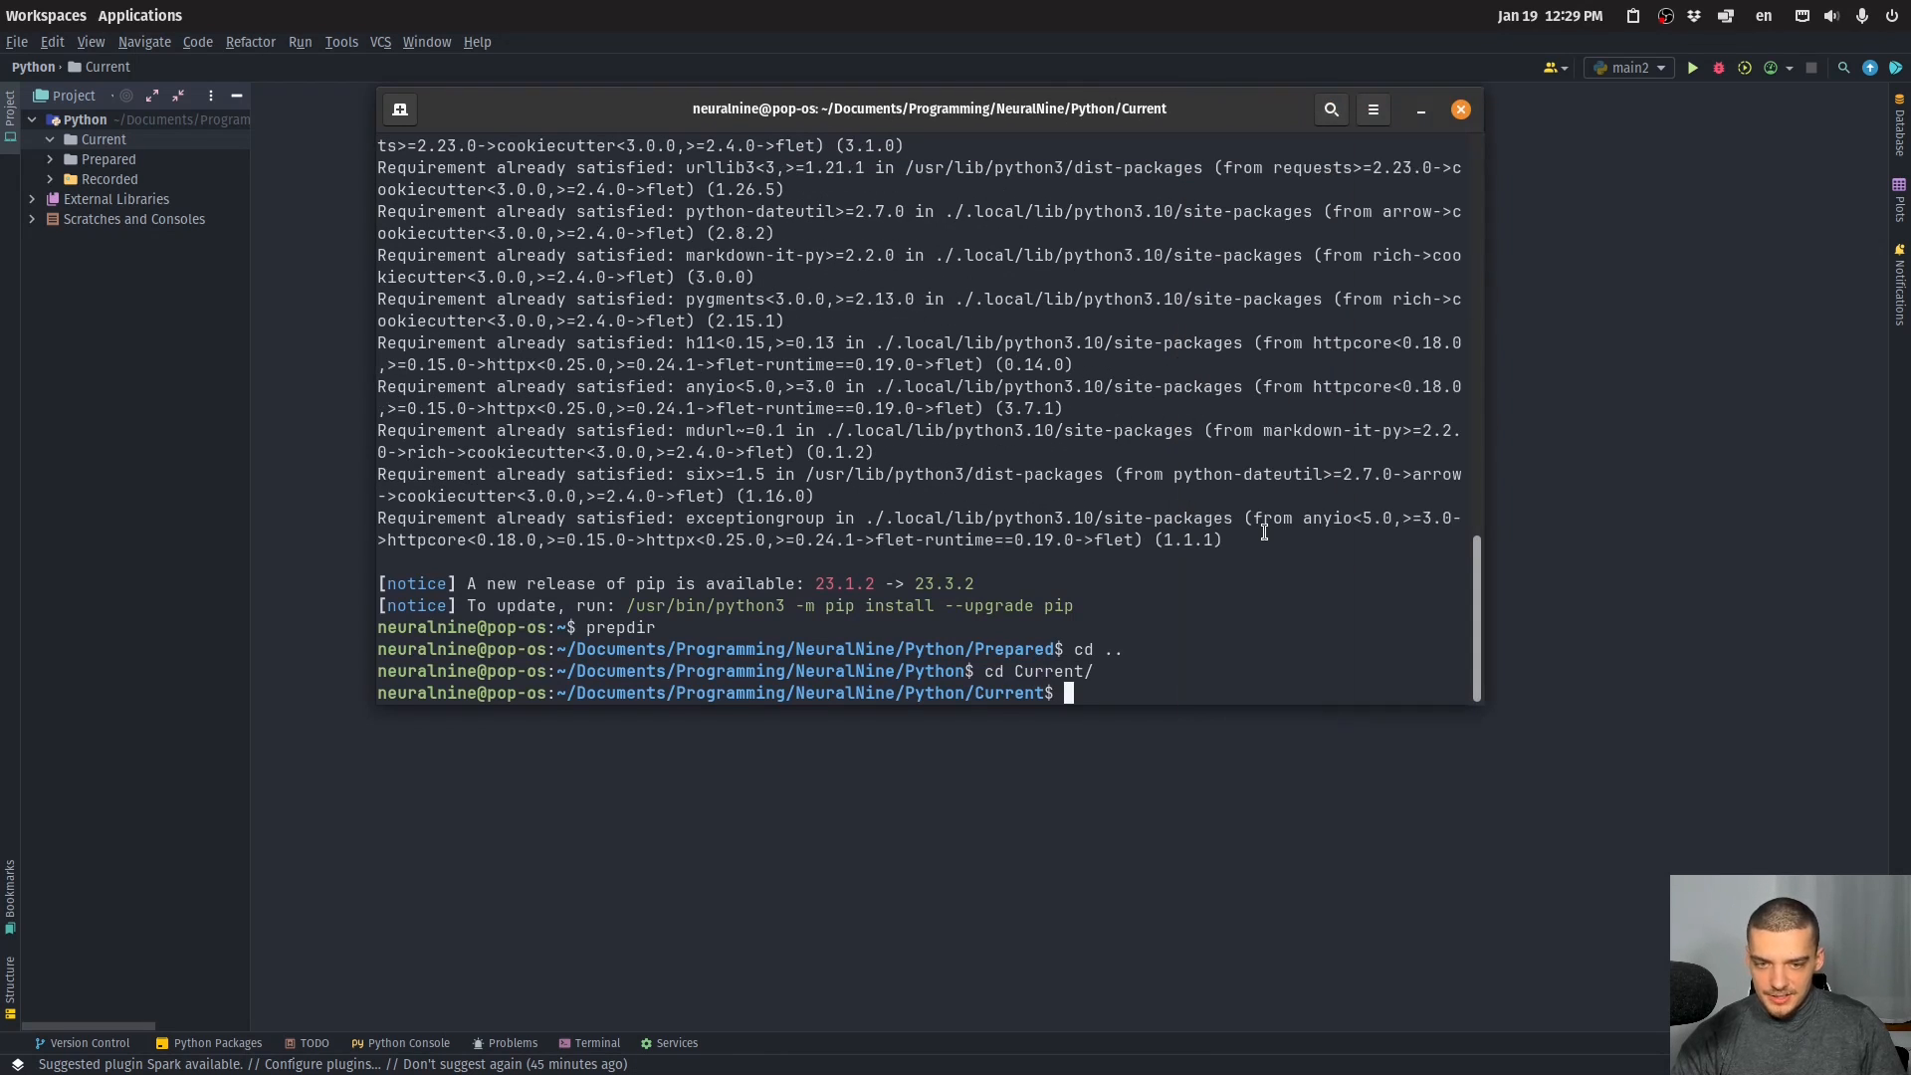
Create the Flet project calcapp, enter it and list its files (assets, main.py, README.md, requirements.txt).
type("flet create")
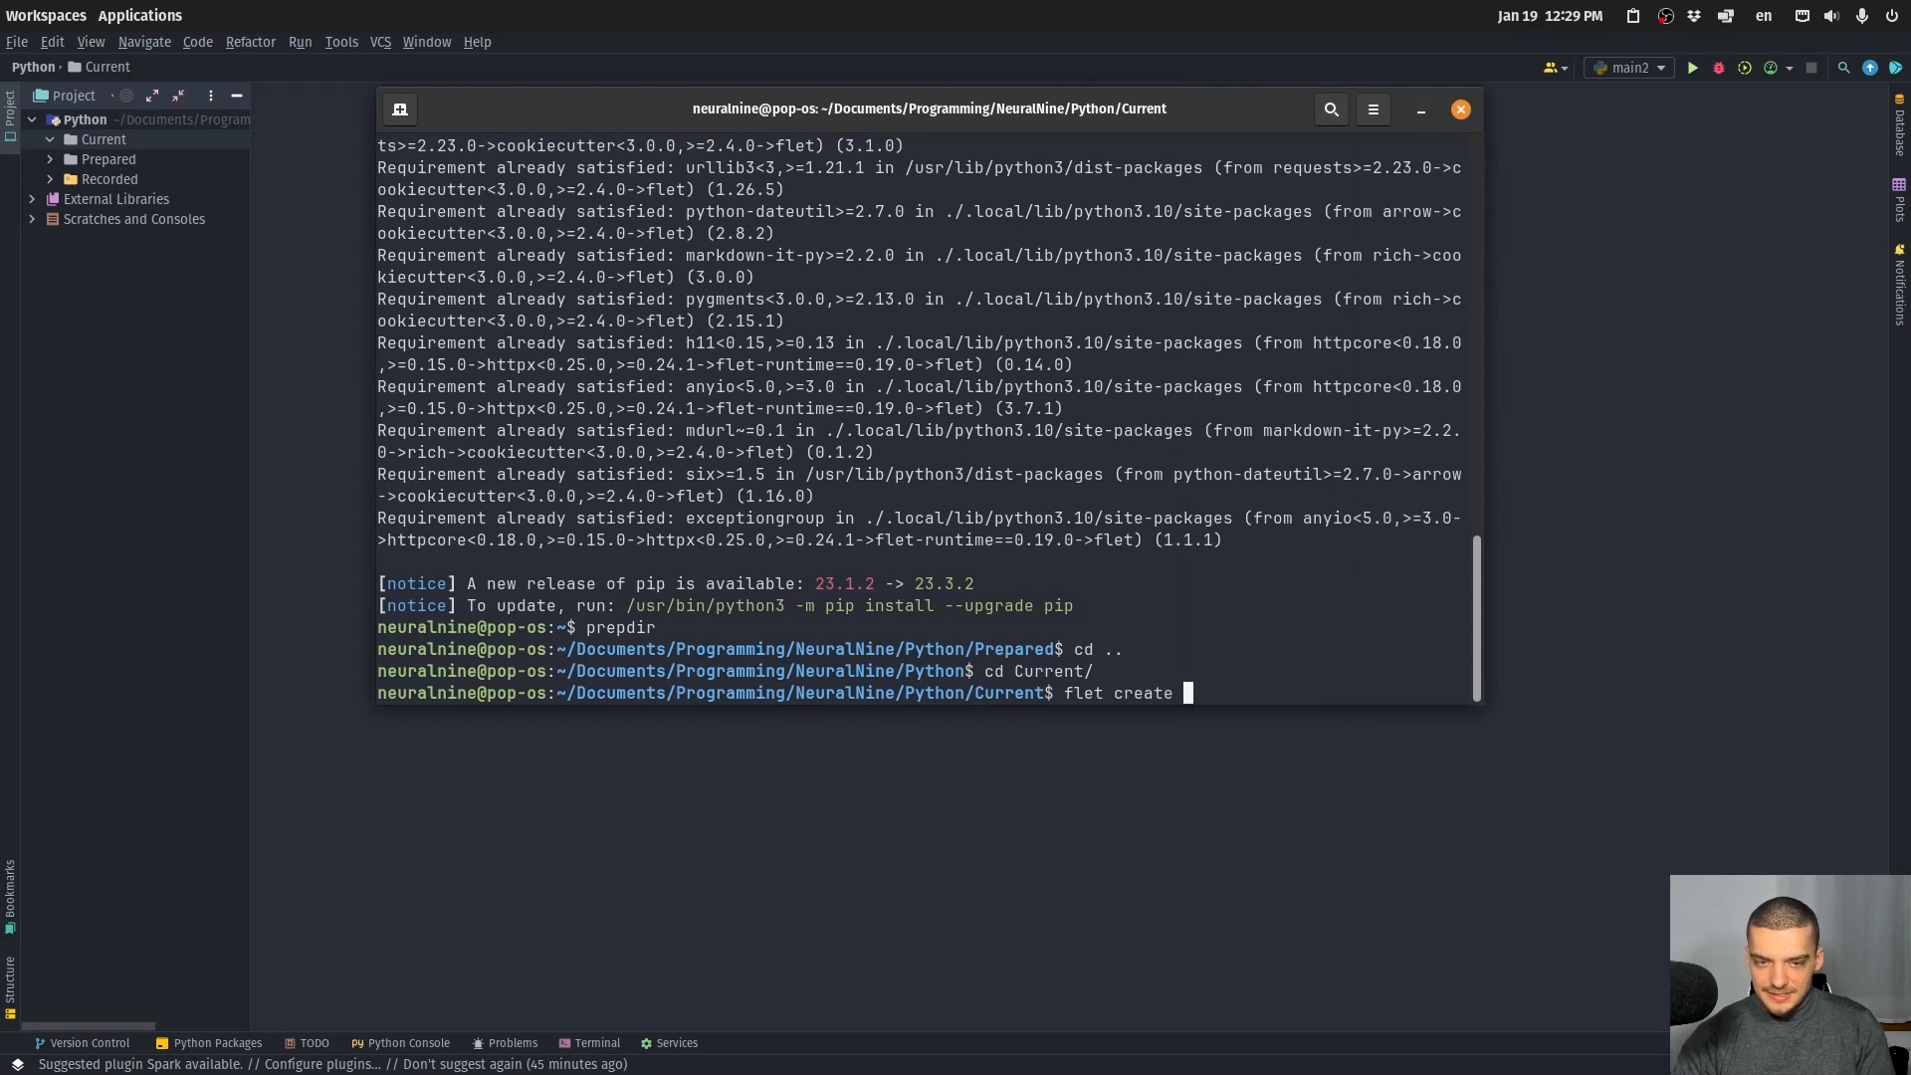
type("calcap")
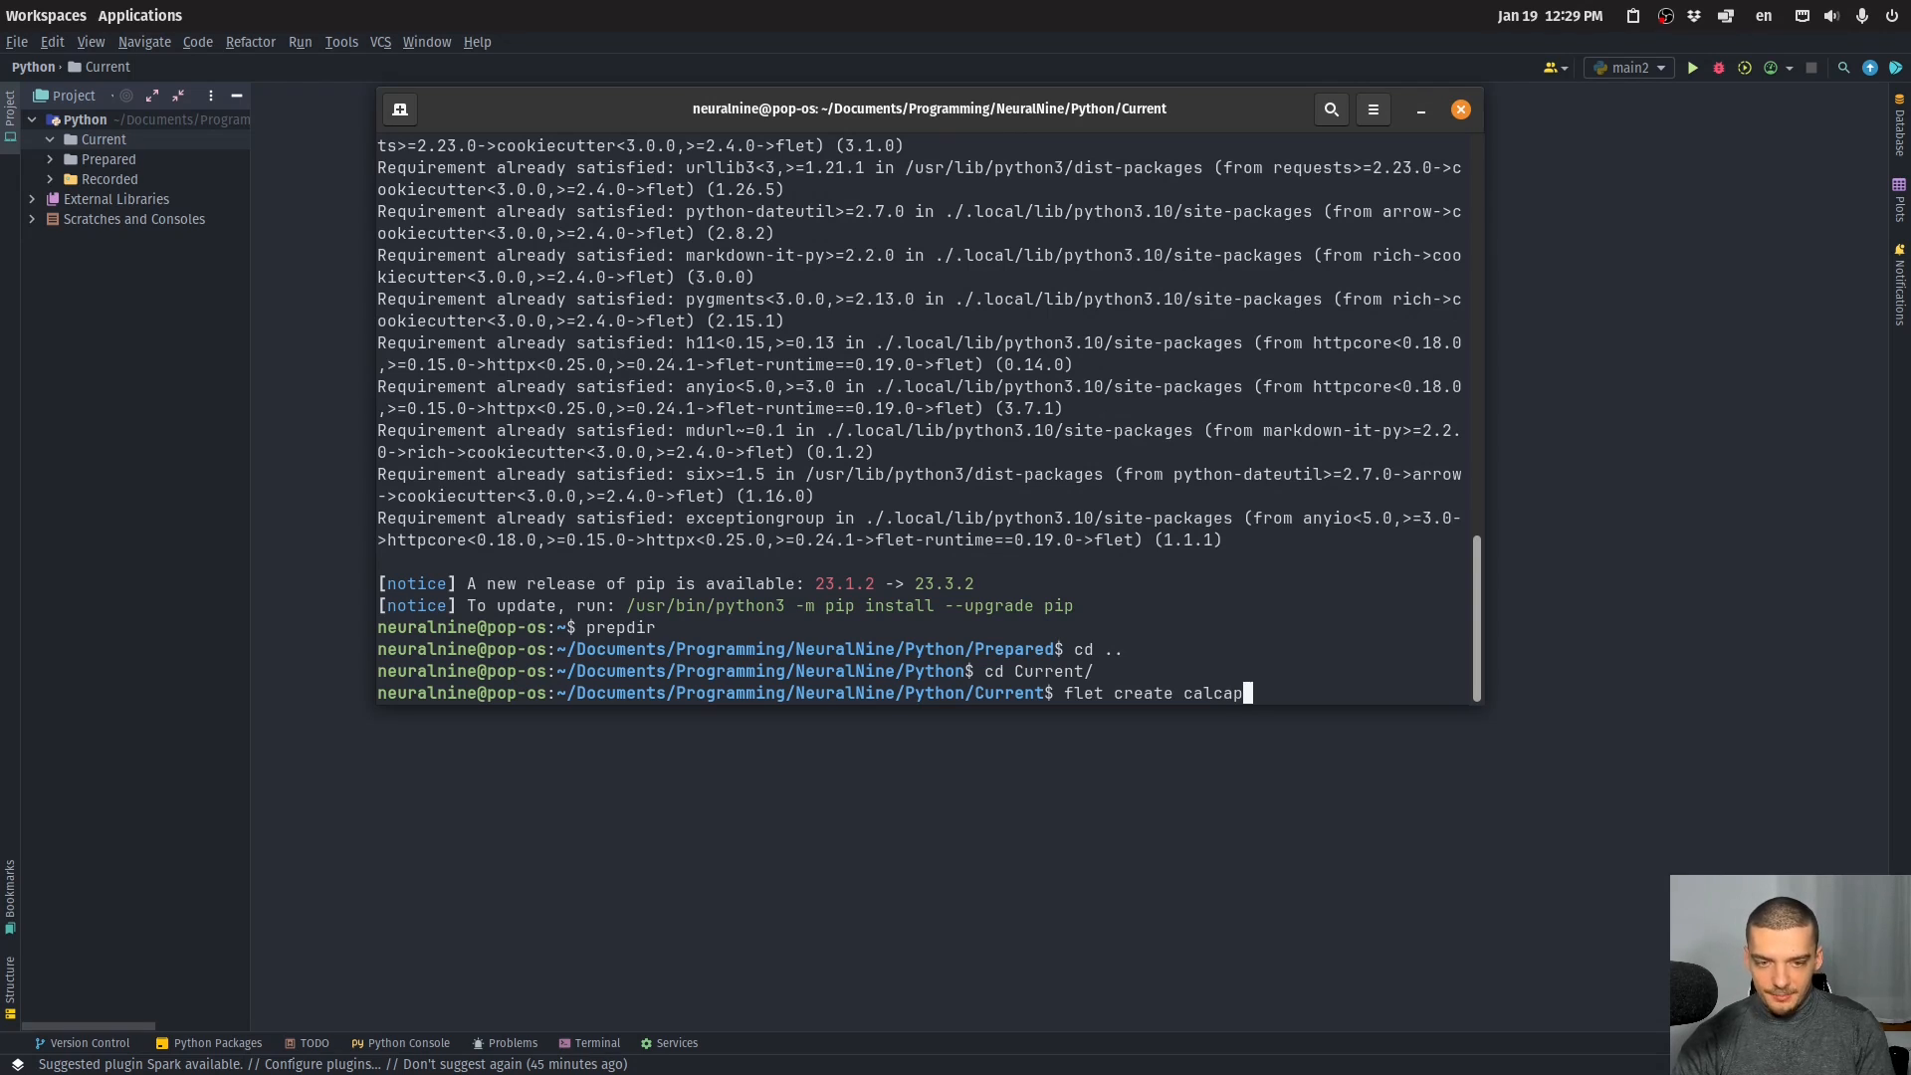
key("Return")
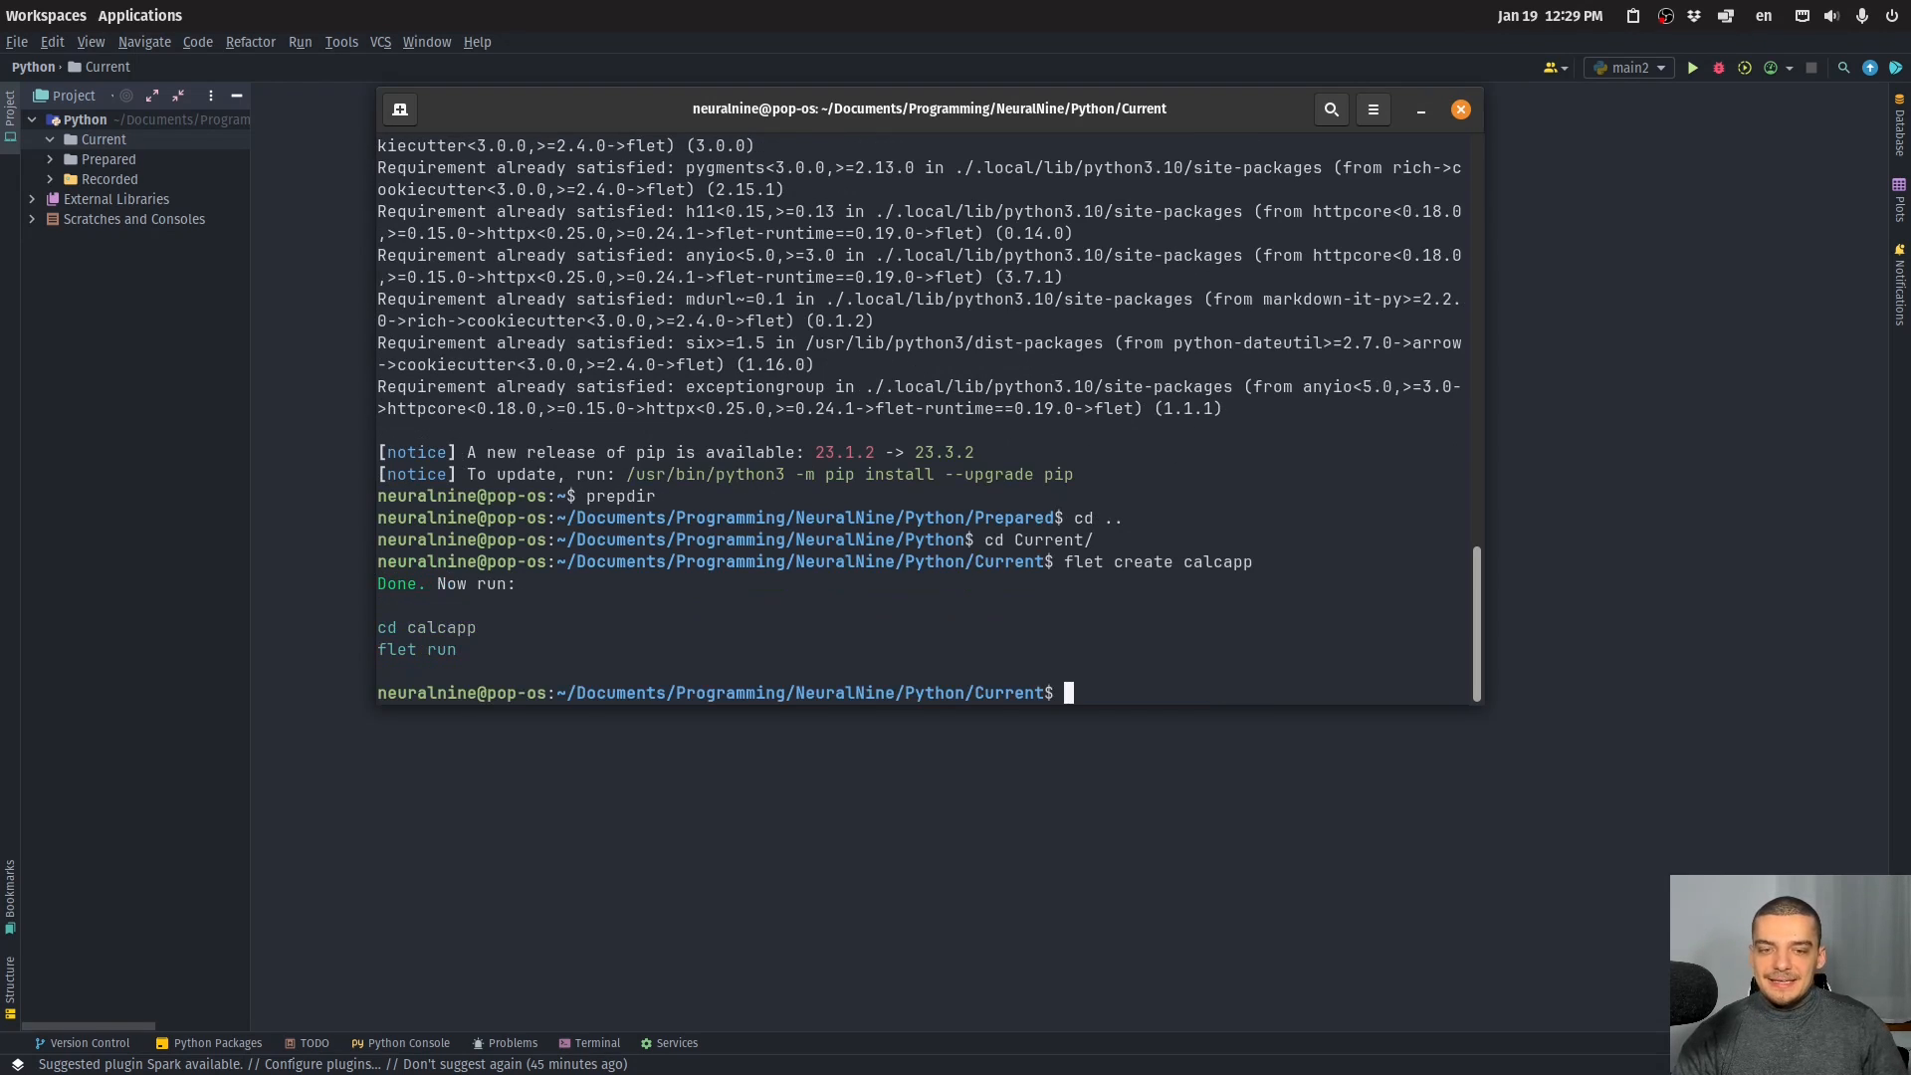
type("cd calcapp/")
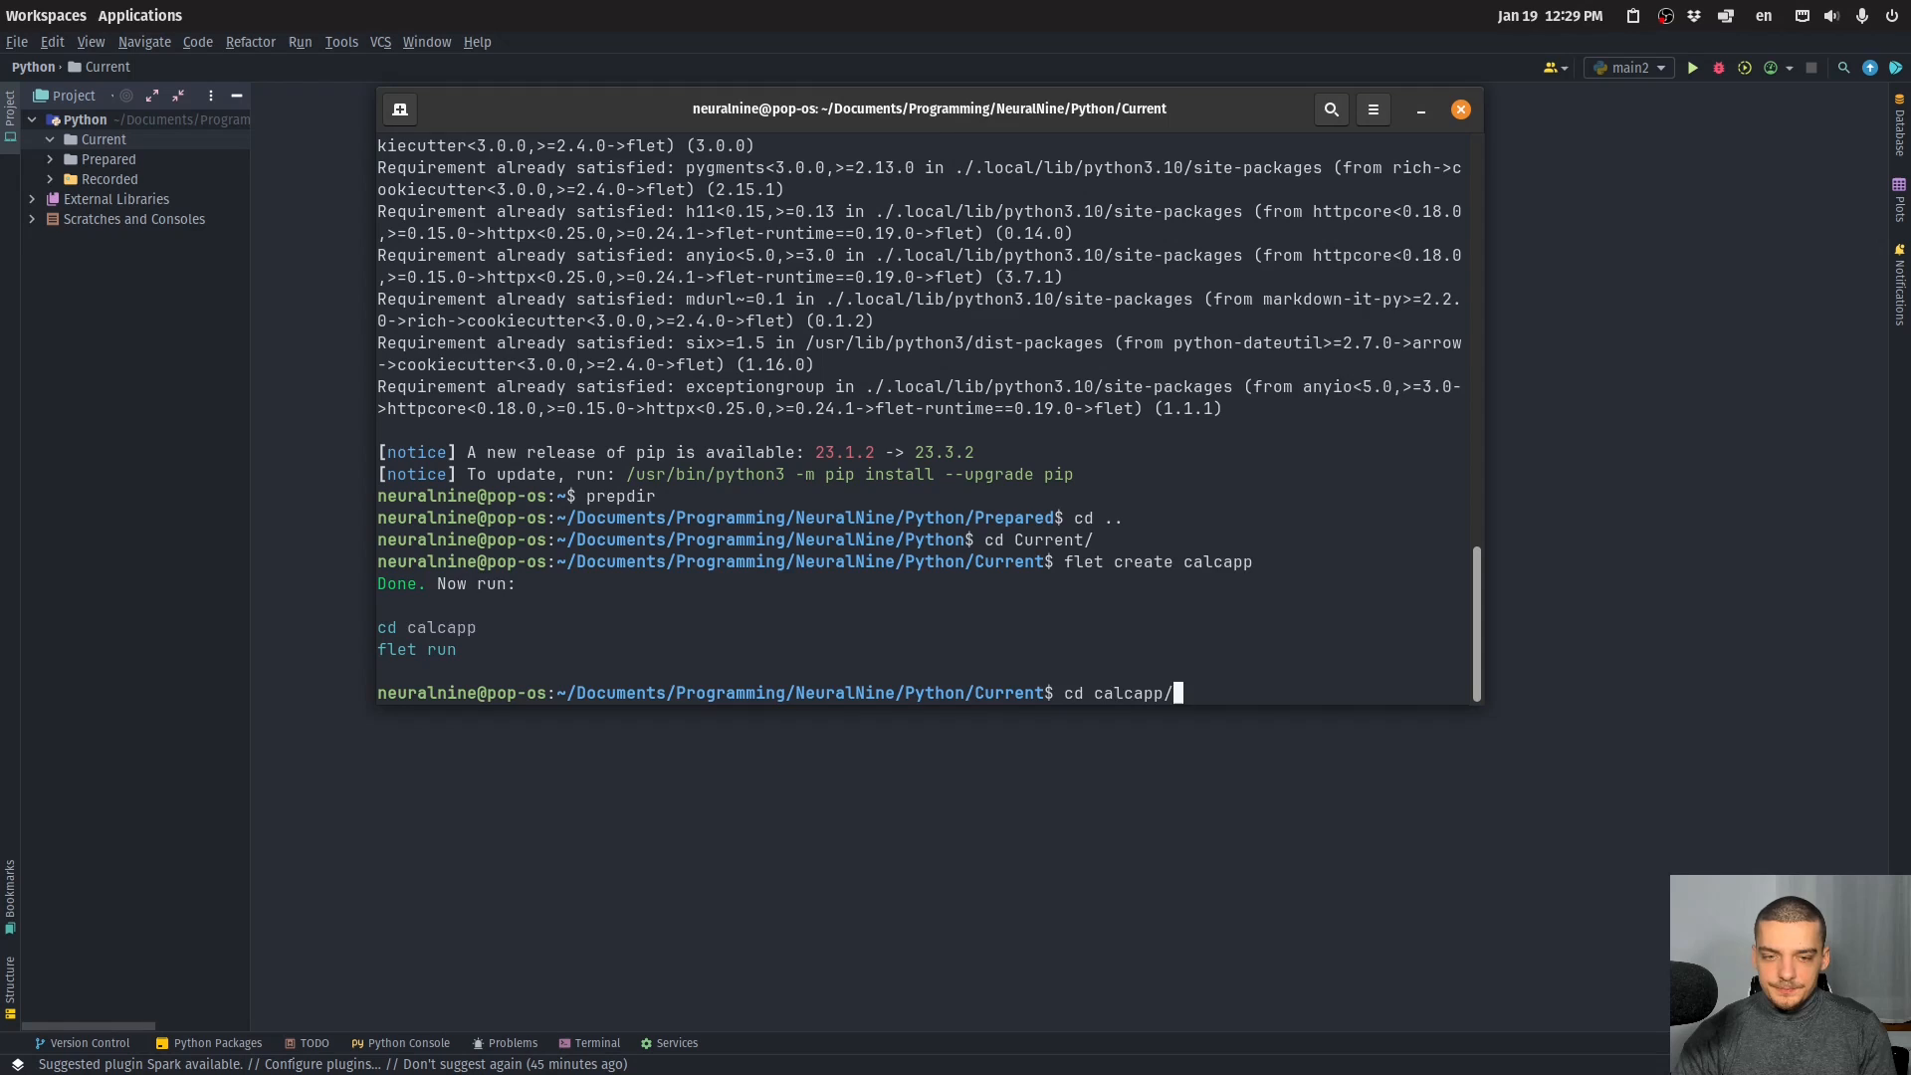
type("ls")
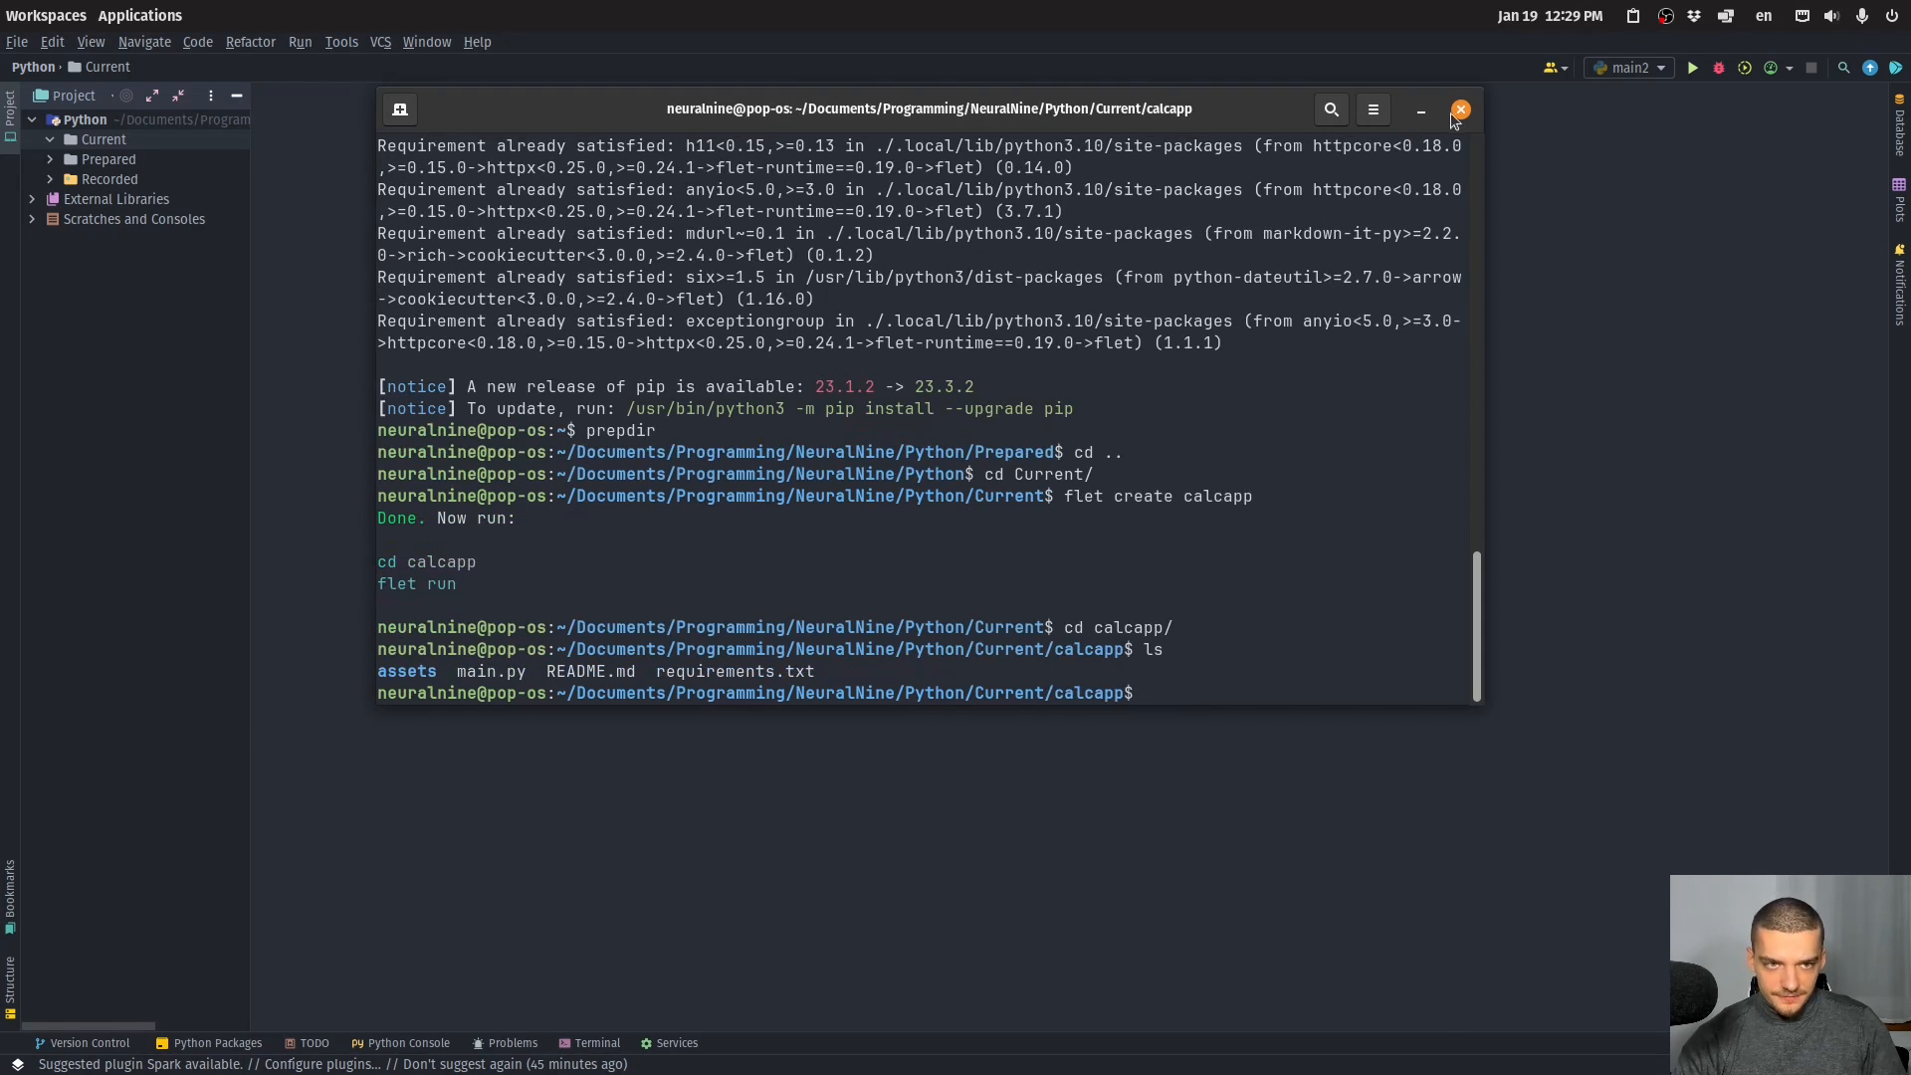
Close the terminal and, in calcapp's main.py, replace the Hello, Flet line with pass.
left_click(1461, 109)
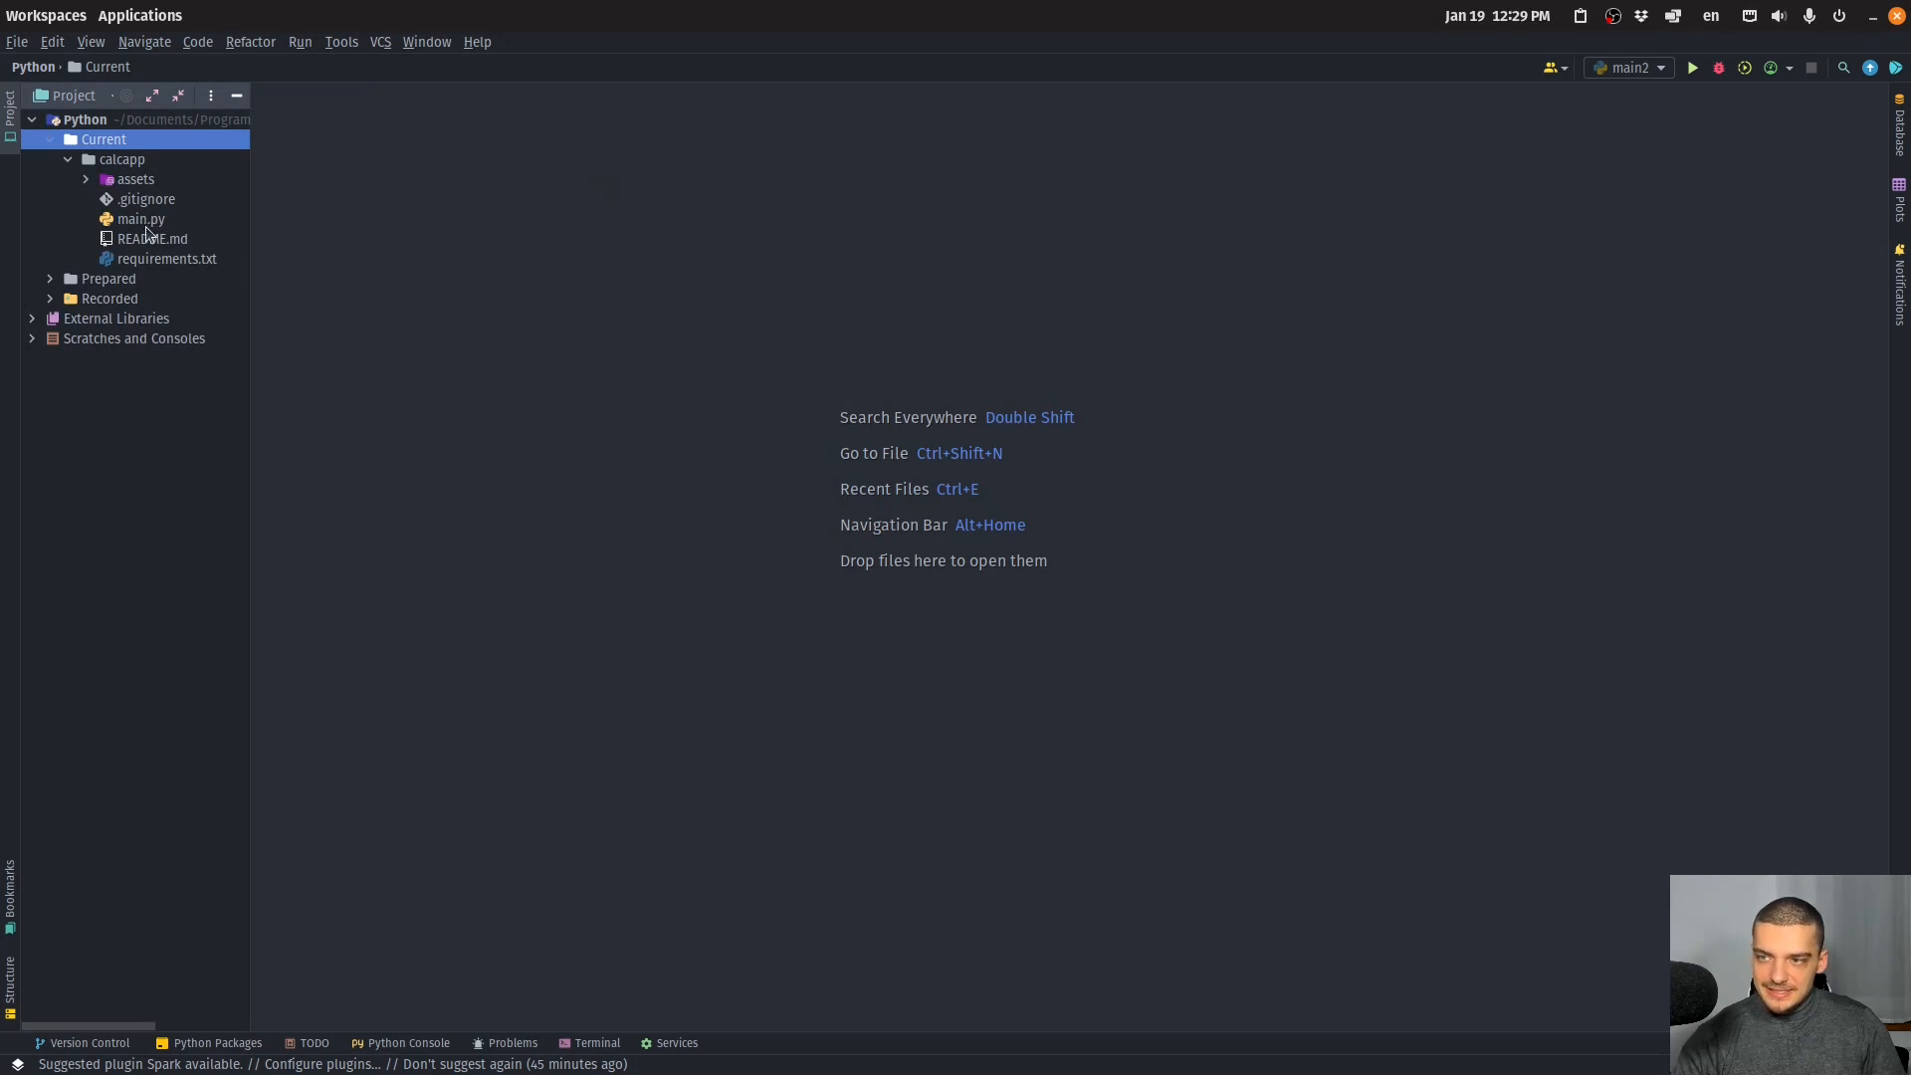
double_click(140, 218)
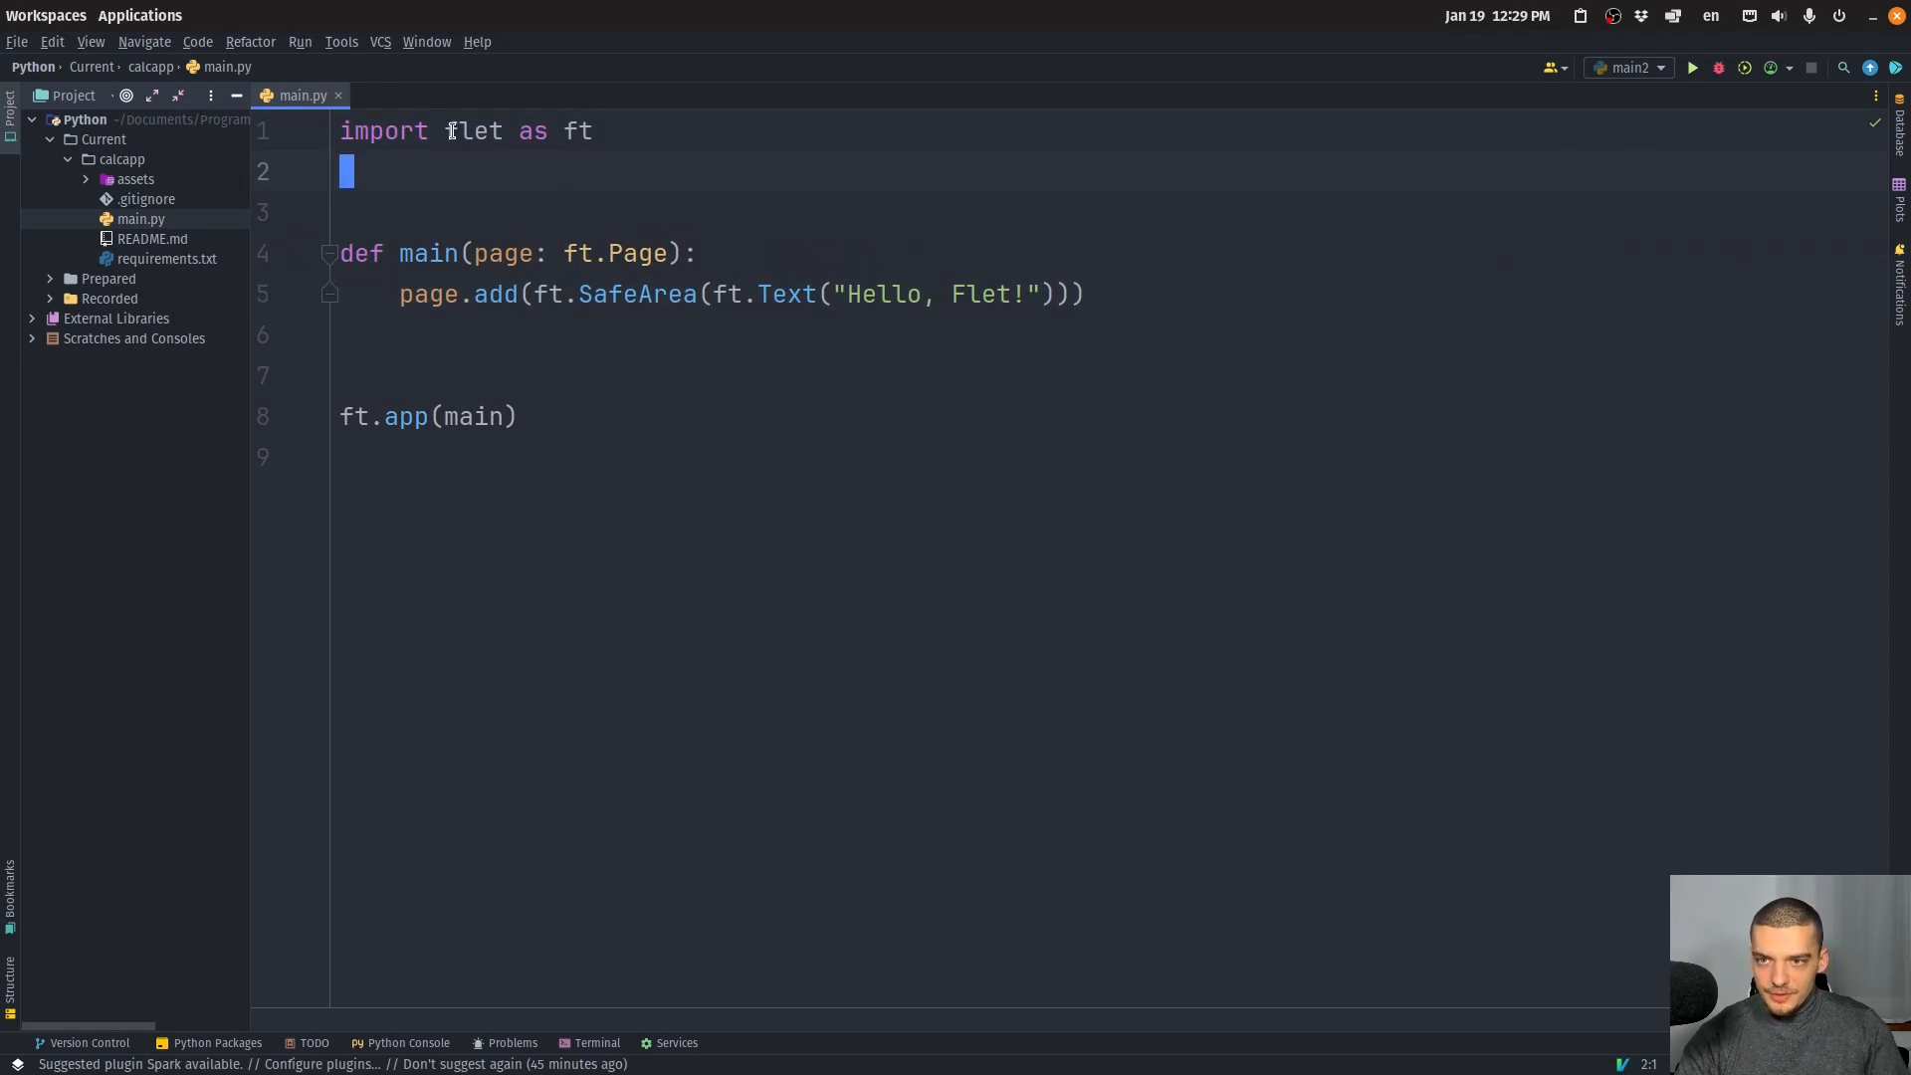
left_click(576, 131)
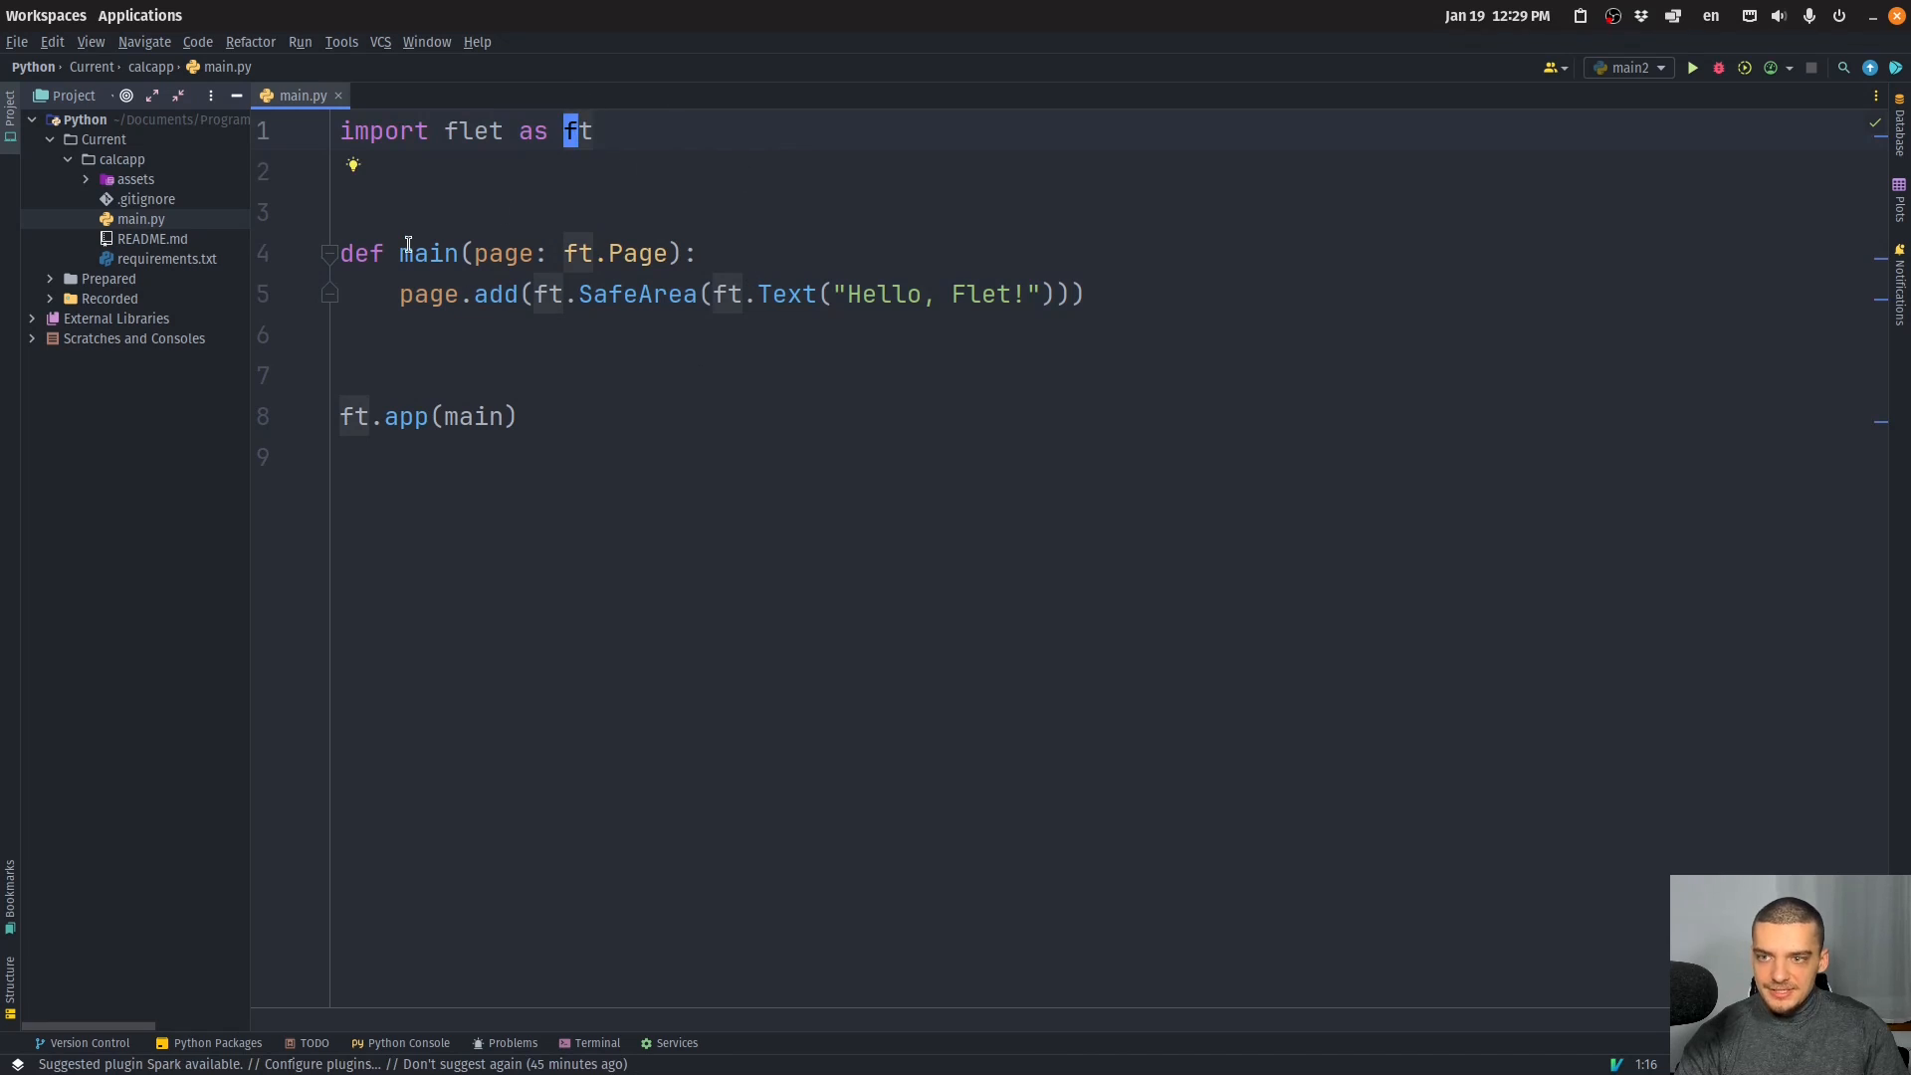
mouse_move(860, 271)
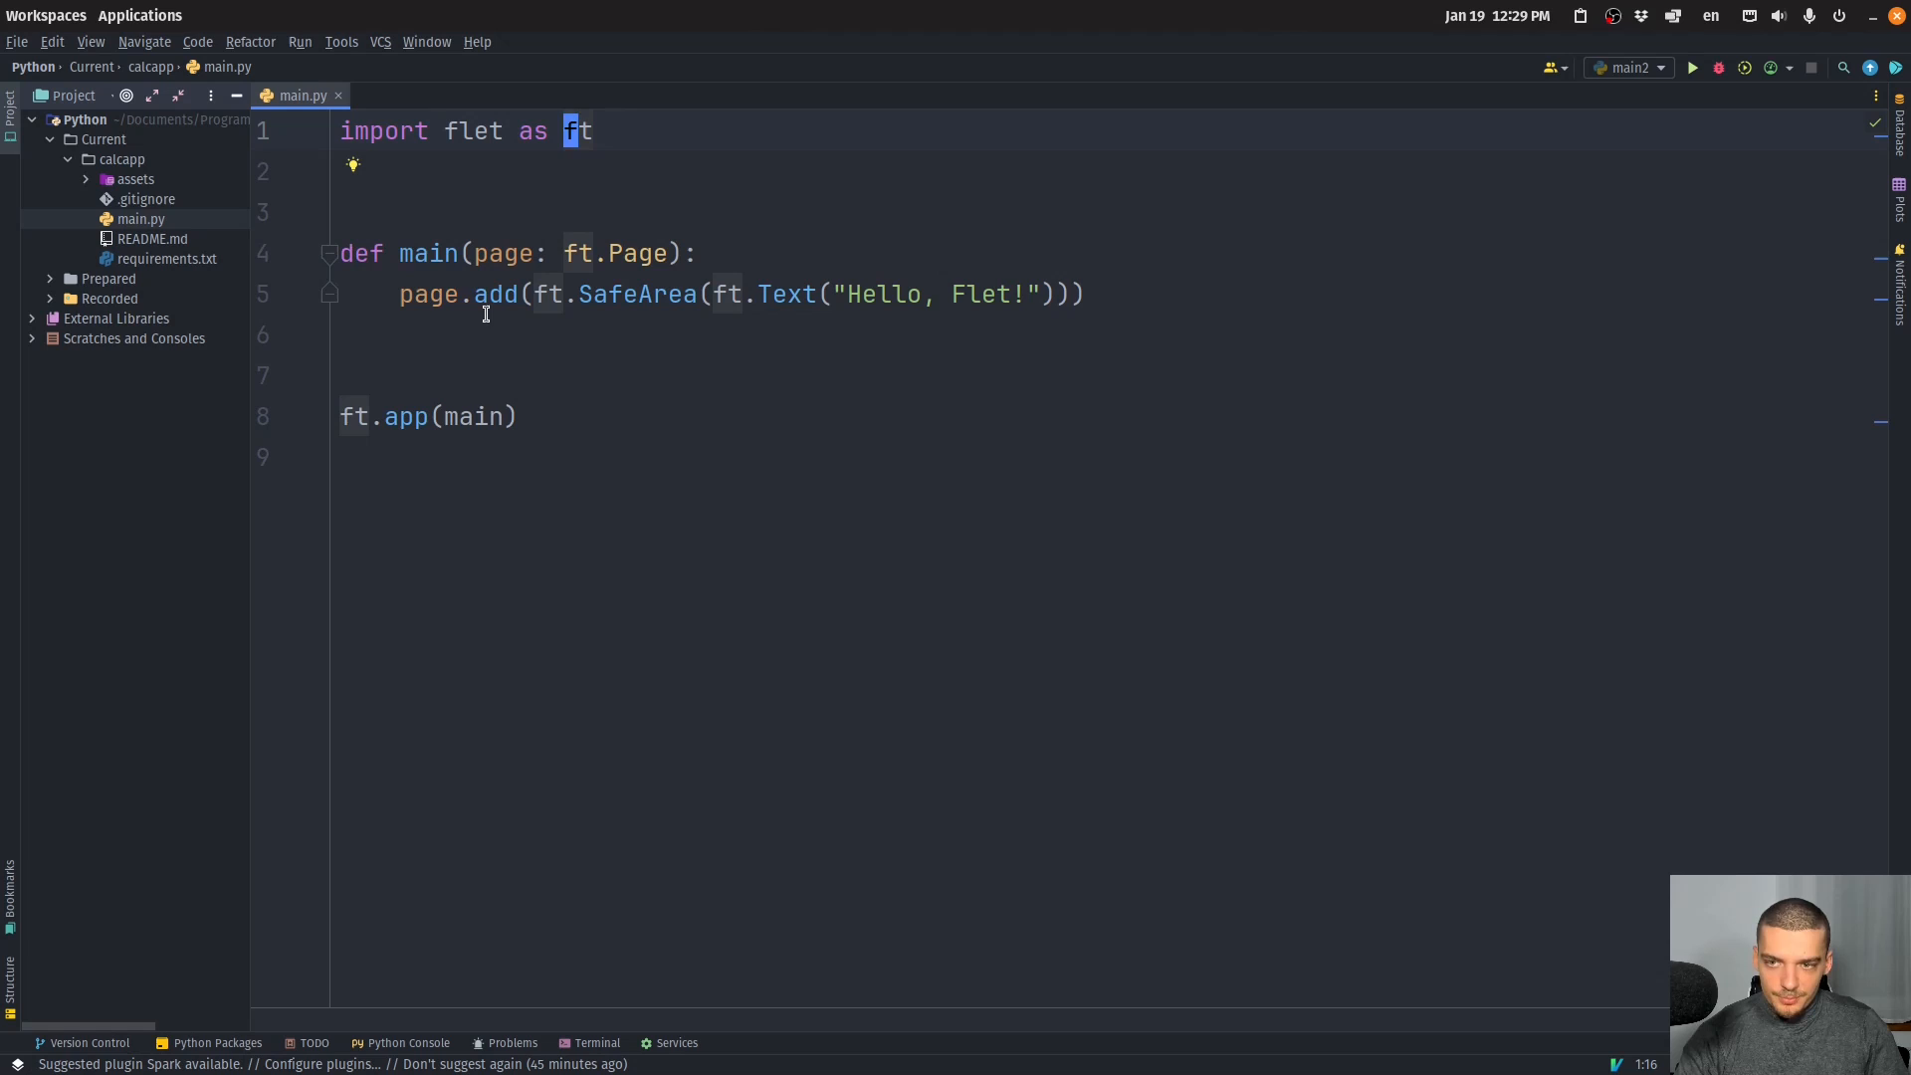
left_click(908, 294)
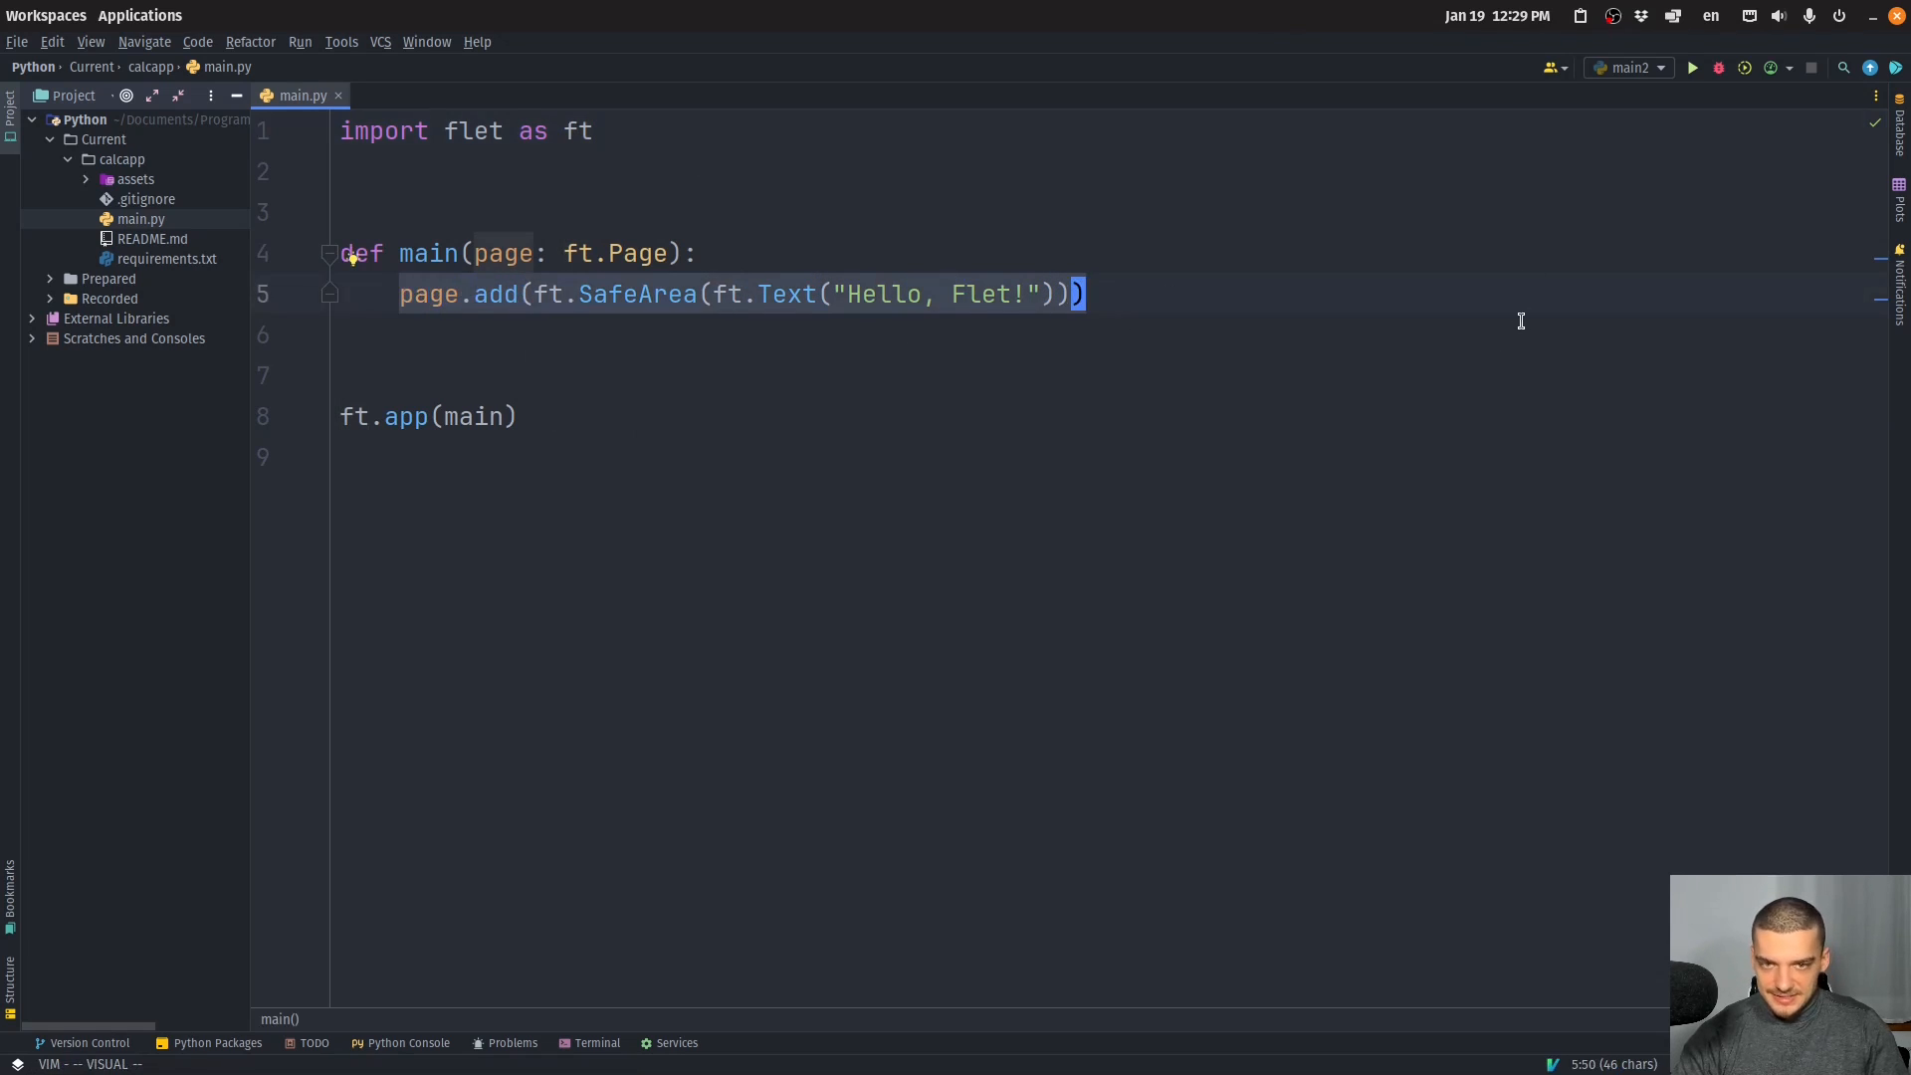
type("pass")
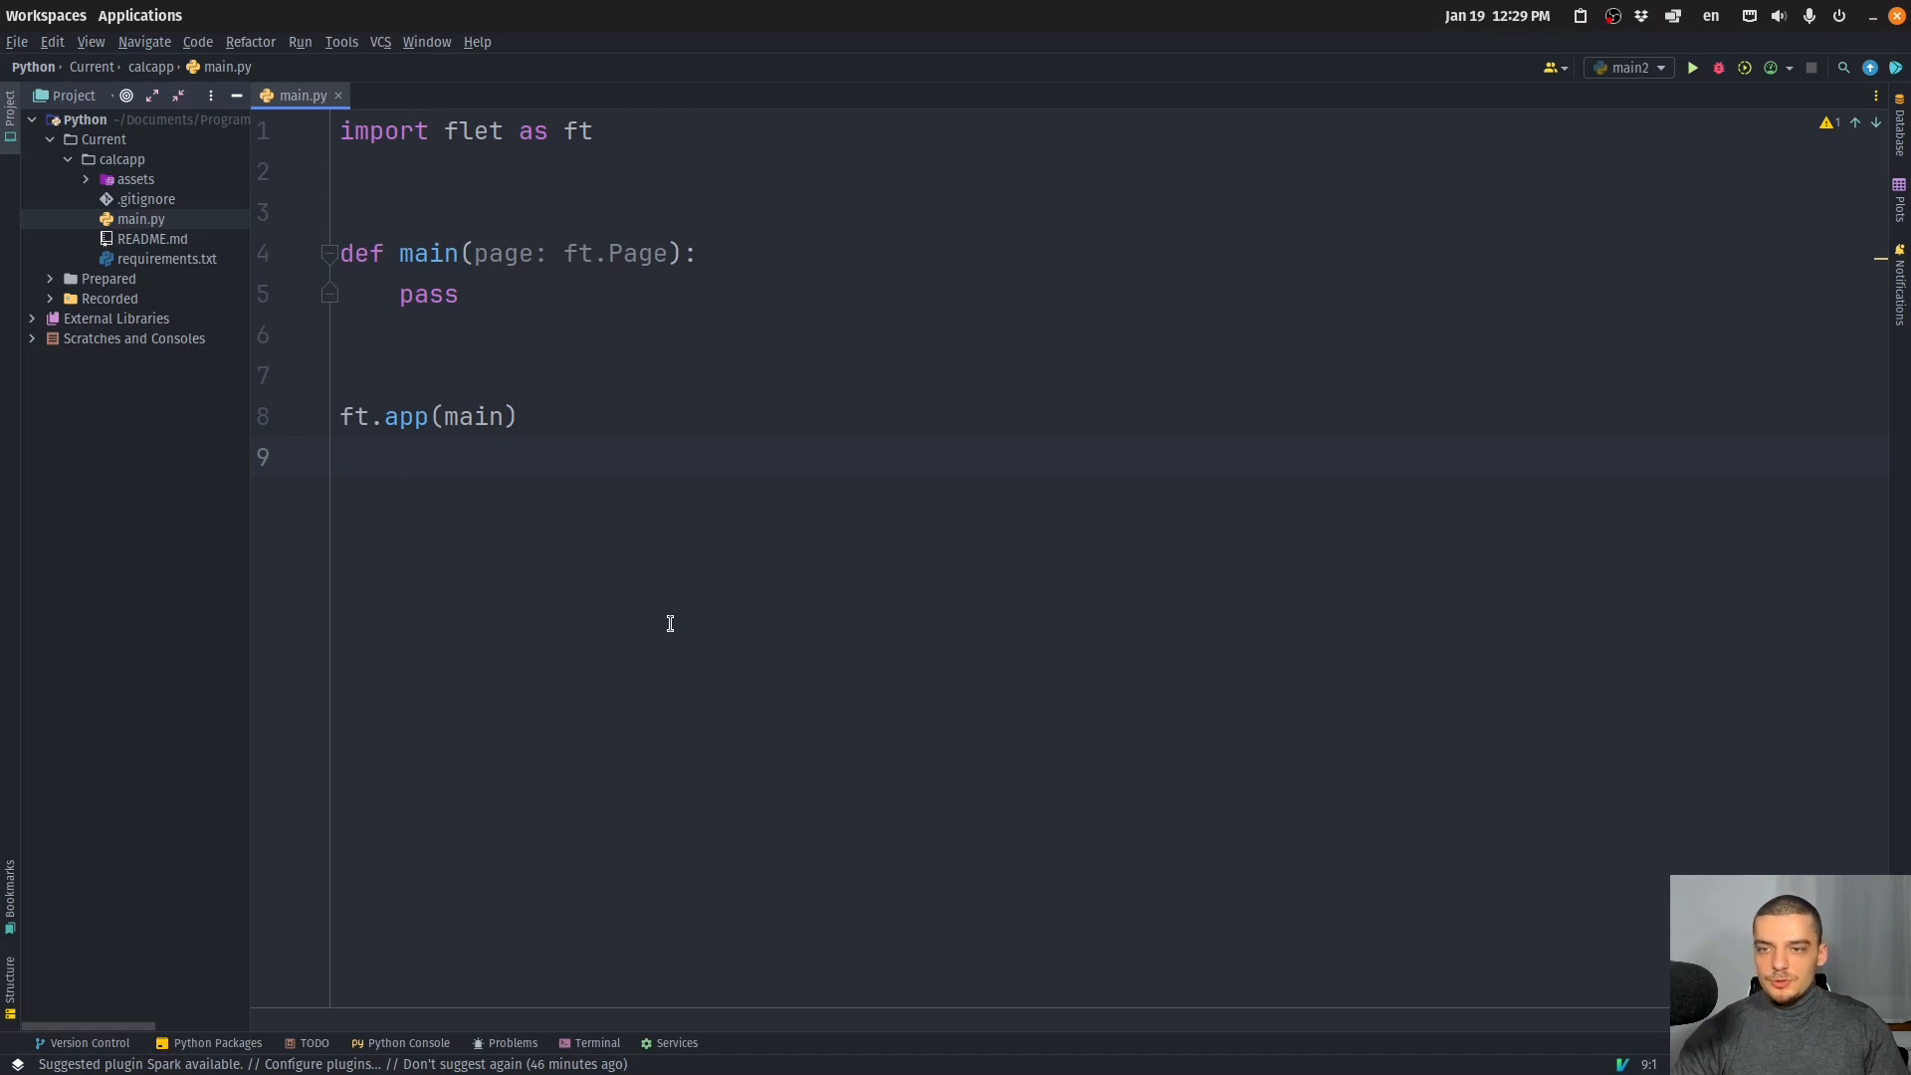
Set page.title to "Calculator App" and call page.update() in main.
double_click(445, 293)
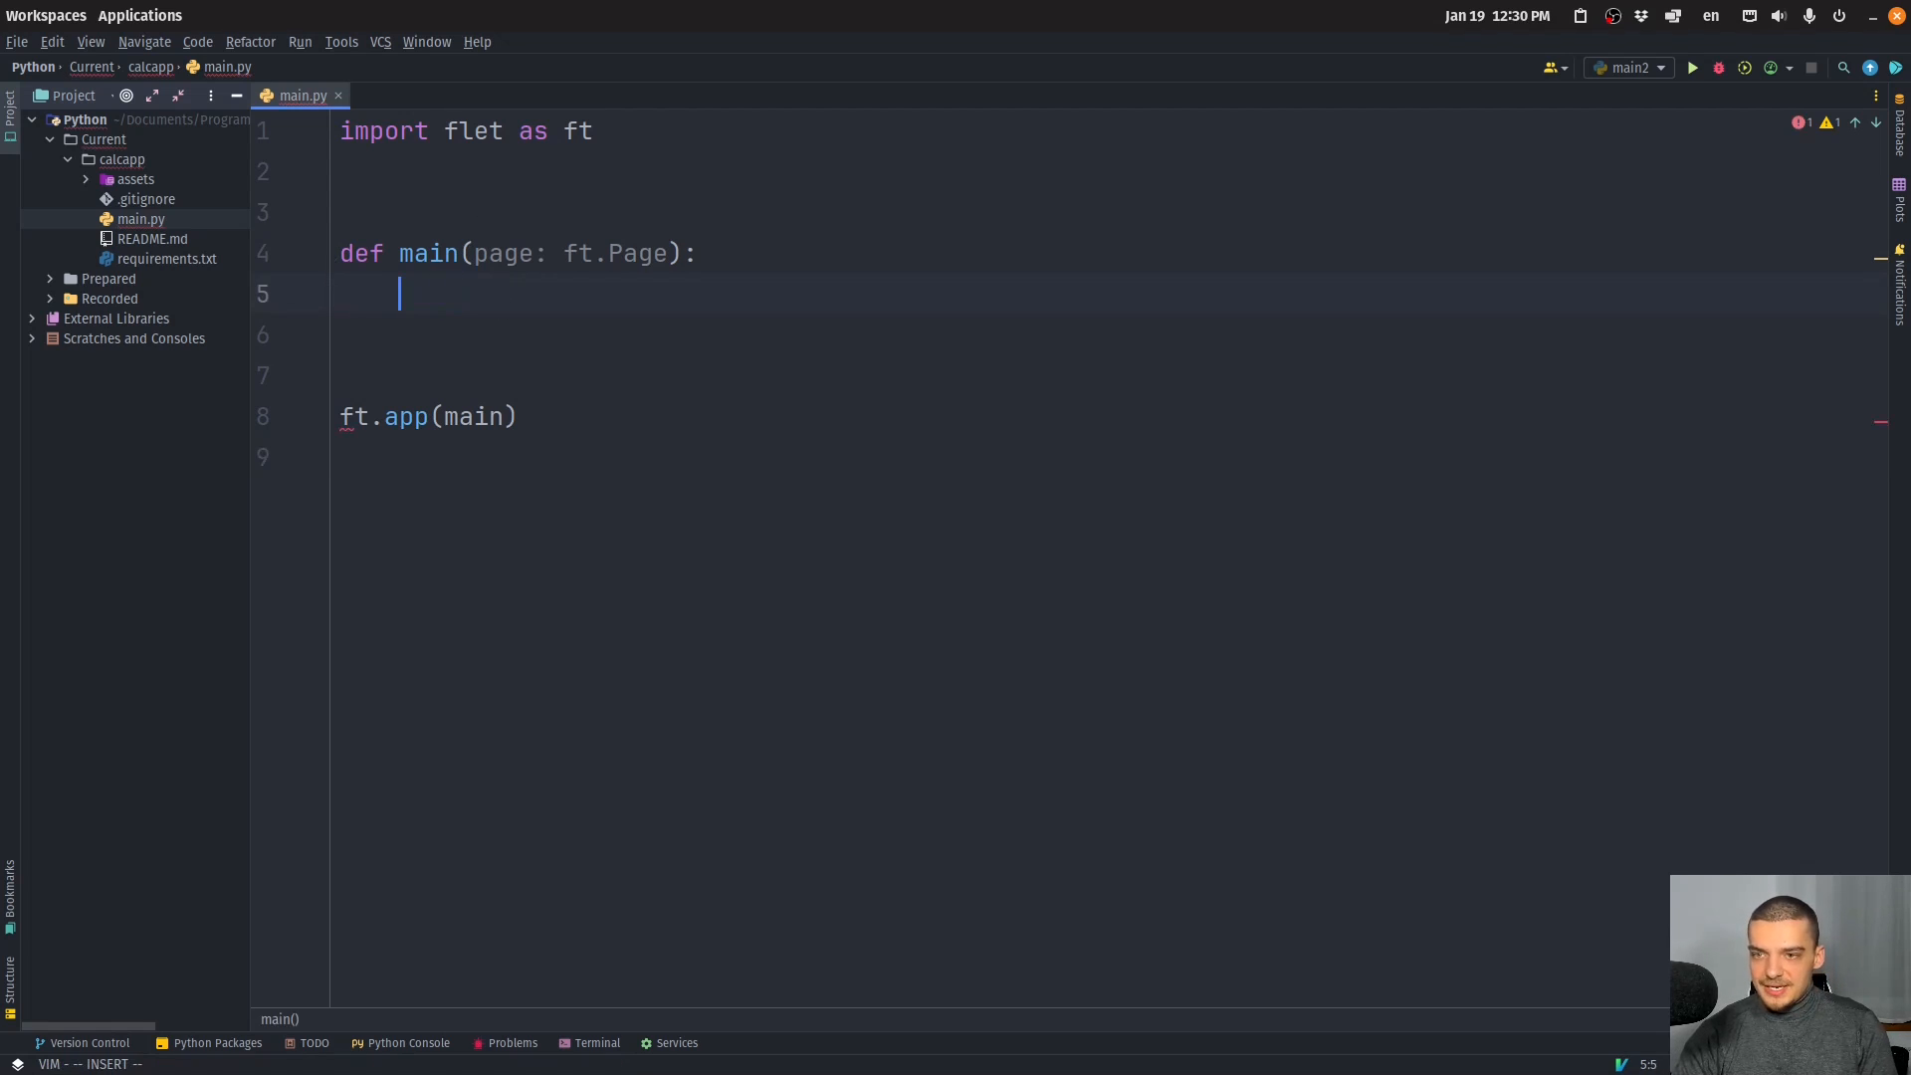
type("page.title =")
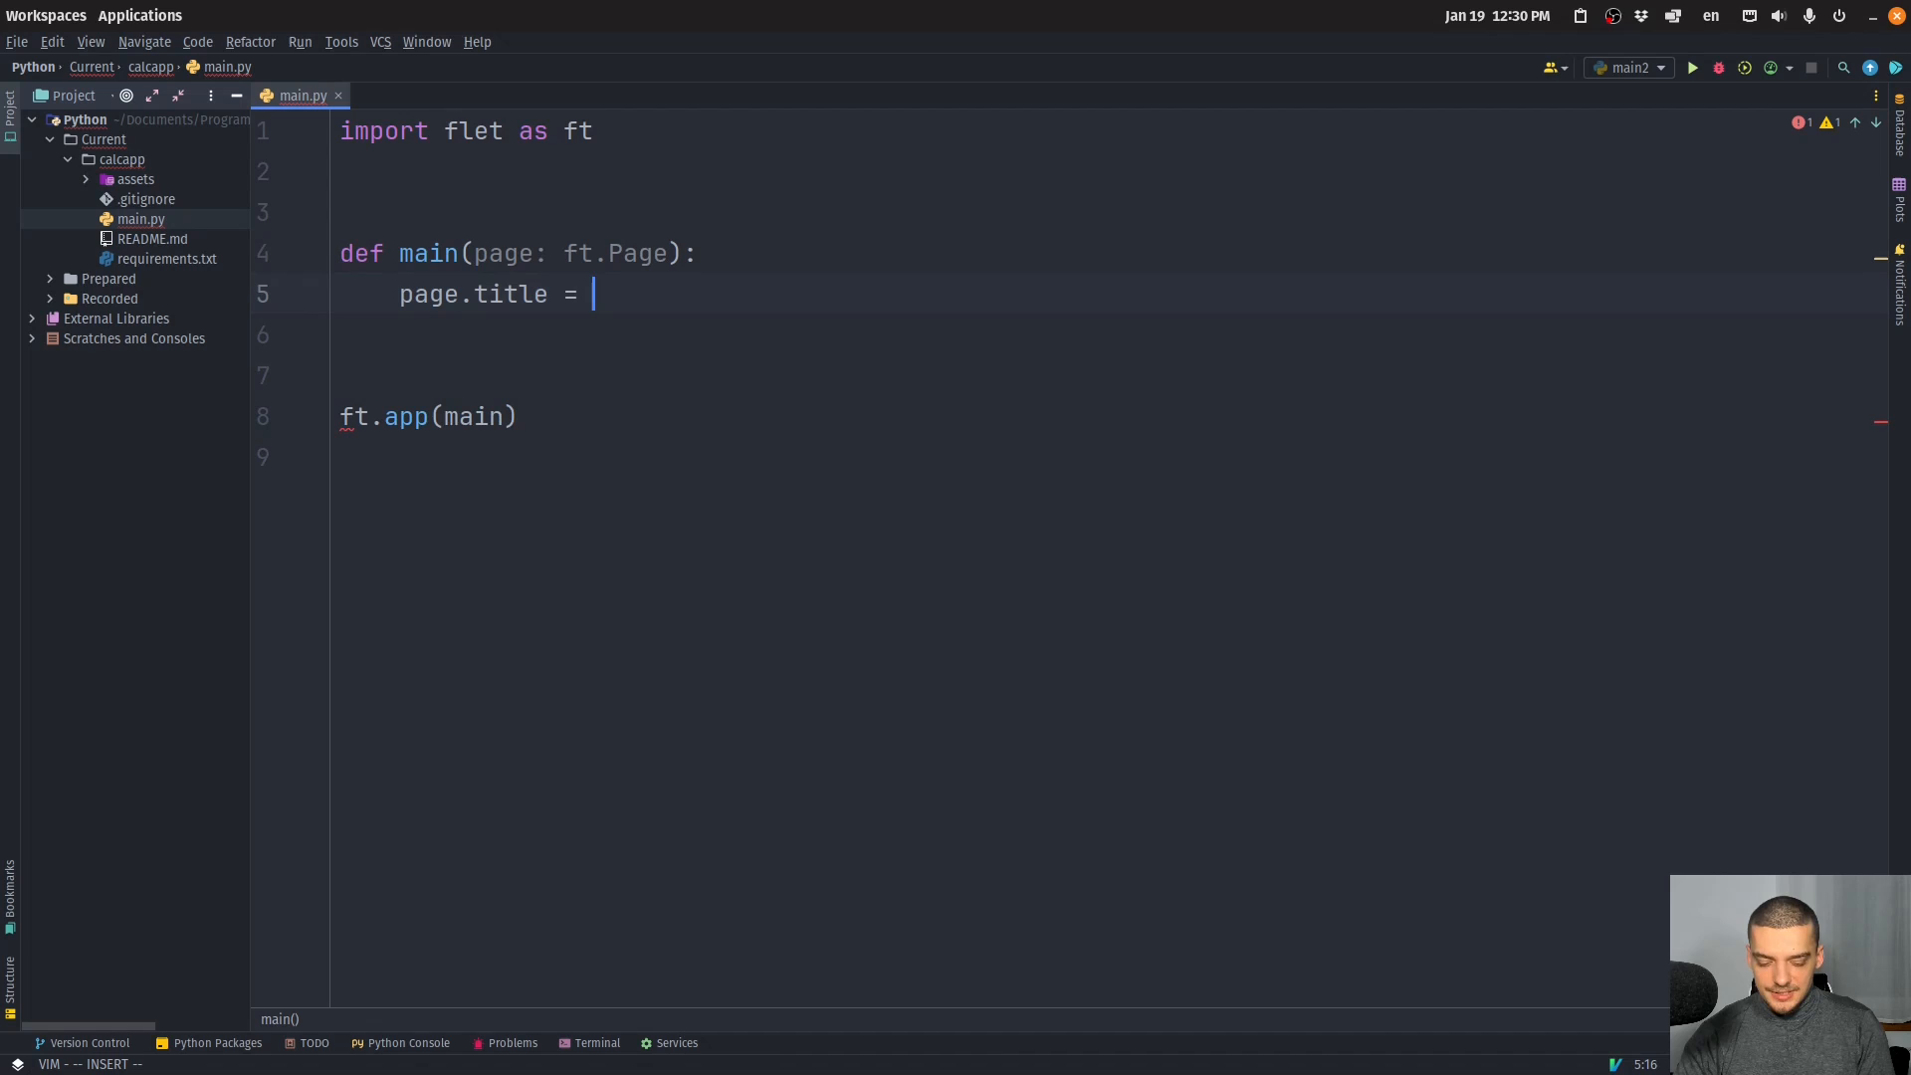
type("\"C\"")
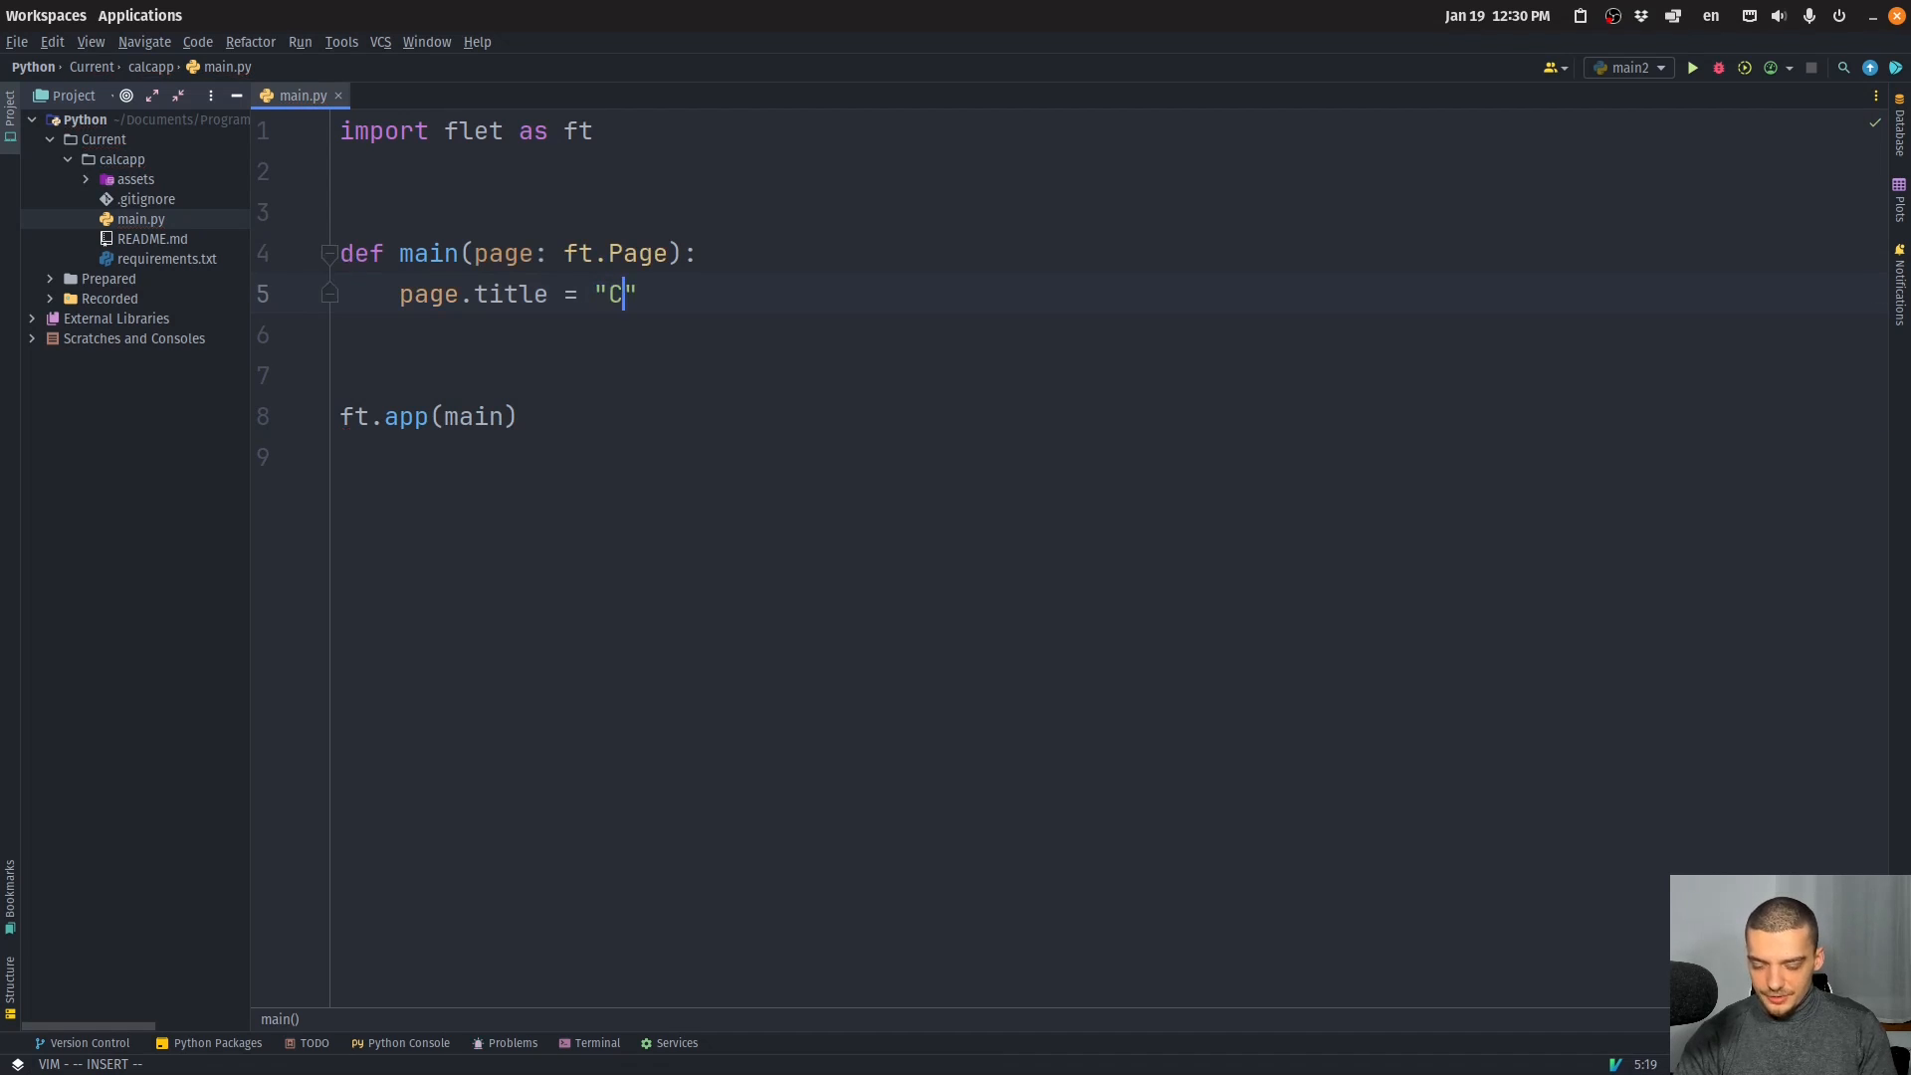
type("alculator App")
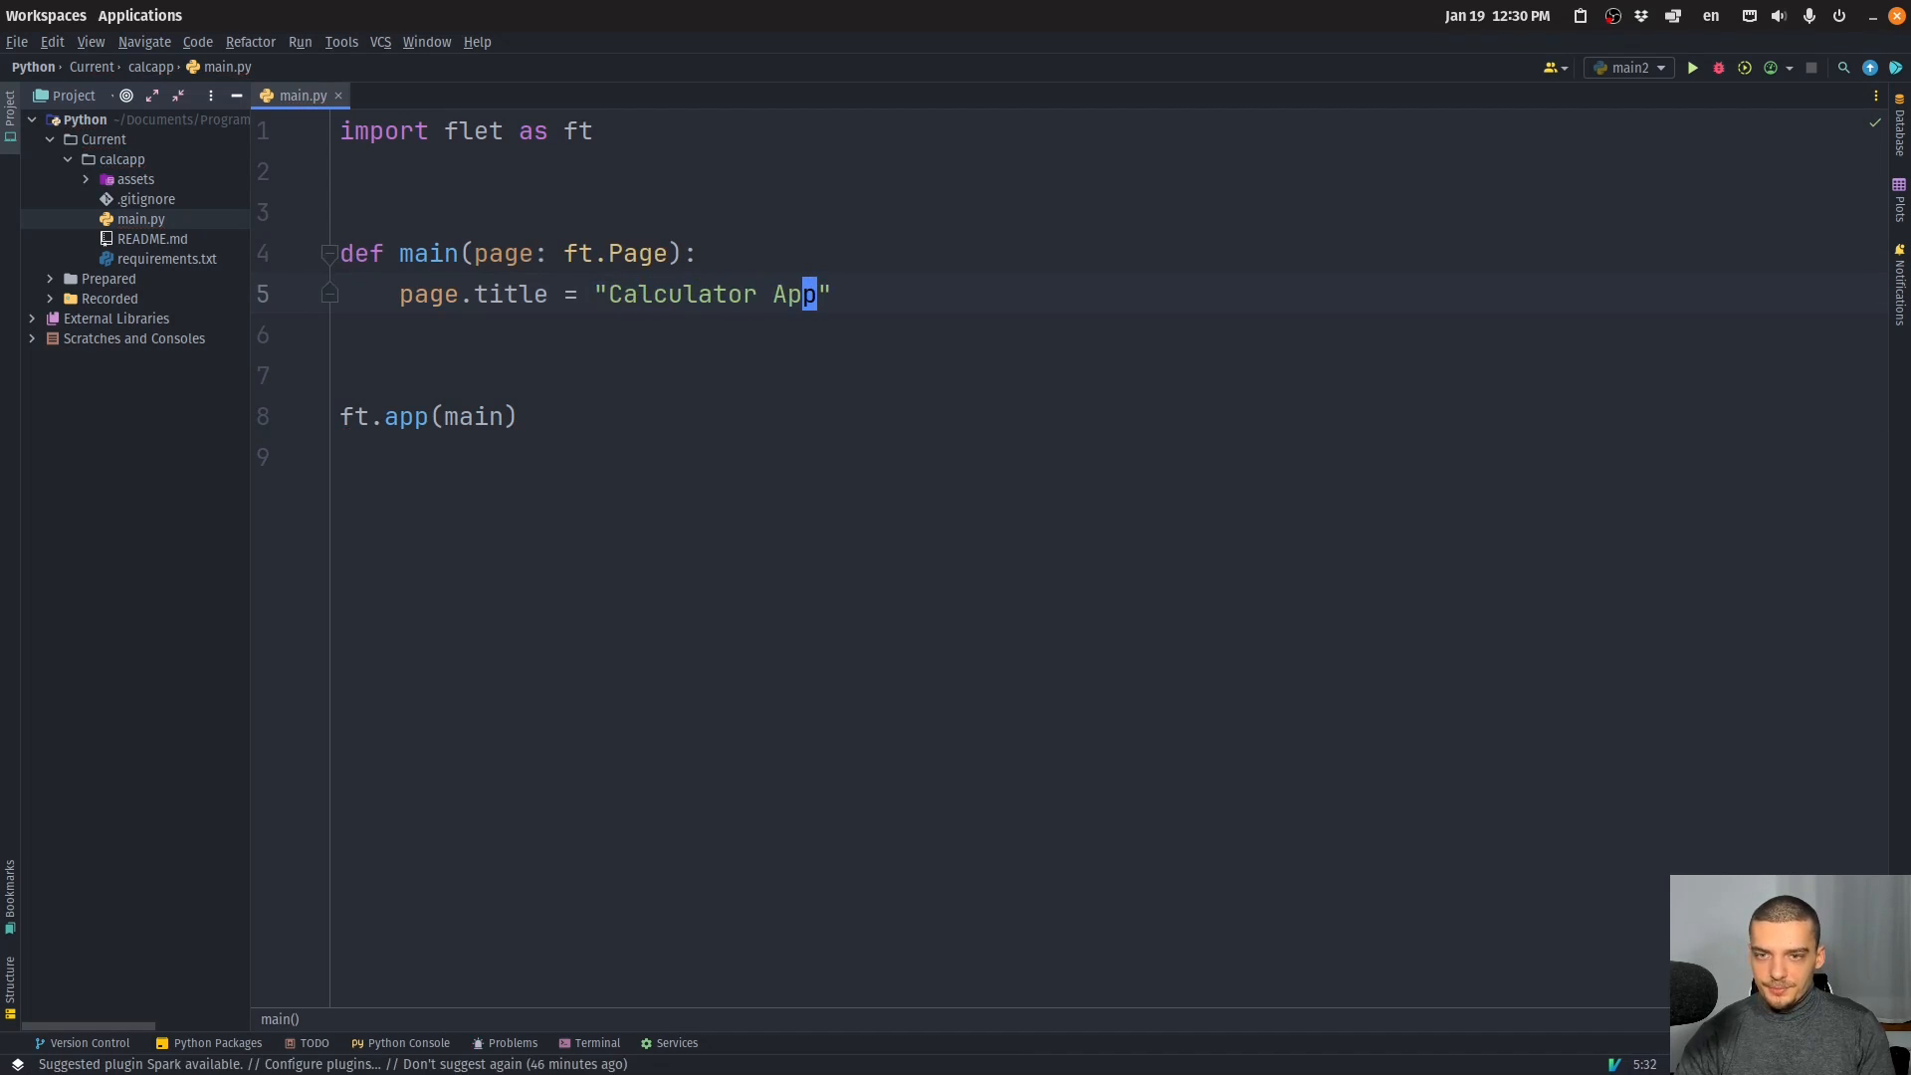
type("page.up")
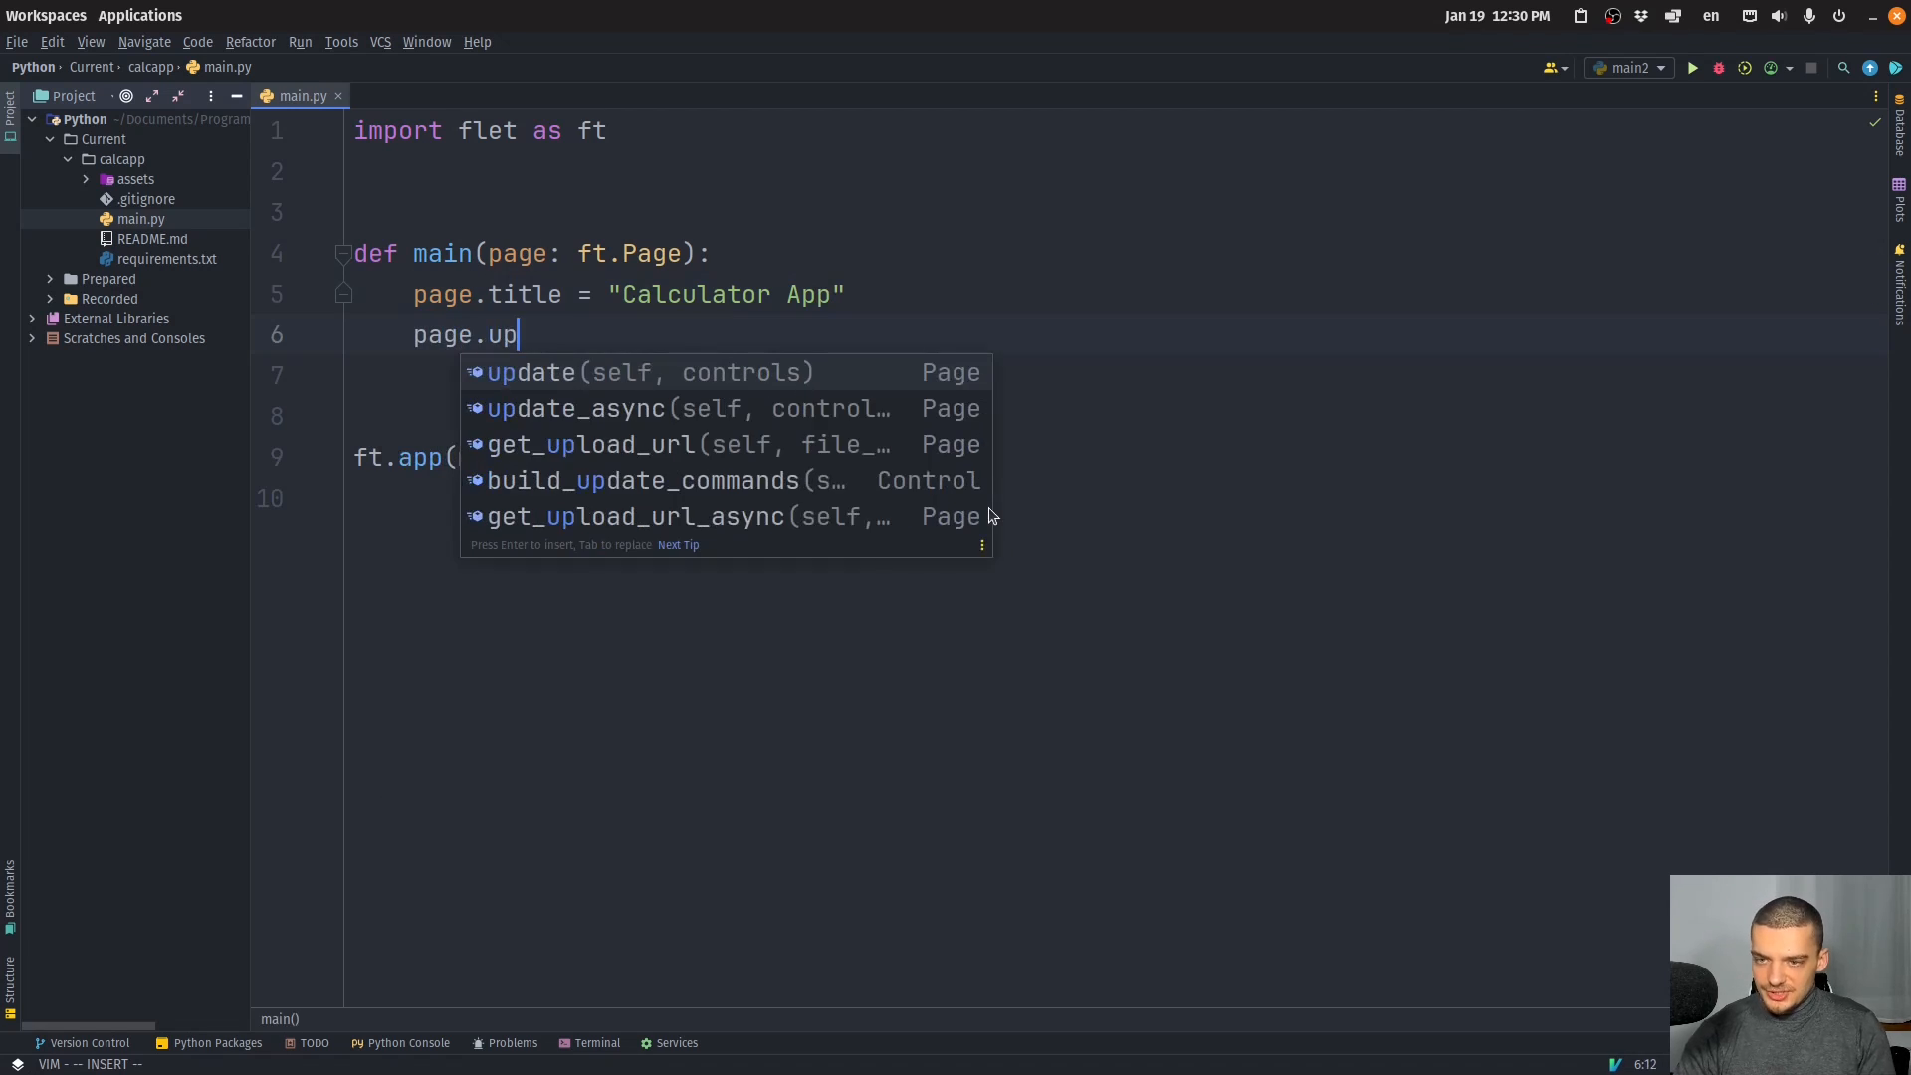
key("Enter")
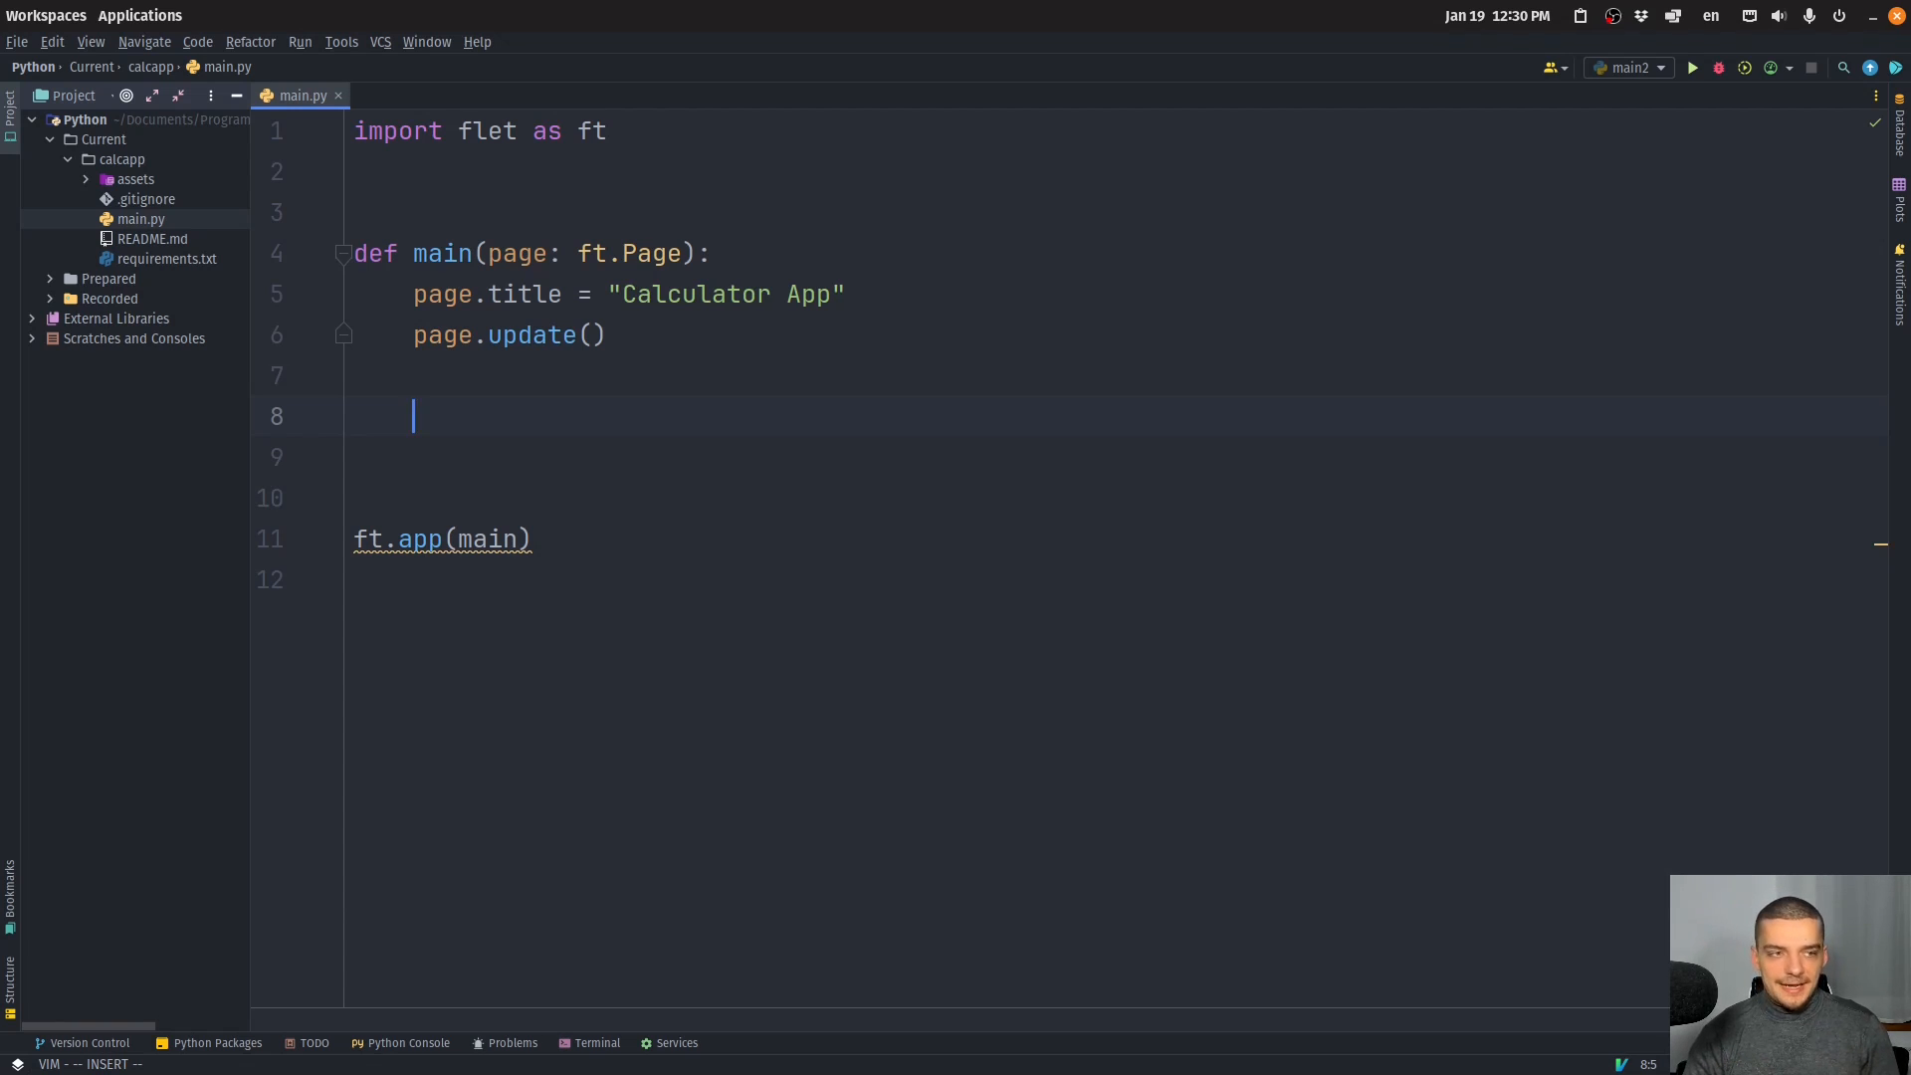
Define a nested btn_click(e) handler with a pass body.
type("def")
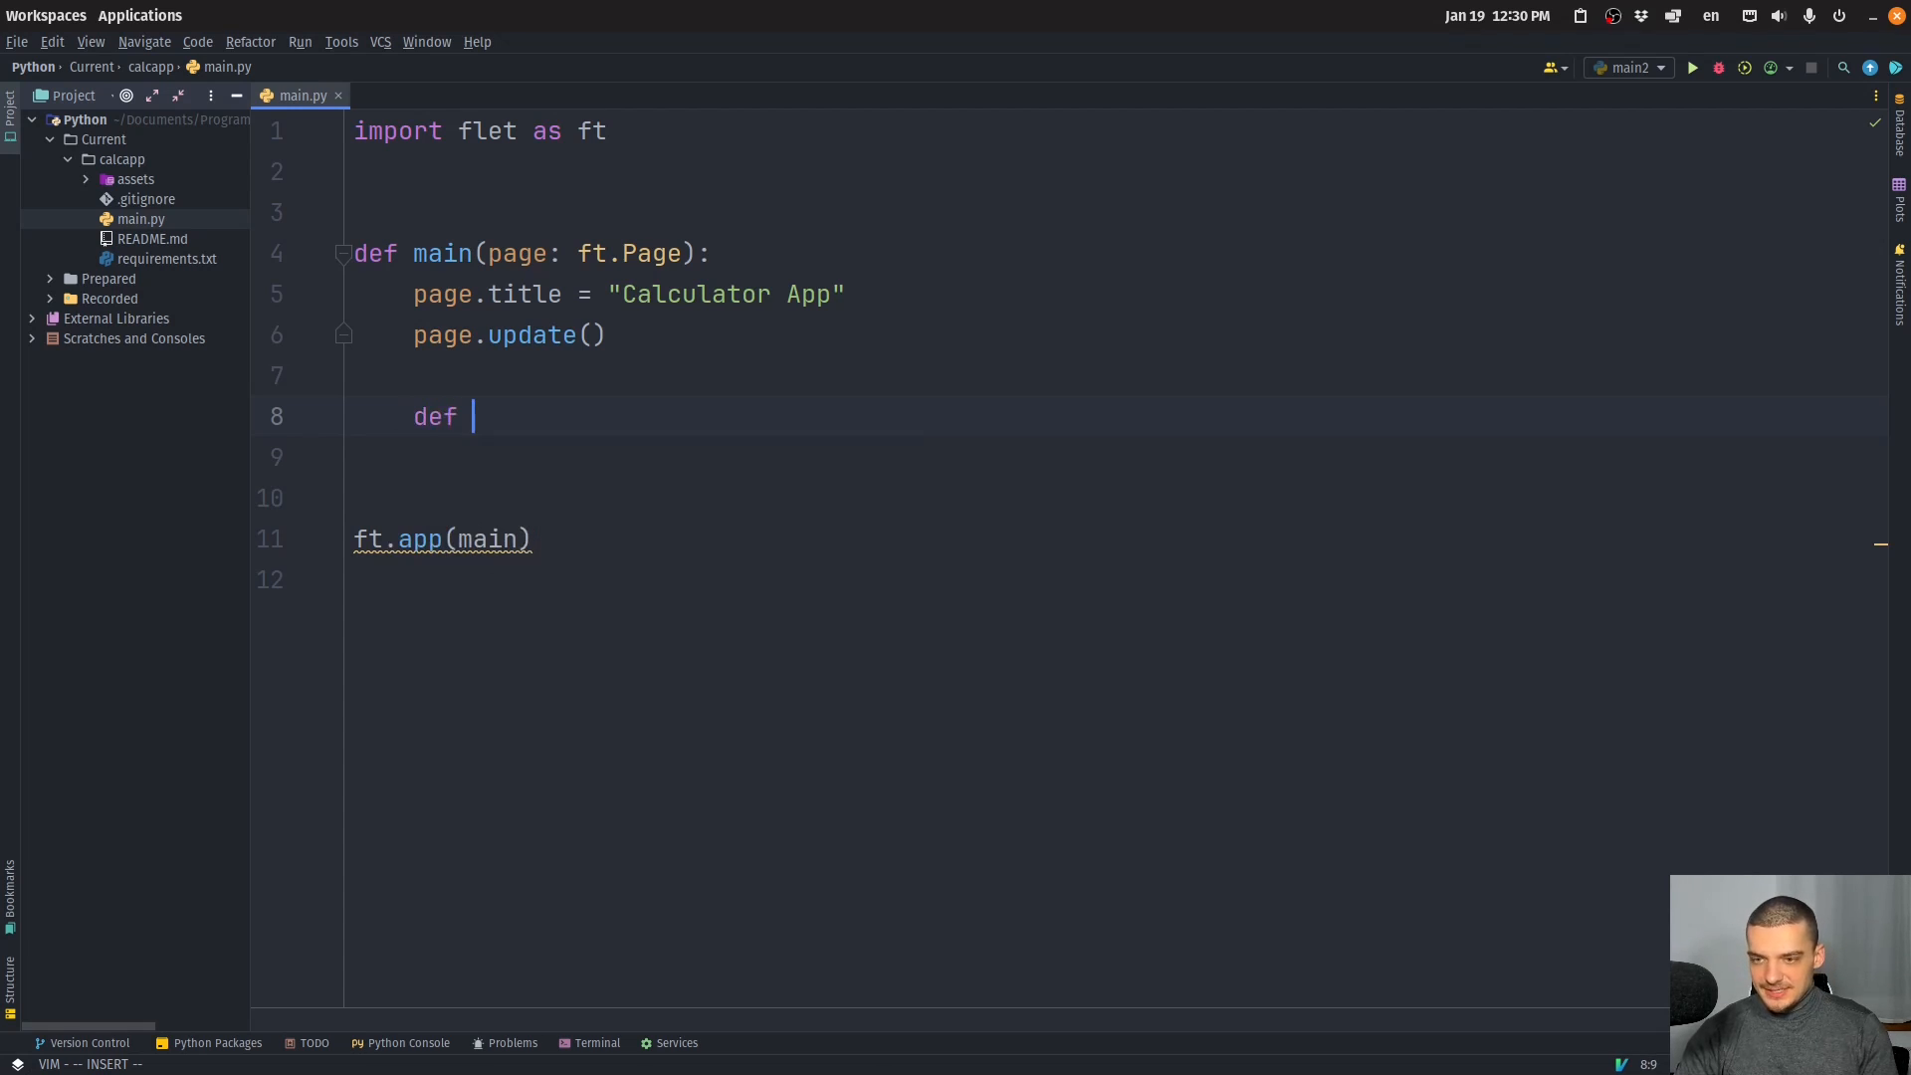
type("btn_click")
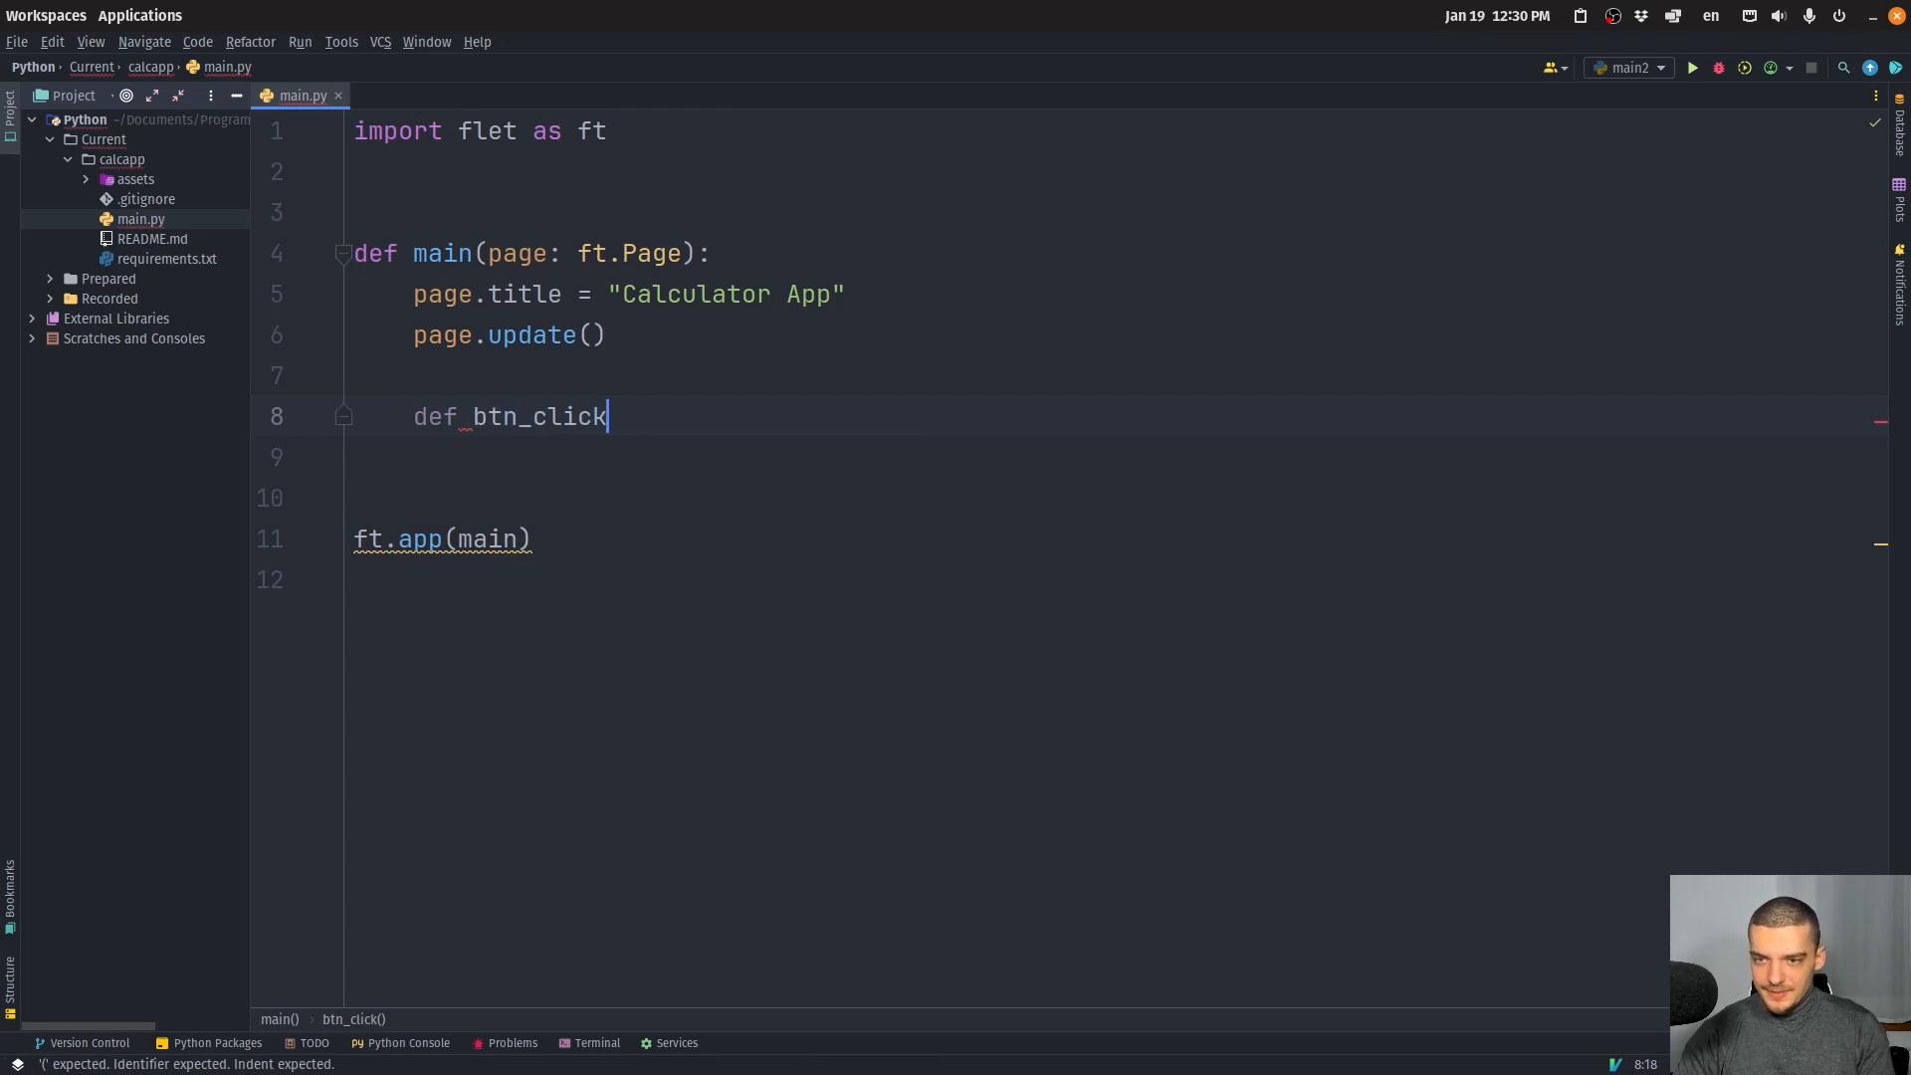
type("()")
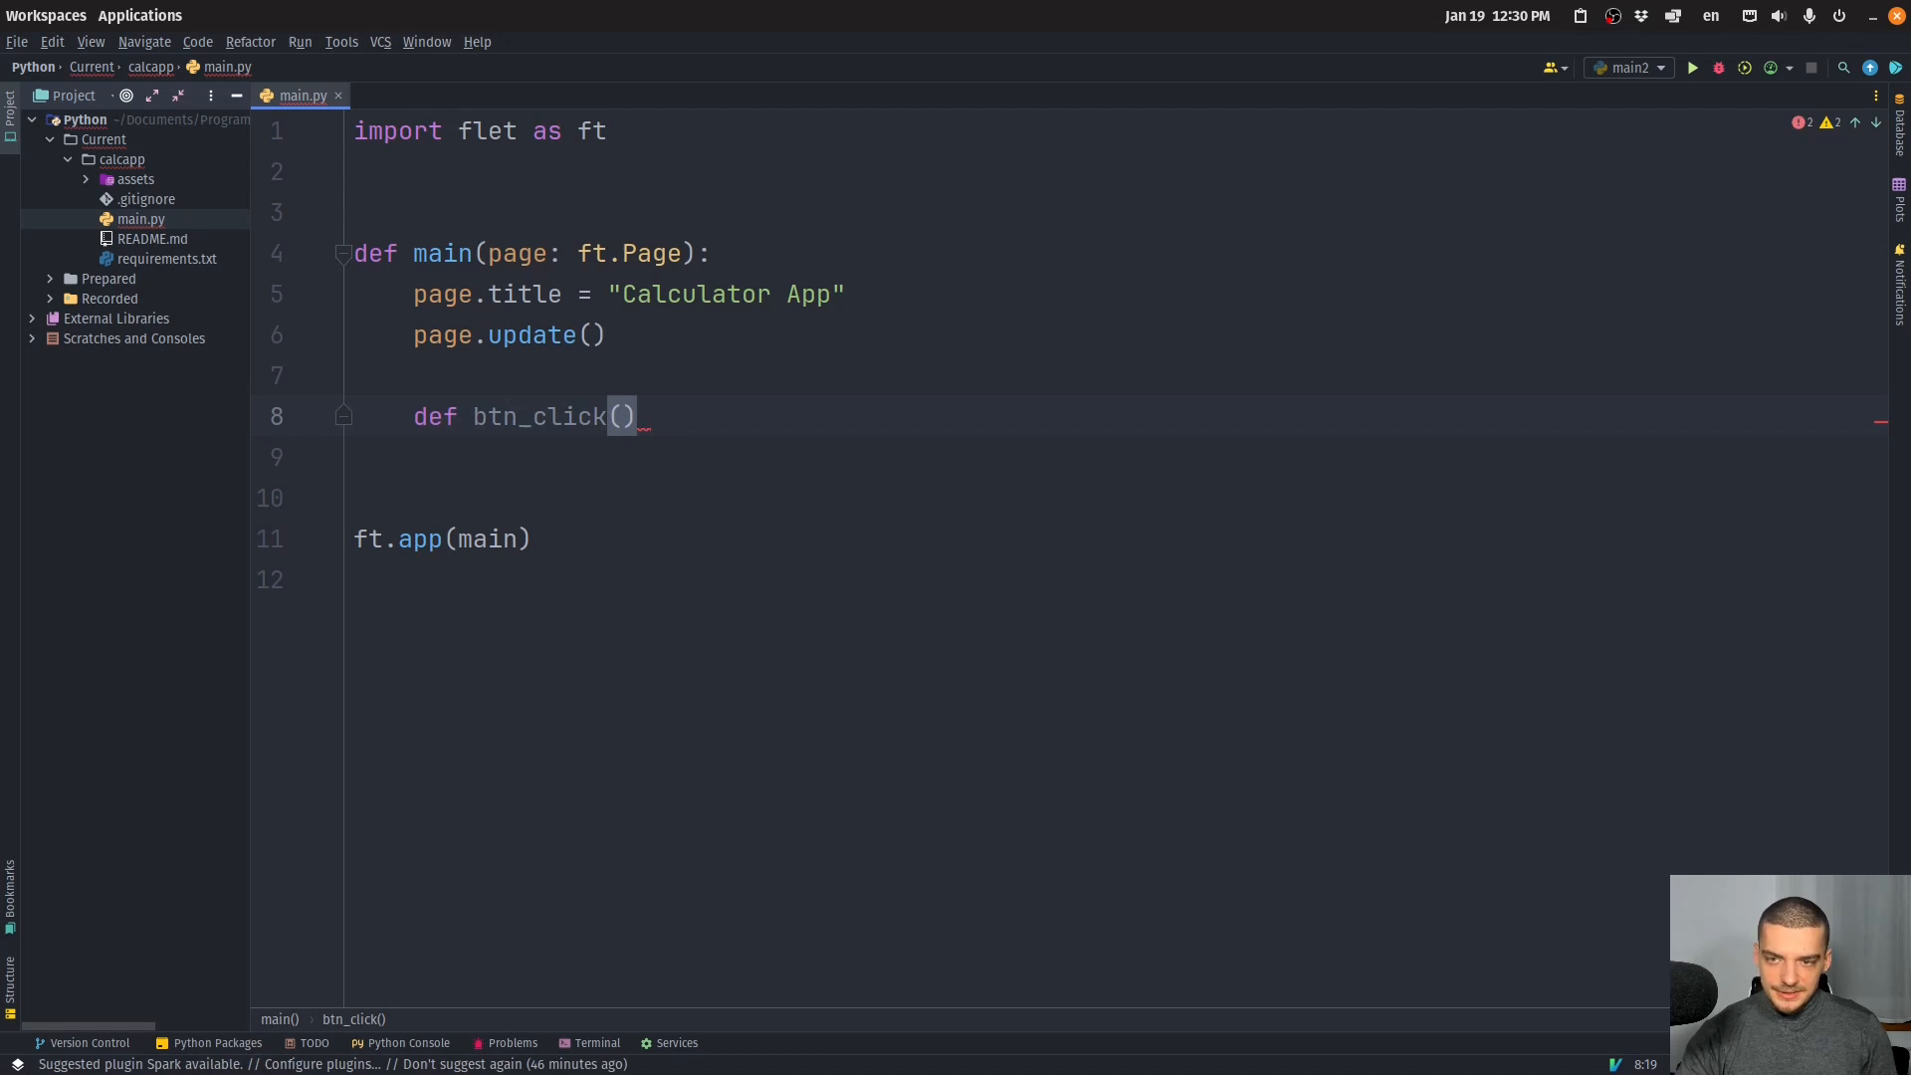
type("e:")
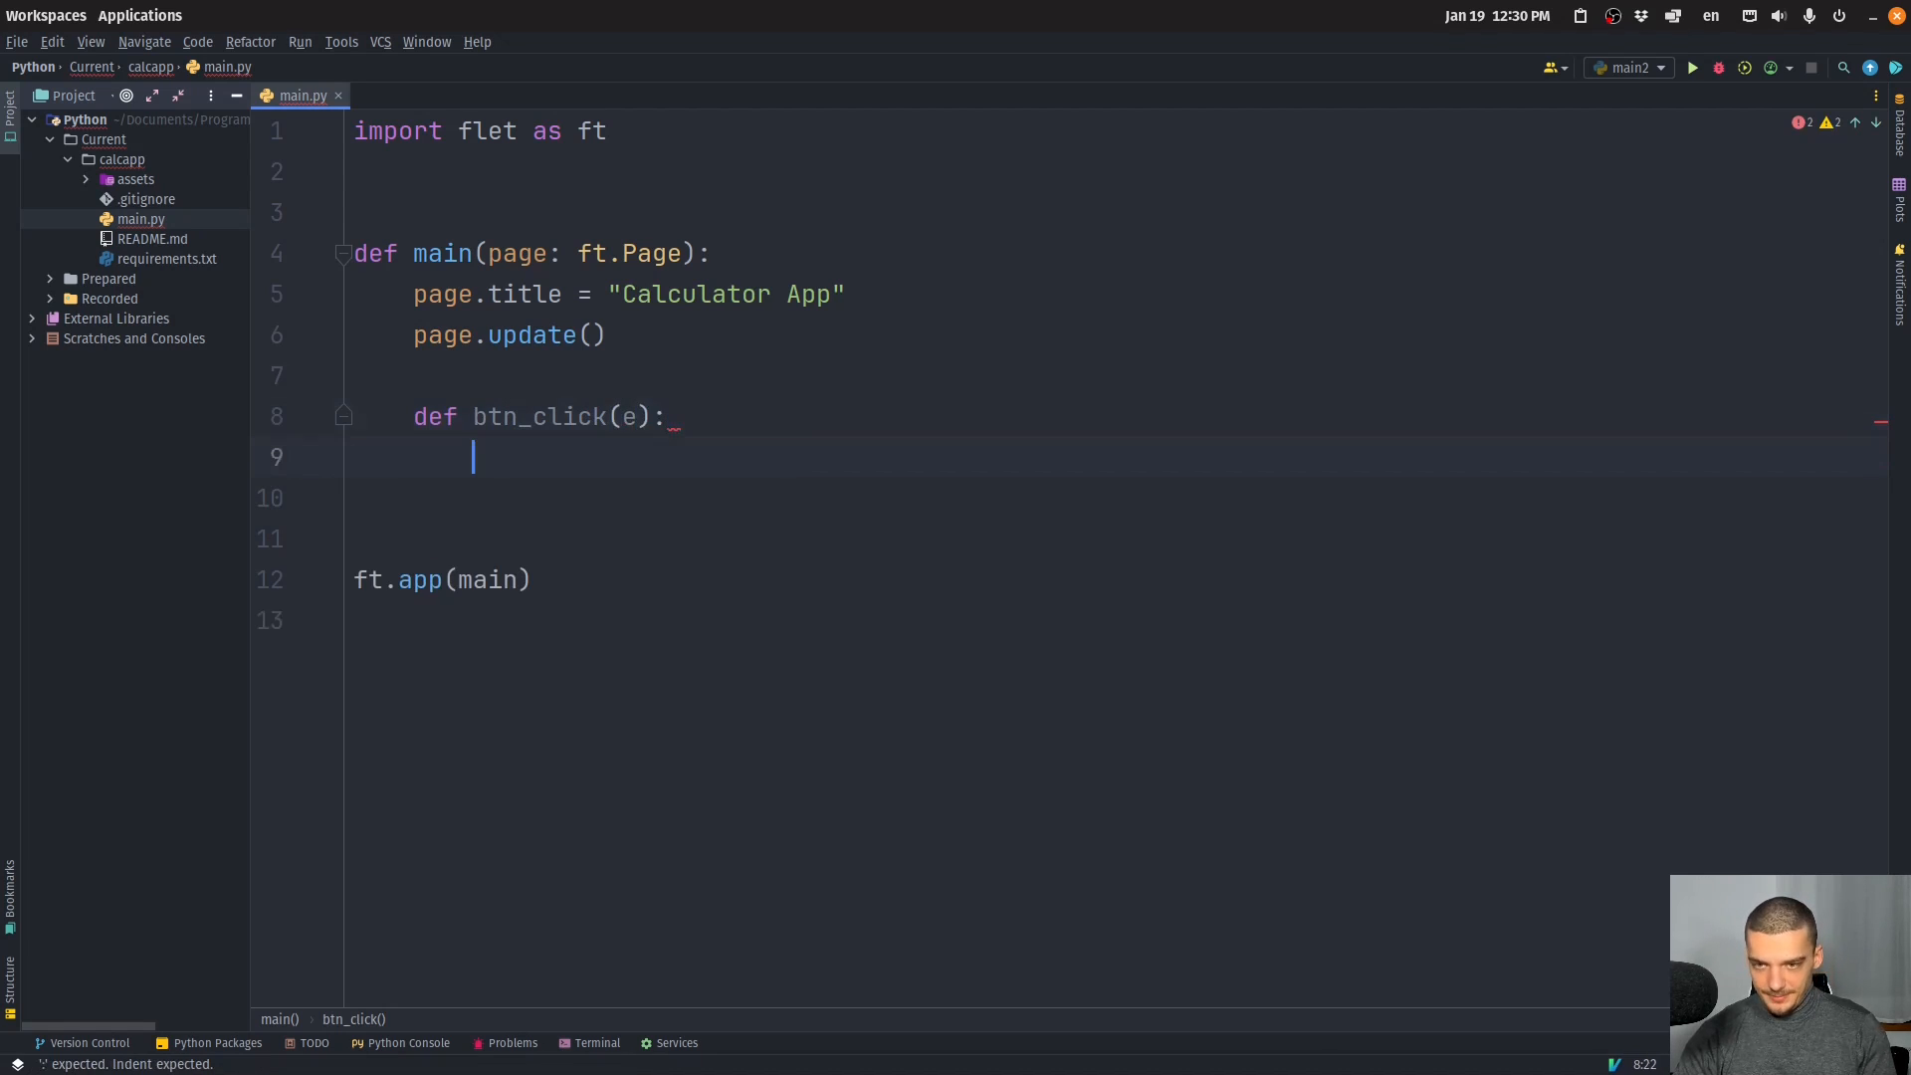
type("pass")
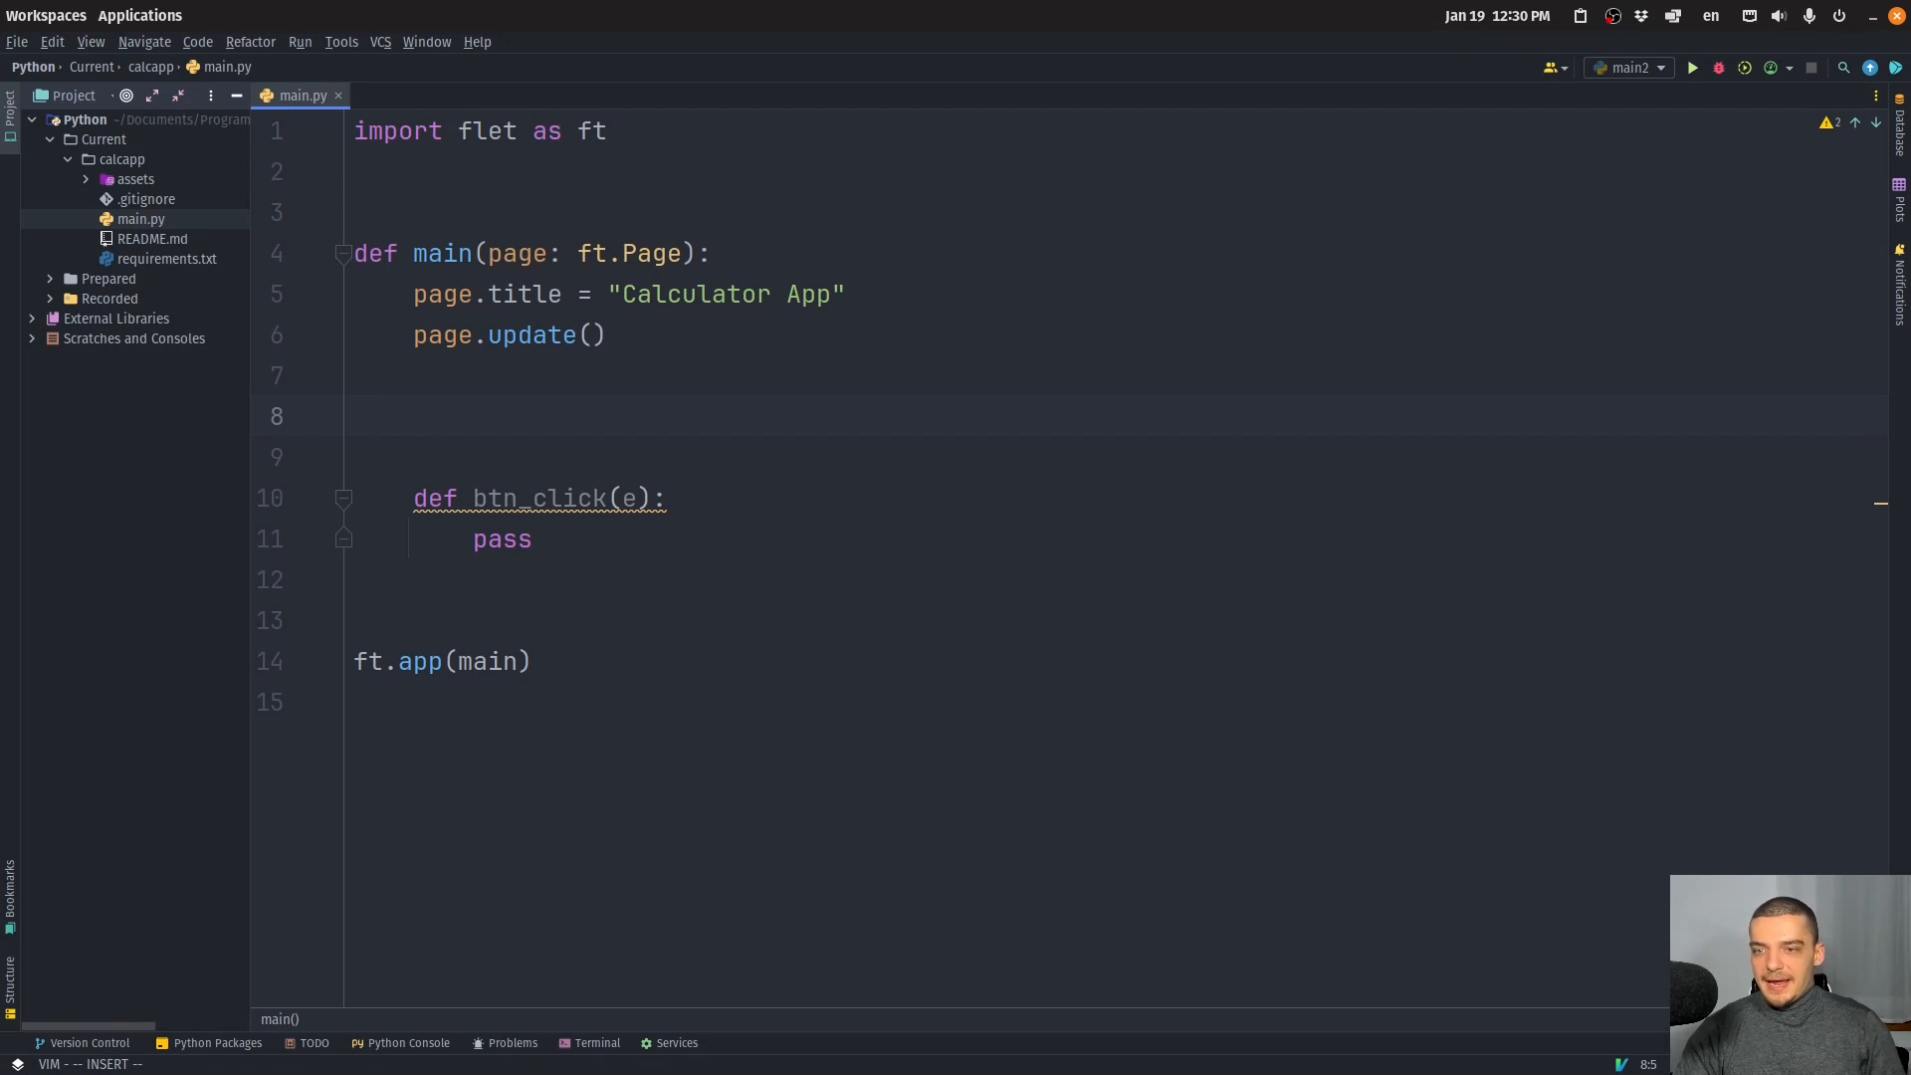
Define txt_result as an ft.TextField with TextAlign.RIGHT, expand and read_only=True.
type("text")
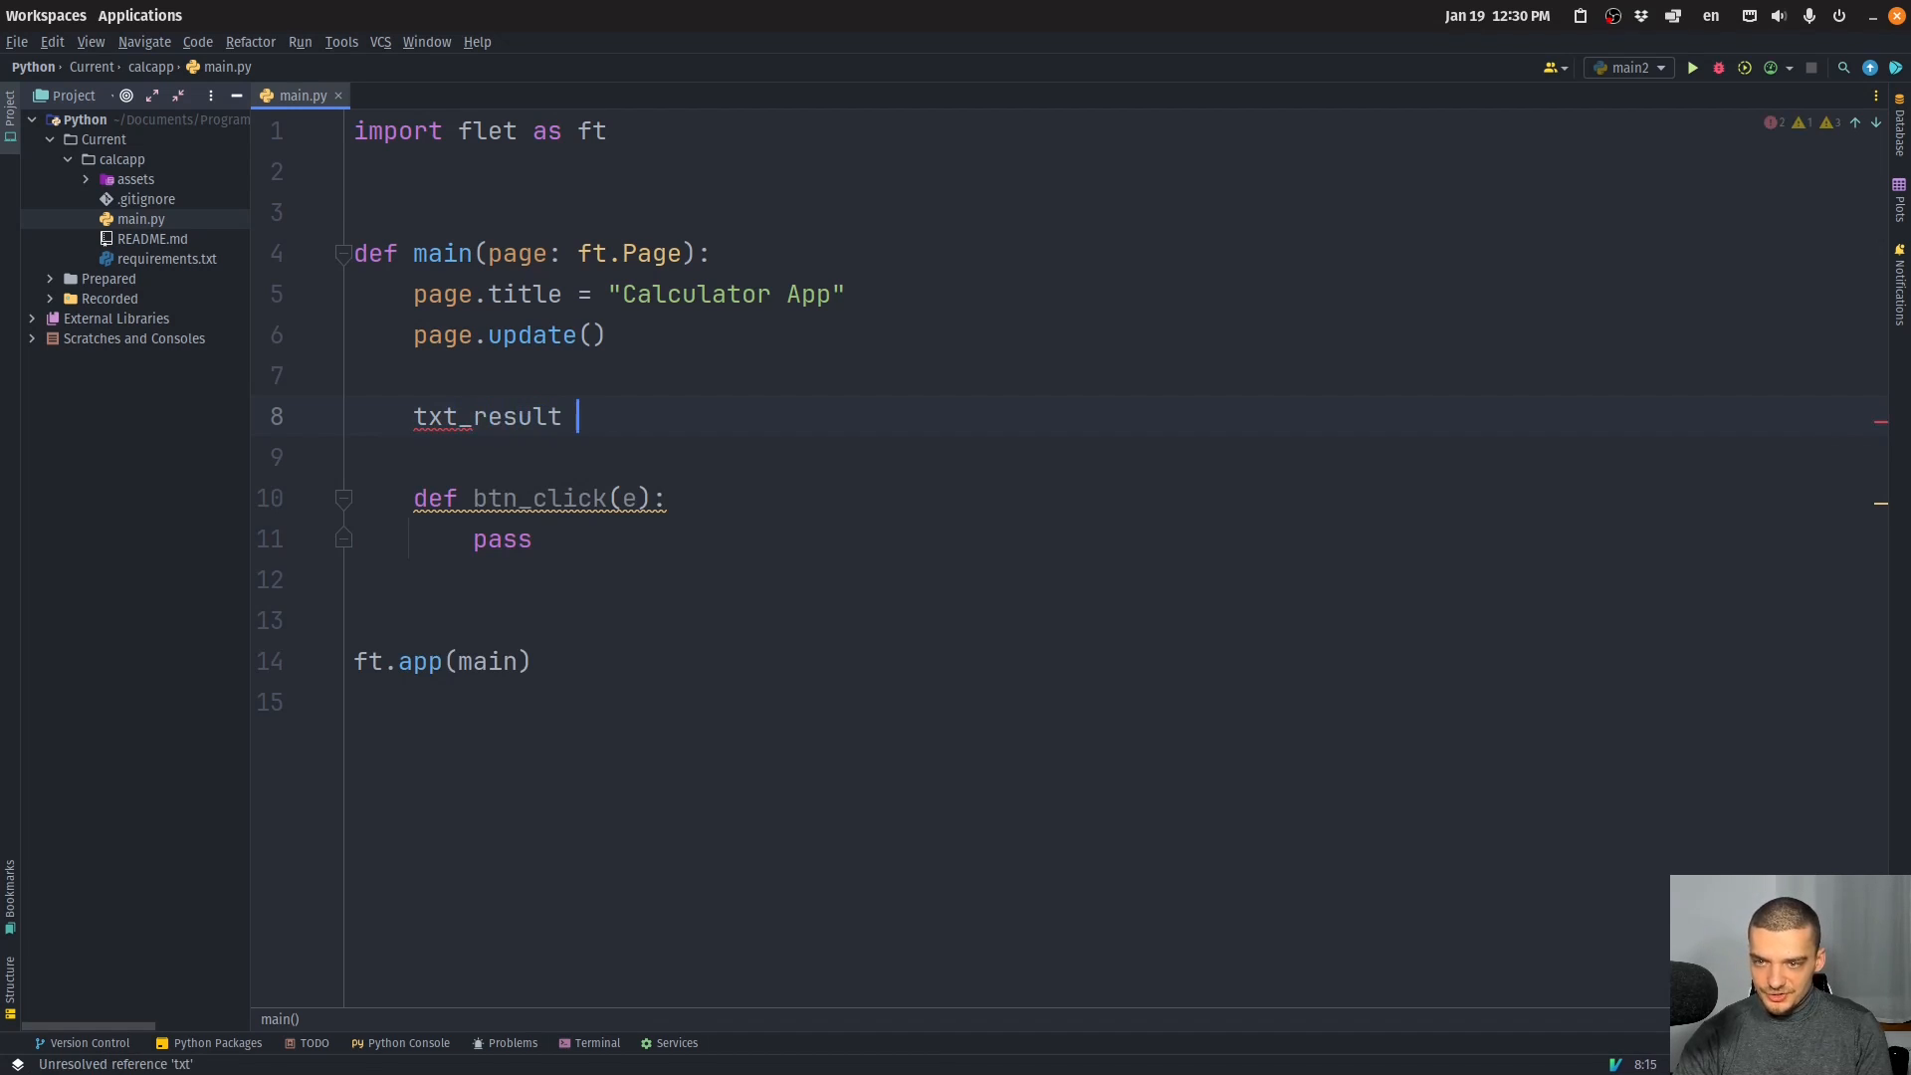
type("= ft.TextField(")
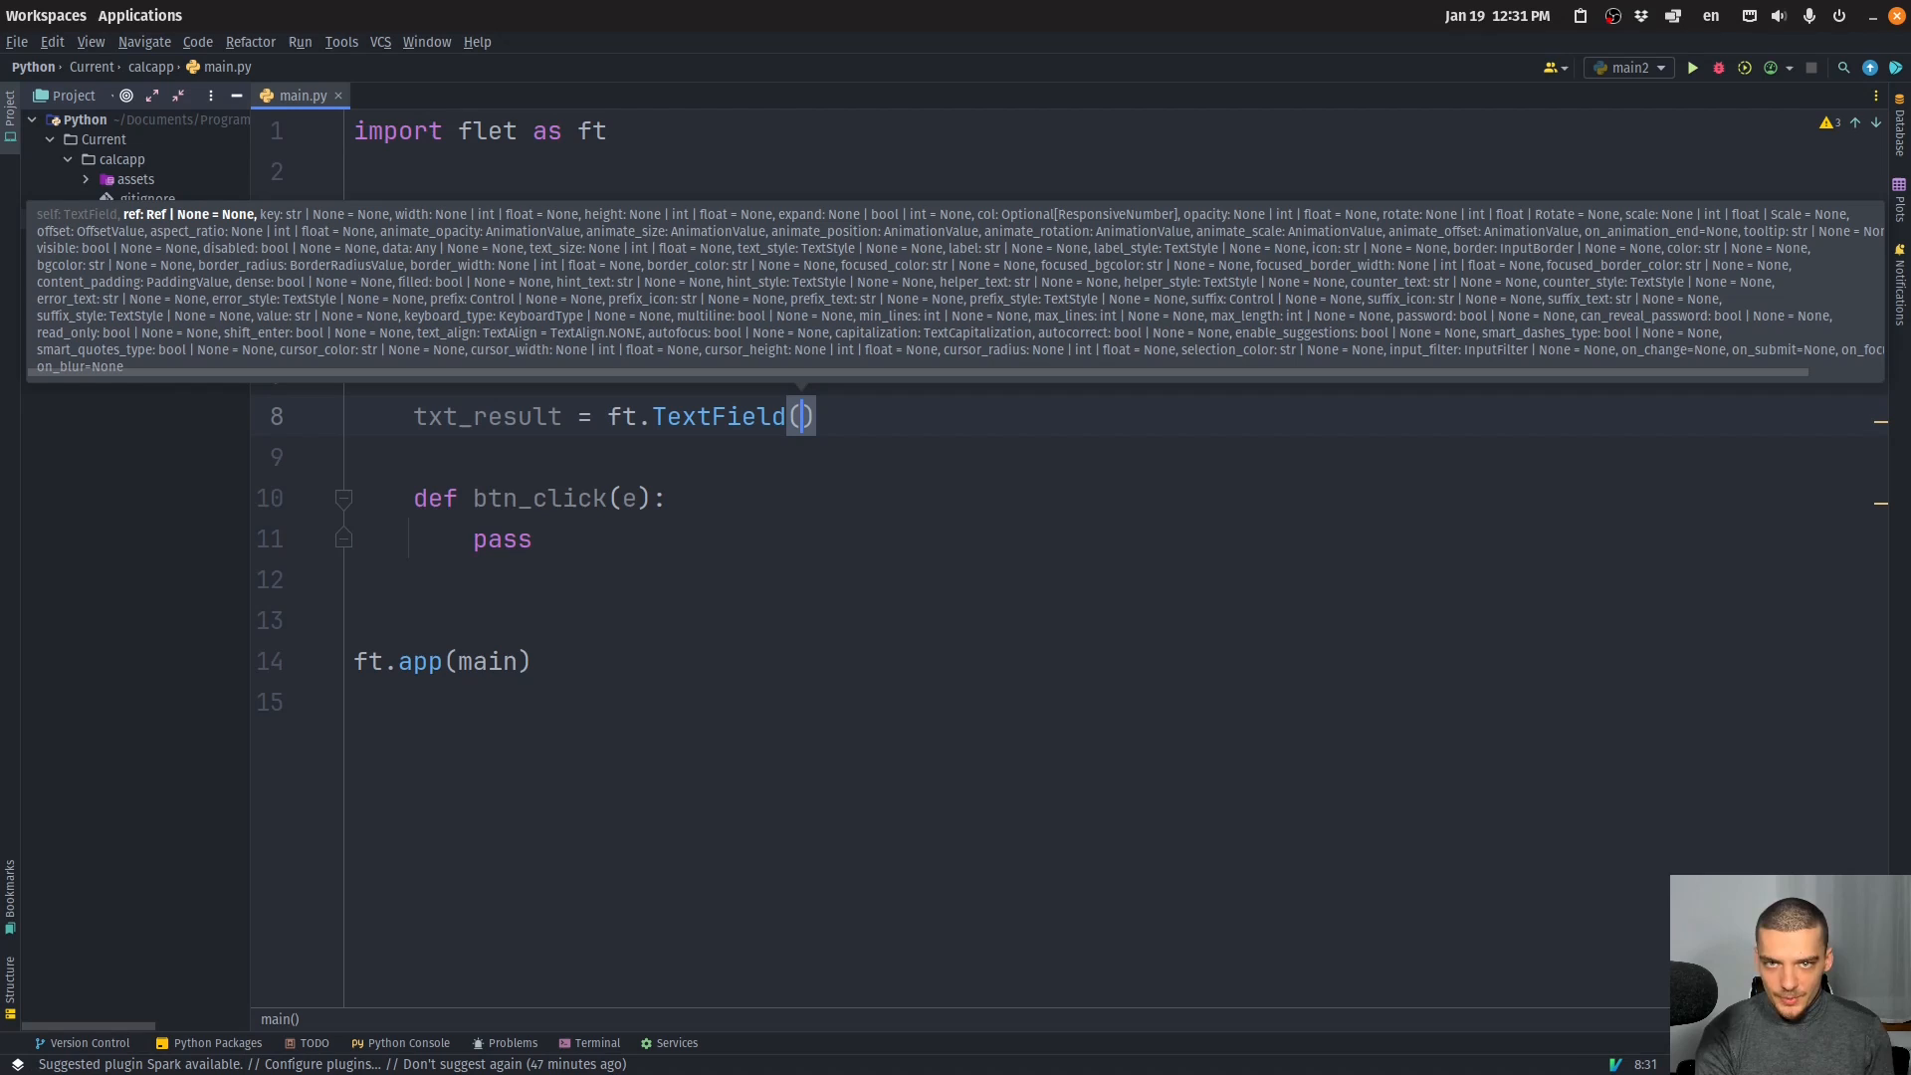
type("e")
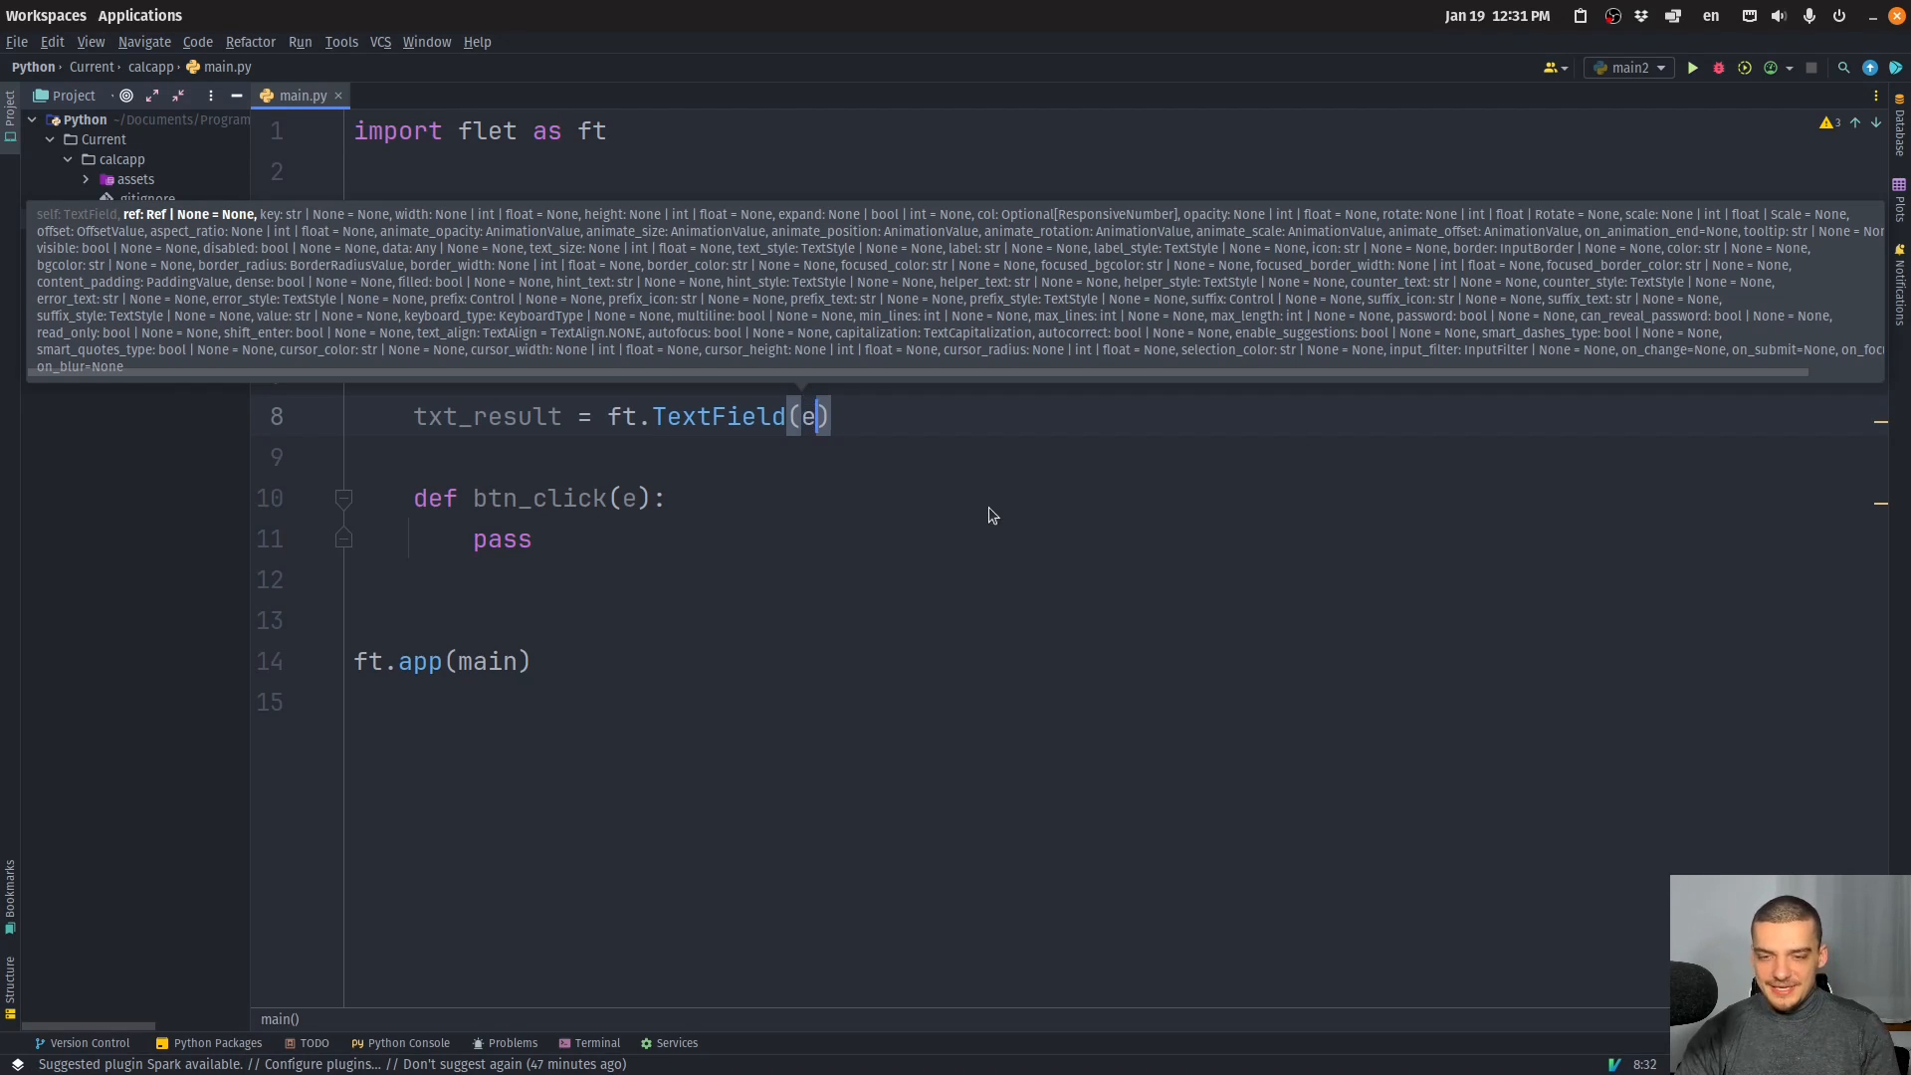
type("e")
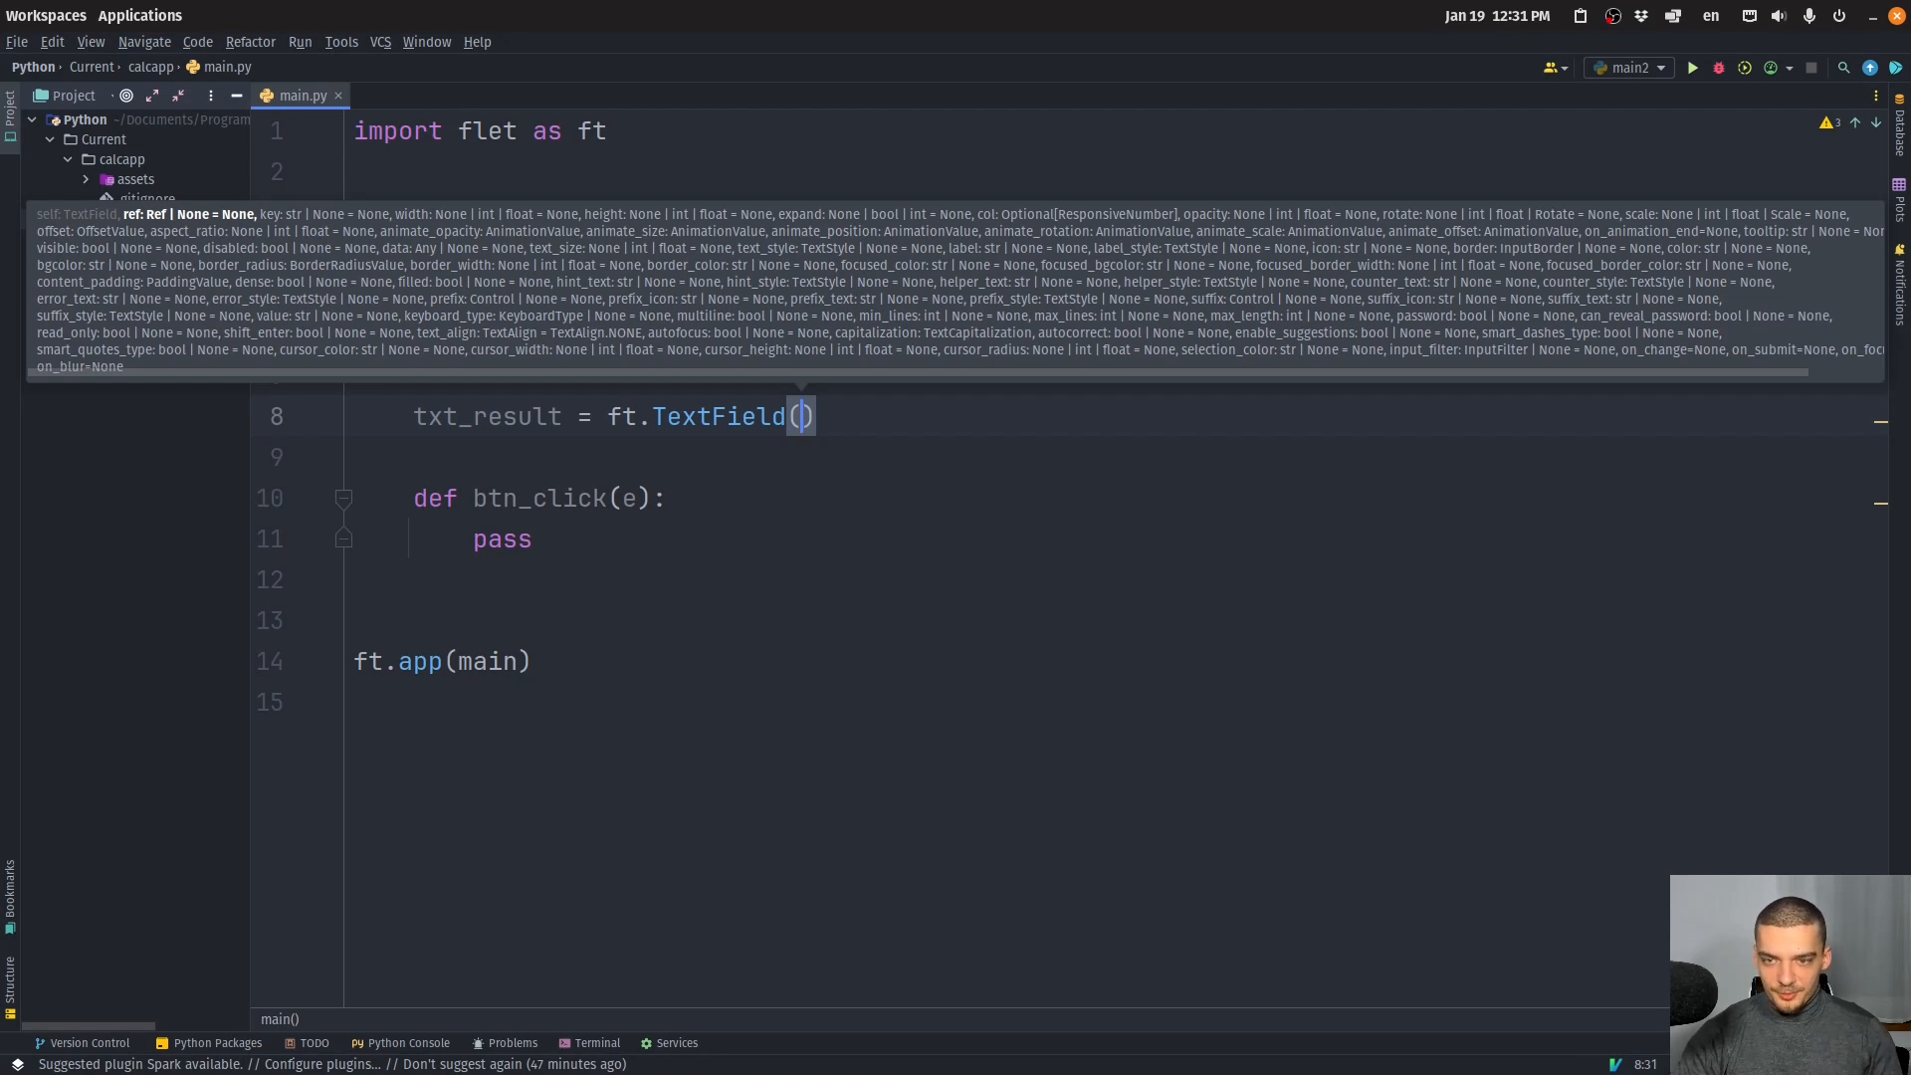
type("text_align=ft.")
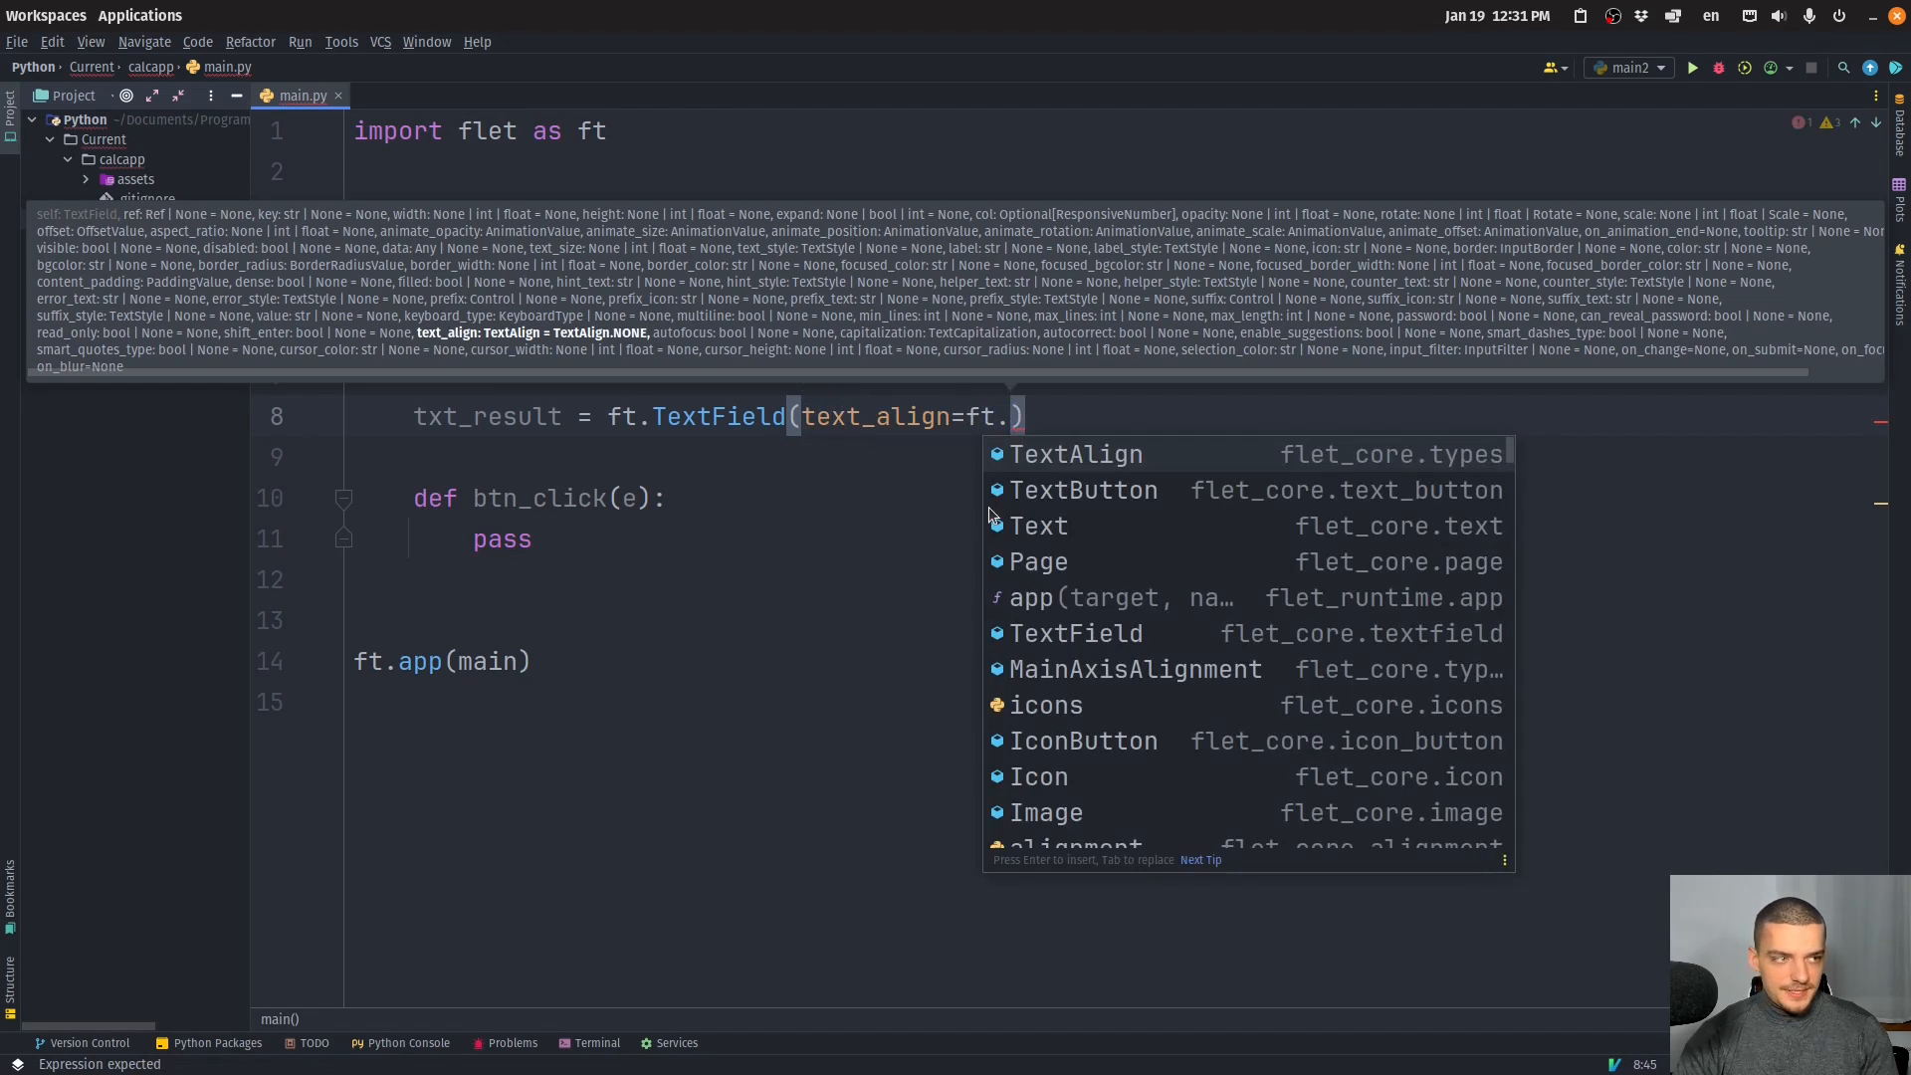
type("TextAlign.RIGHT")
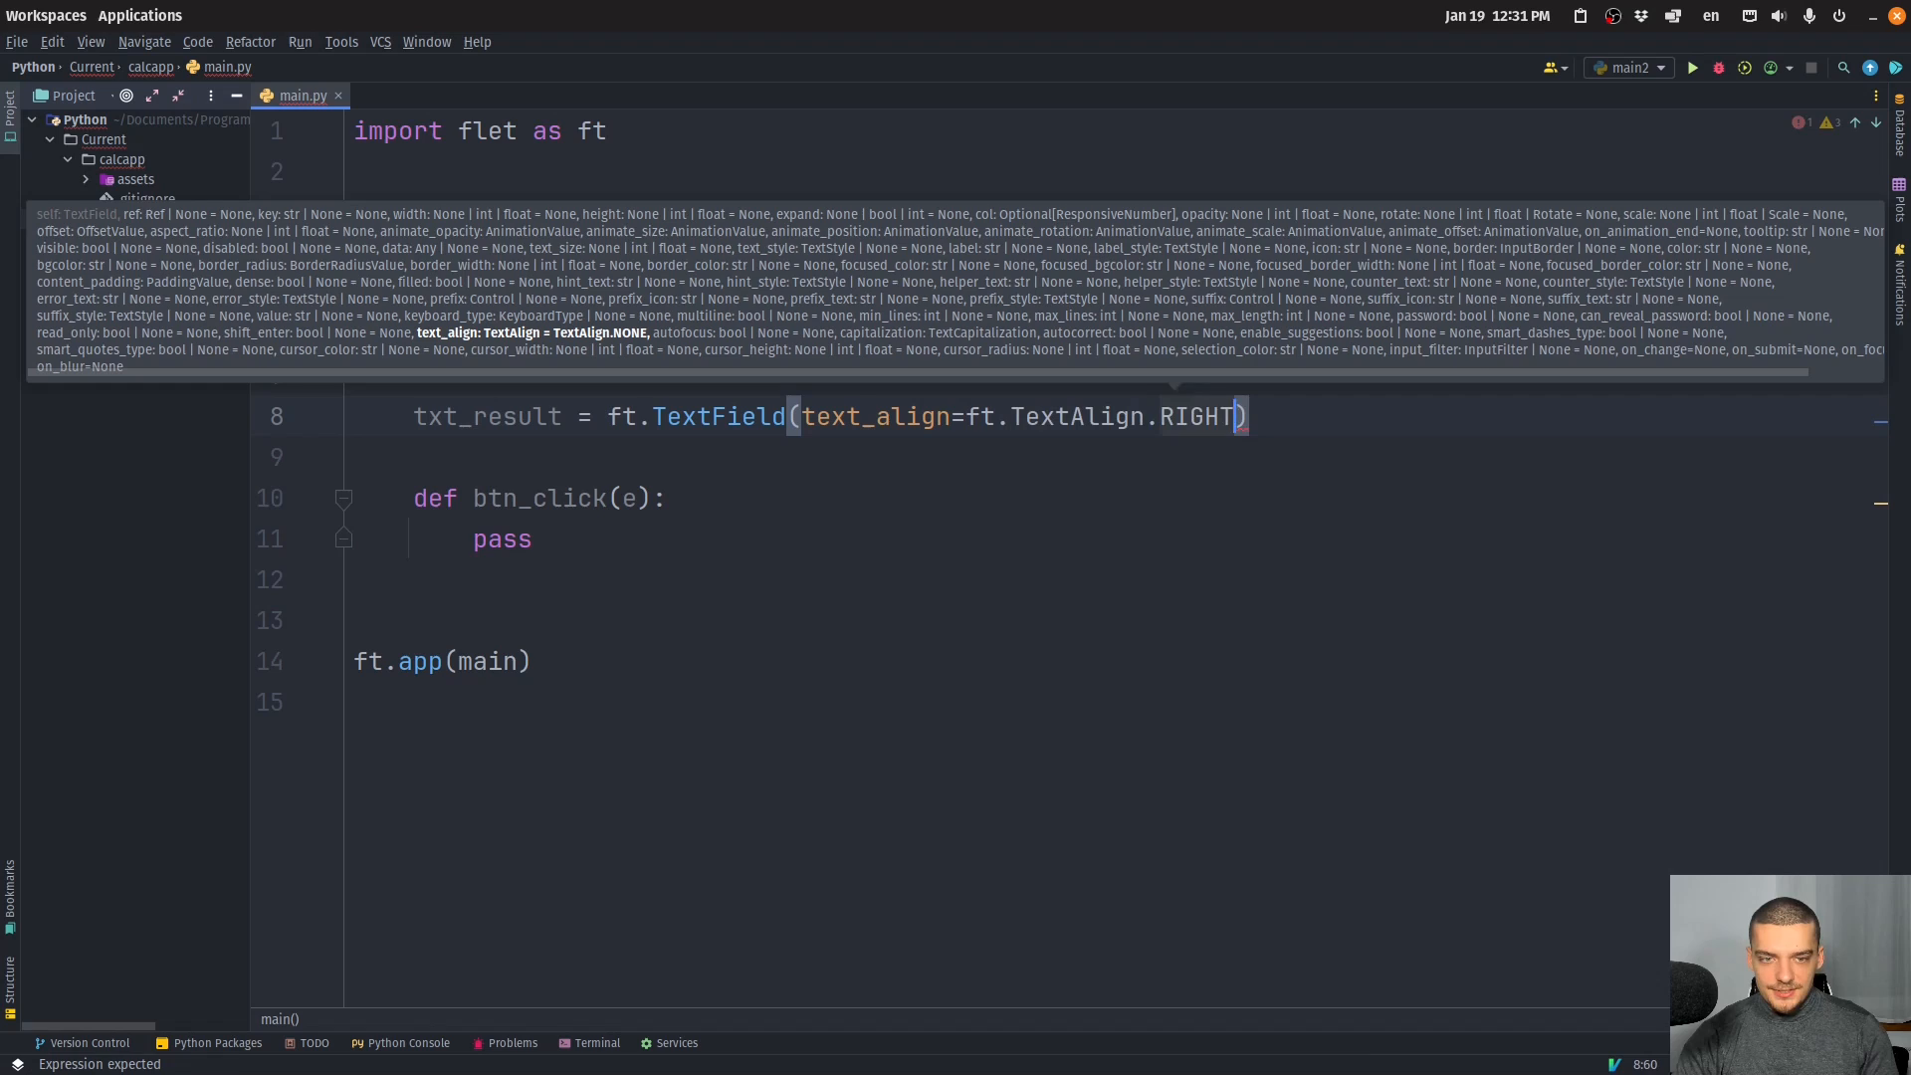
type(", expand=1,")
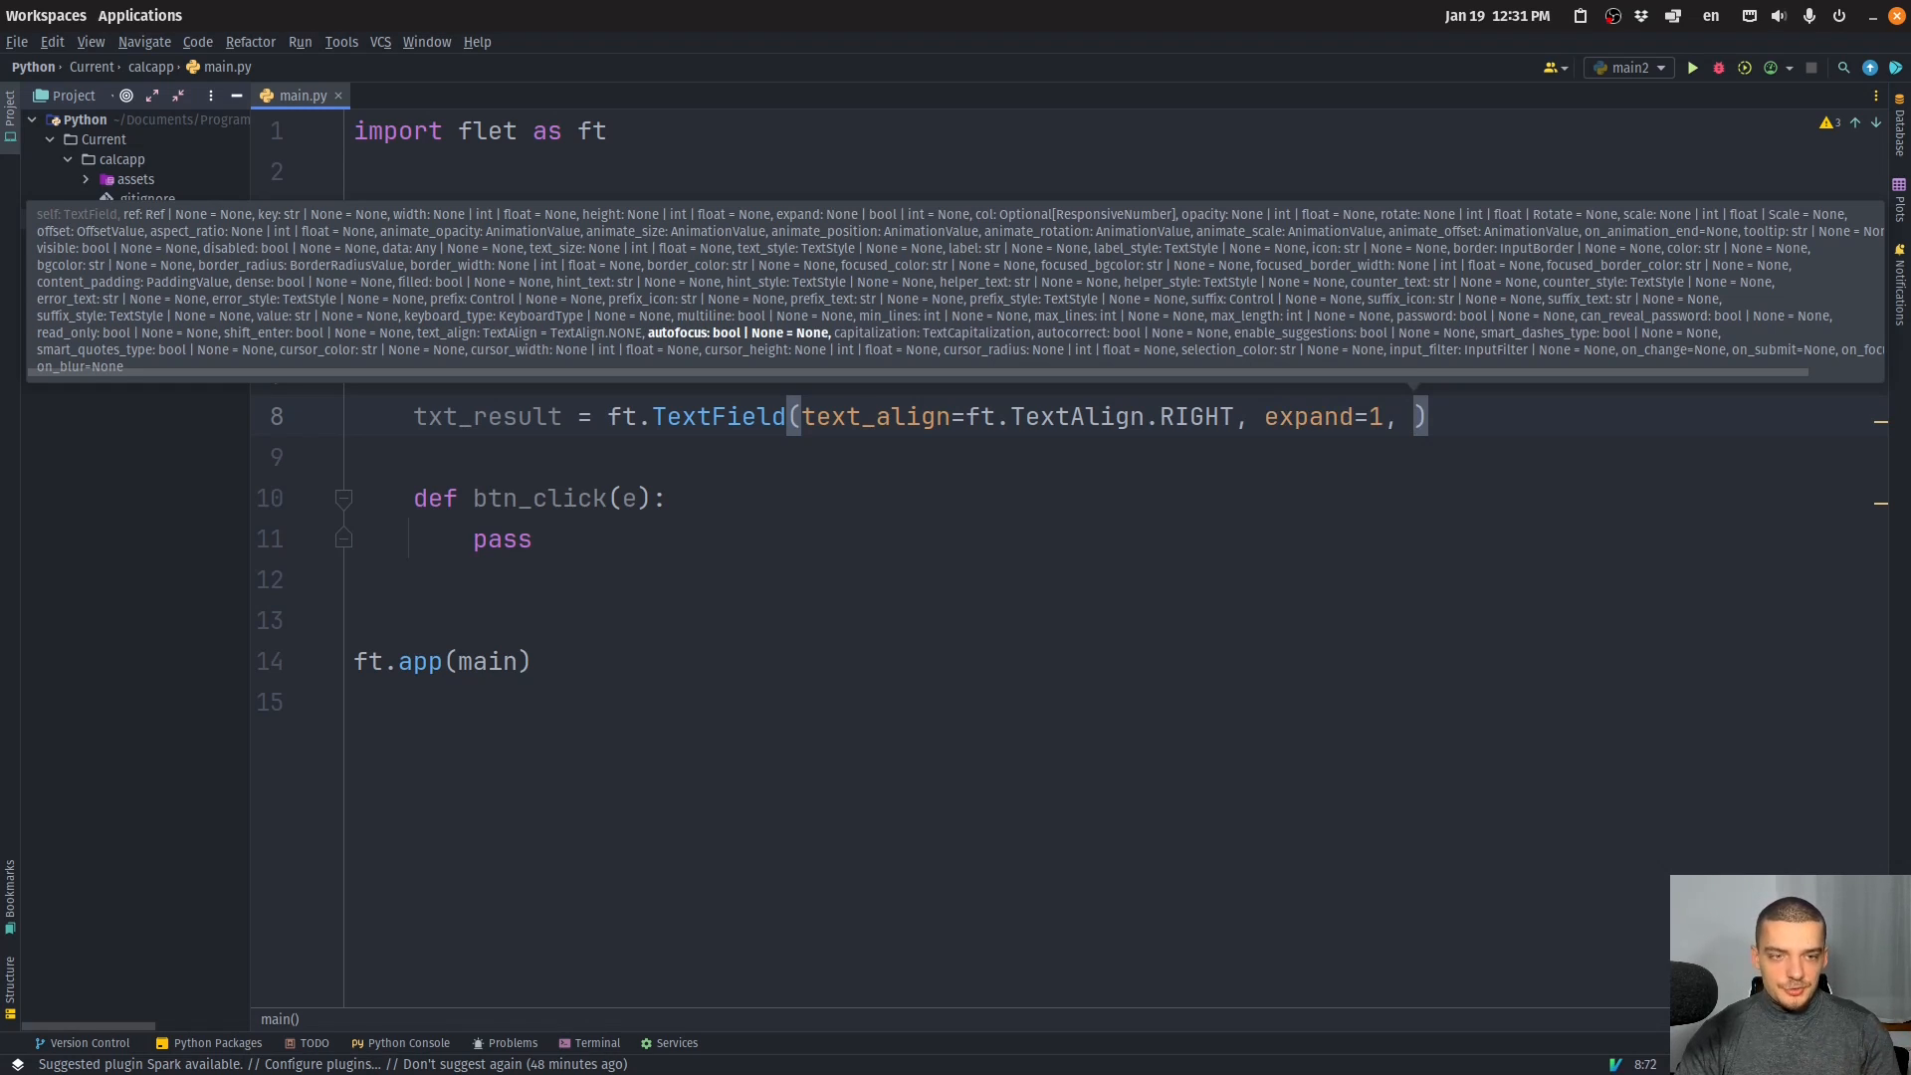
type("read_only=True")
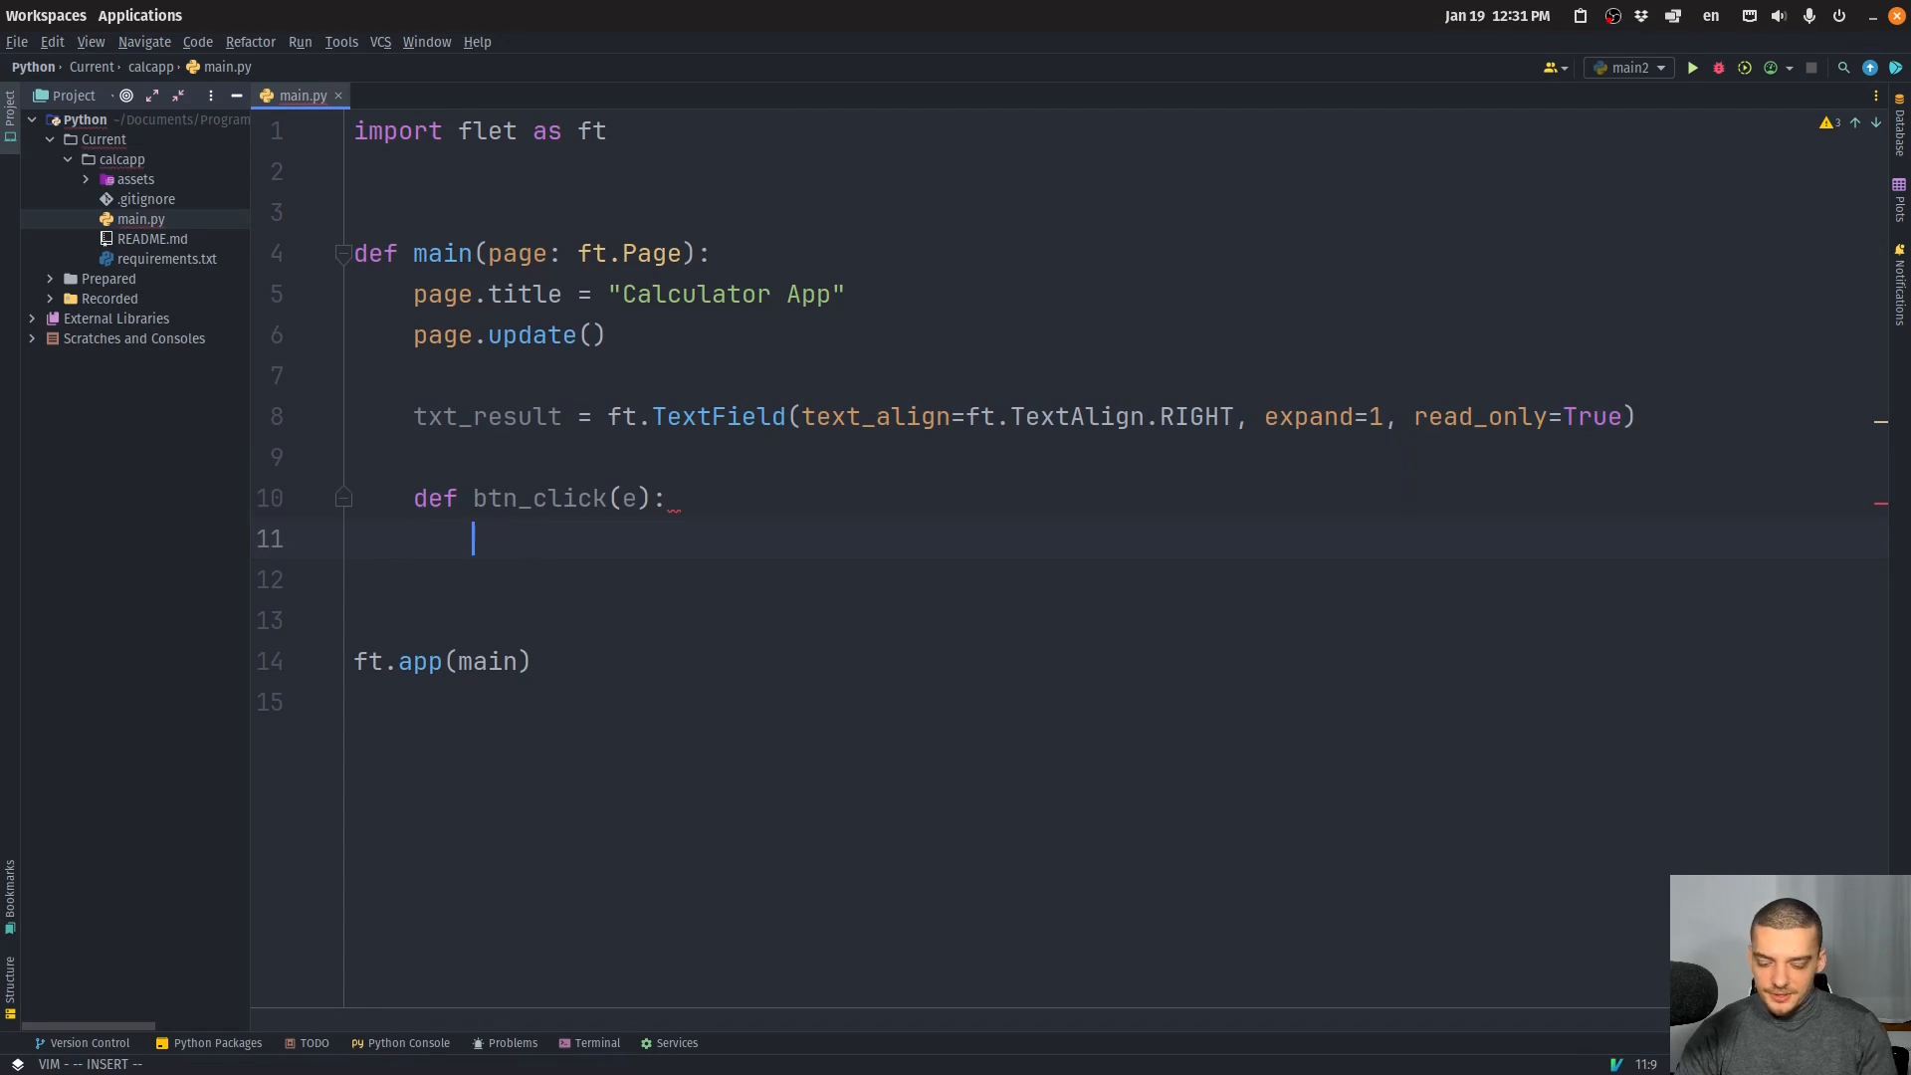
In btn_click, clear txt_result.value when e.control.text == 'C'.
type("if e.cont")
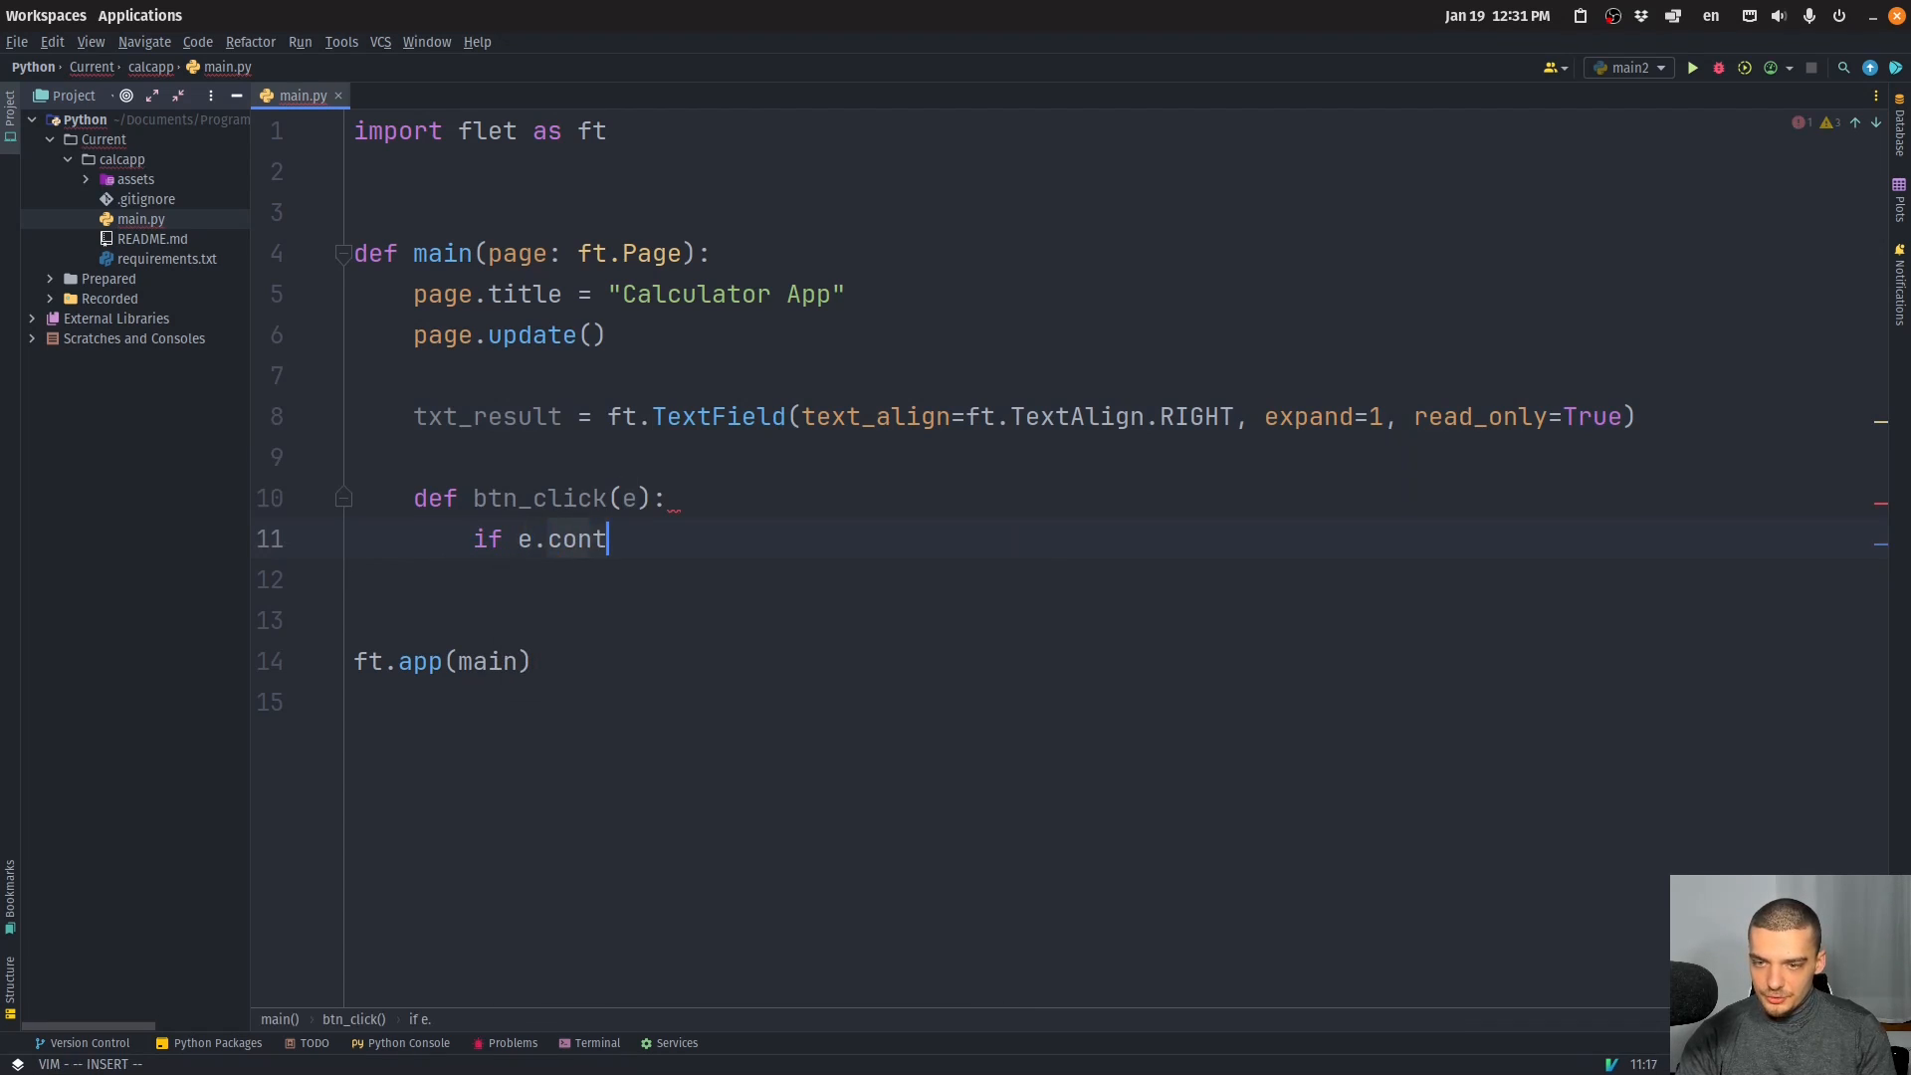
type("rol.text")
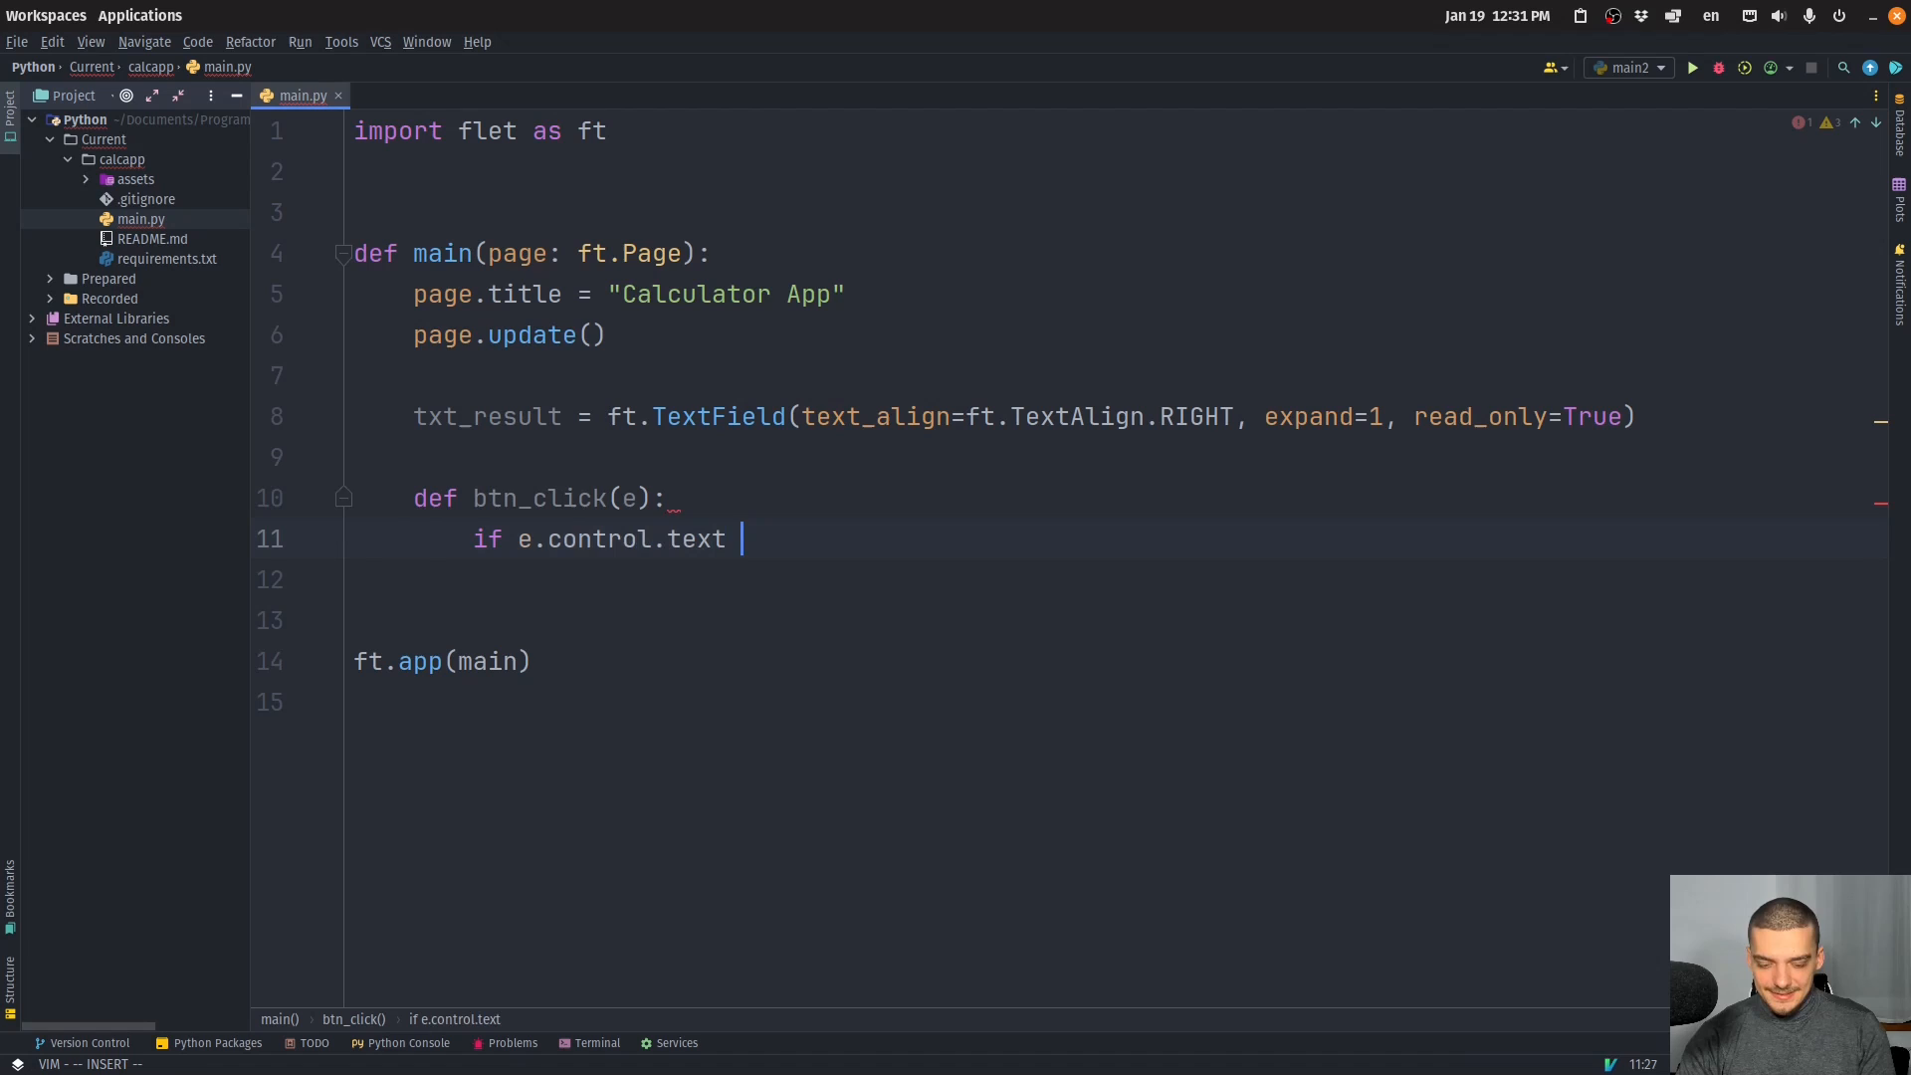
type("== ''")
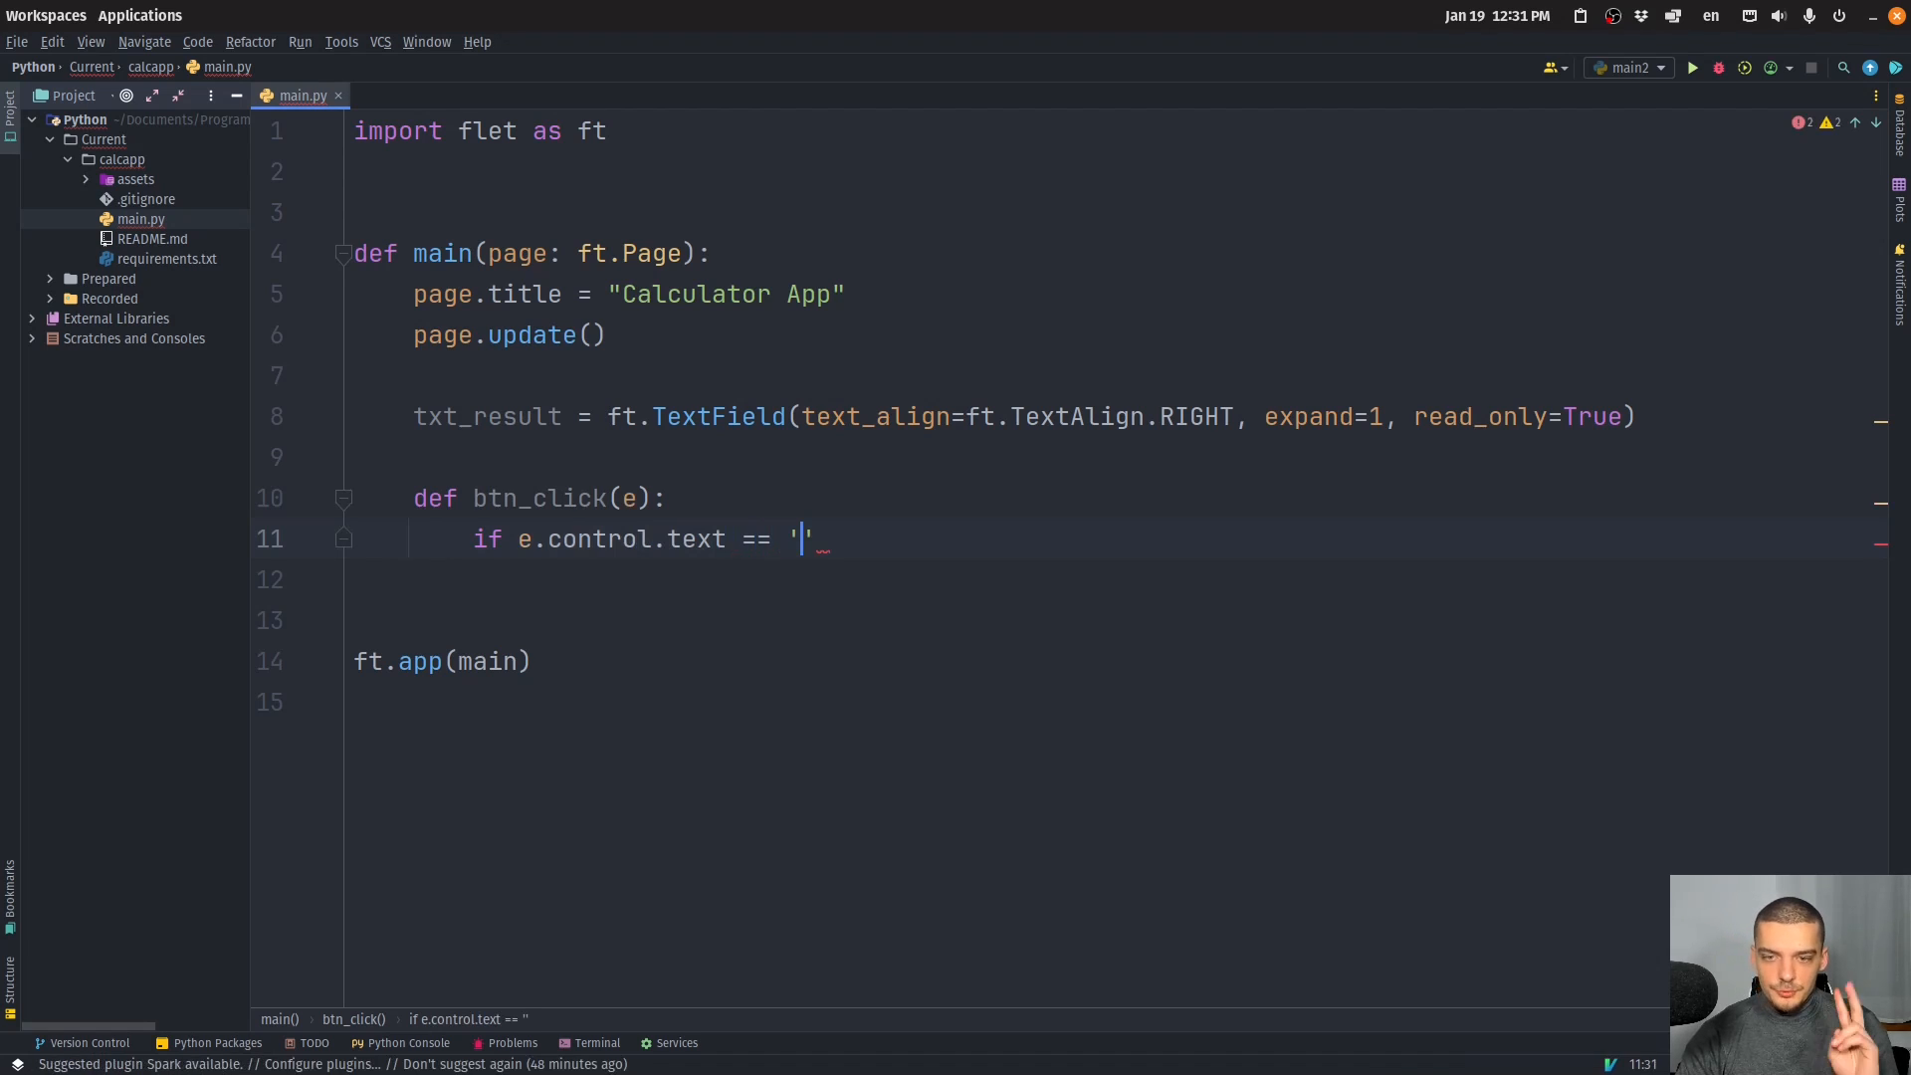
type("'")
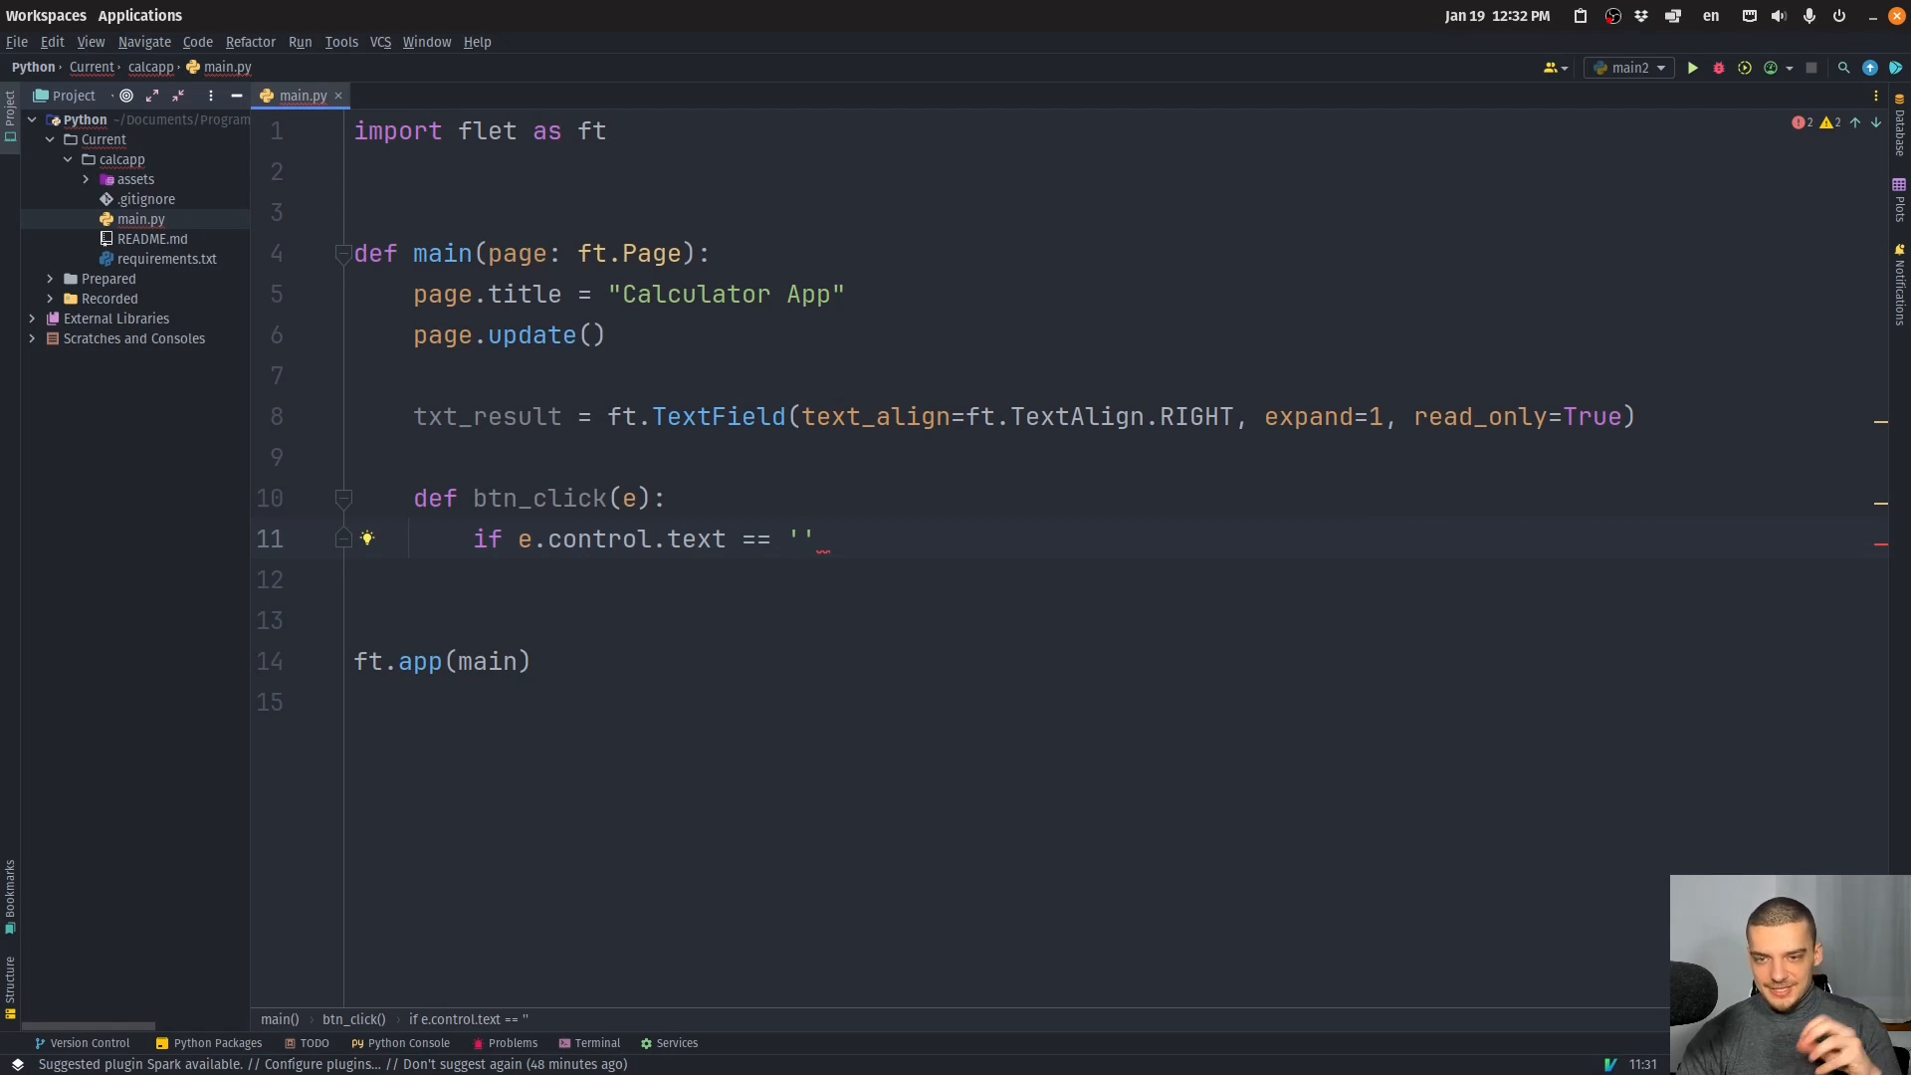
type("C")
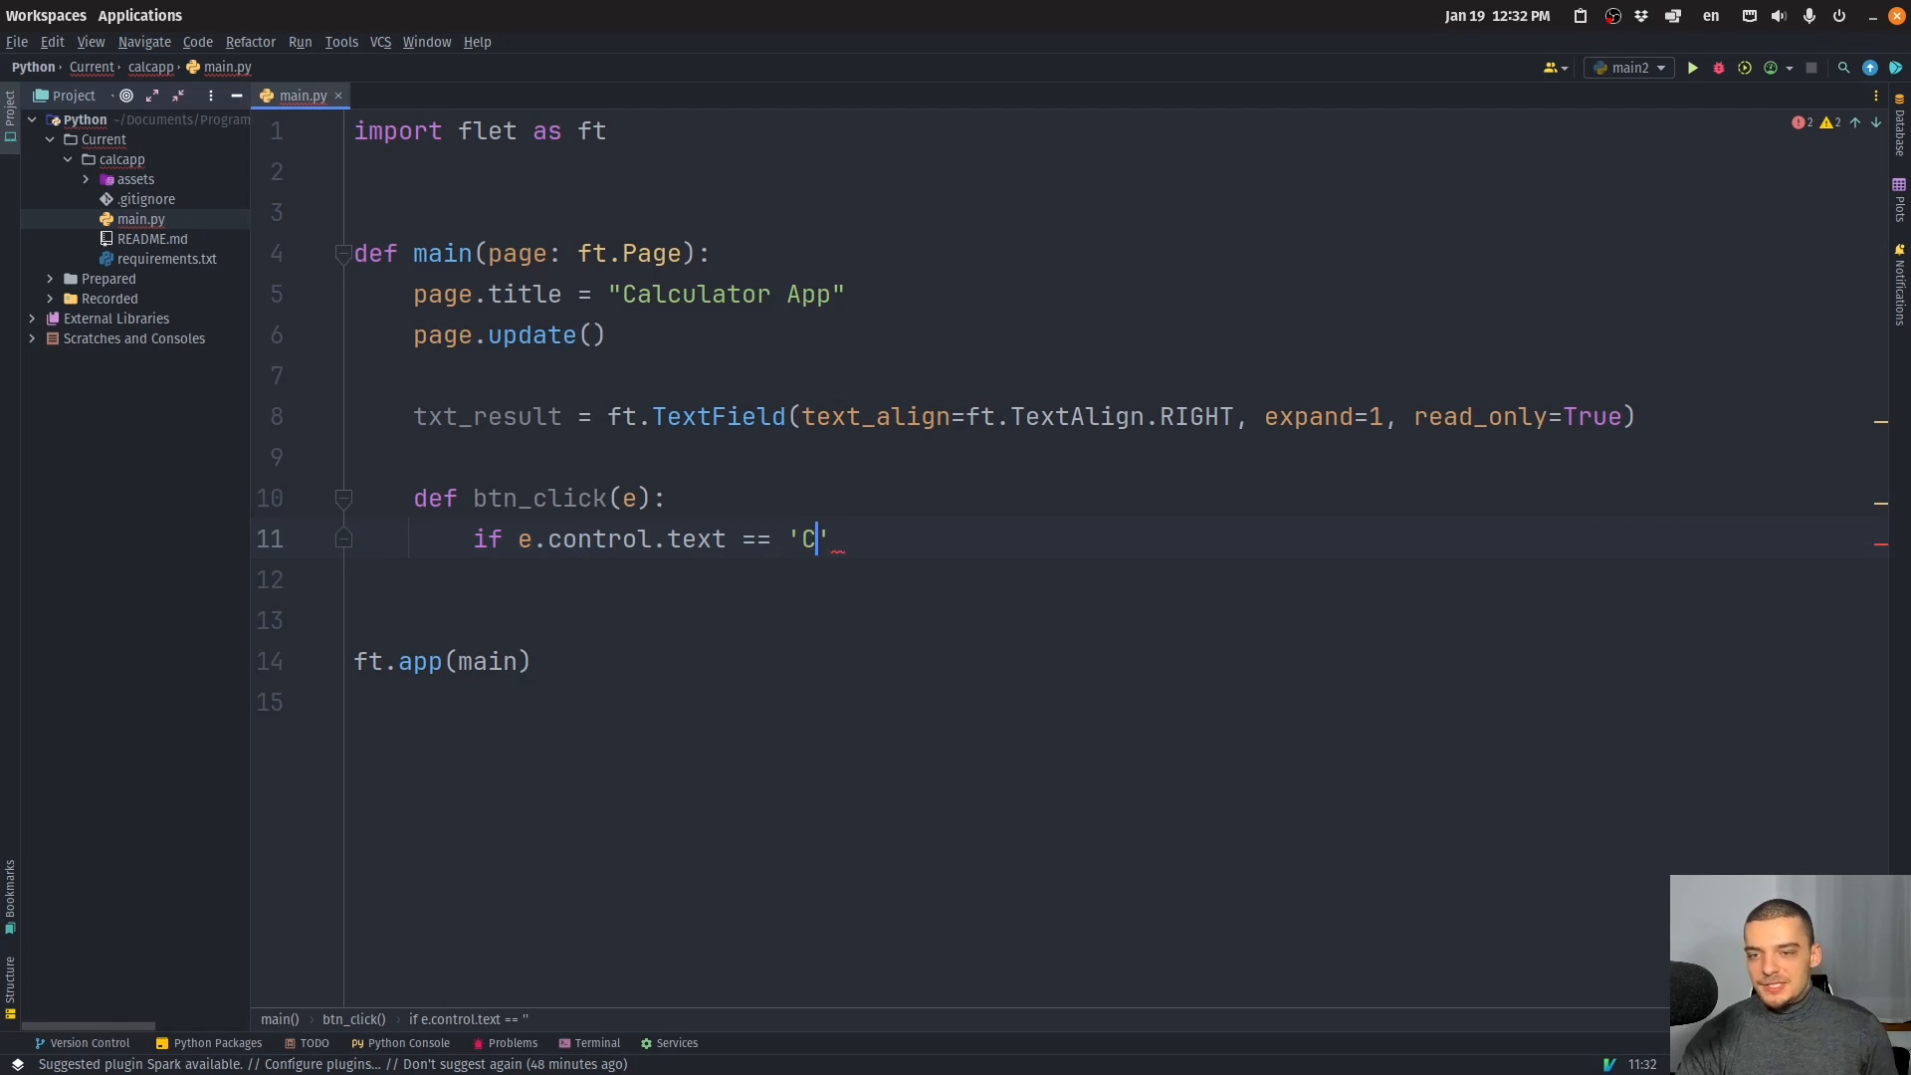
type(":")
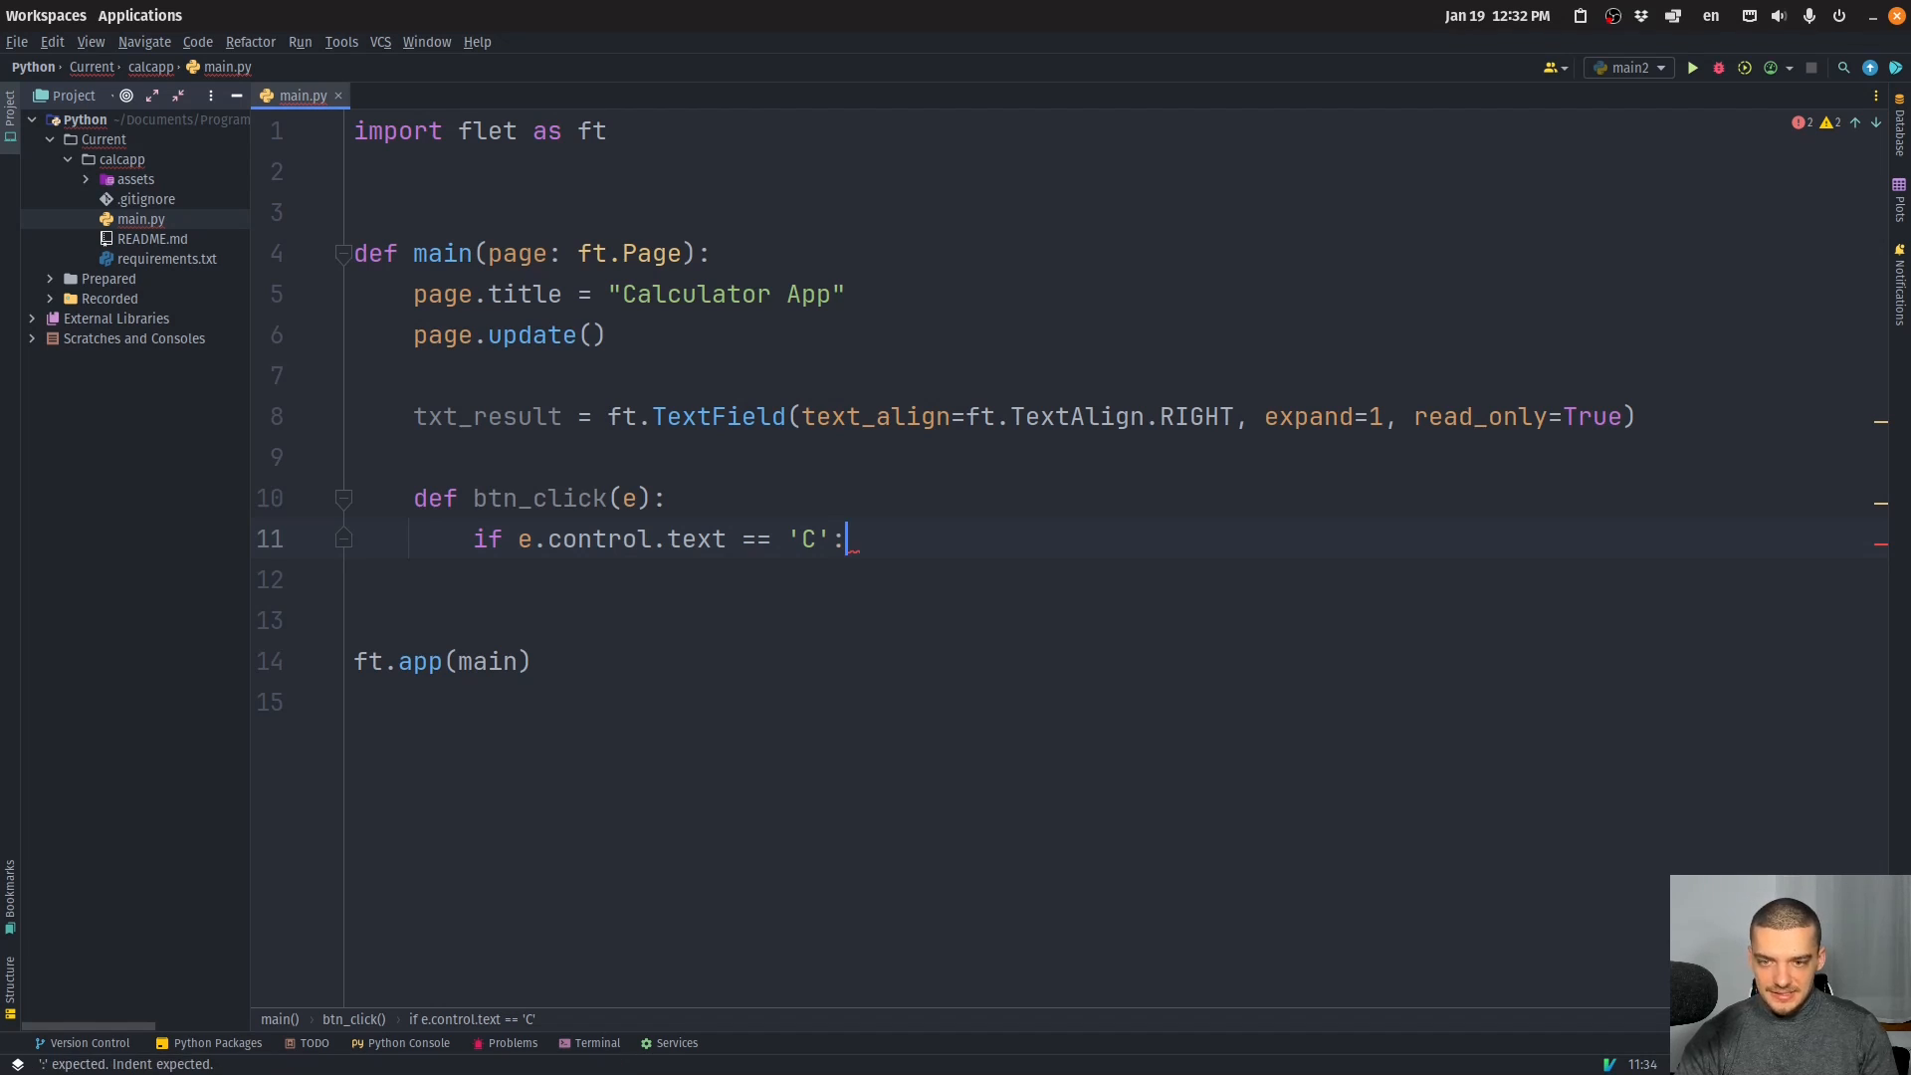
type("tx")
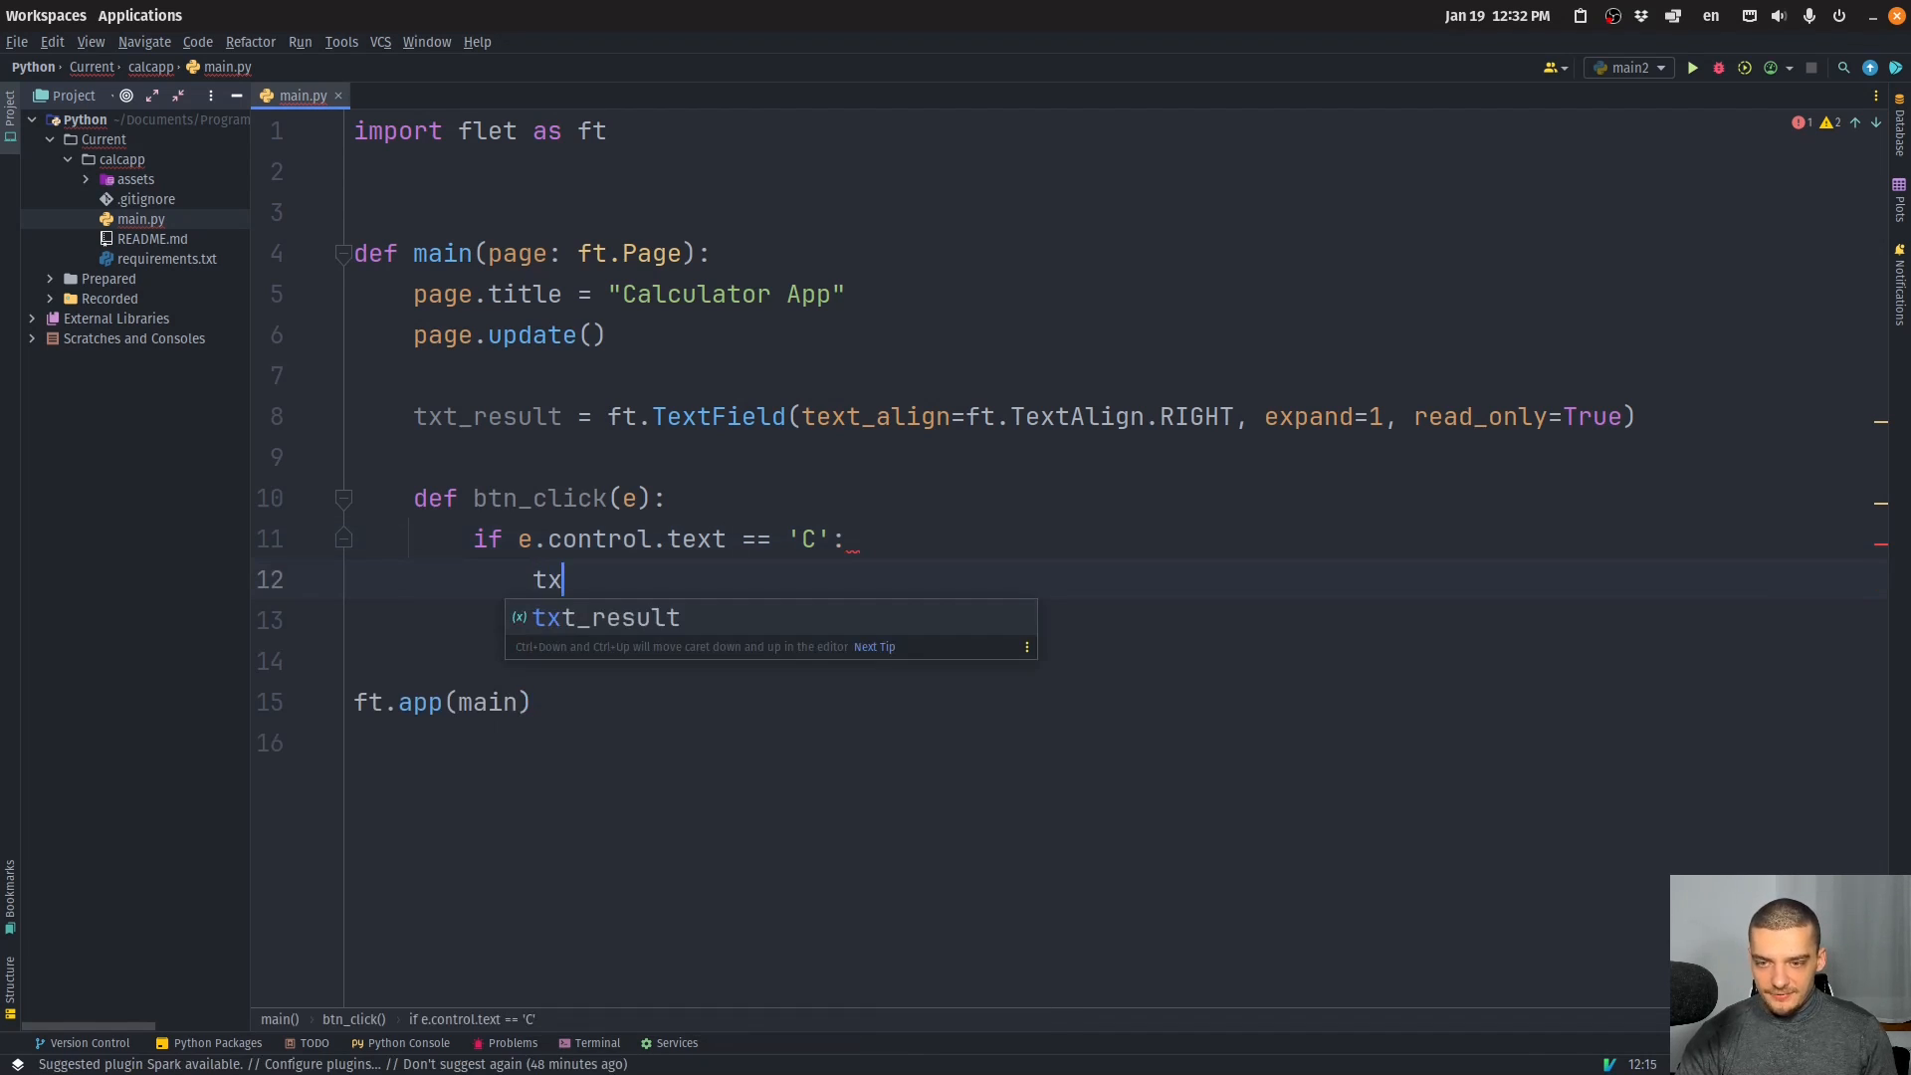
type("t_result.value =")
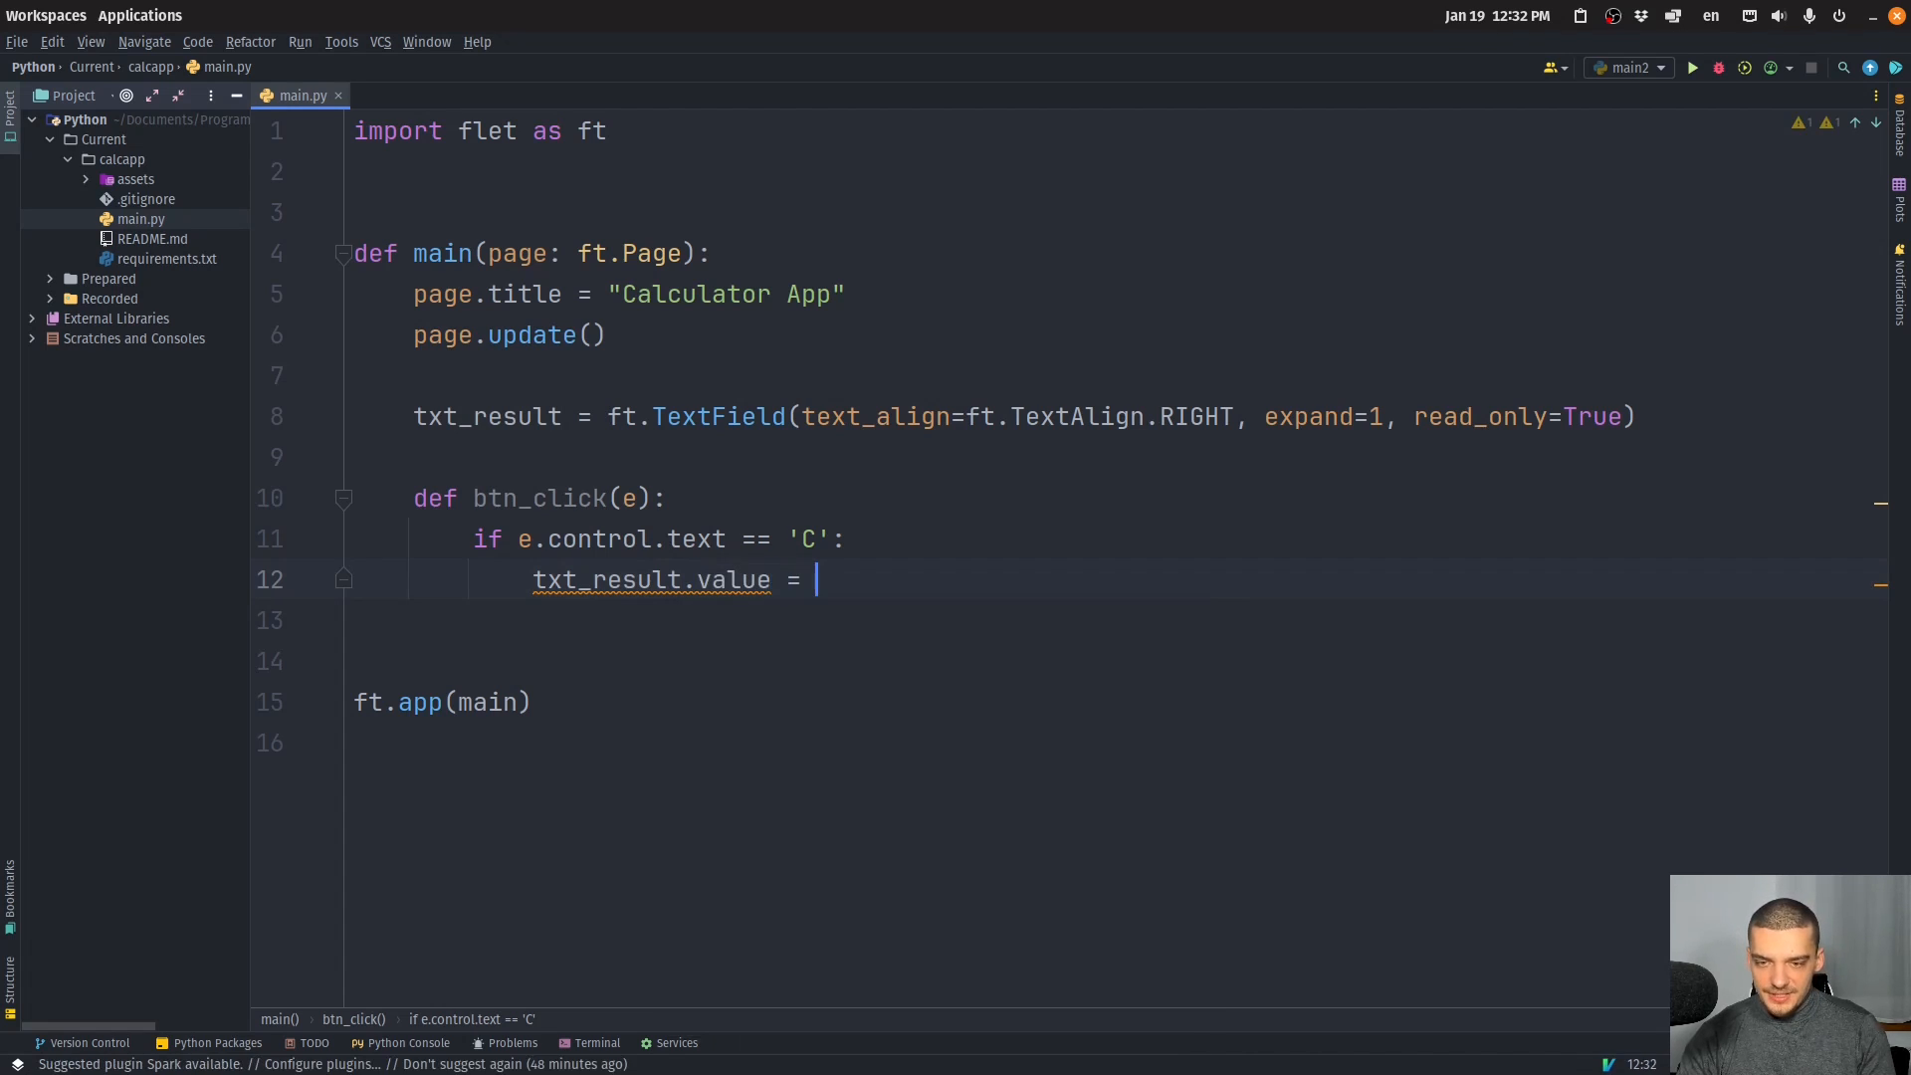
type("''")
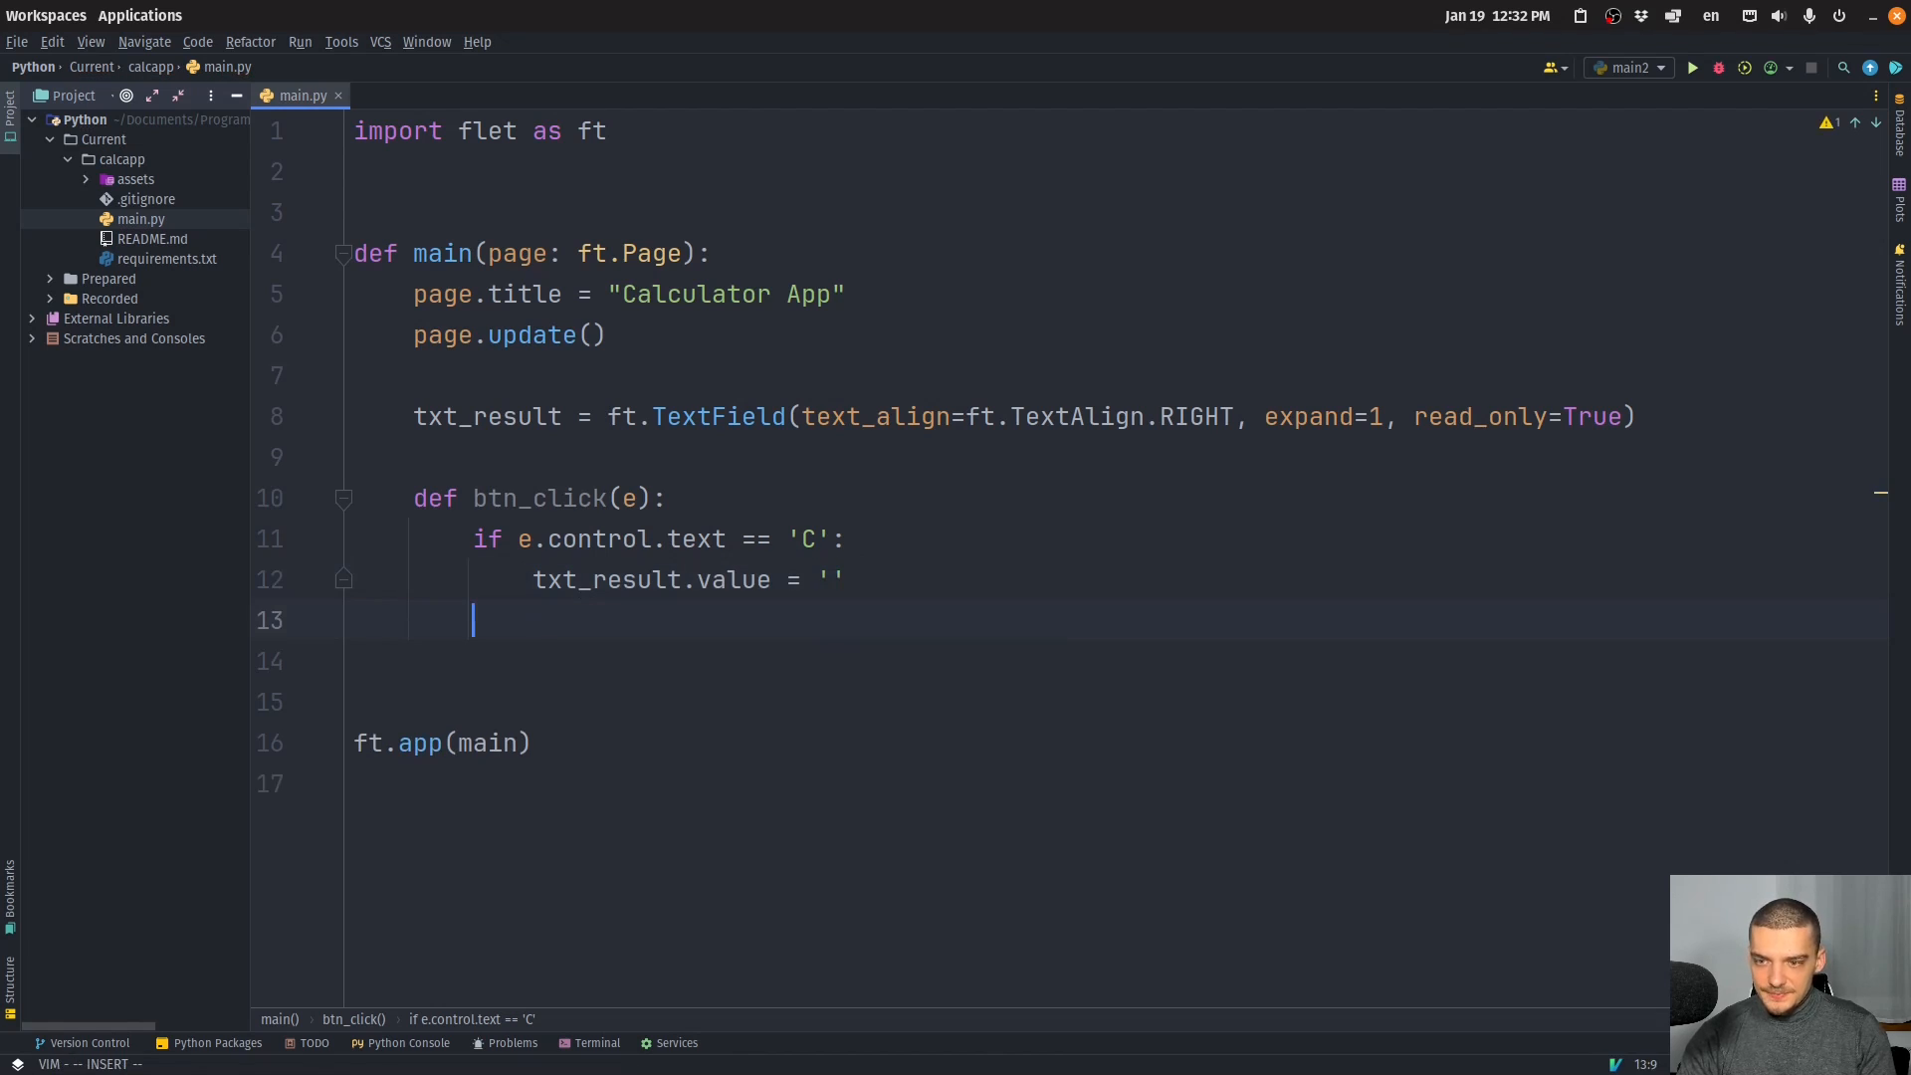
Add an elif '=' branch with try: txt_result.value = str(eval()).
type("elif e.control.")
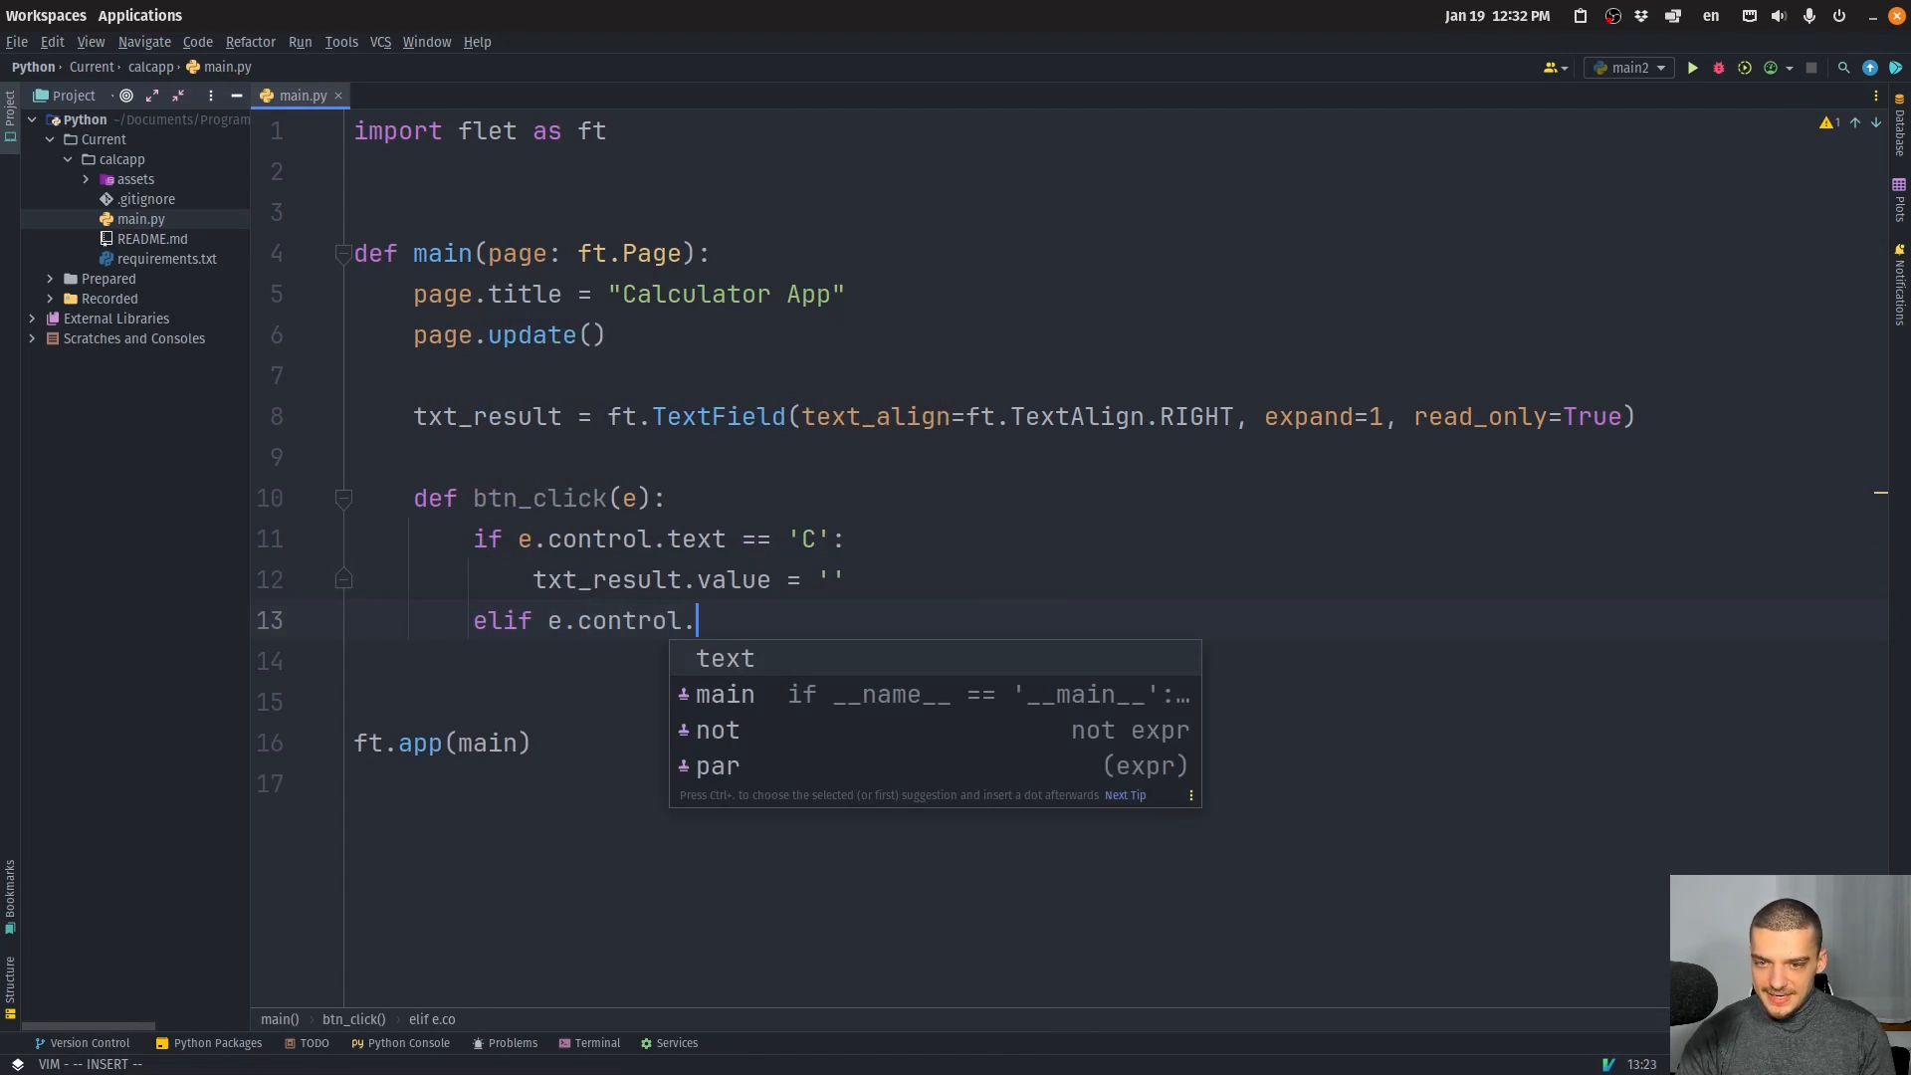
type("text ==")
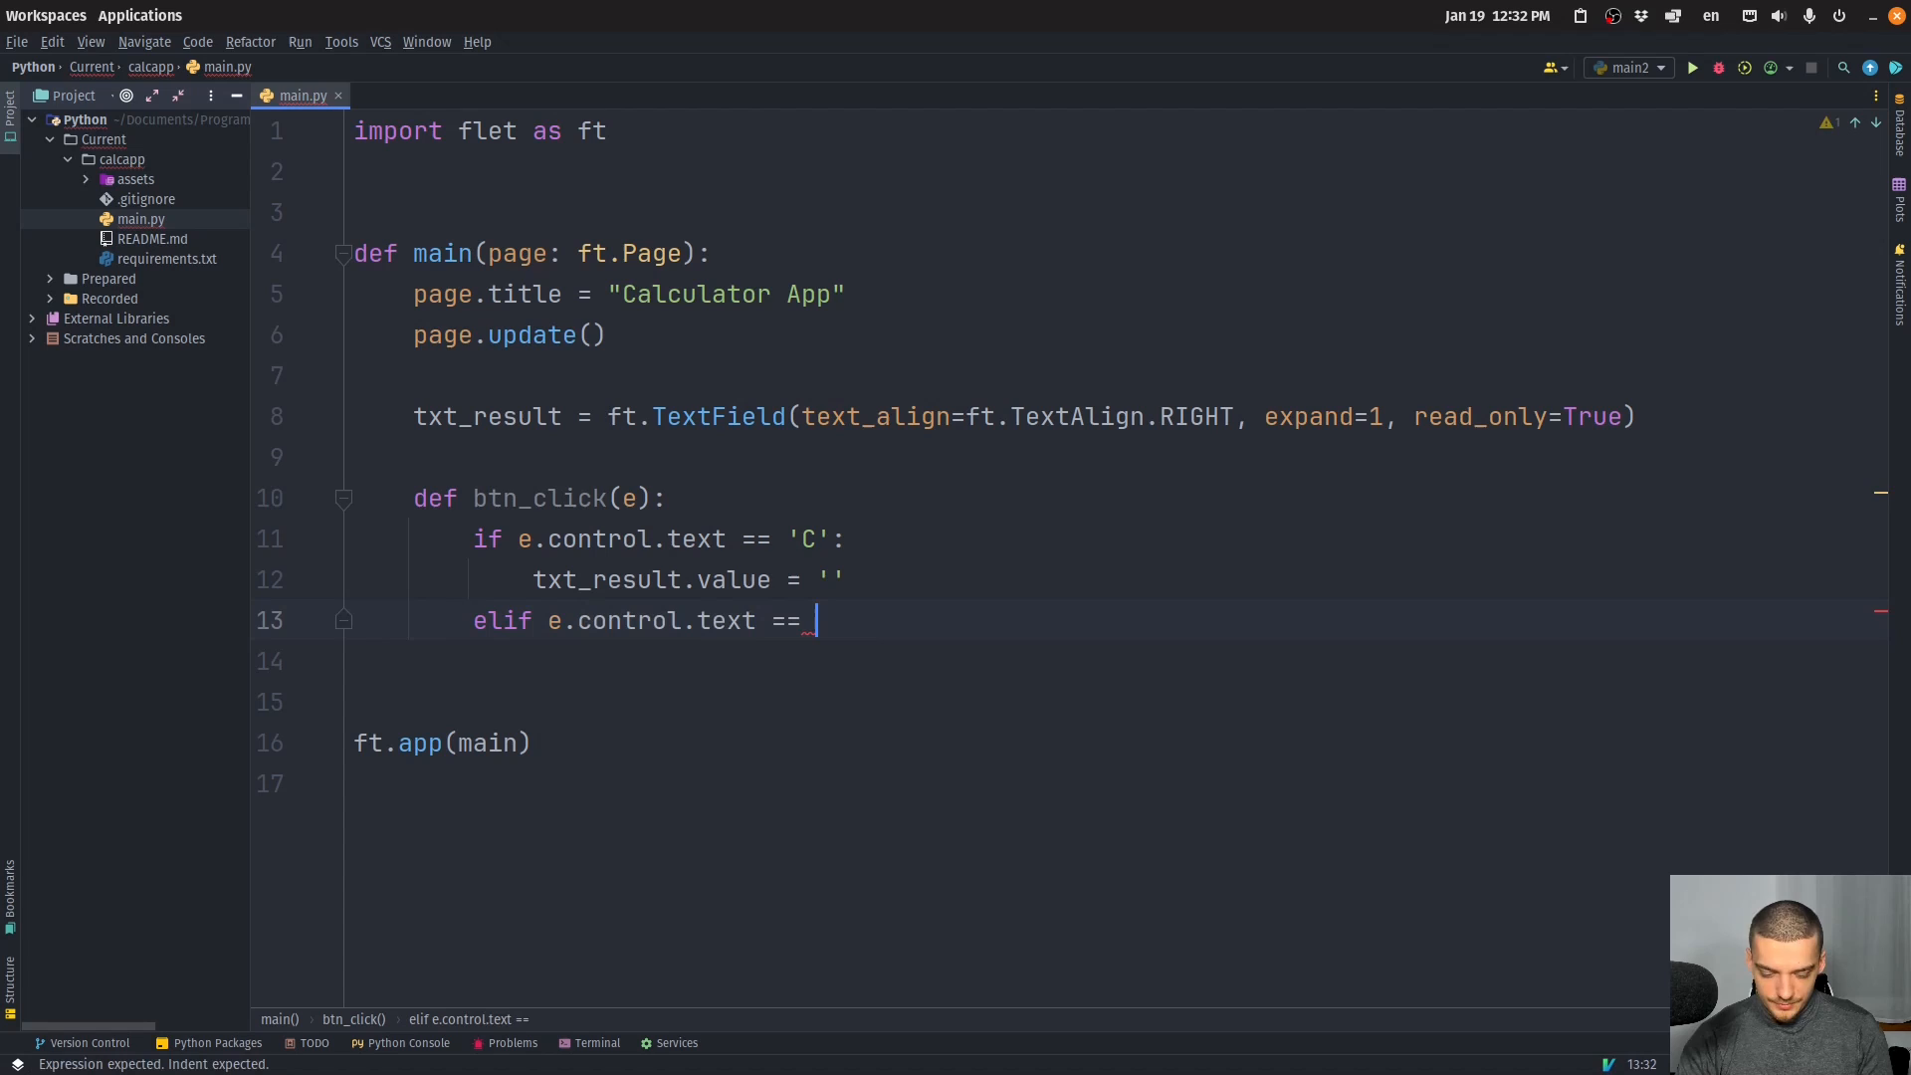
type("'=':")
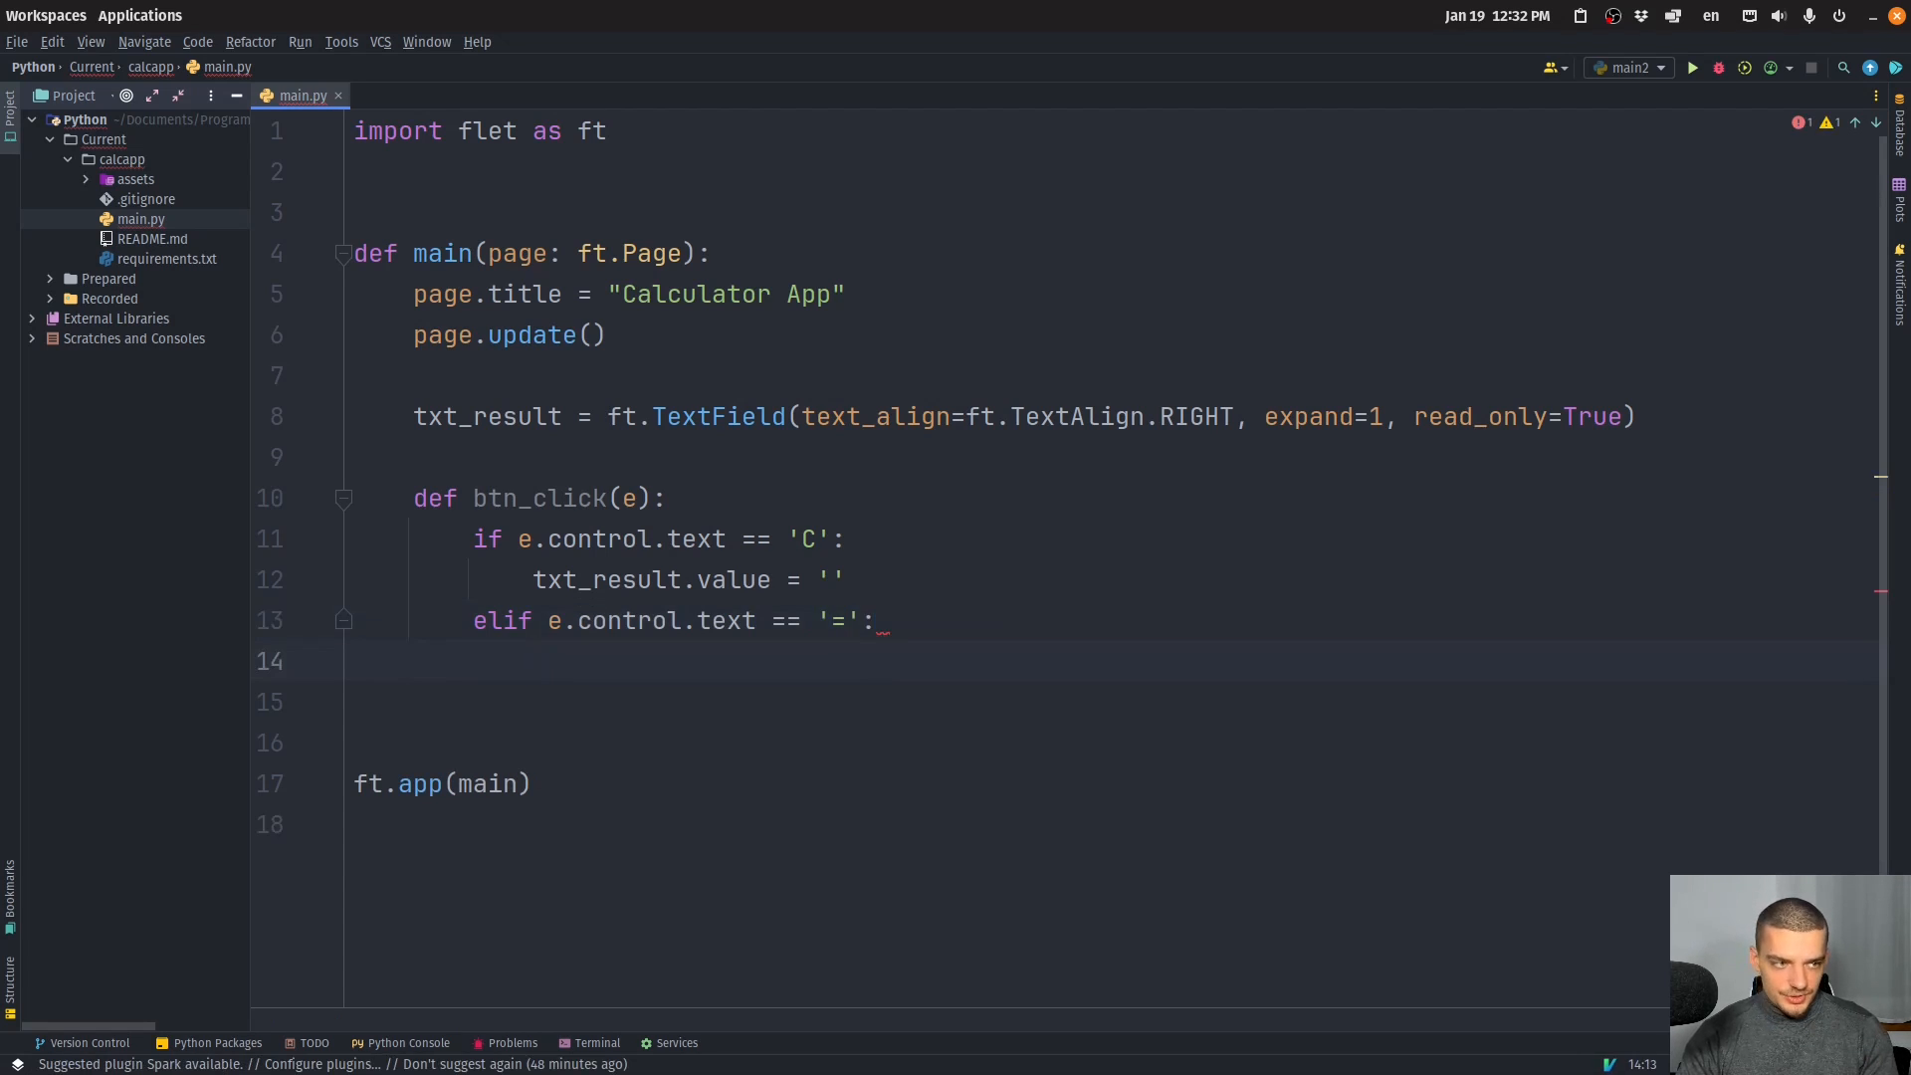
type("try:")
left_click(1118, 702)
type("txt_result.value =")
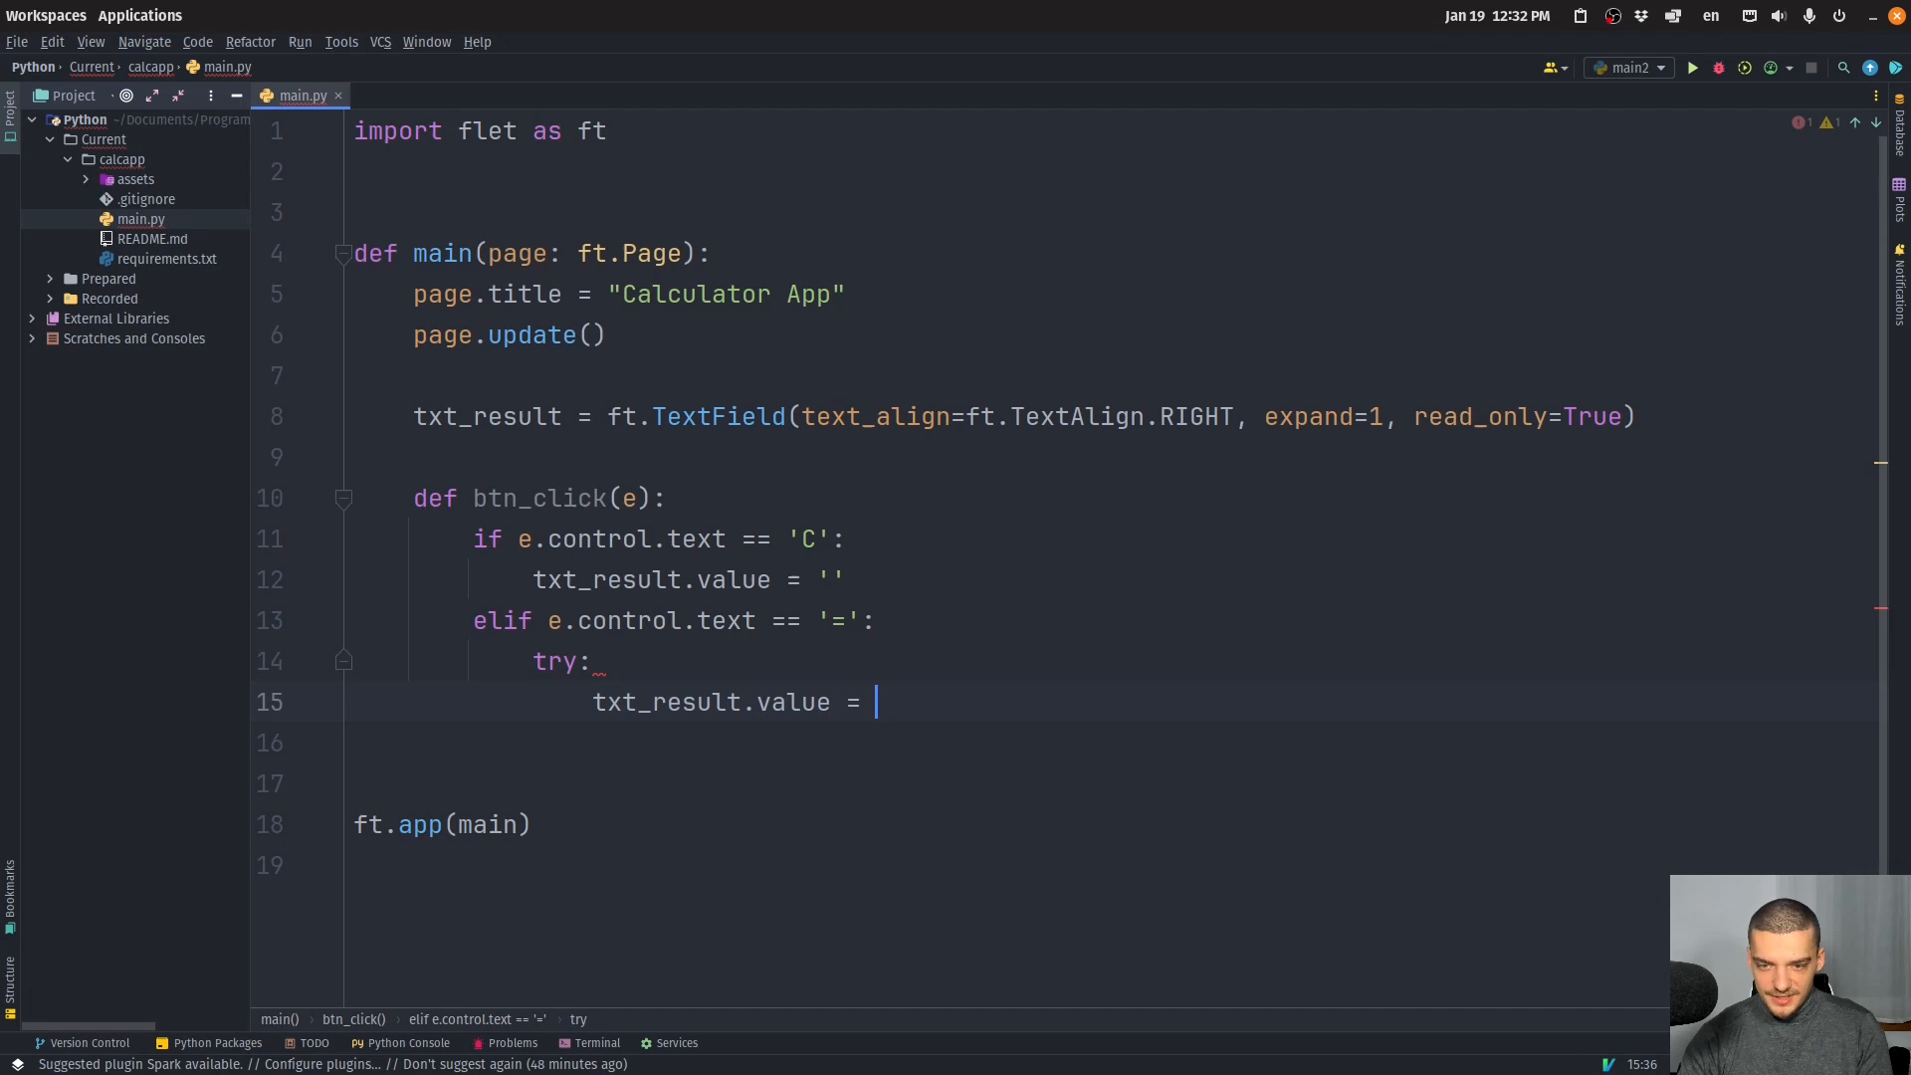
type("str()")
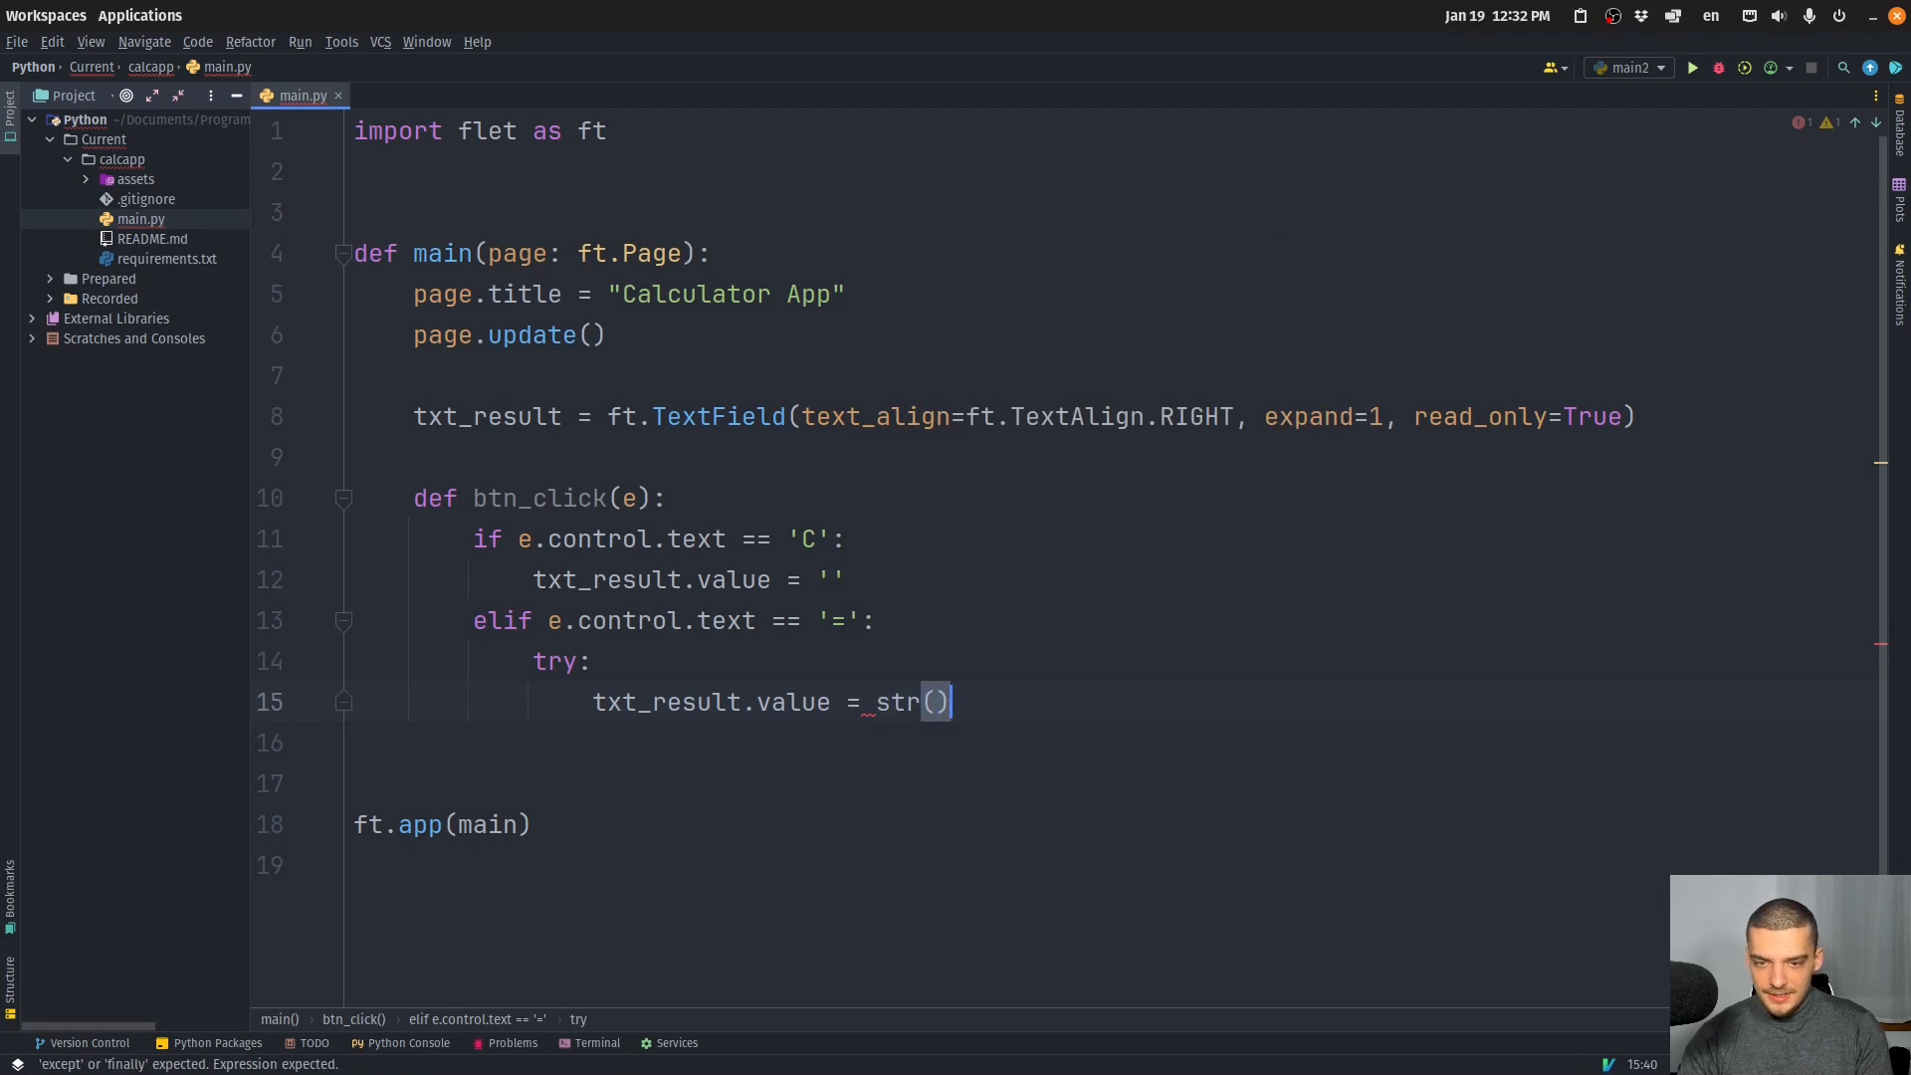
type("eval")
type("20")
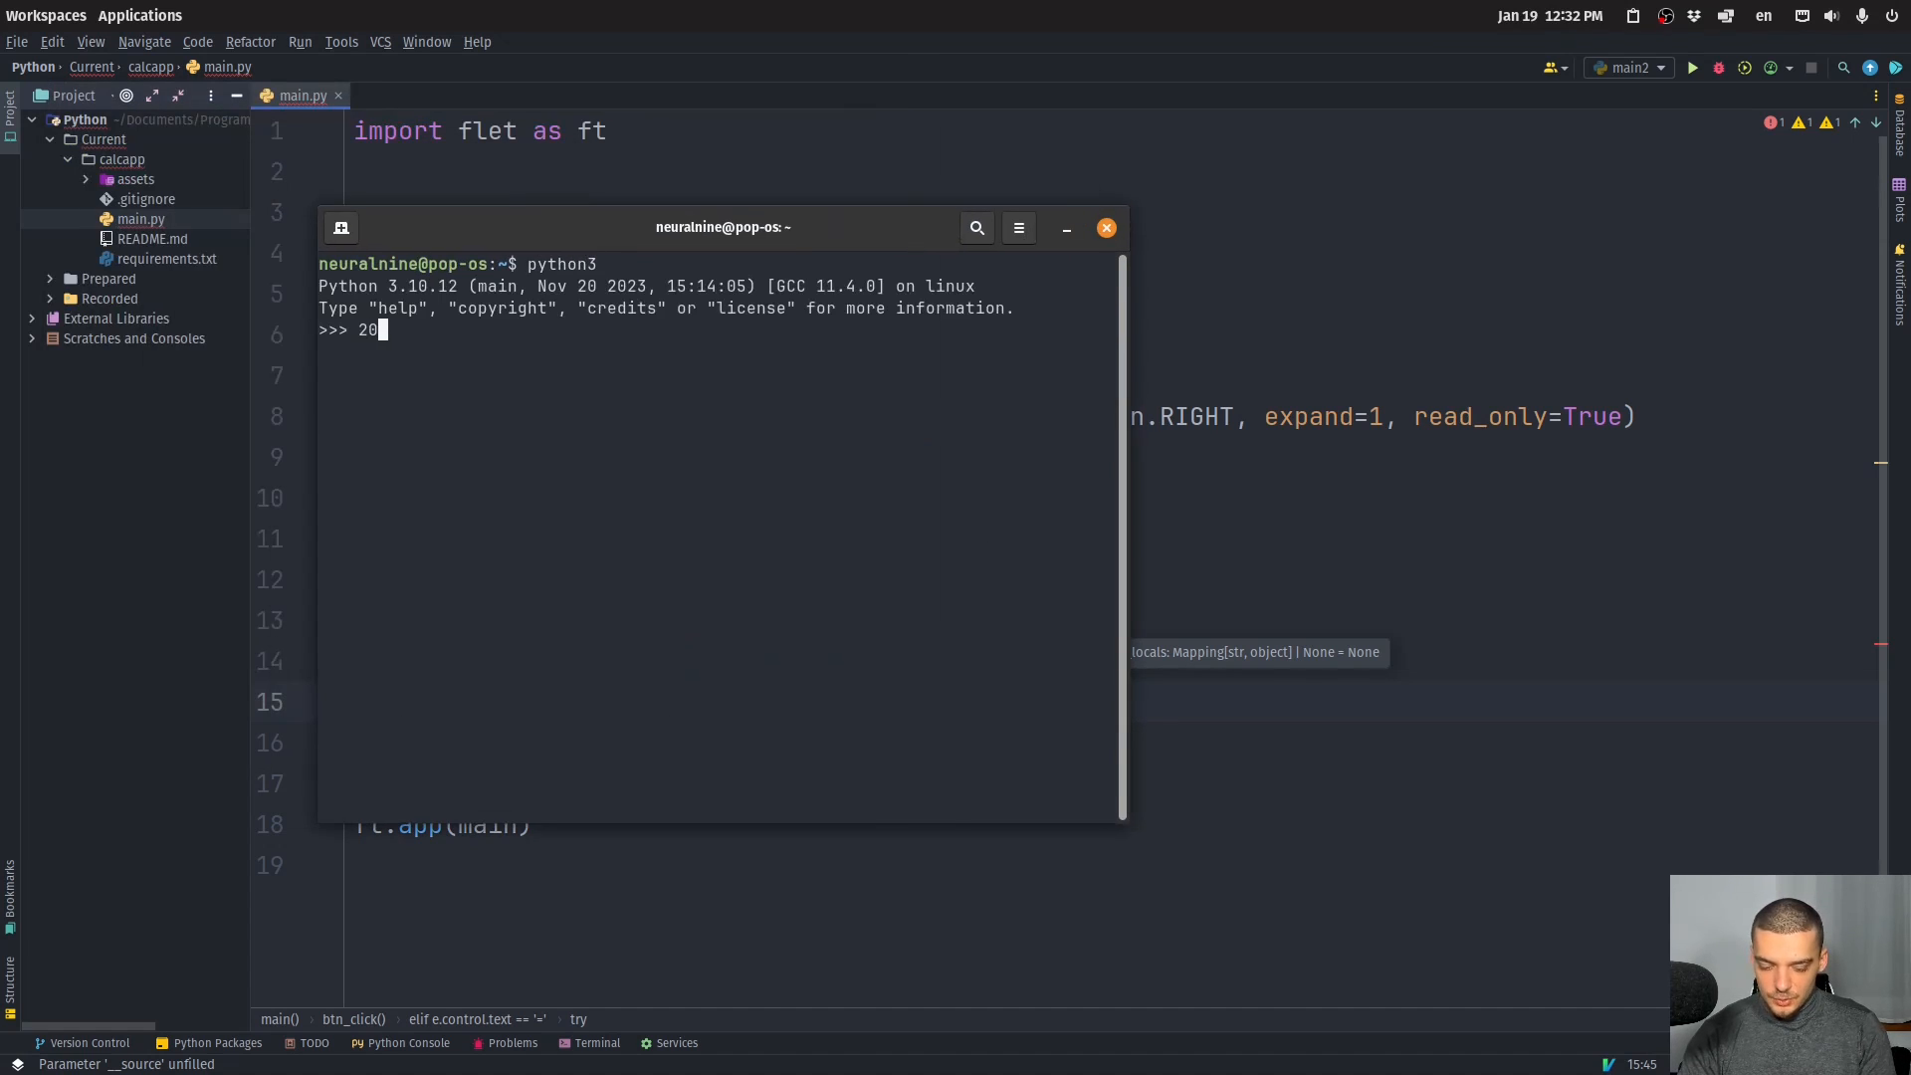
Evaluate 20-9*8 as -52 in a python3 session, then close the terminal.
type("-9*8")
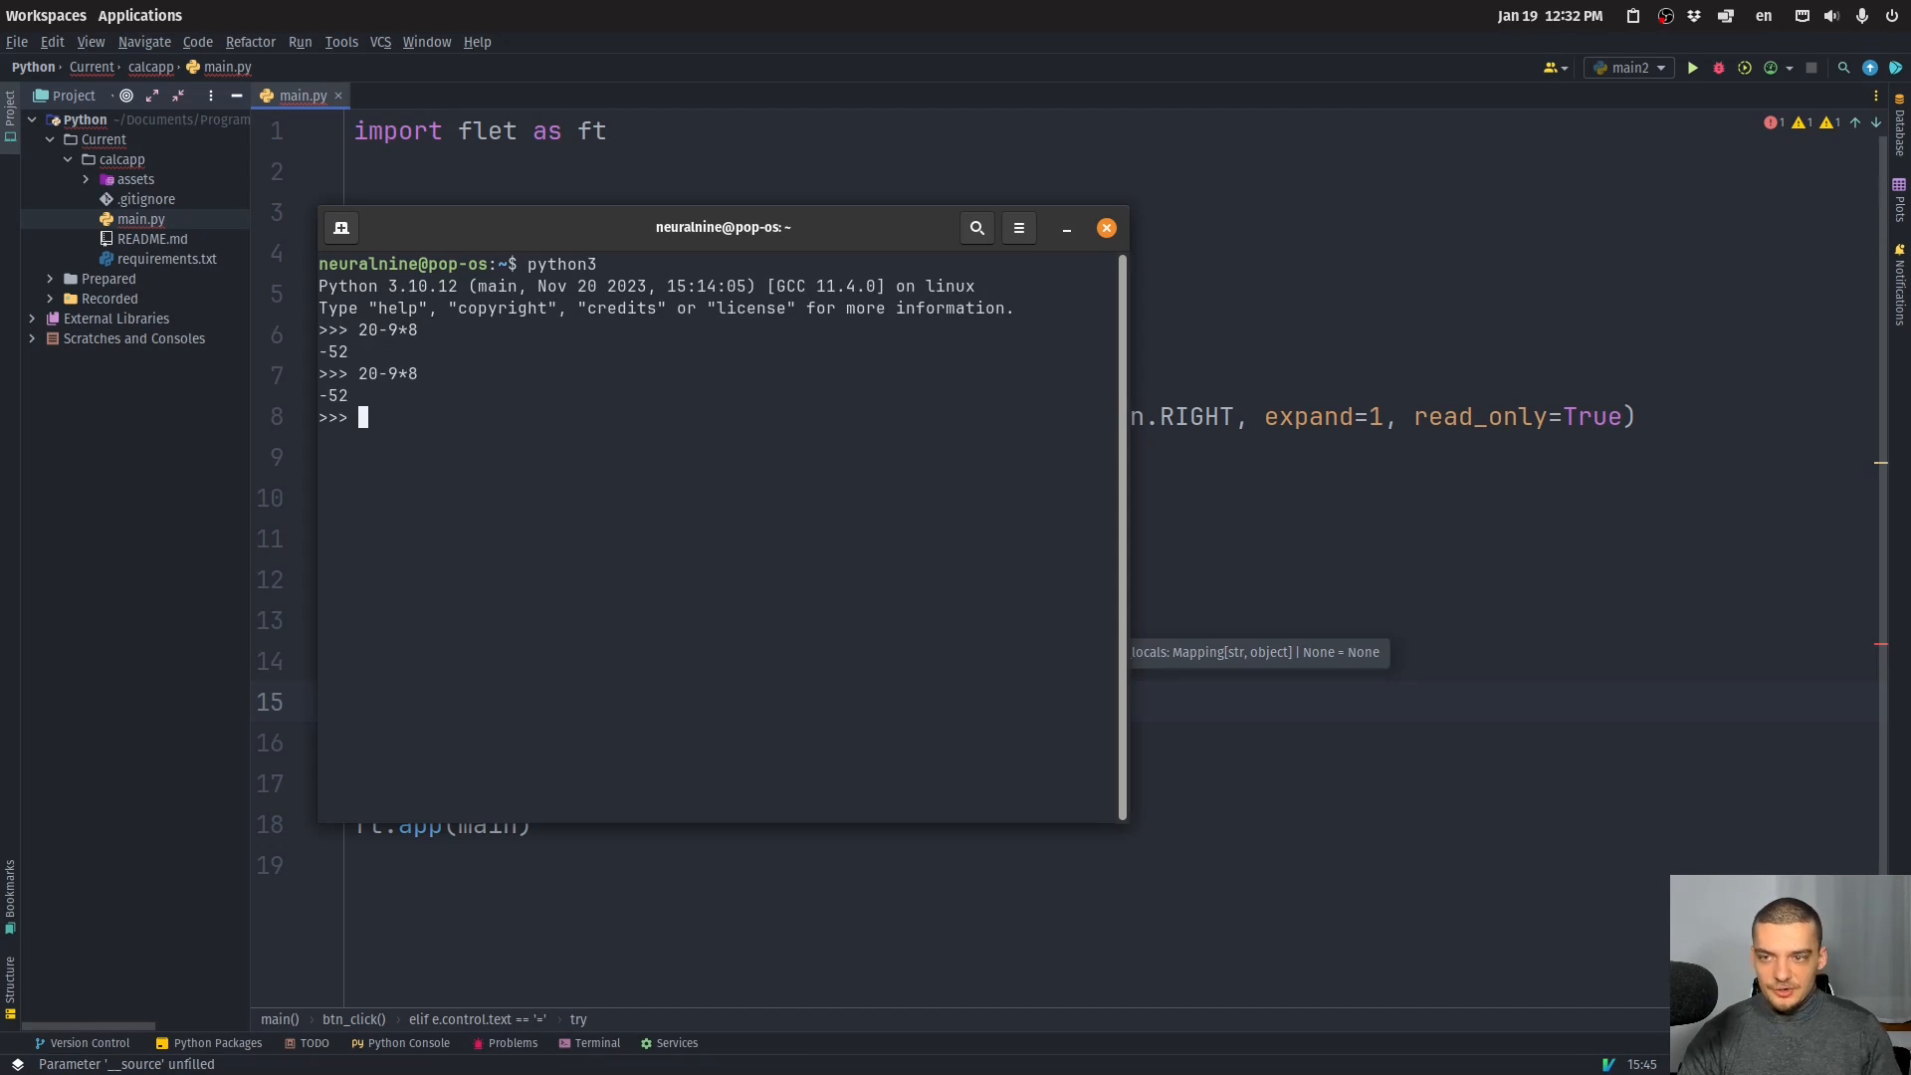
left_click(1105, 228)
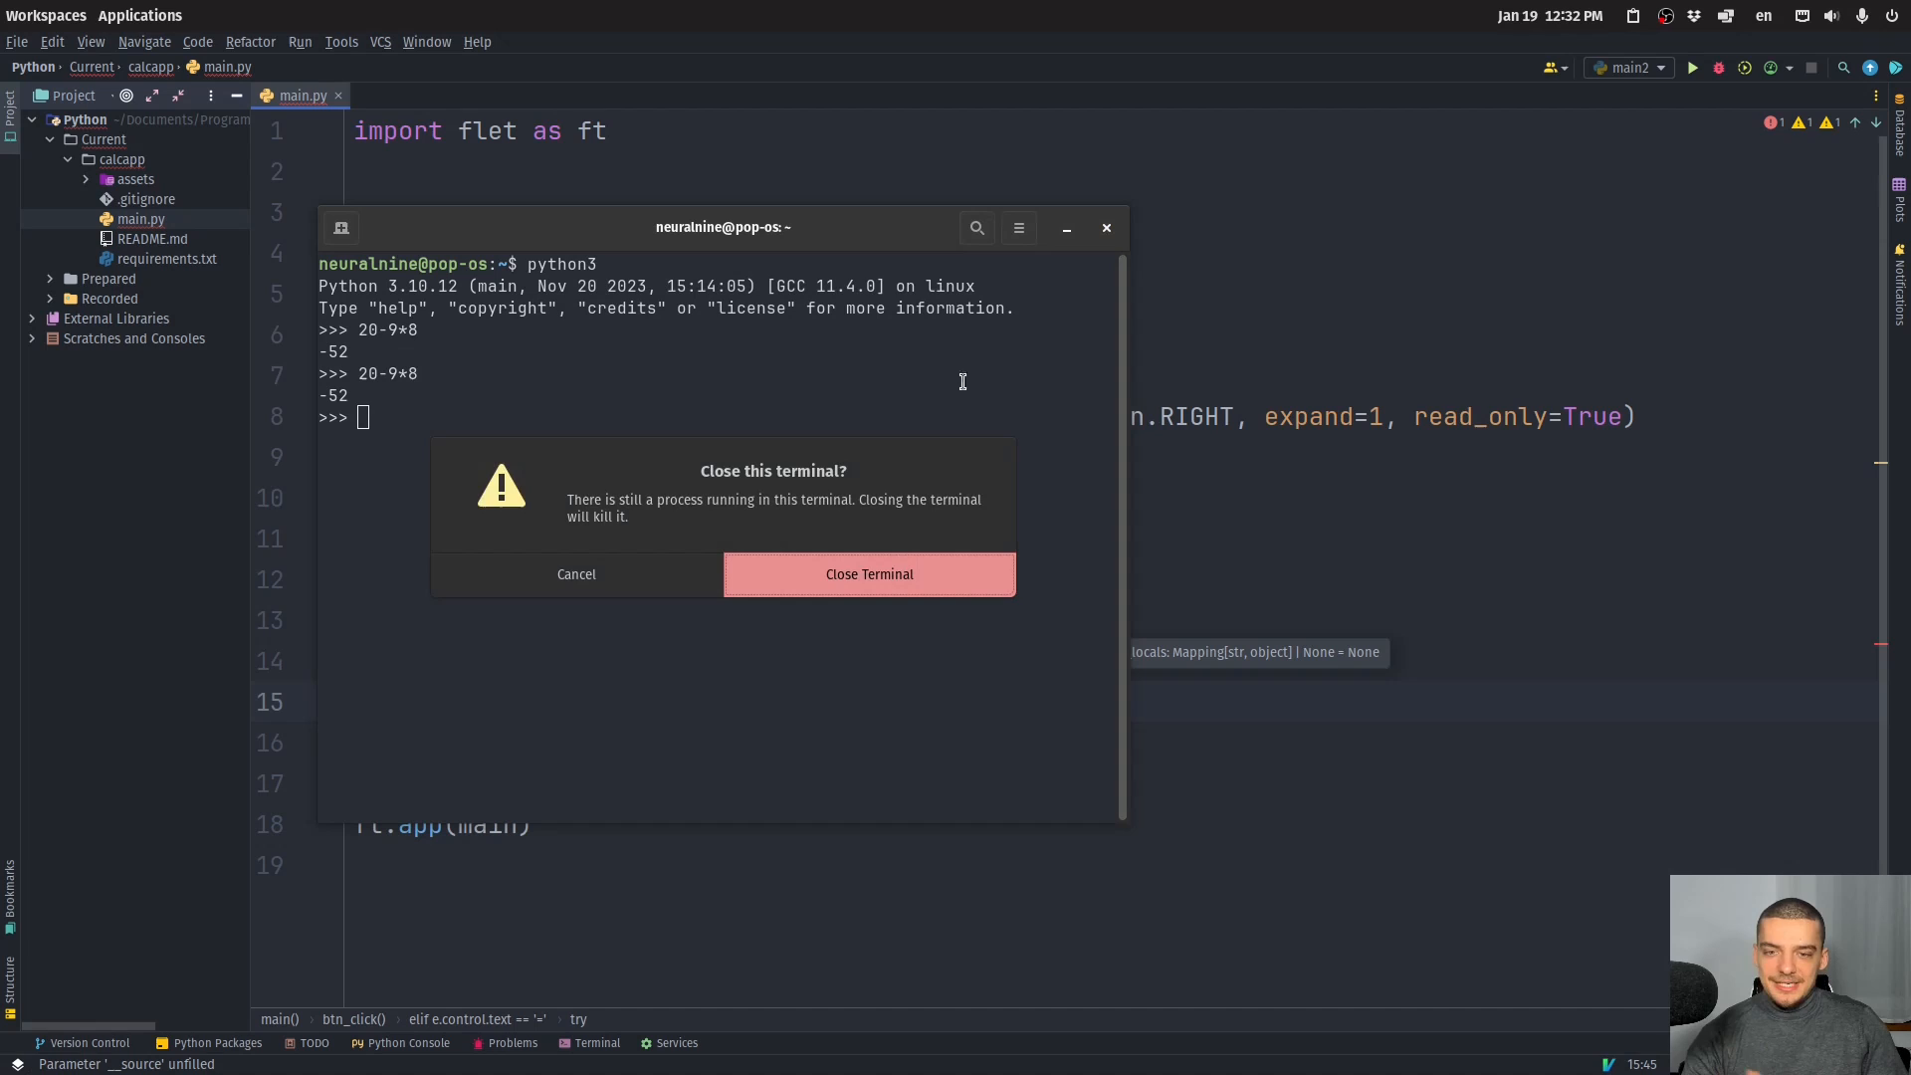
left_click(868, 575)
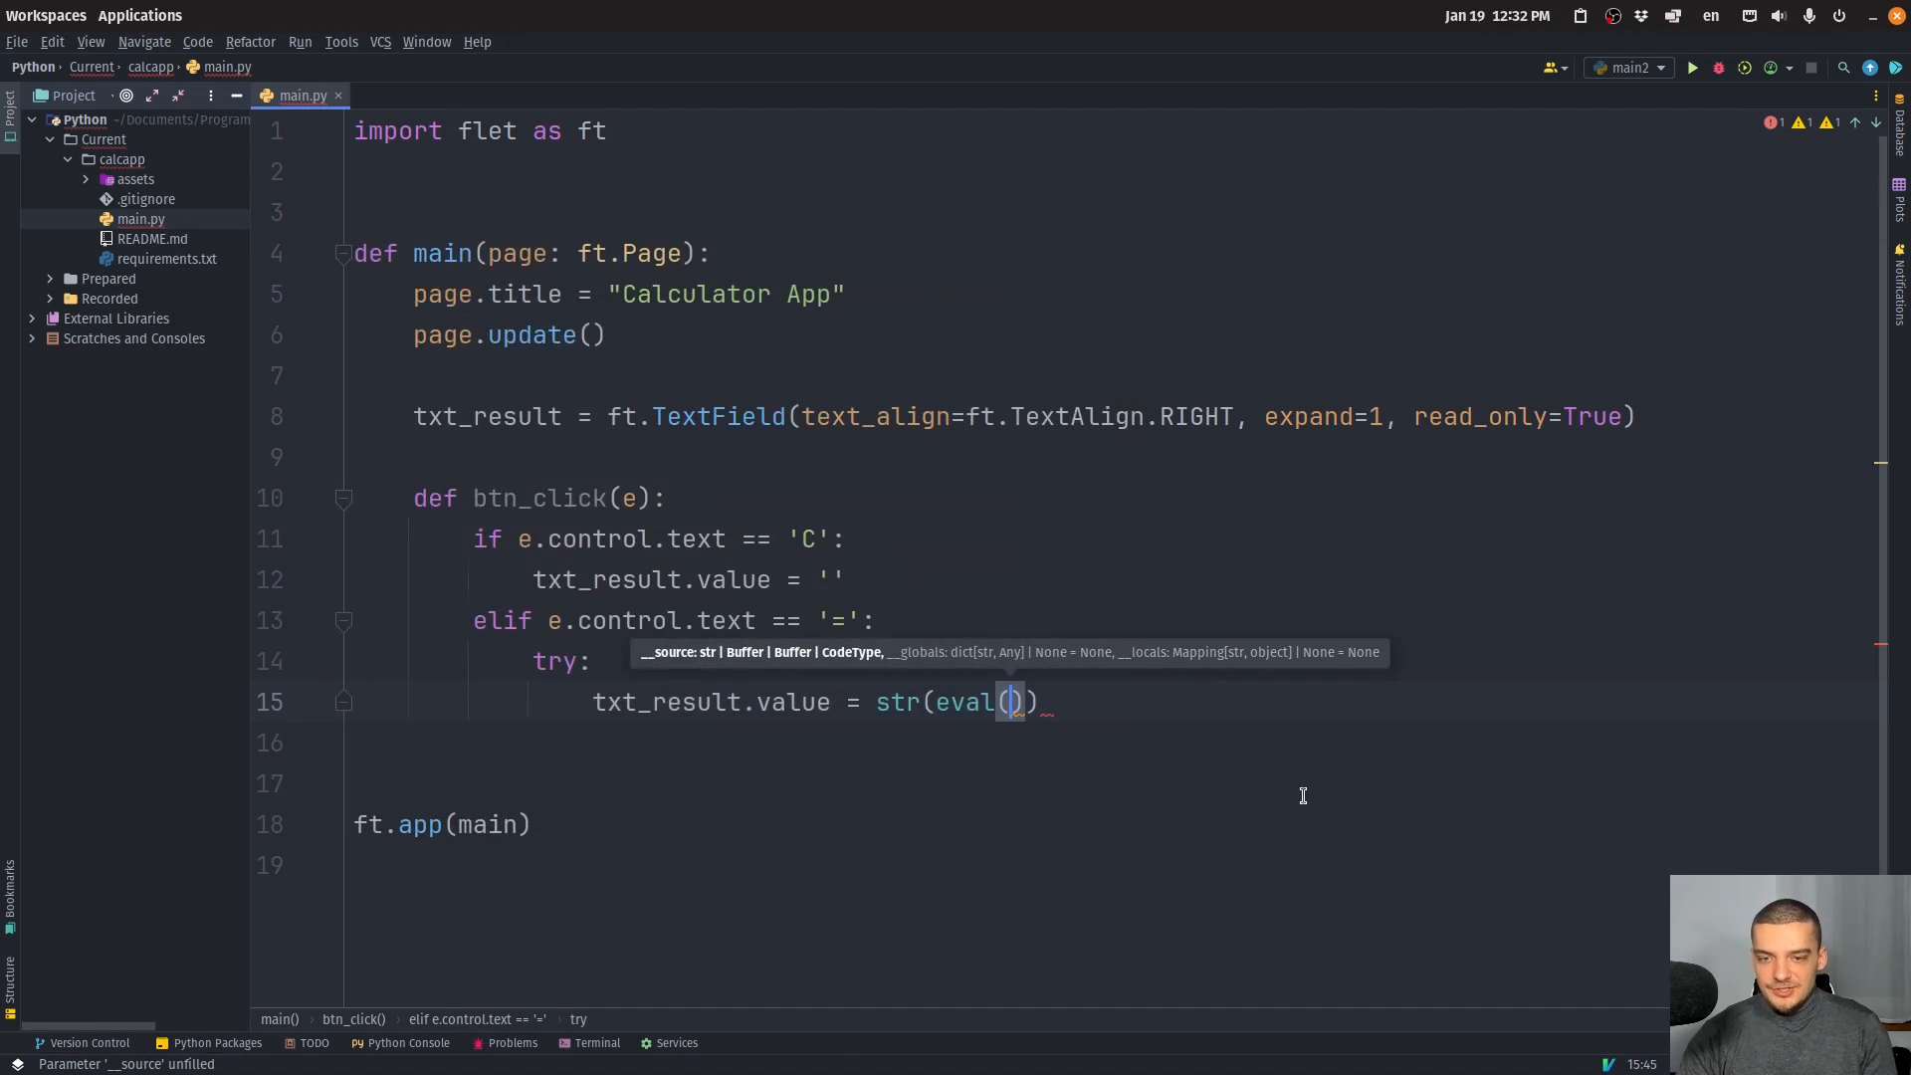
Complete eval(txt_result.value) and set txt_result to 'Error' in the except branch.
type("txt_result.")
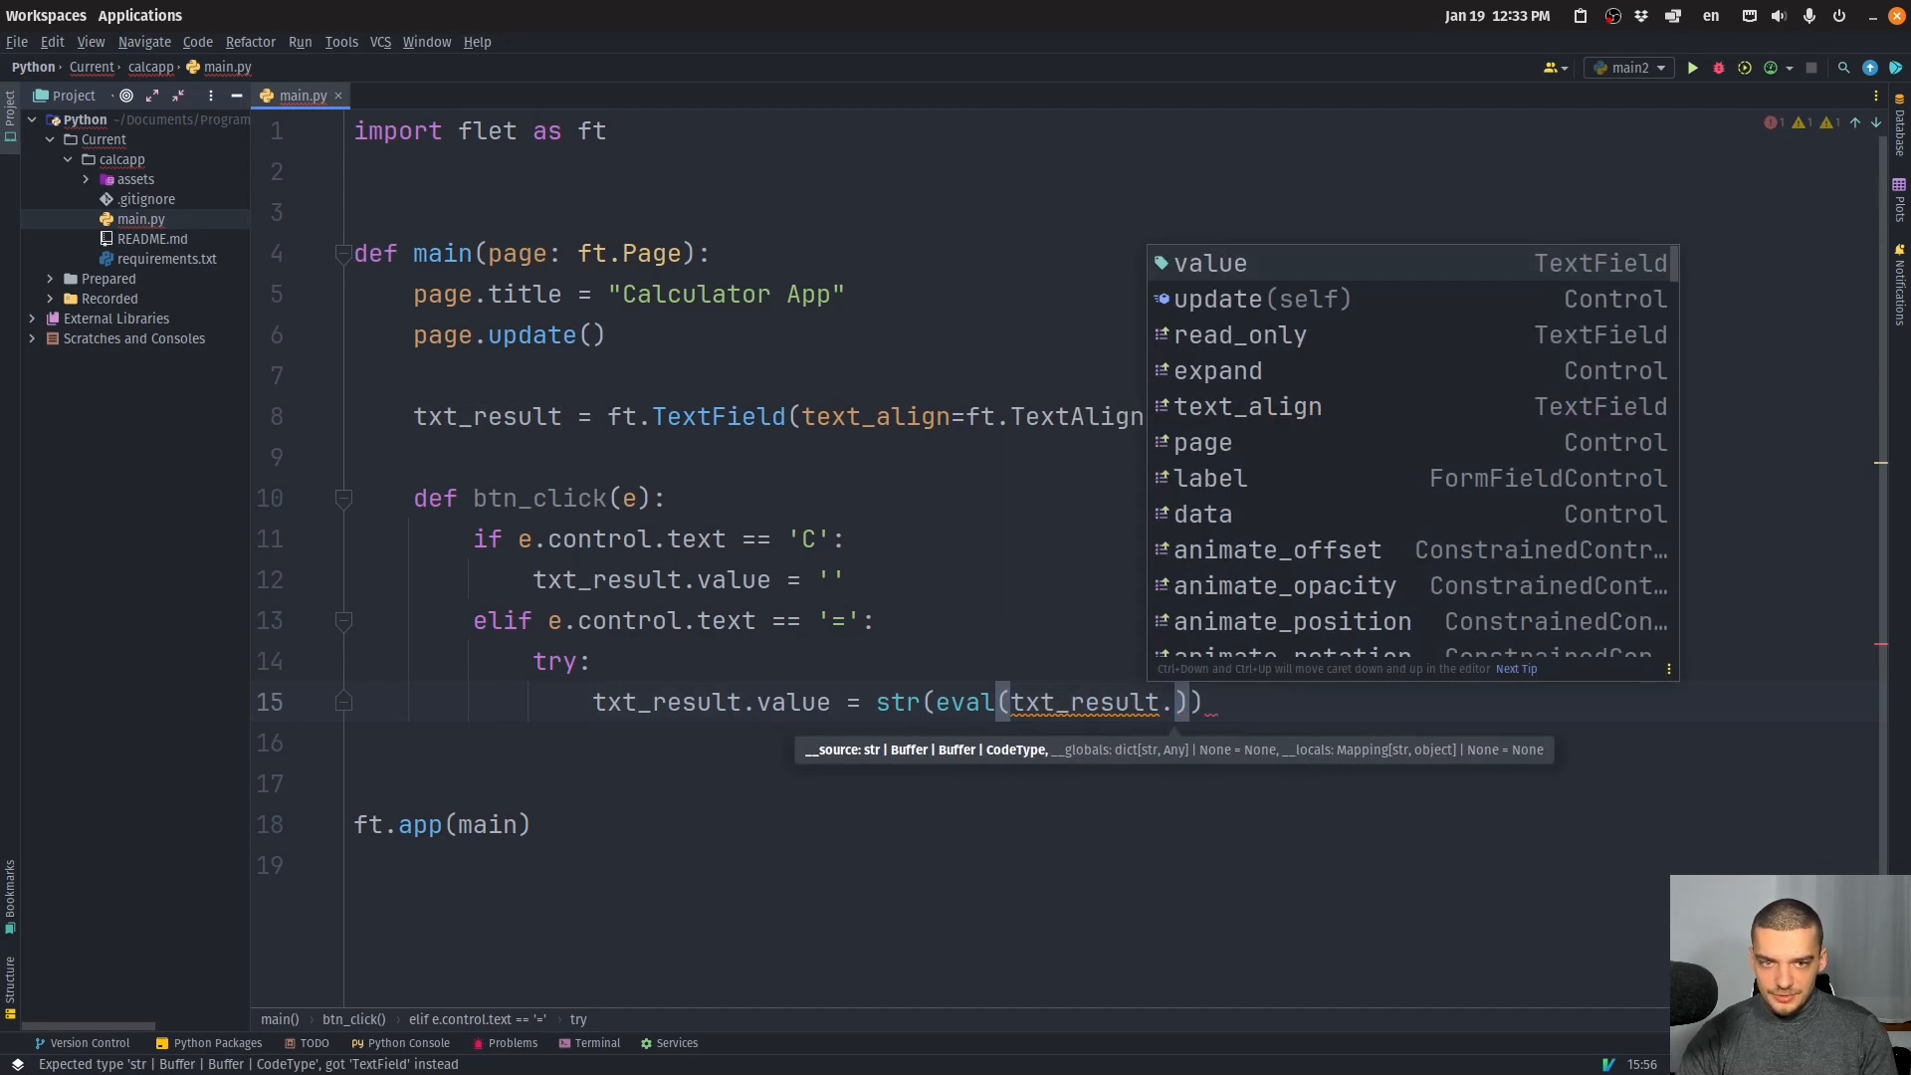
type("value")
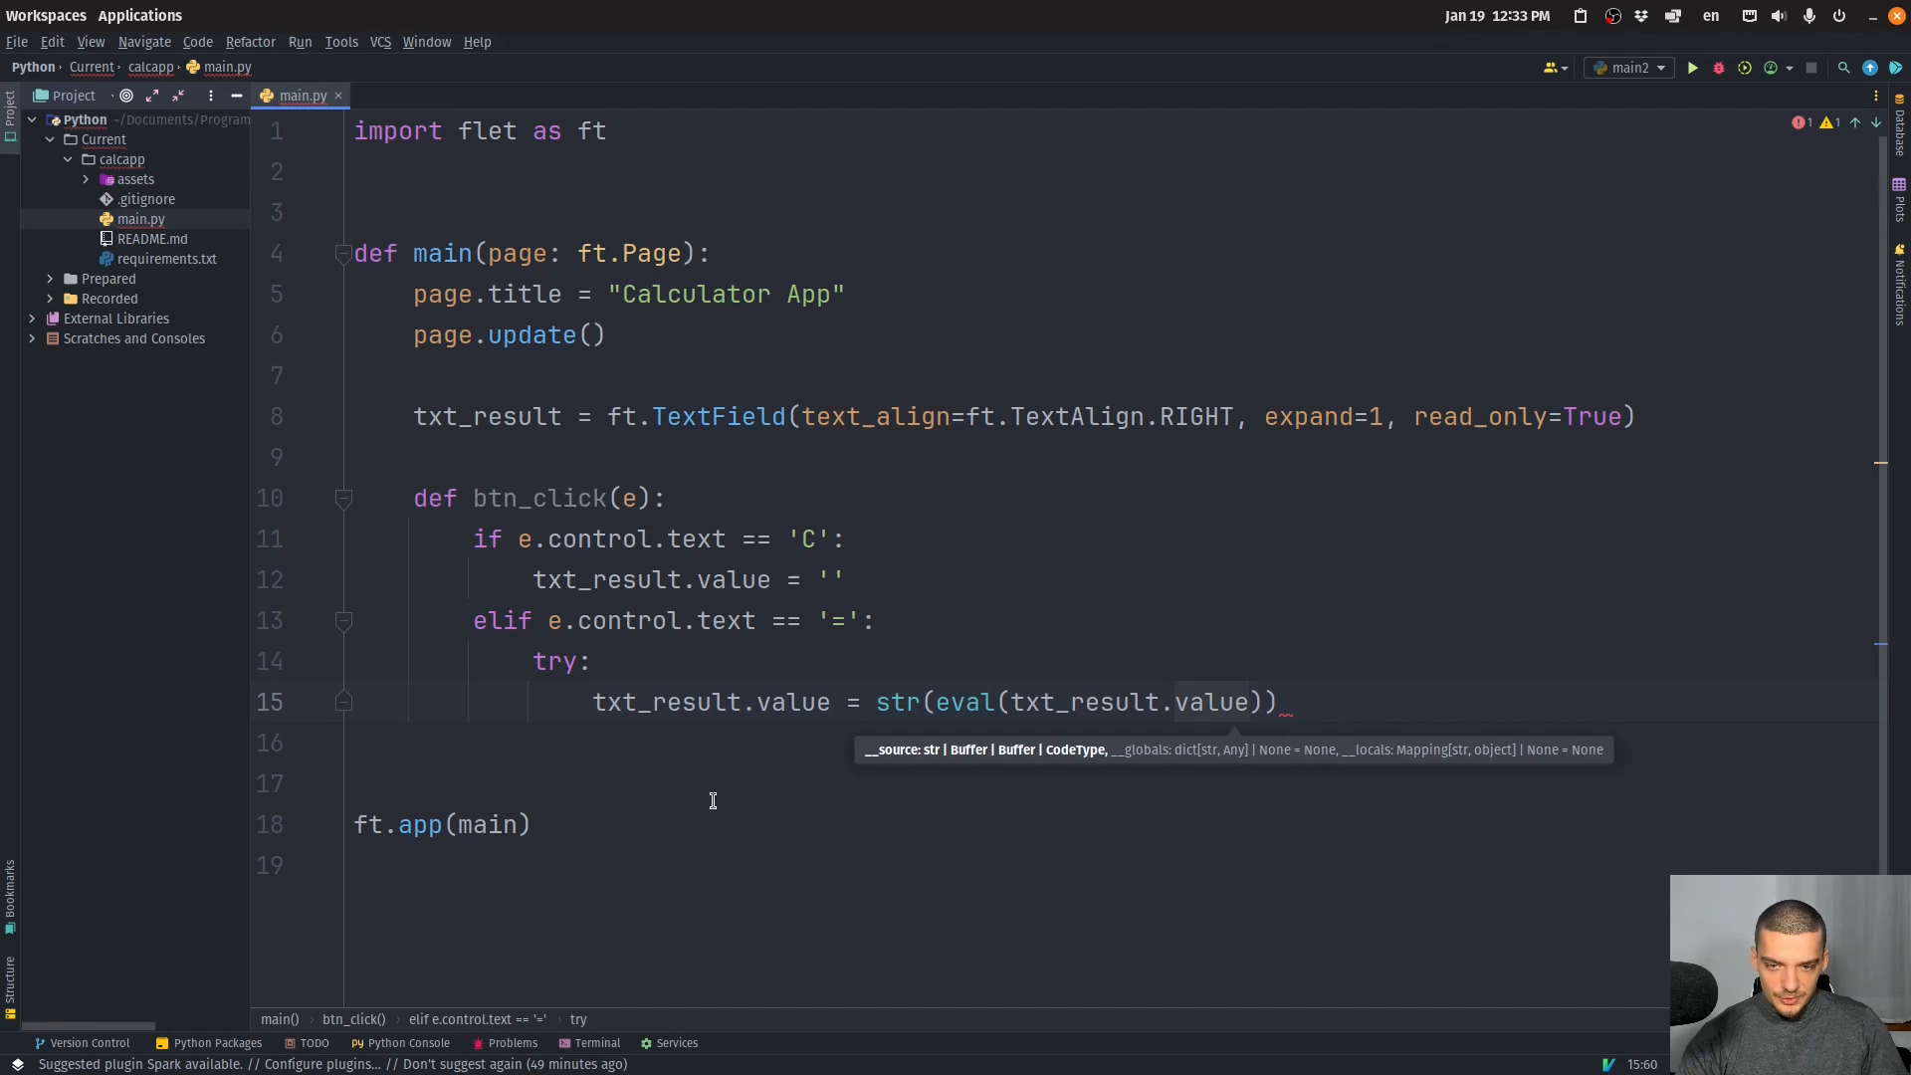
mouse_move(755, 711)
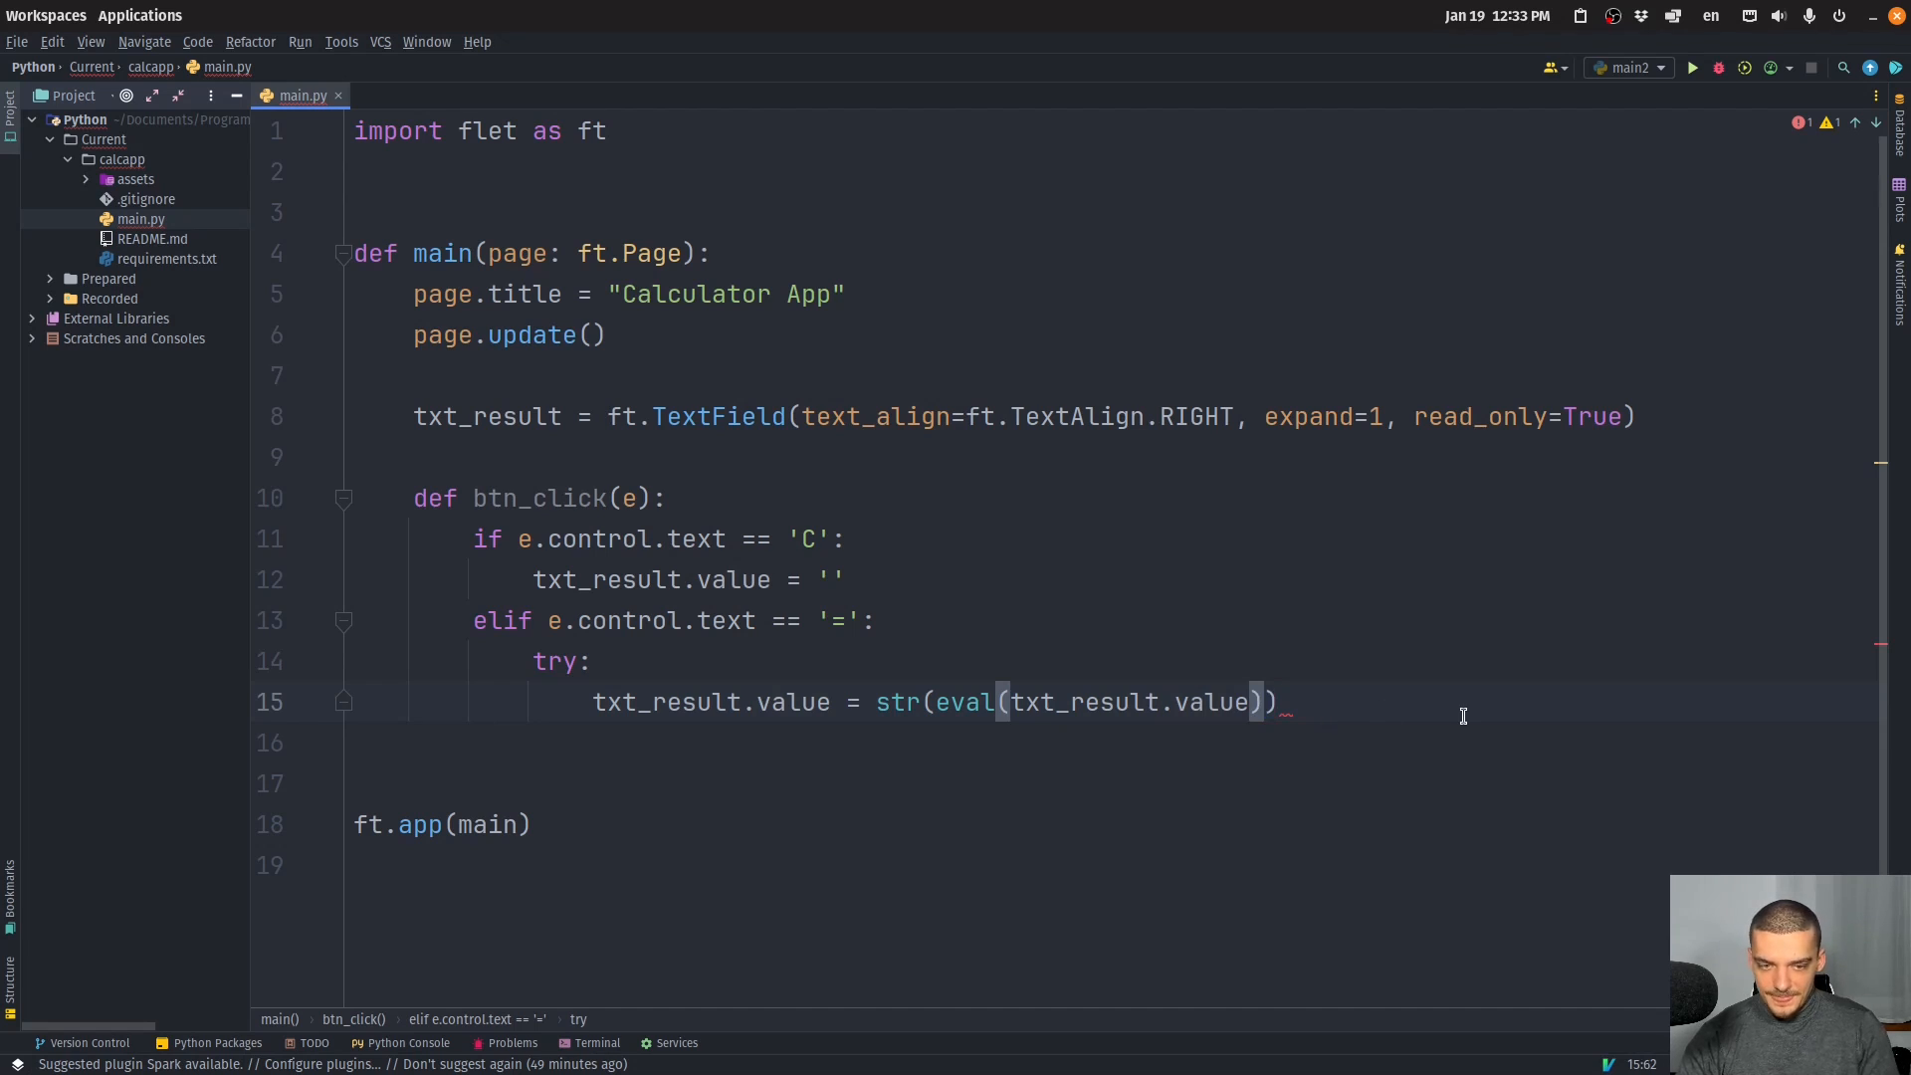
type("e")
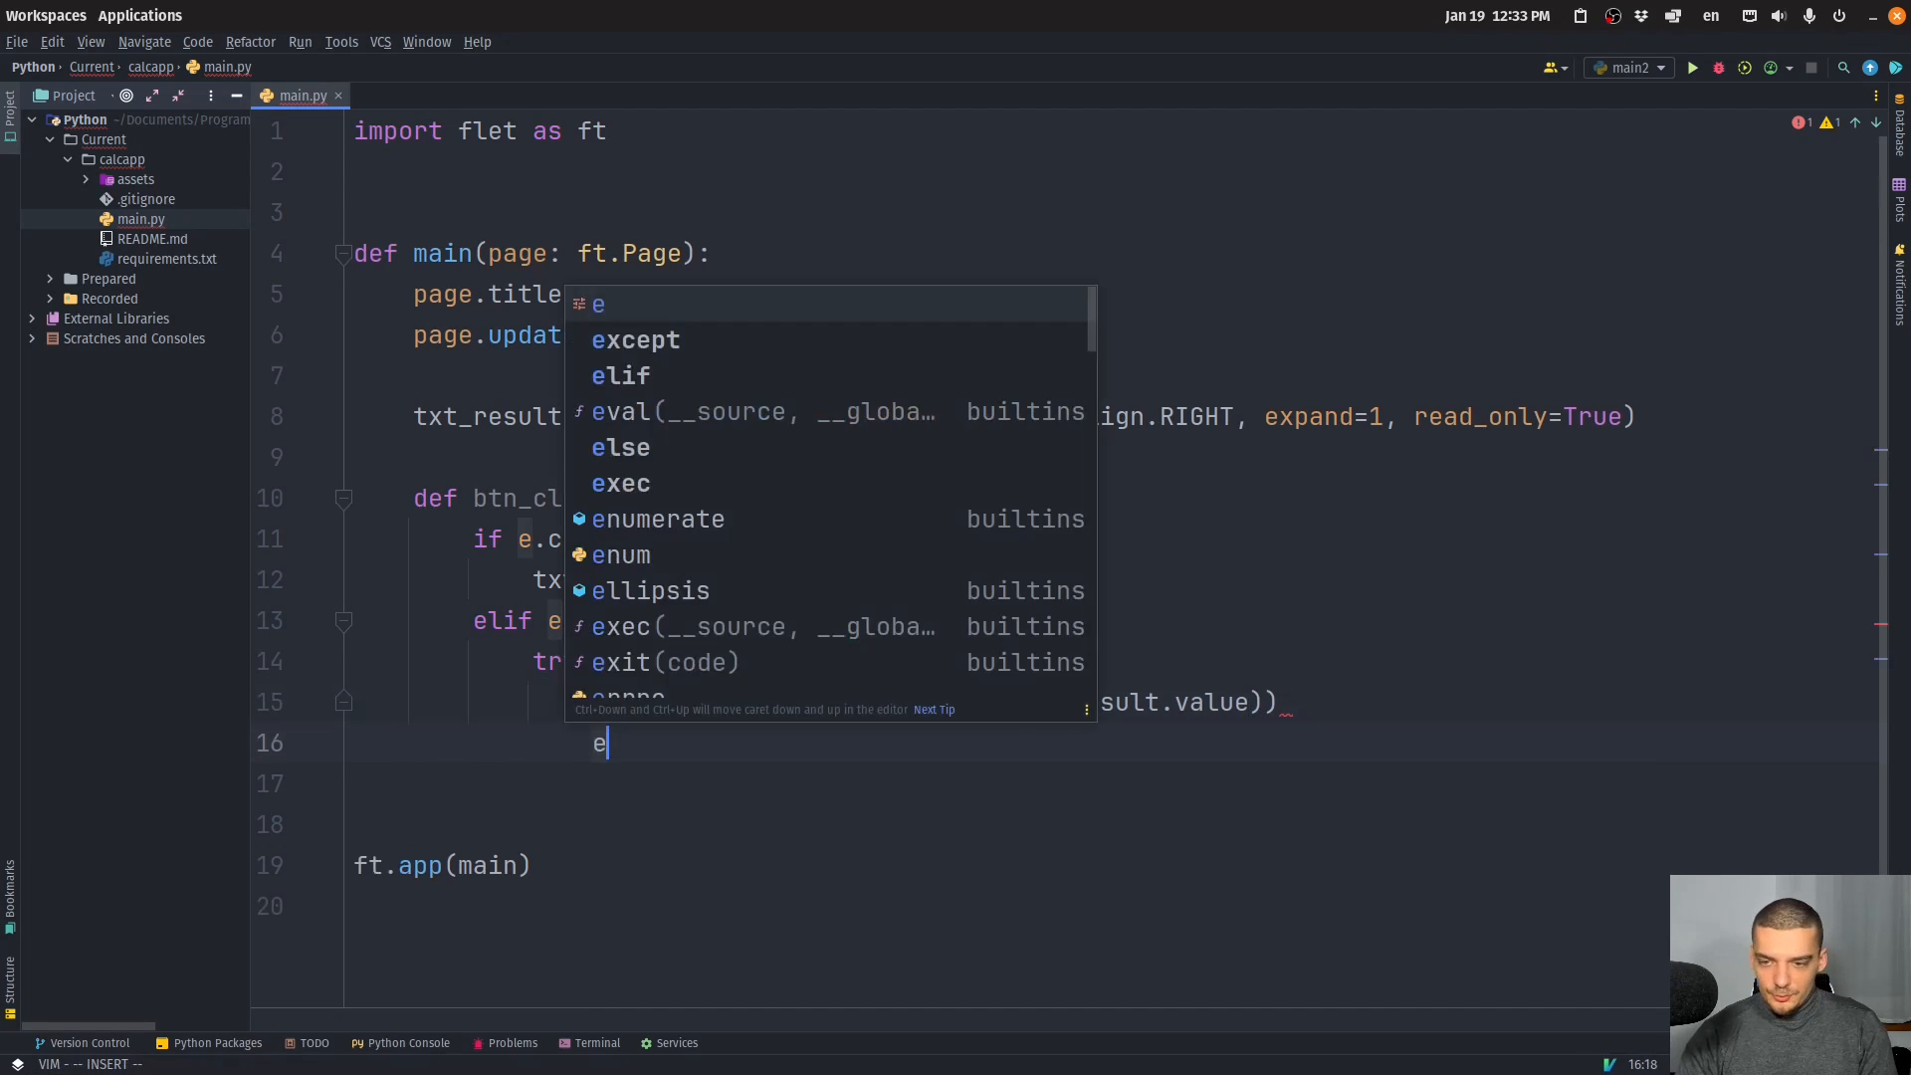
type("txt_result.value =")
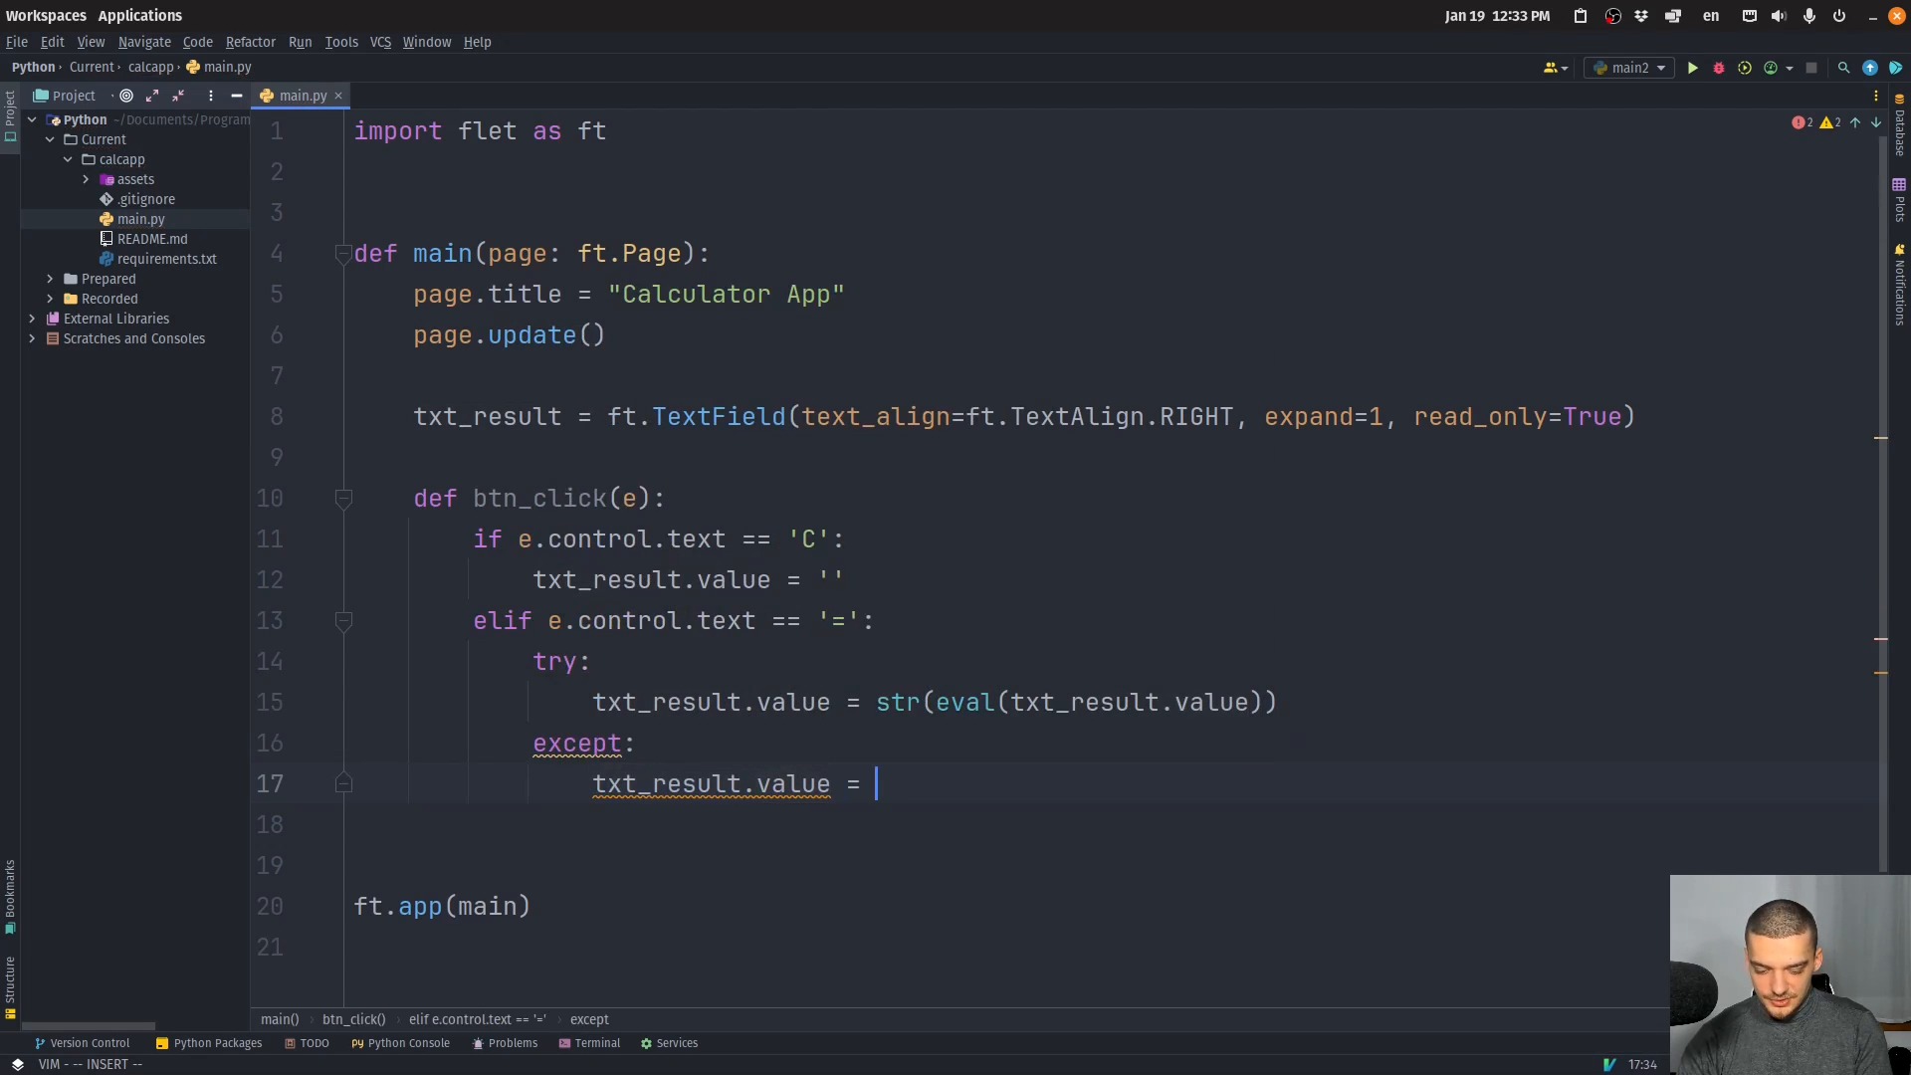
type("'Error'")
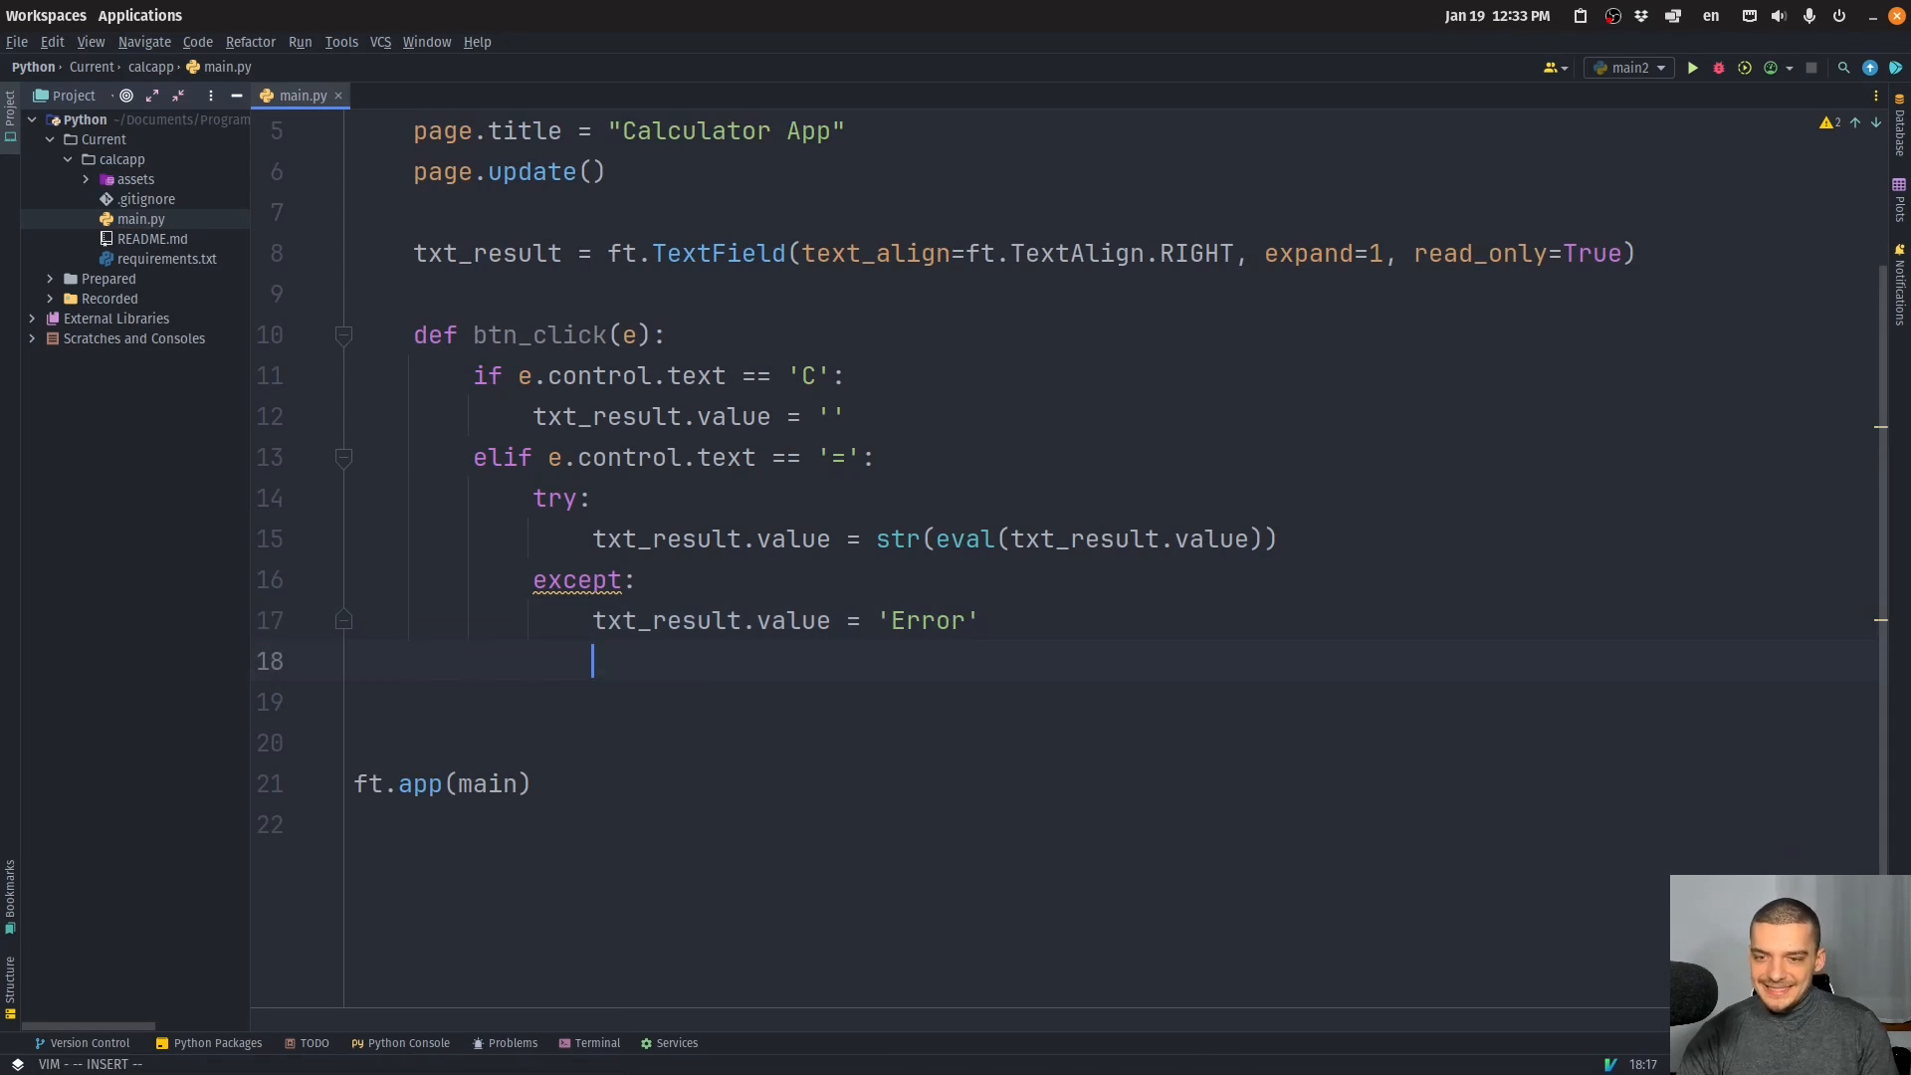
Add an else branch appending e.control.text to txt_result.value.
type("else:")
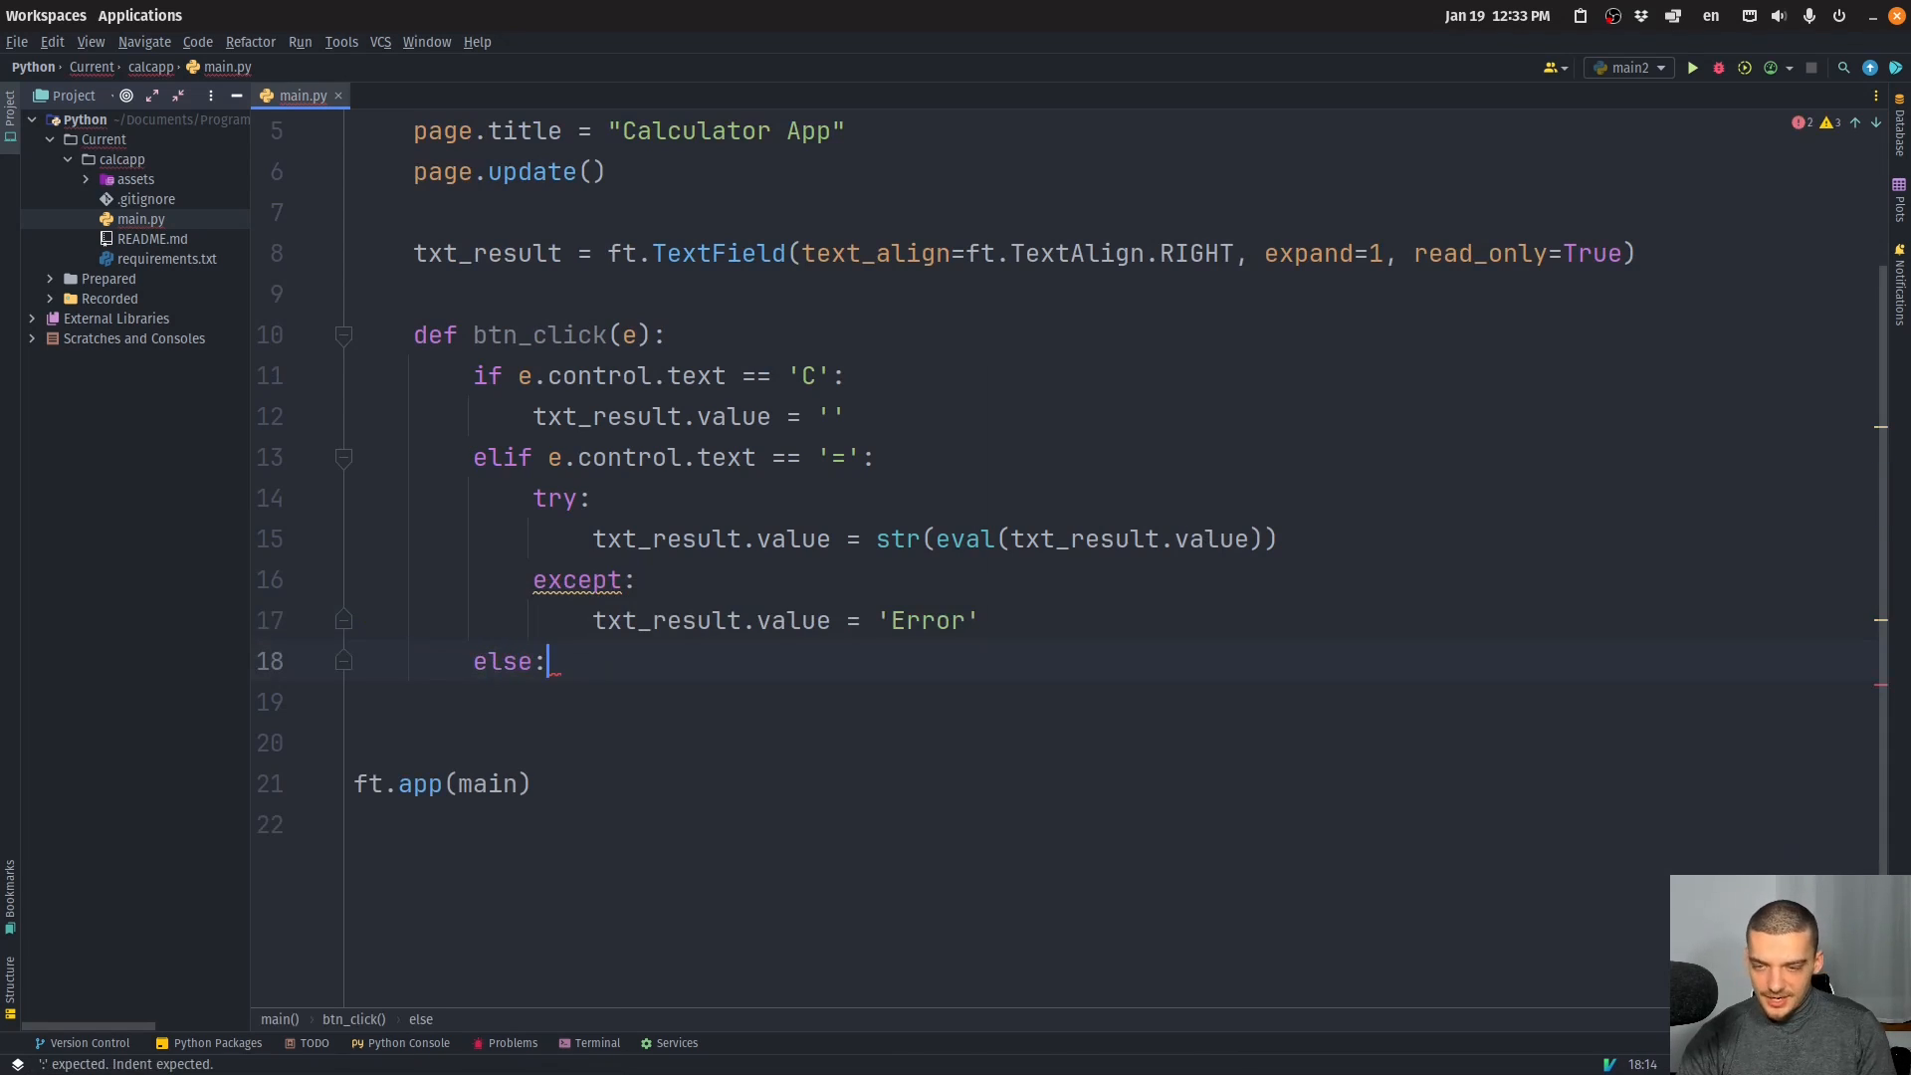
key("enter")
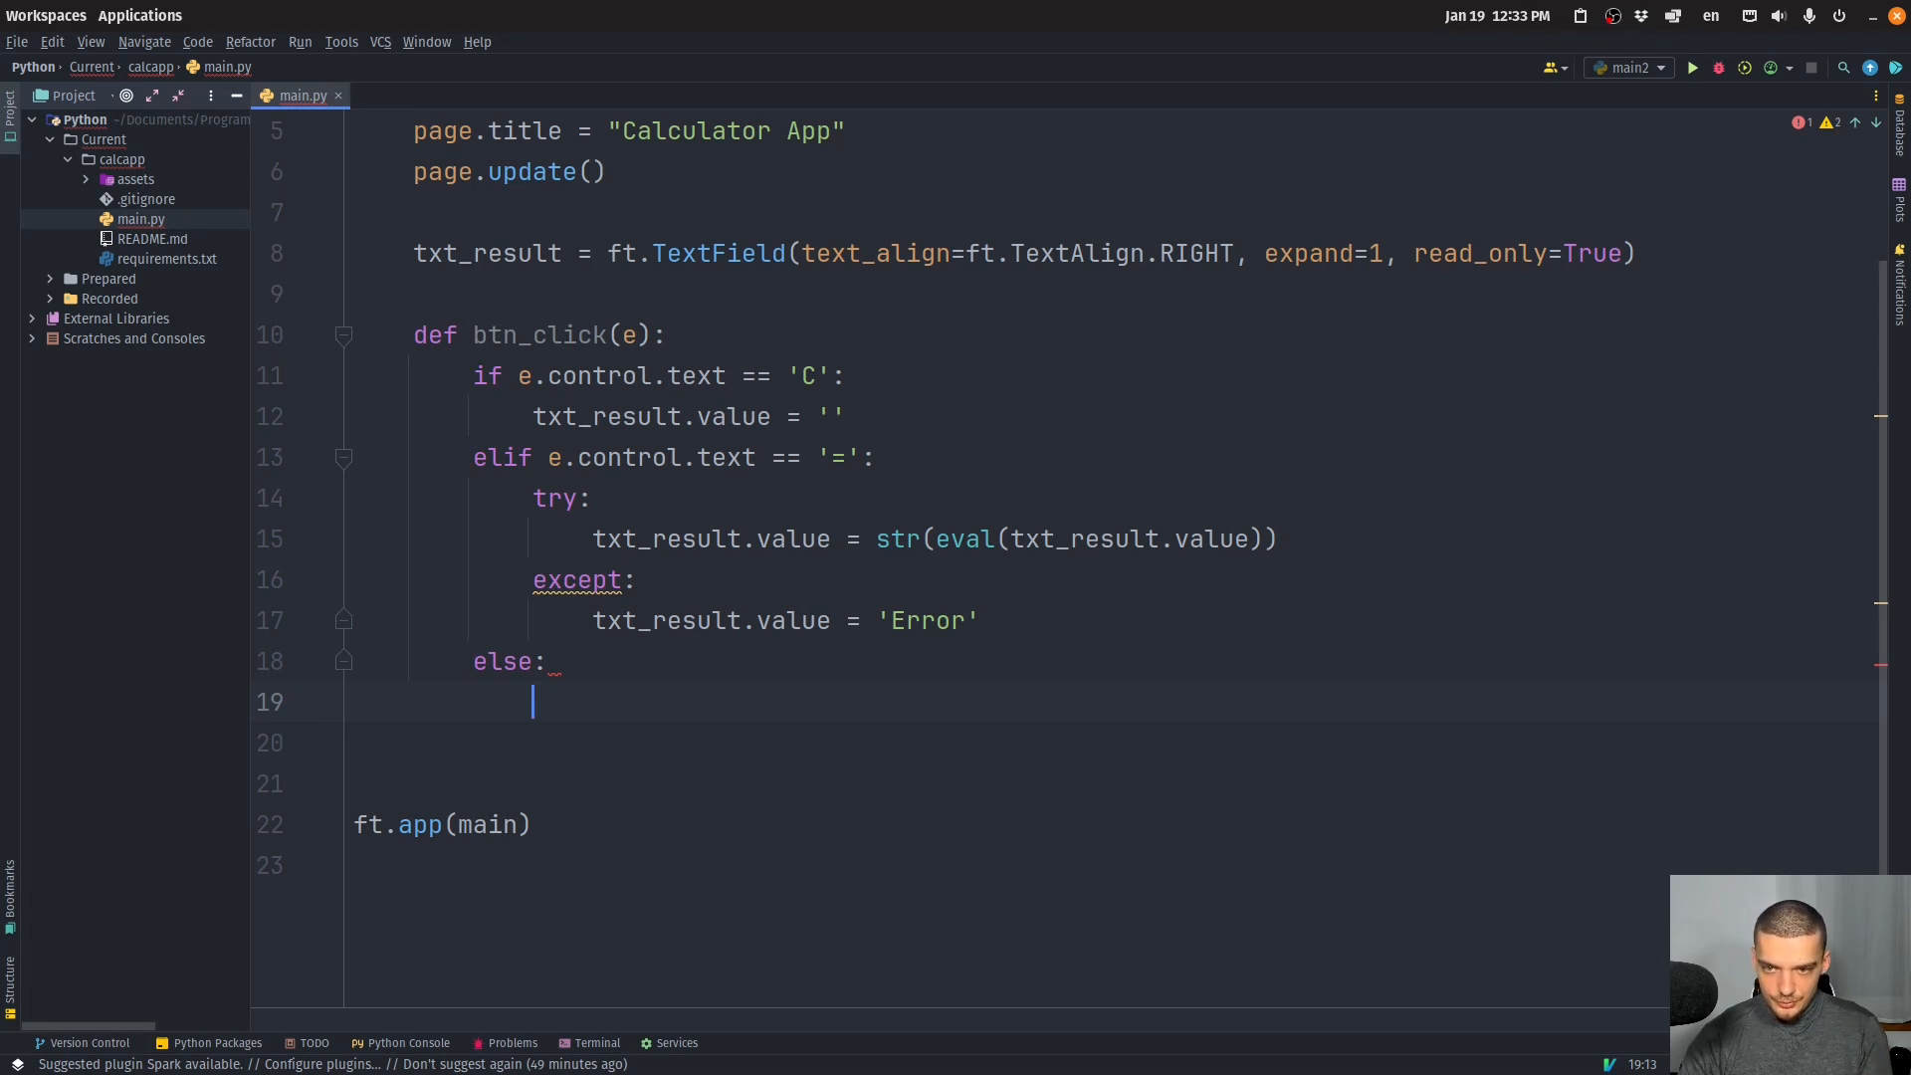
type("txt_result")
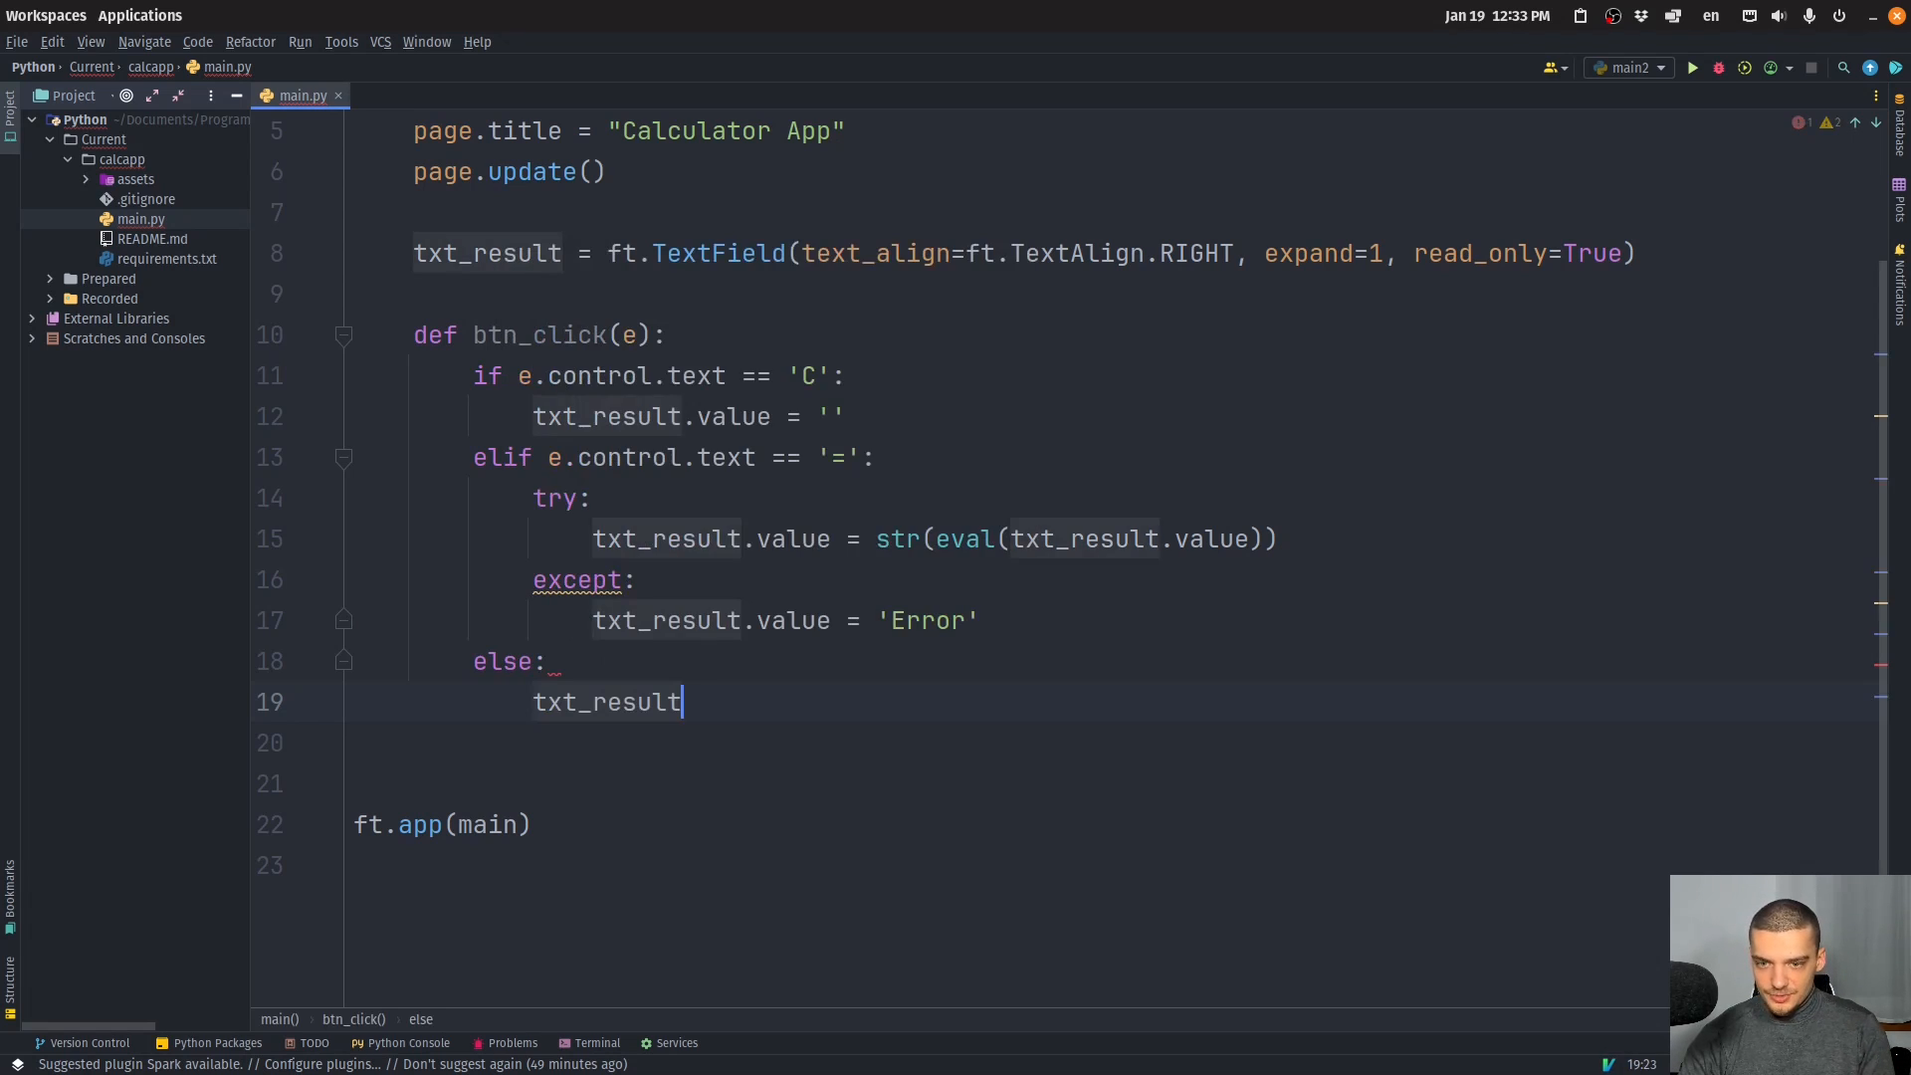
type(".value")
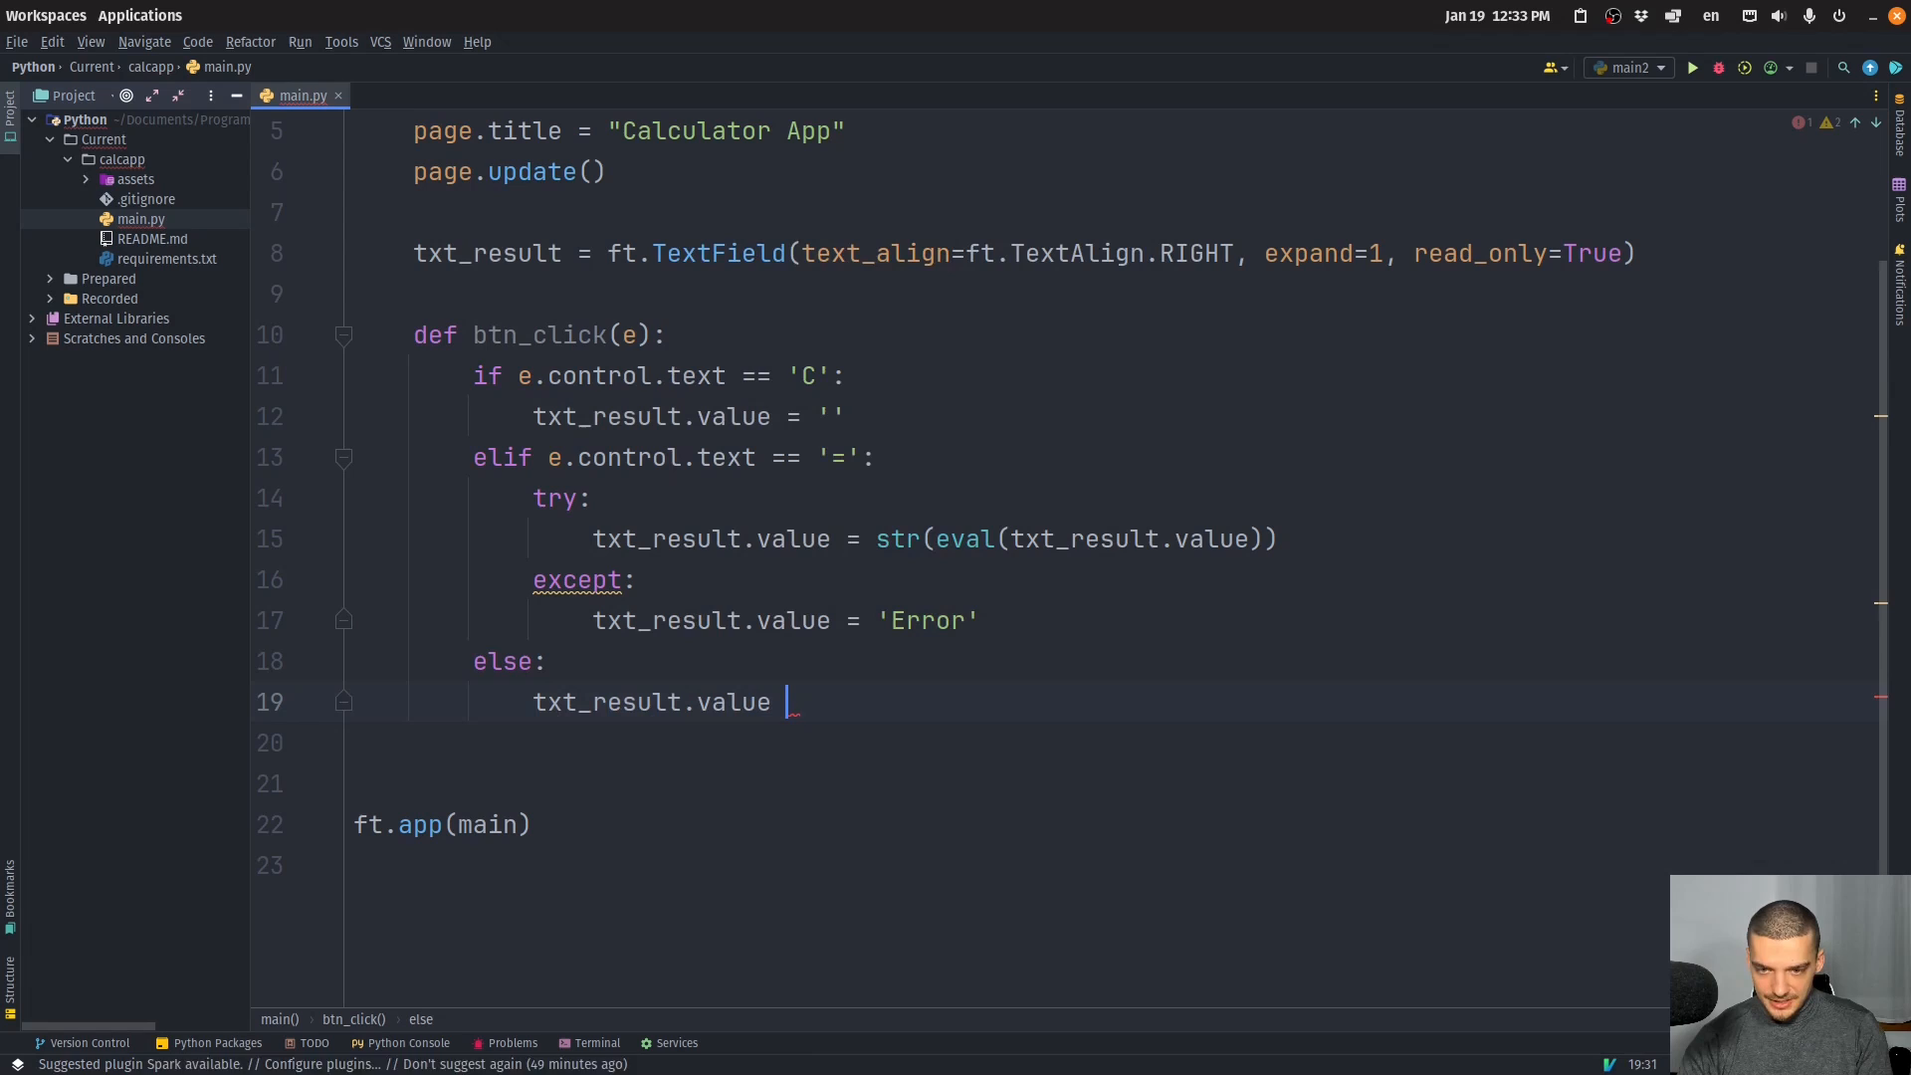
type("+= e")
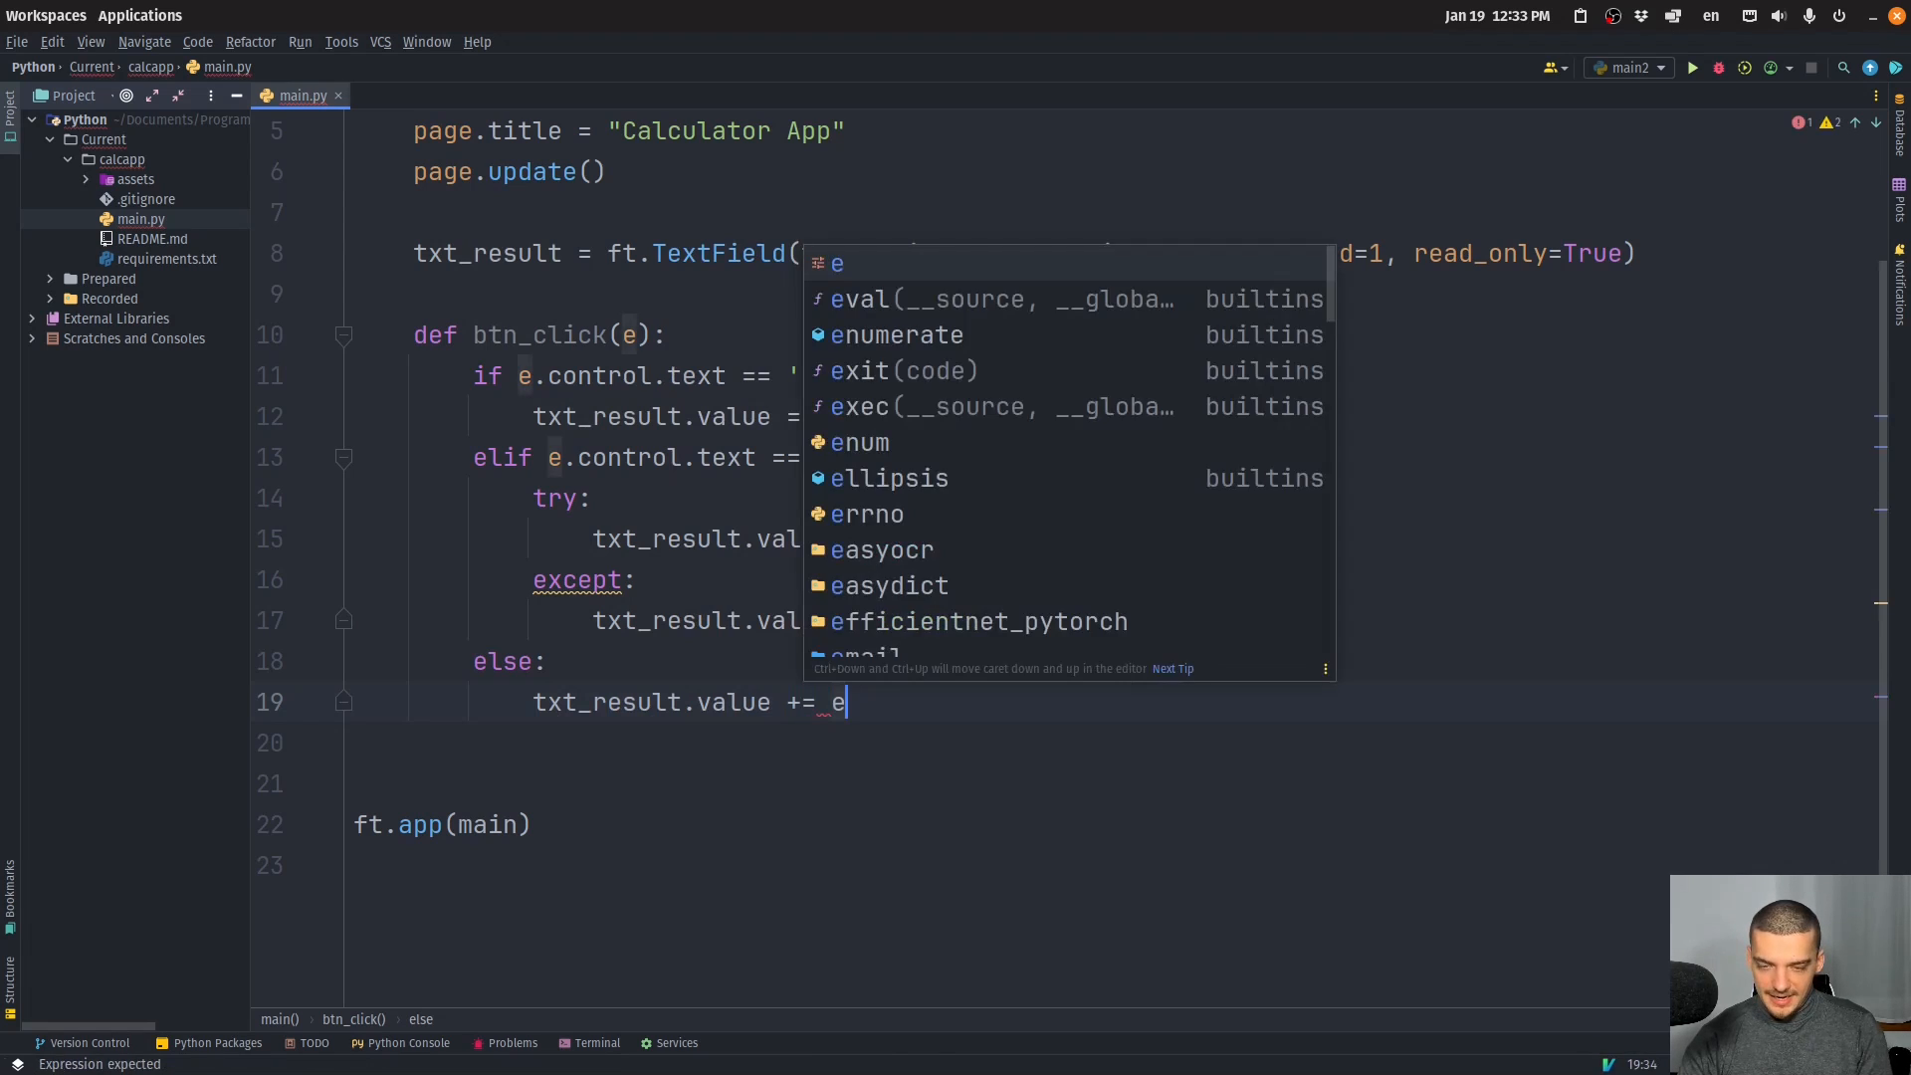
type("contol.text")
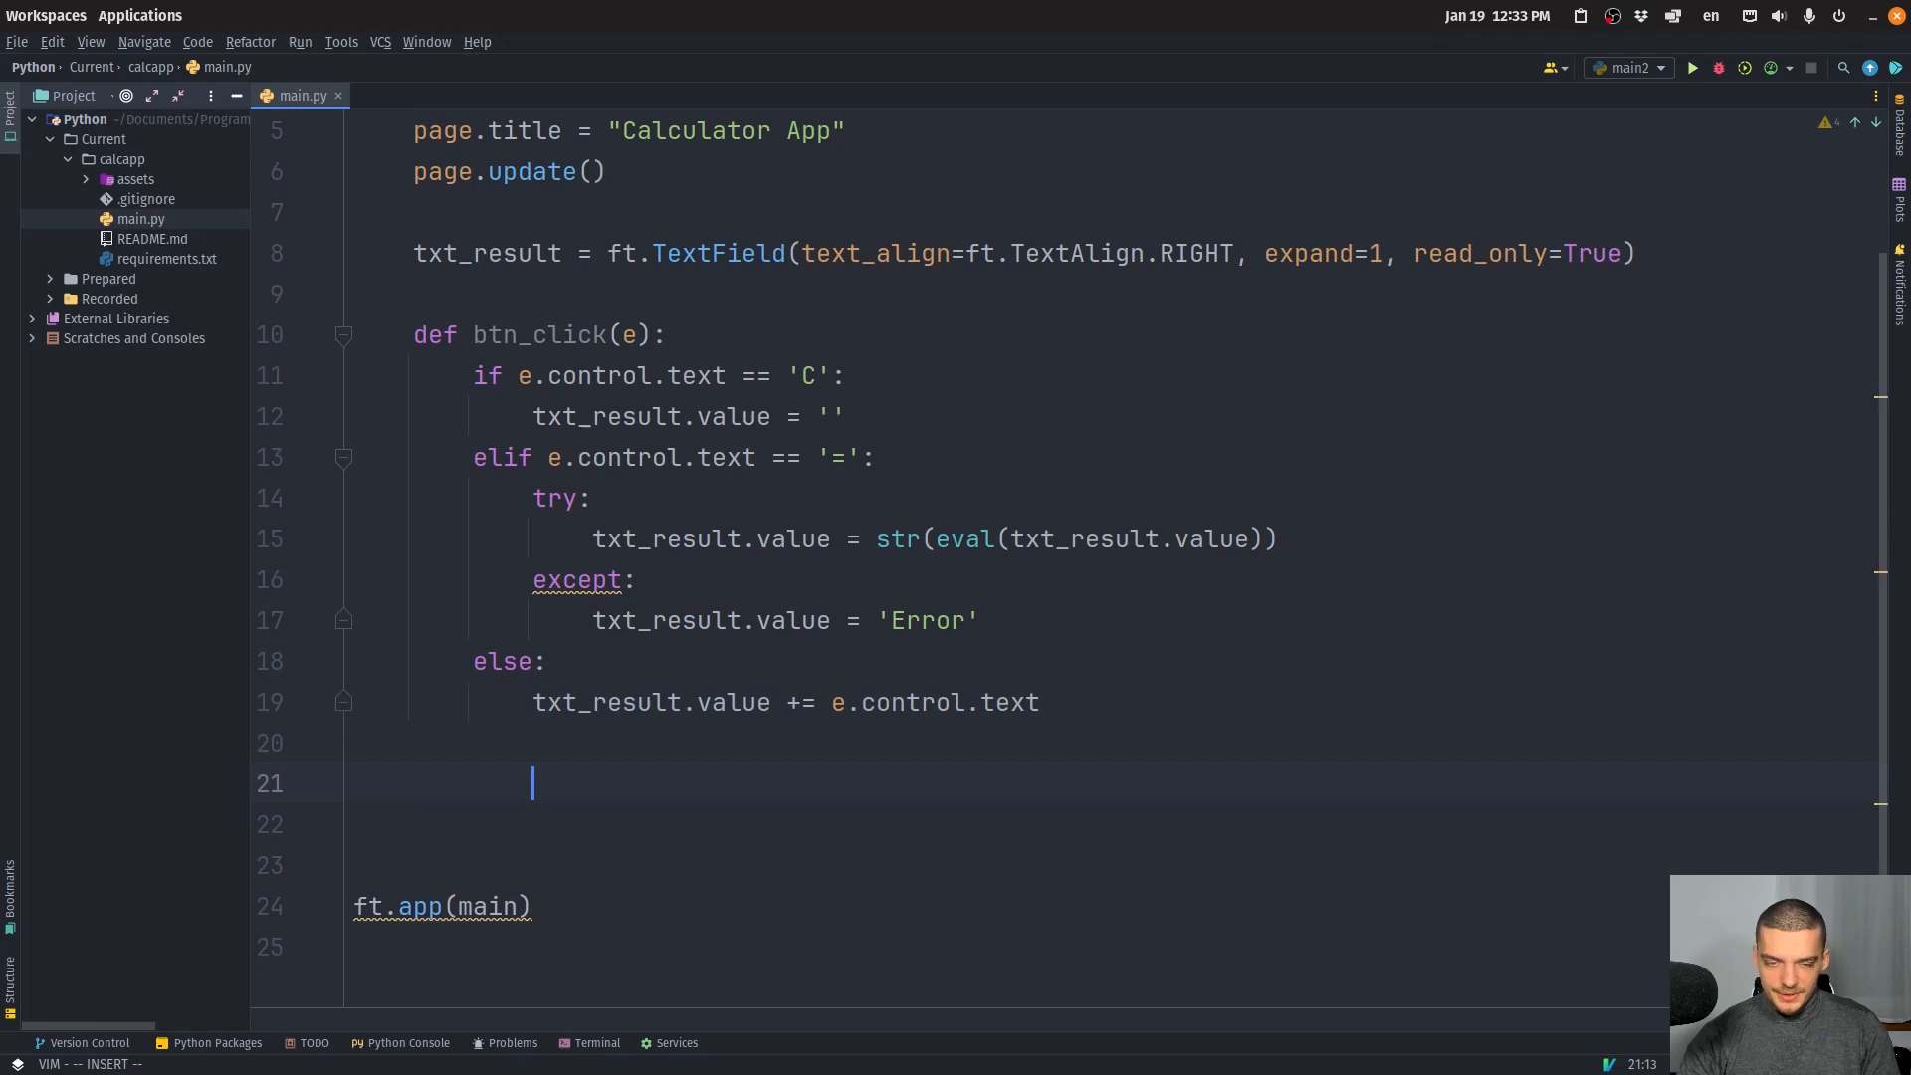
Define buttons = ["789/", "456*", "123-", "0.C+", "="] below btn_click.
type("but")
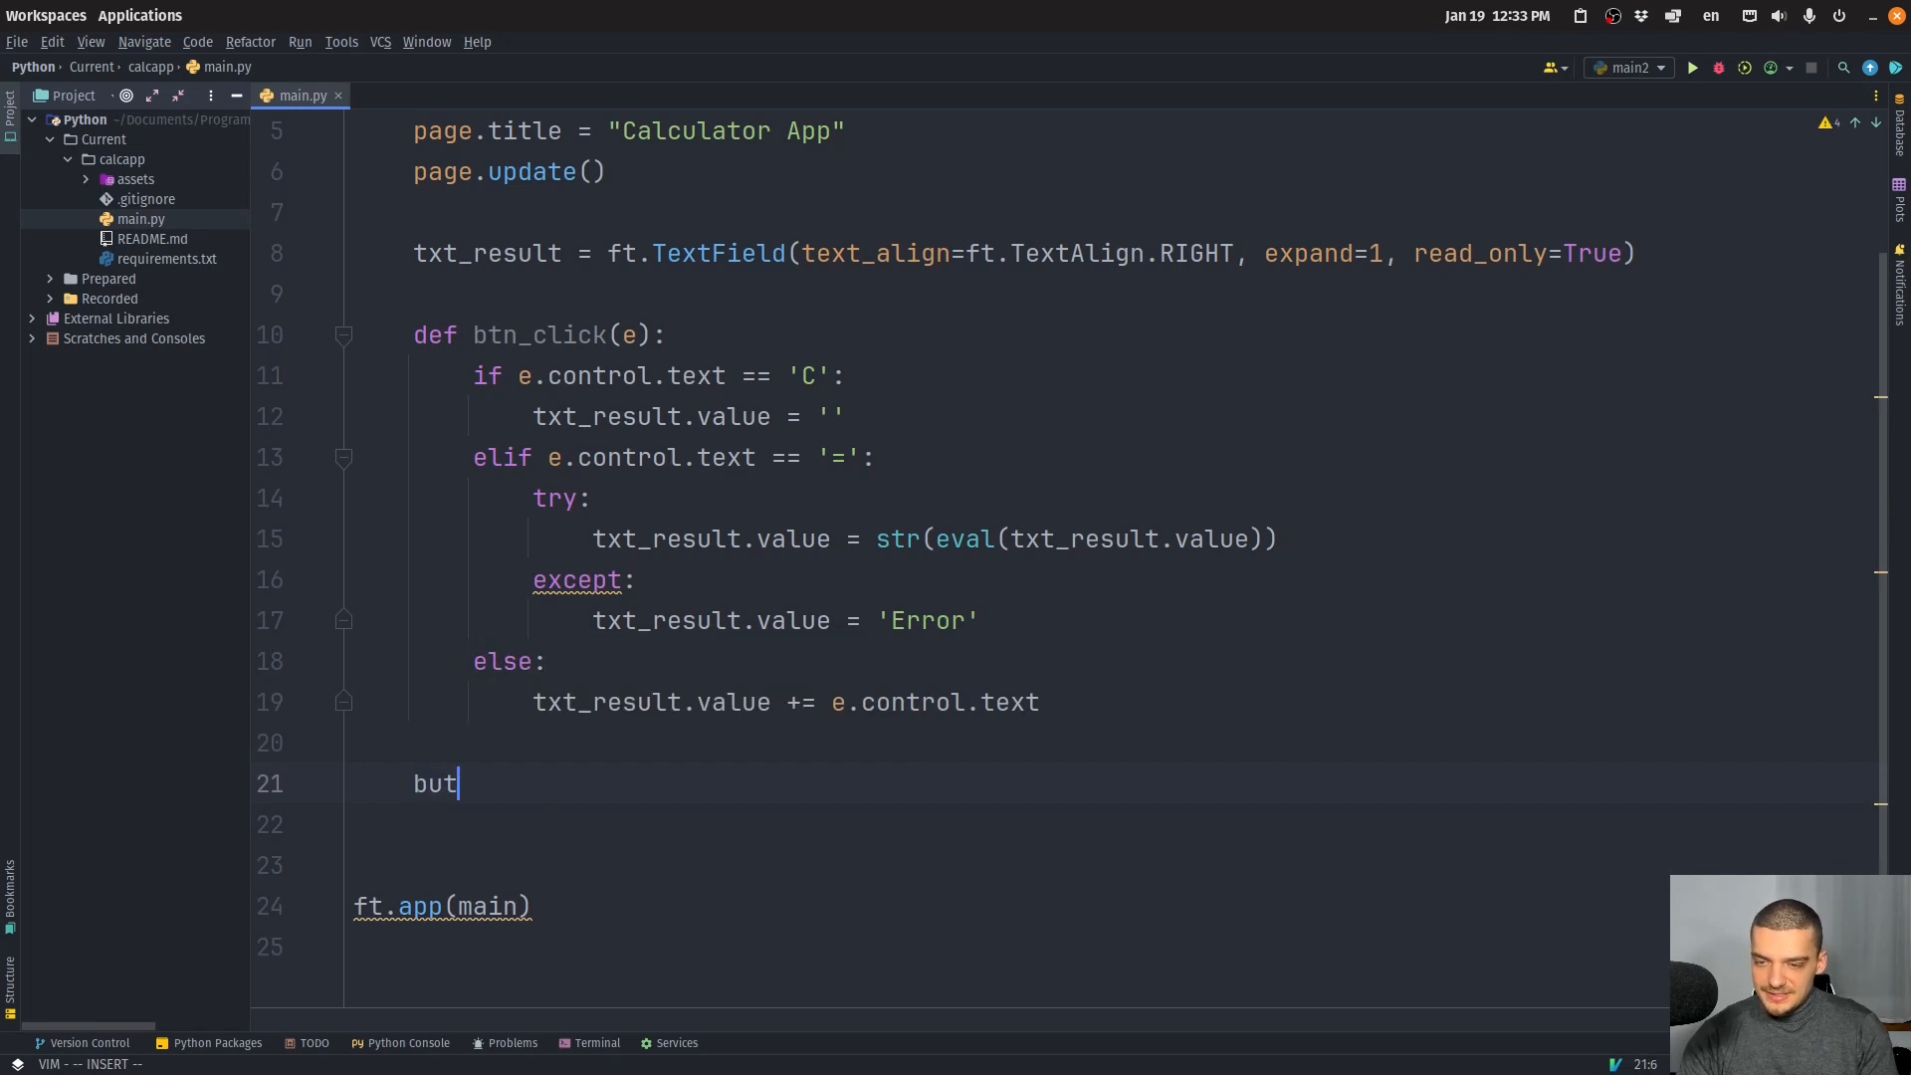
type("tons = []")
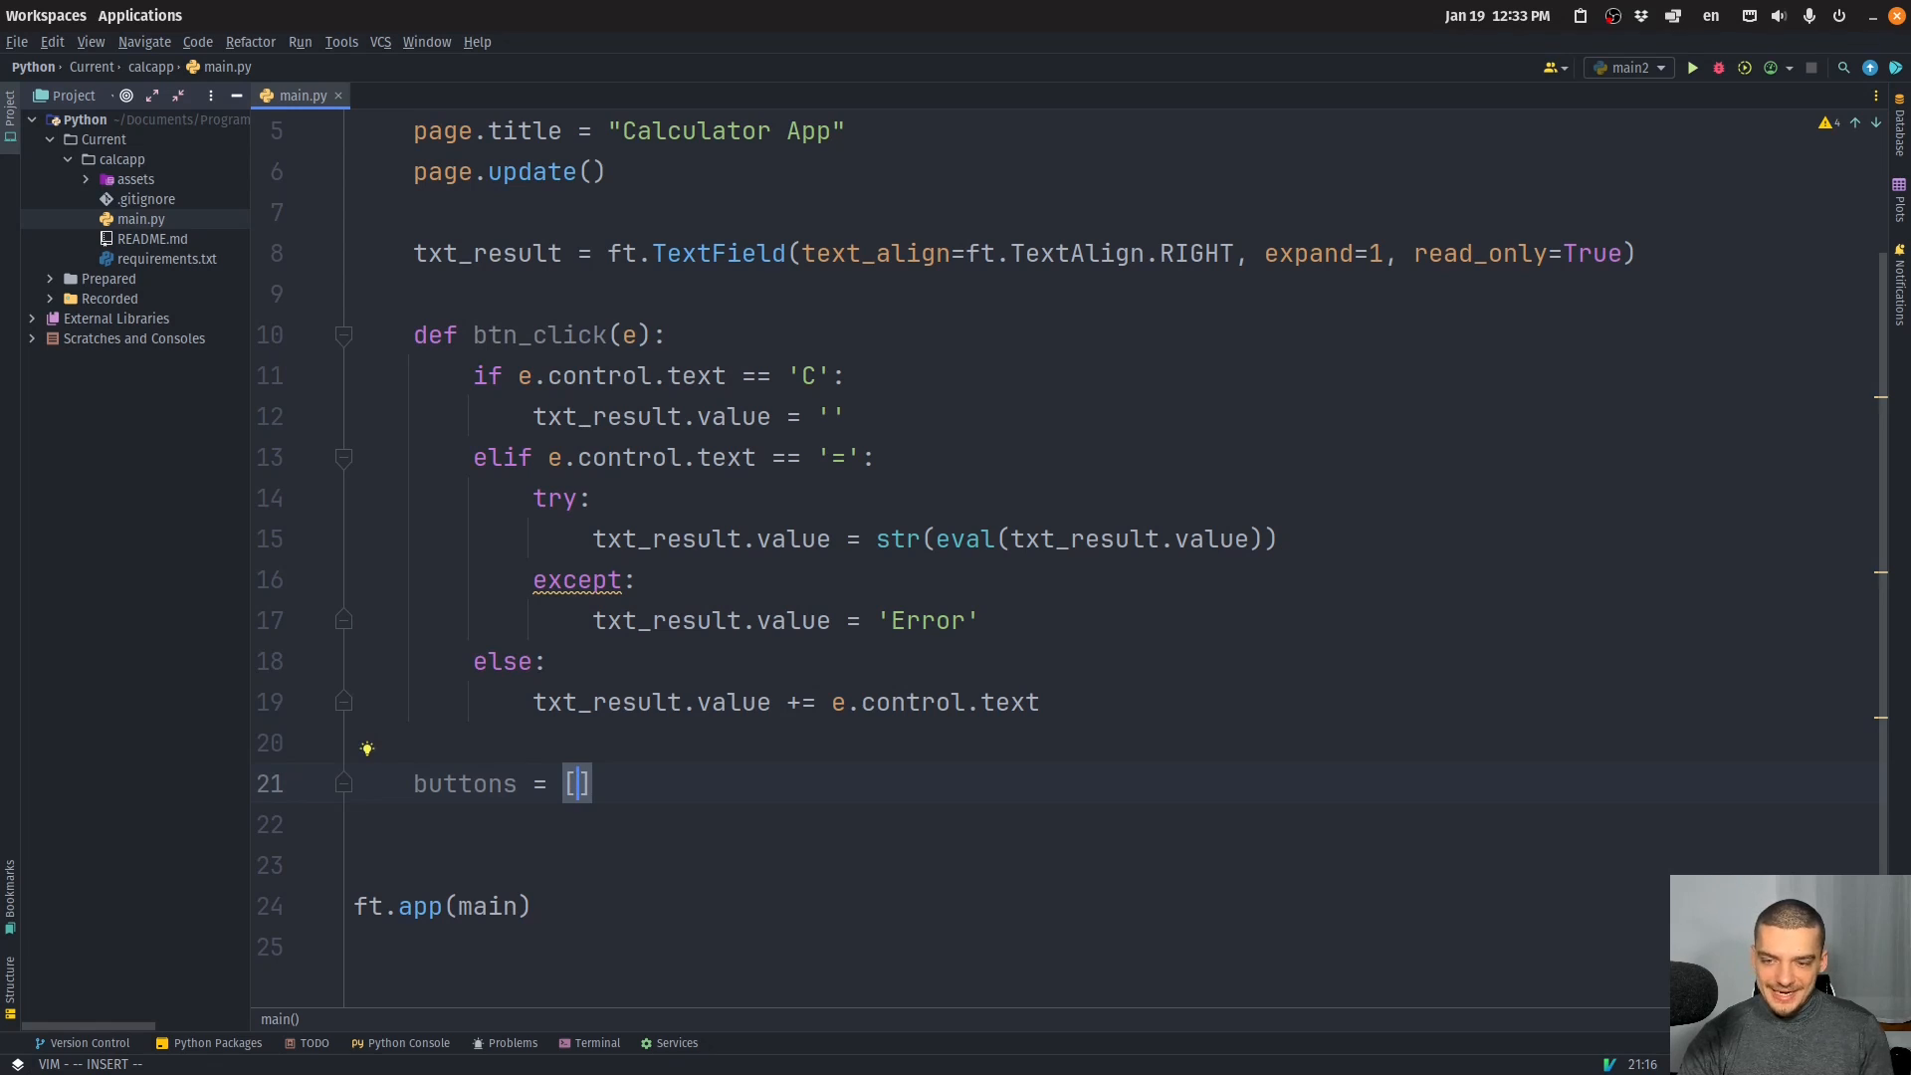
type("\"\"")
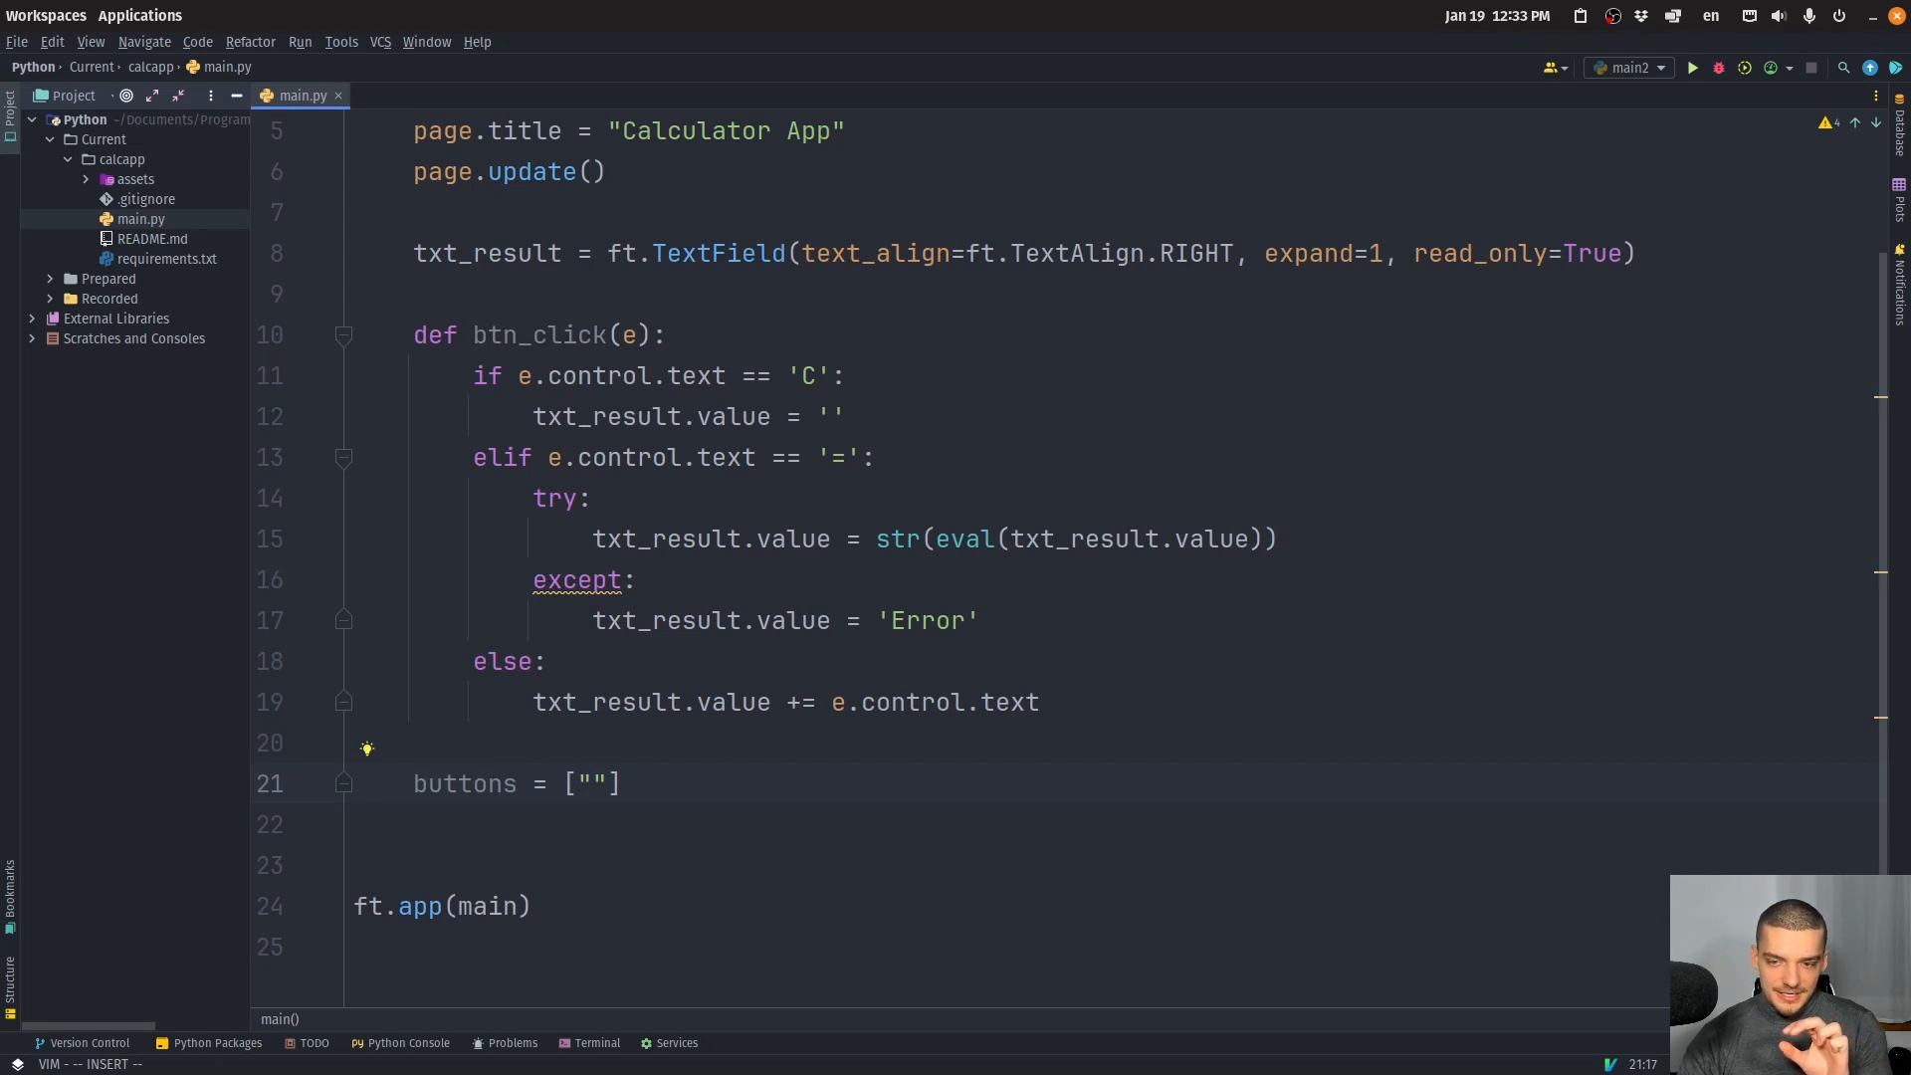
type("7")
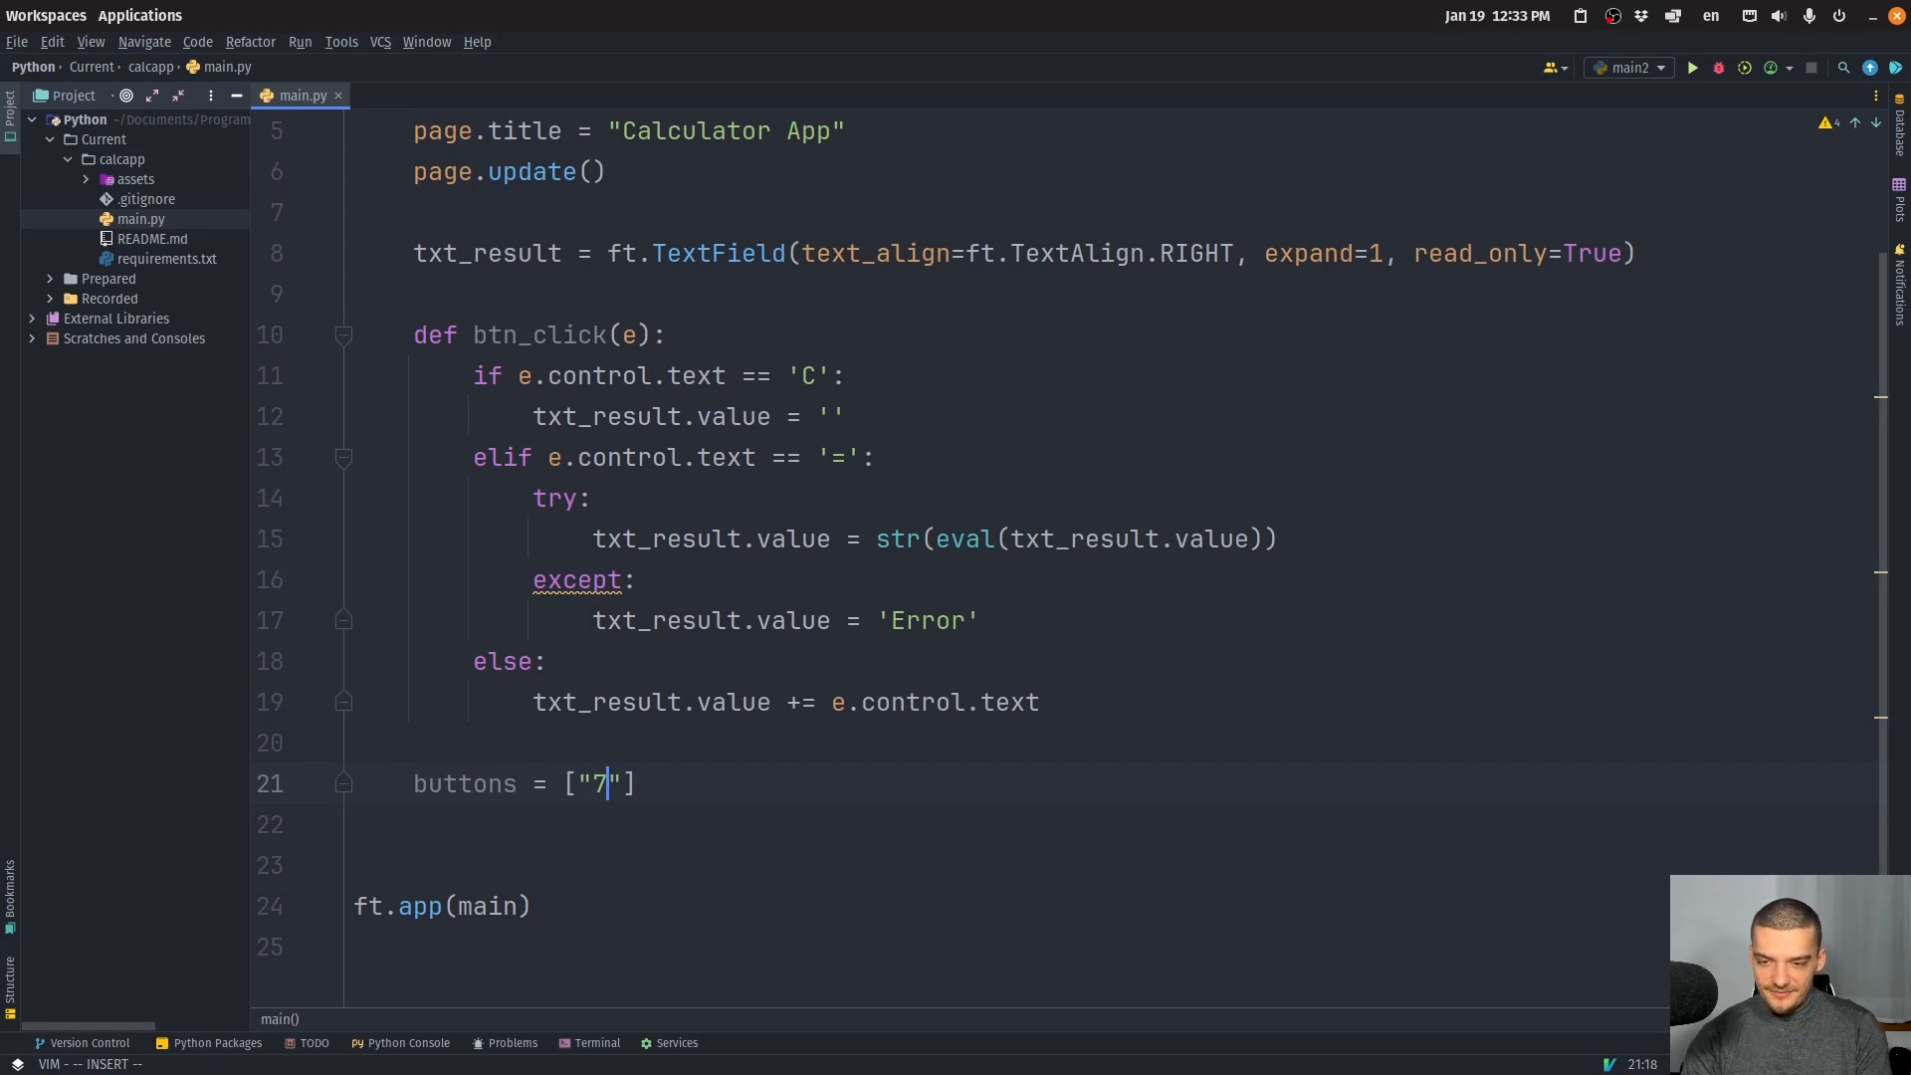
type("89")
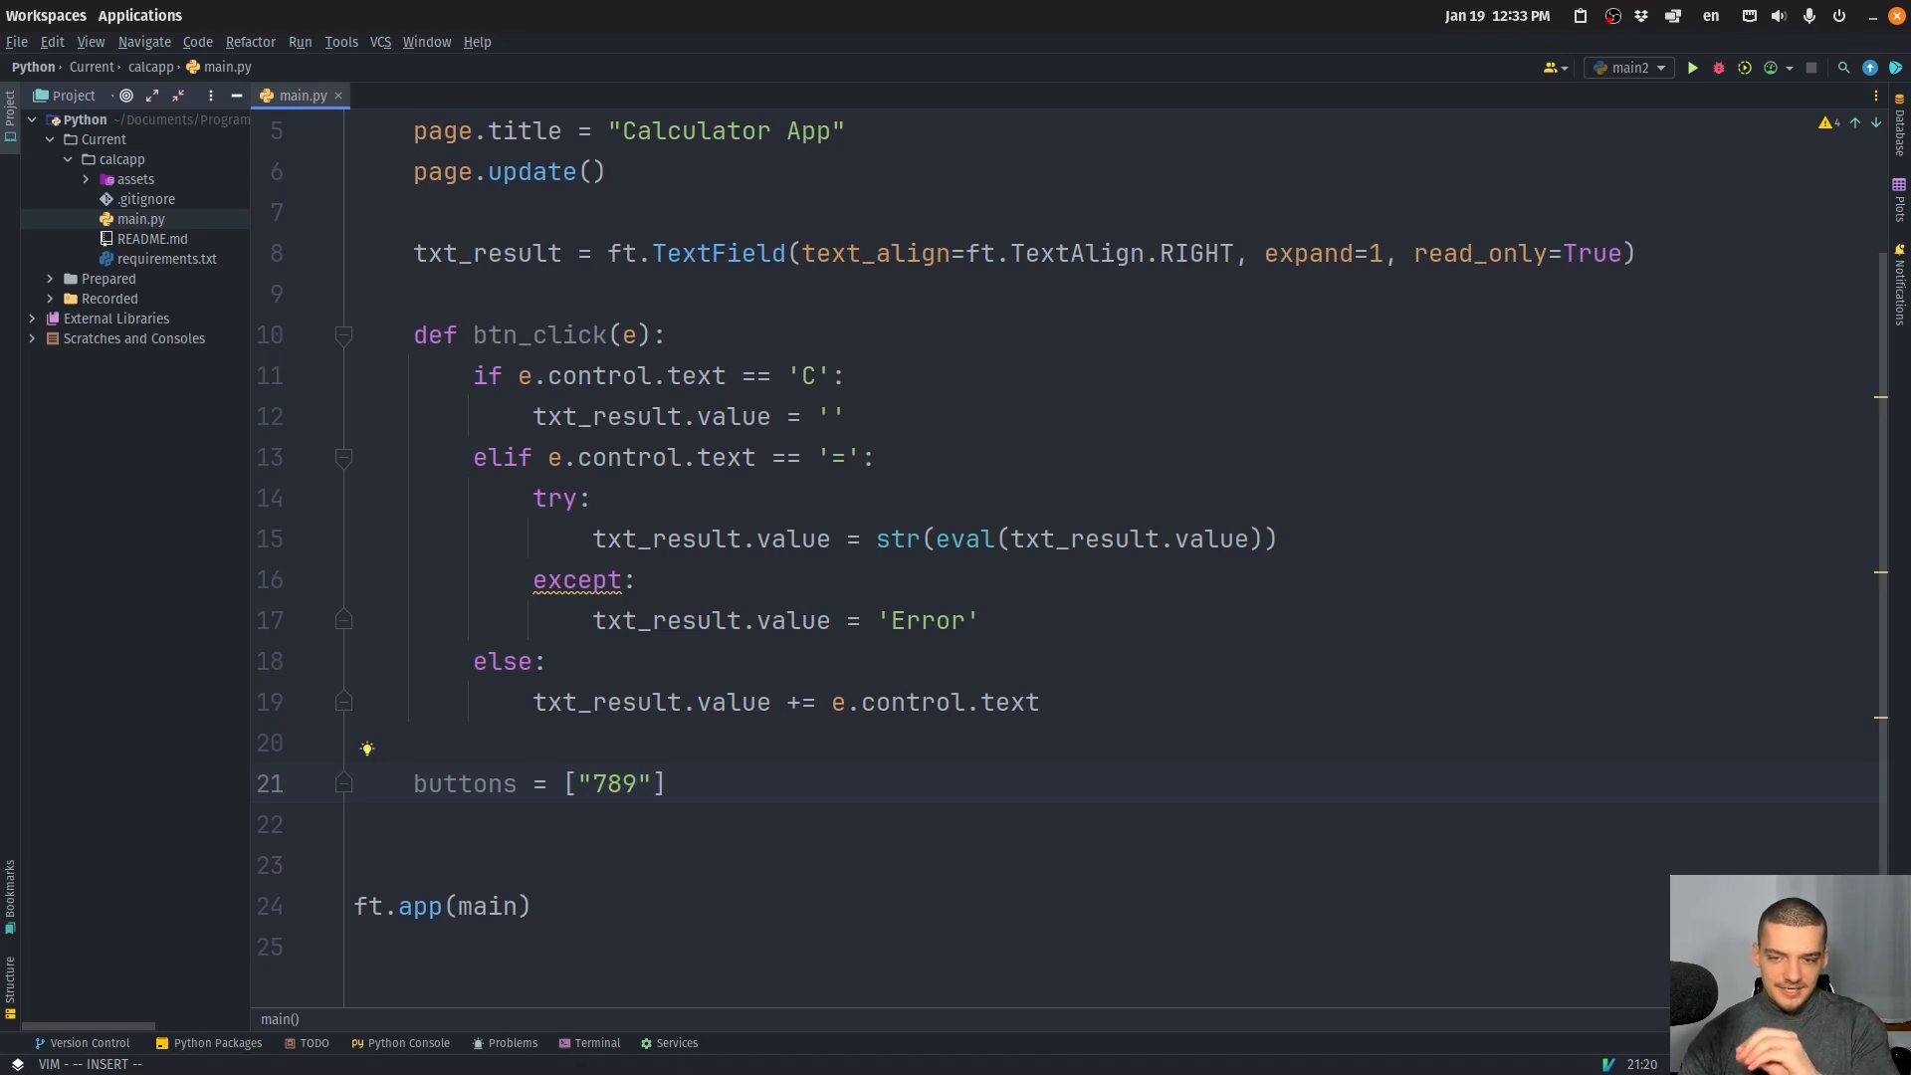
type("/")
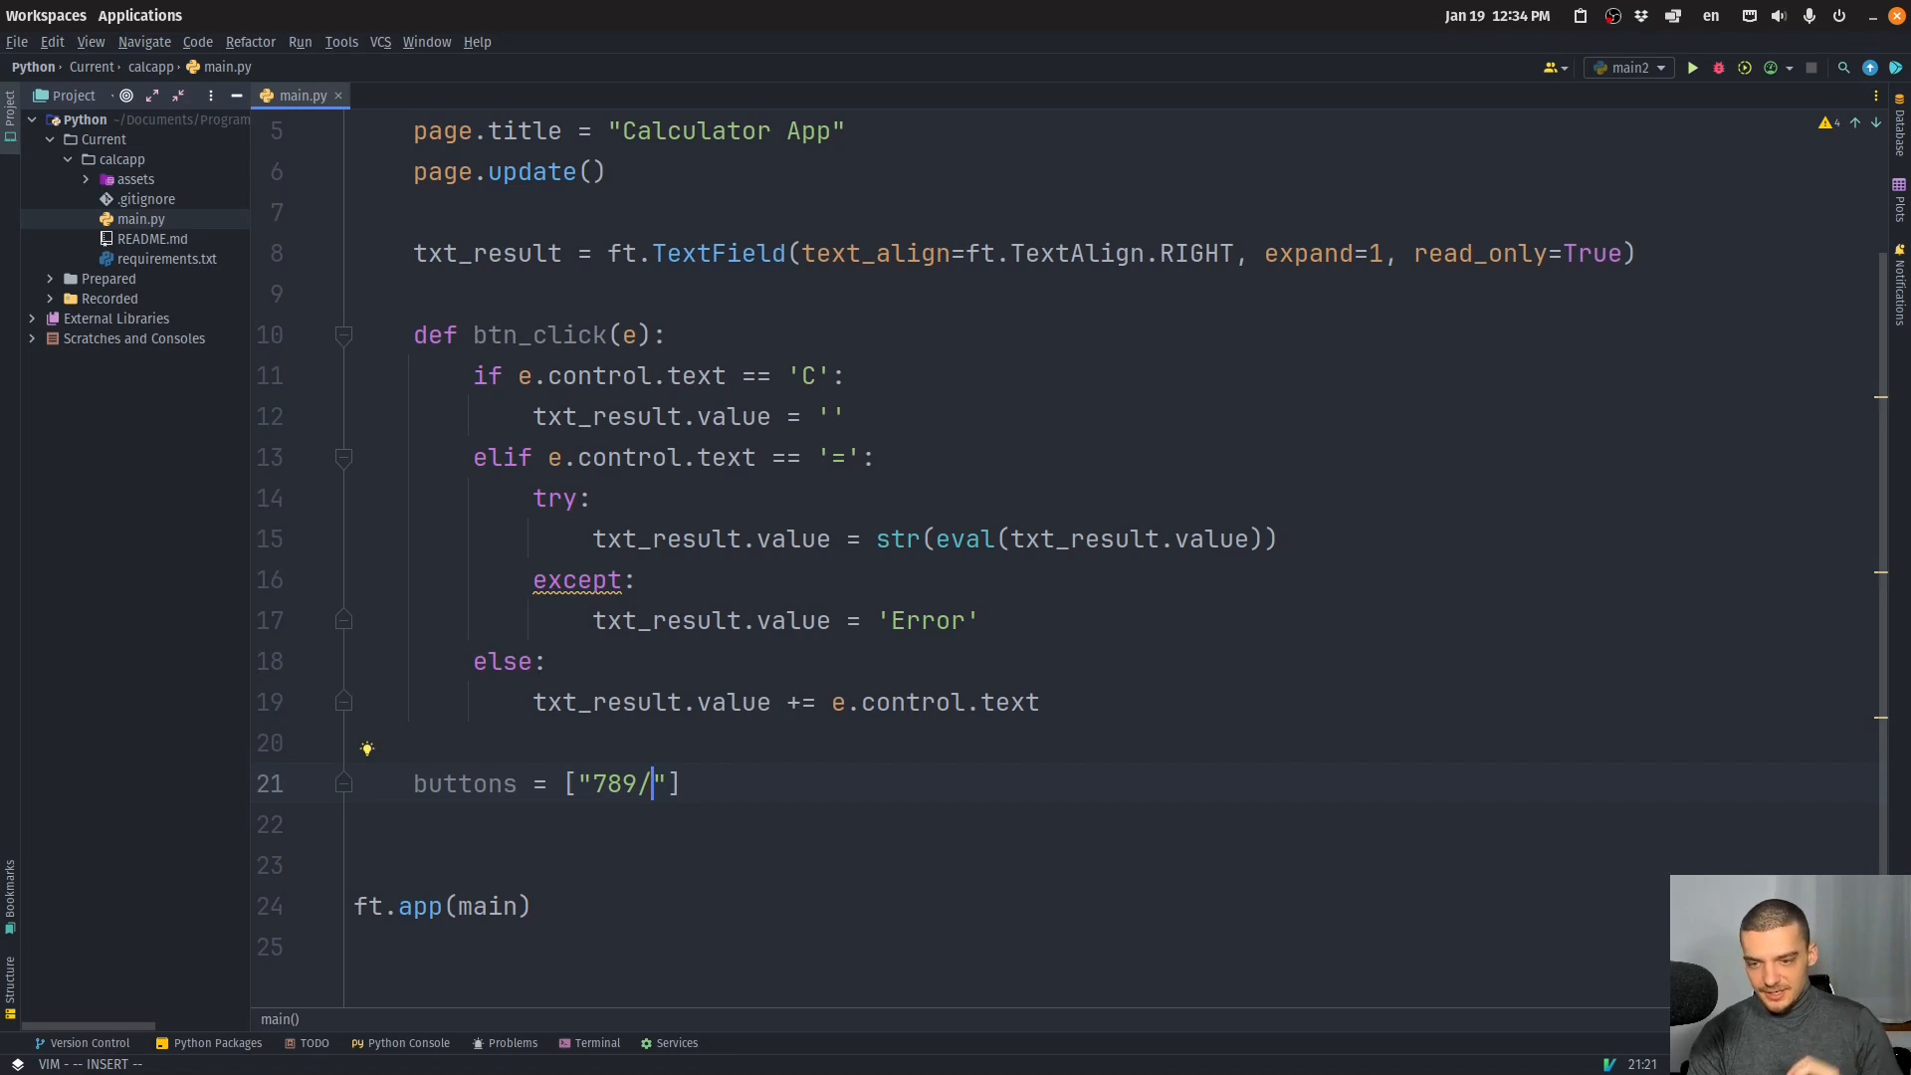
type(",")
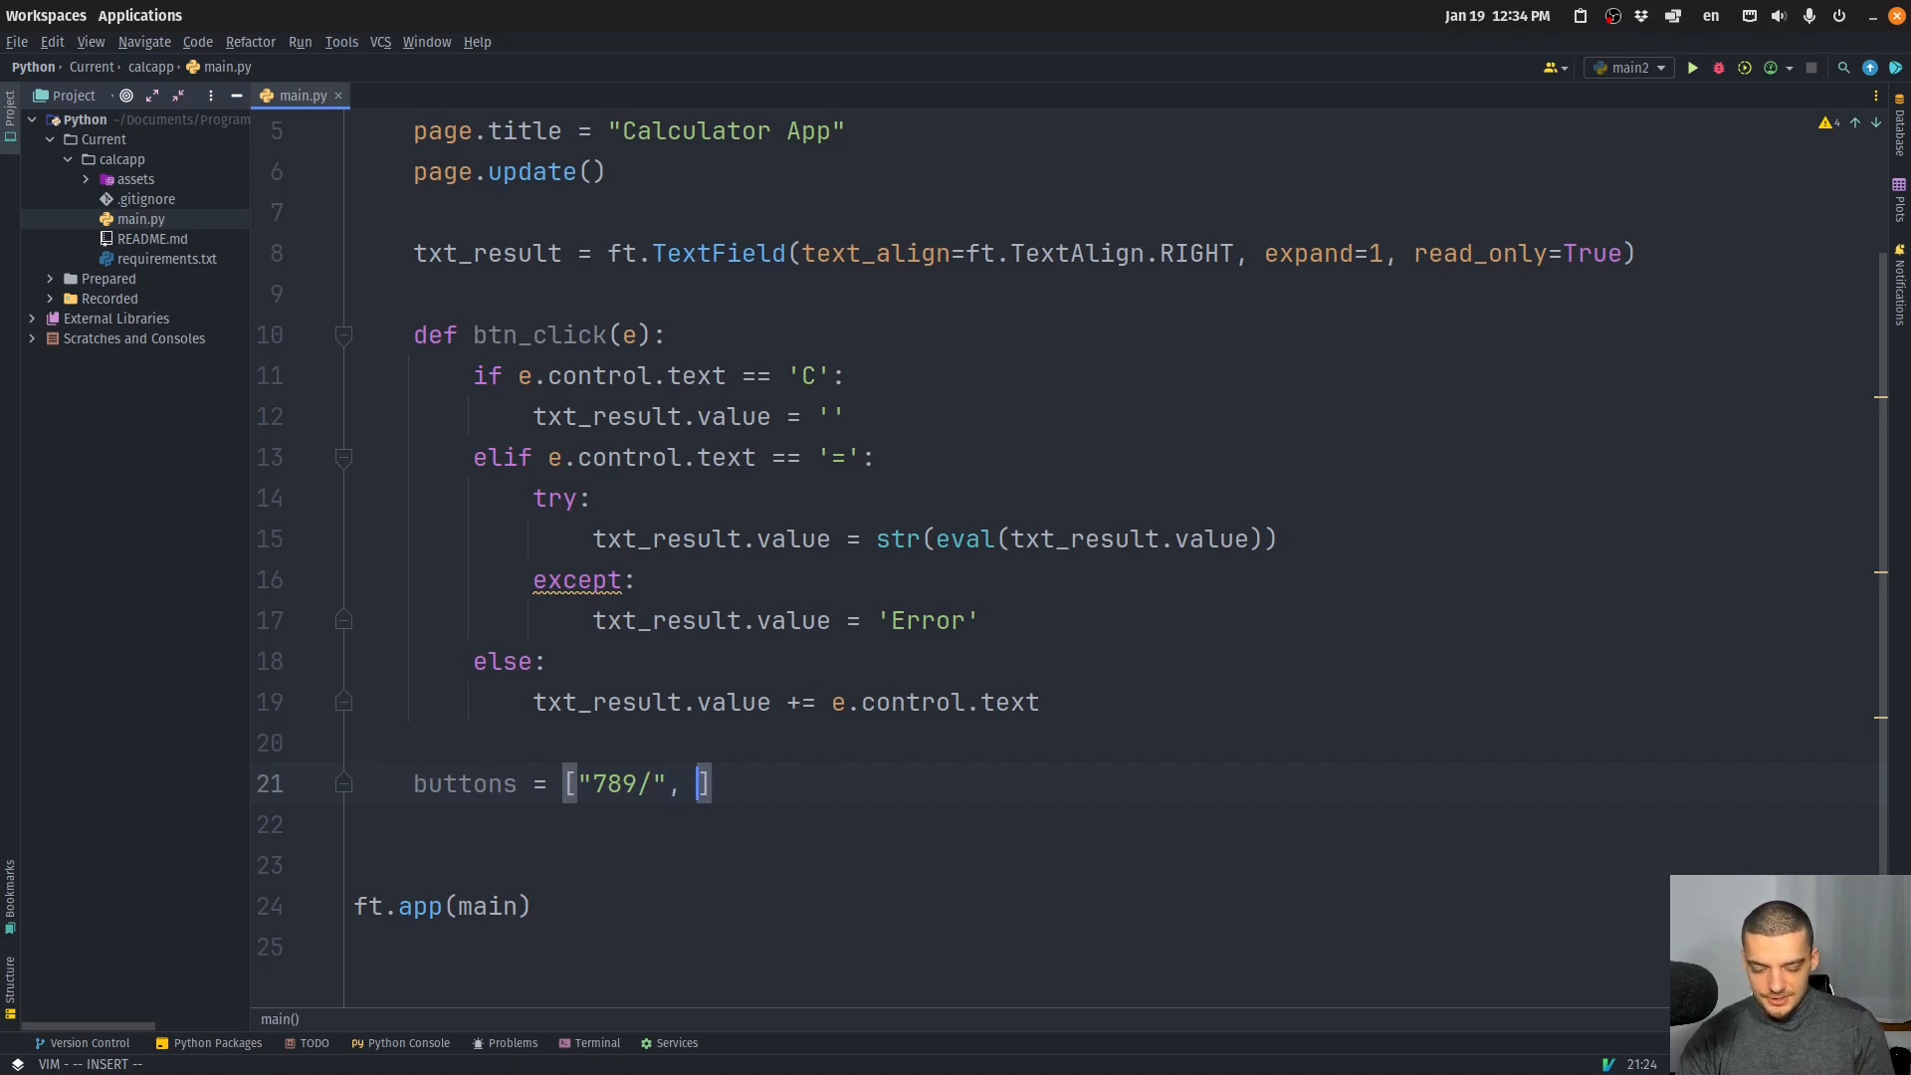
type("\"")
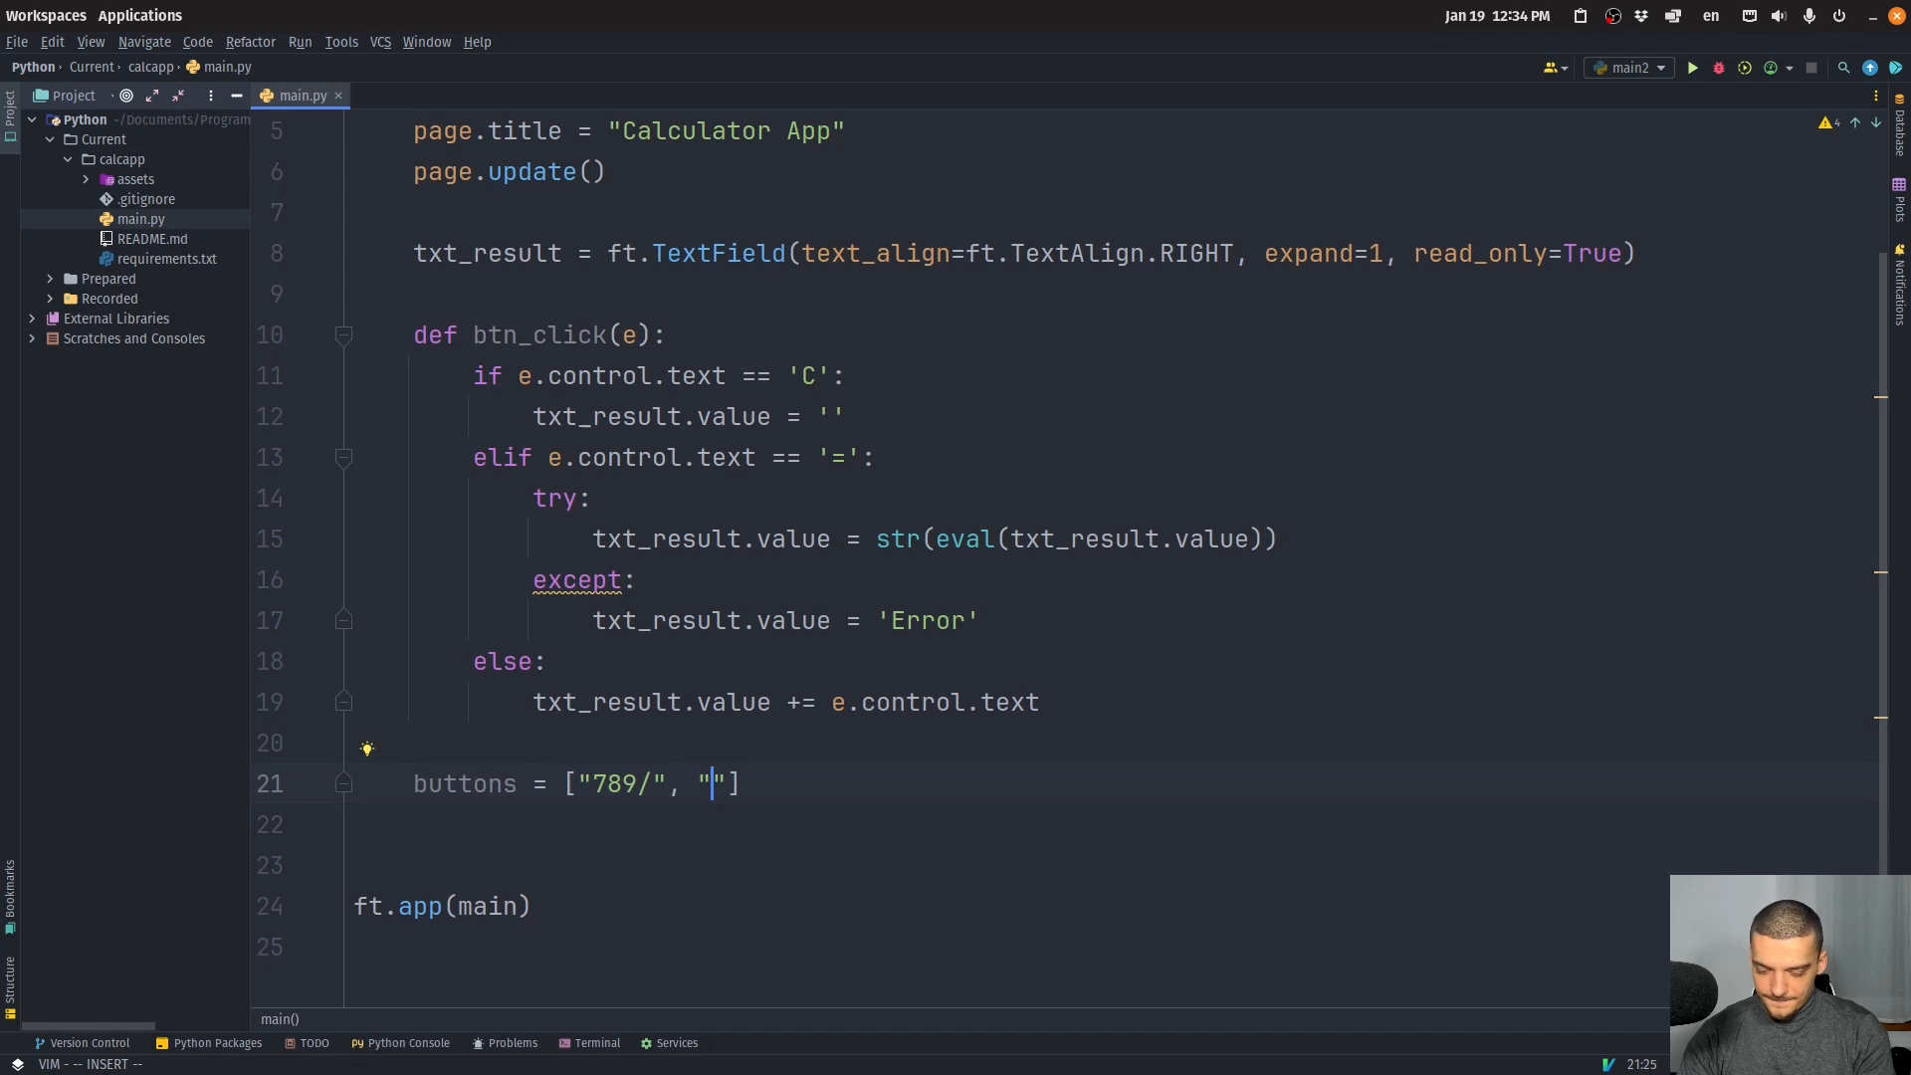
type("456")
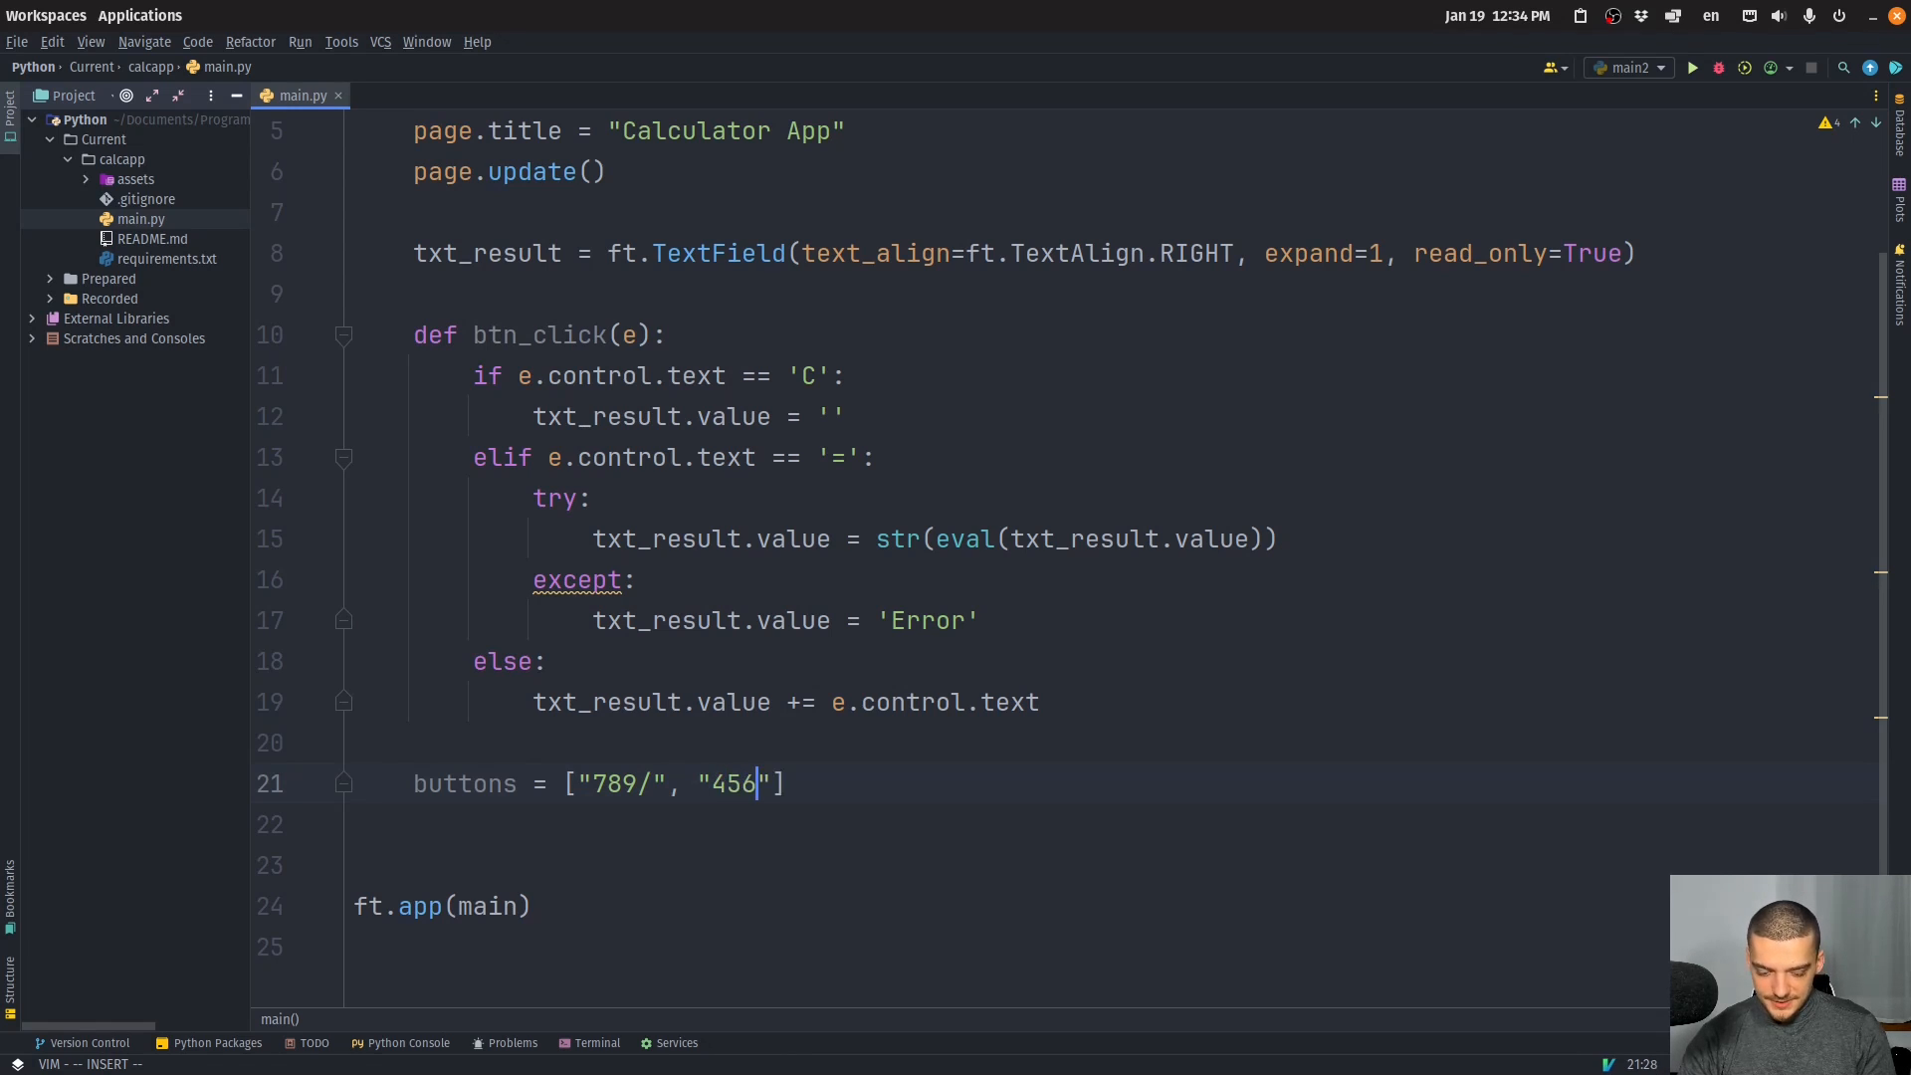
type("*")
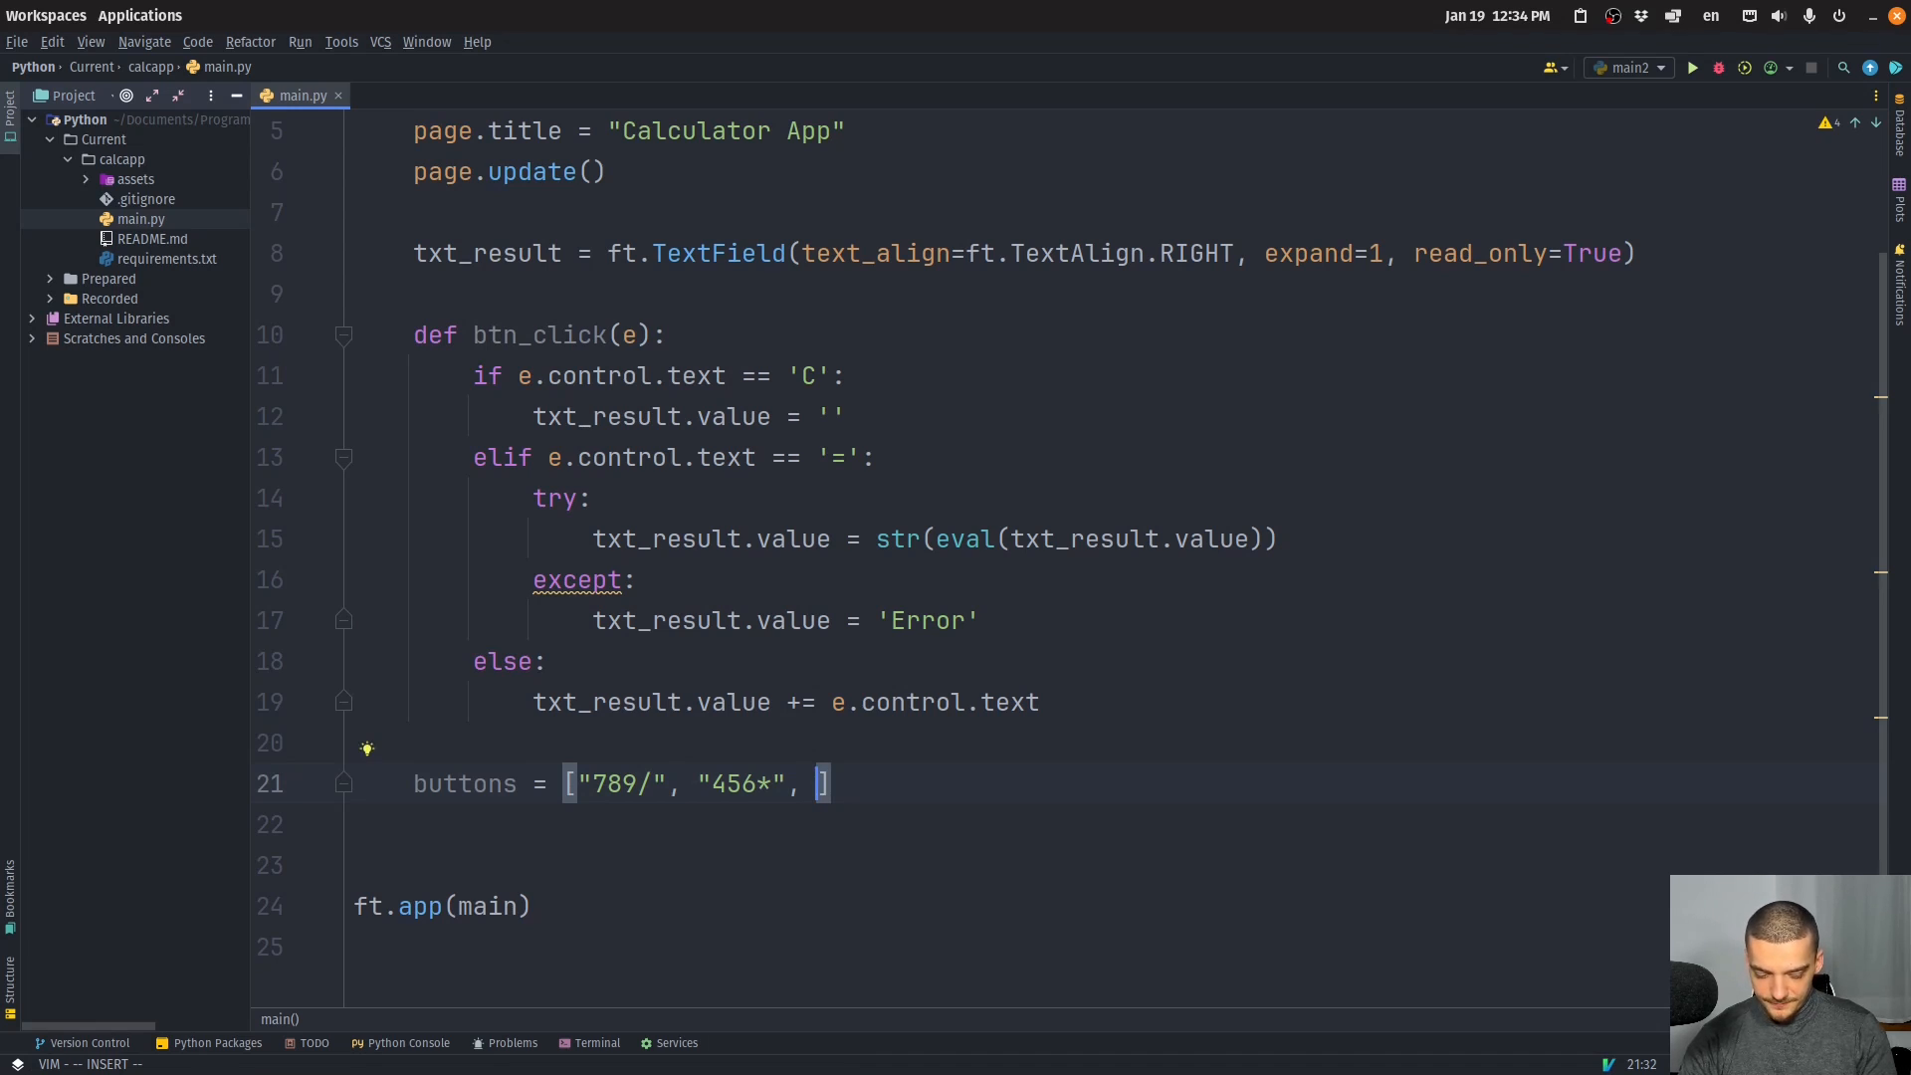
type("123-\",")
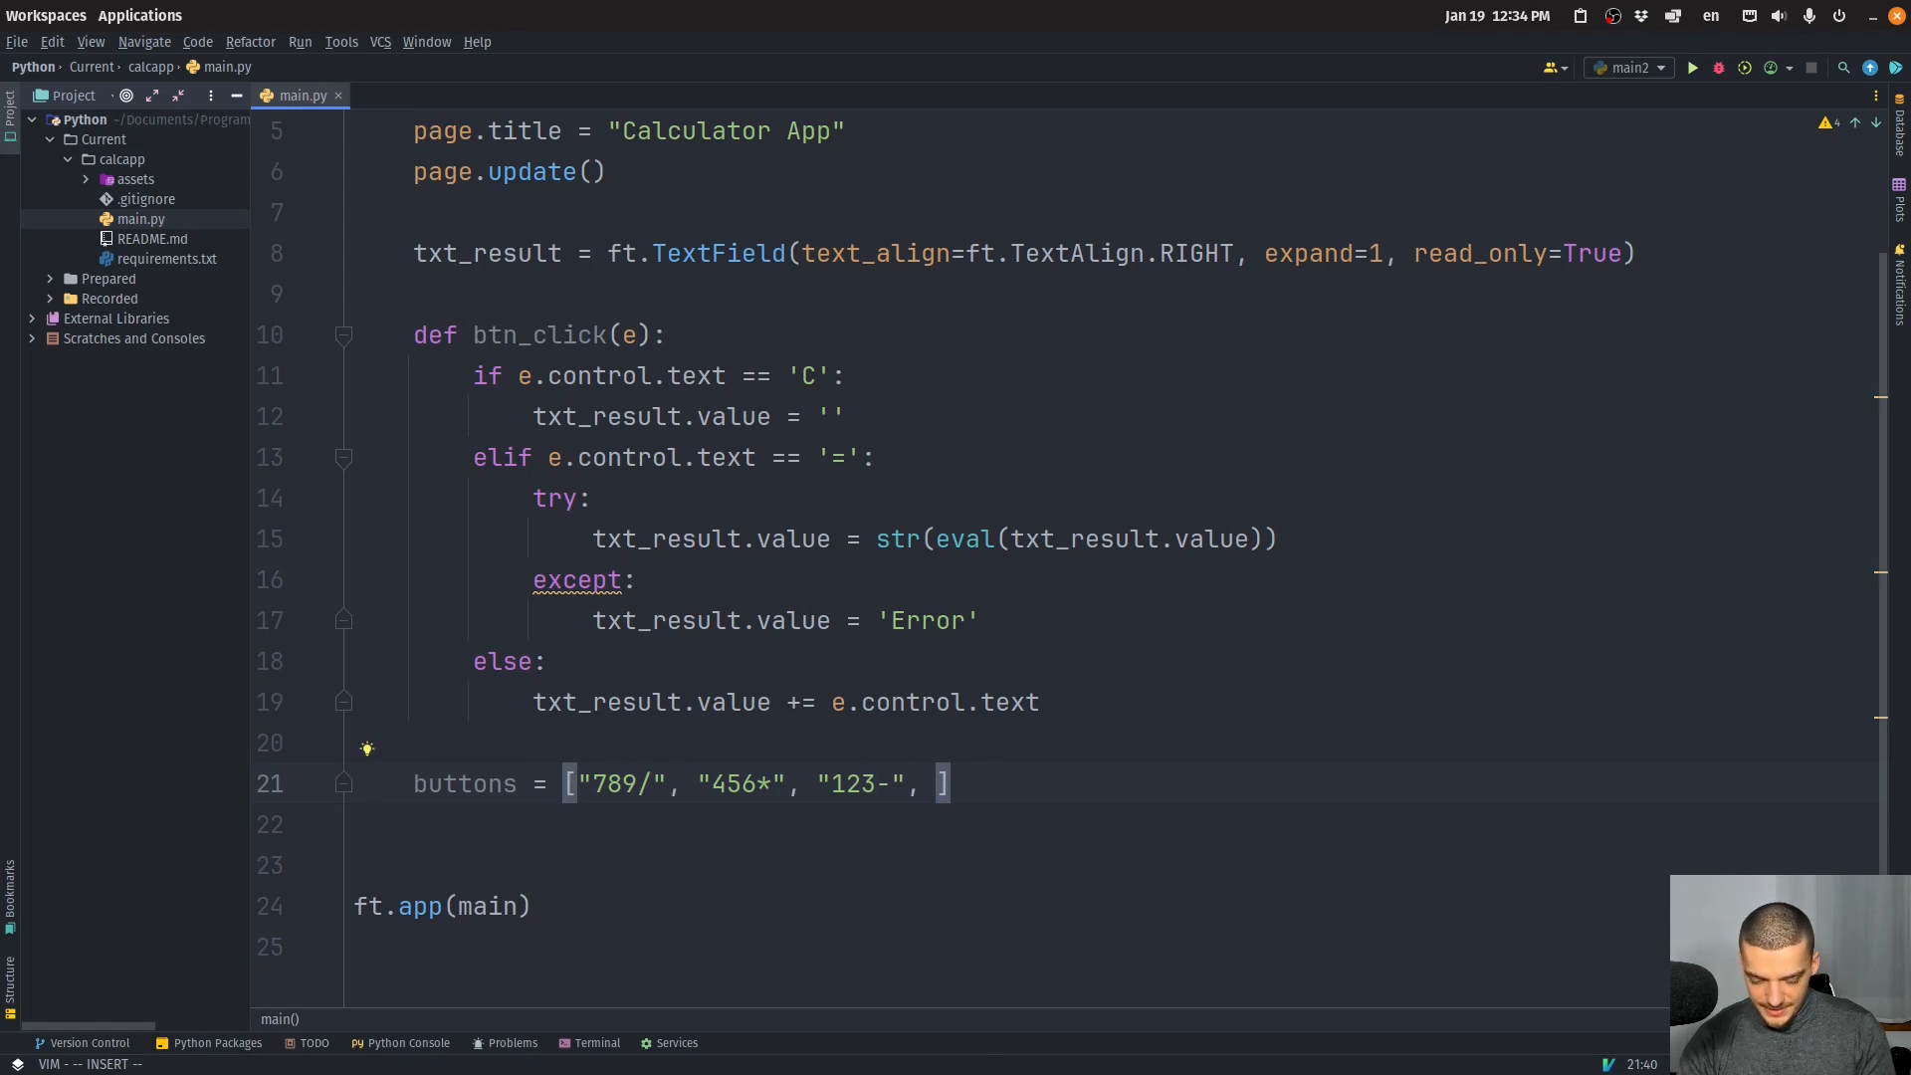
type("\"\"")
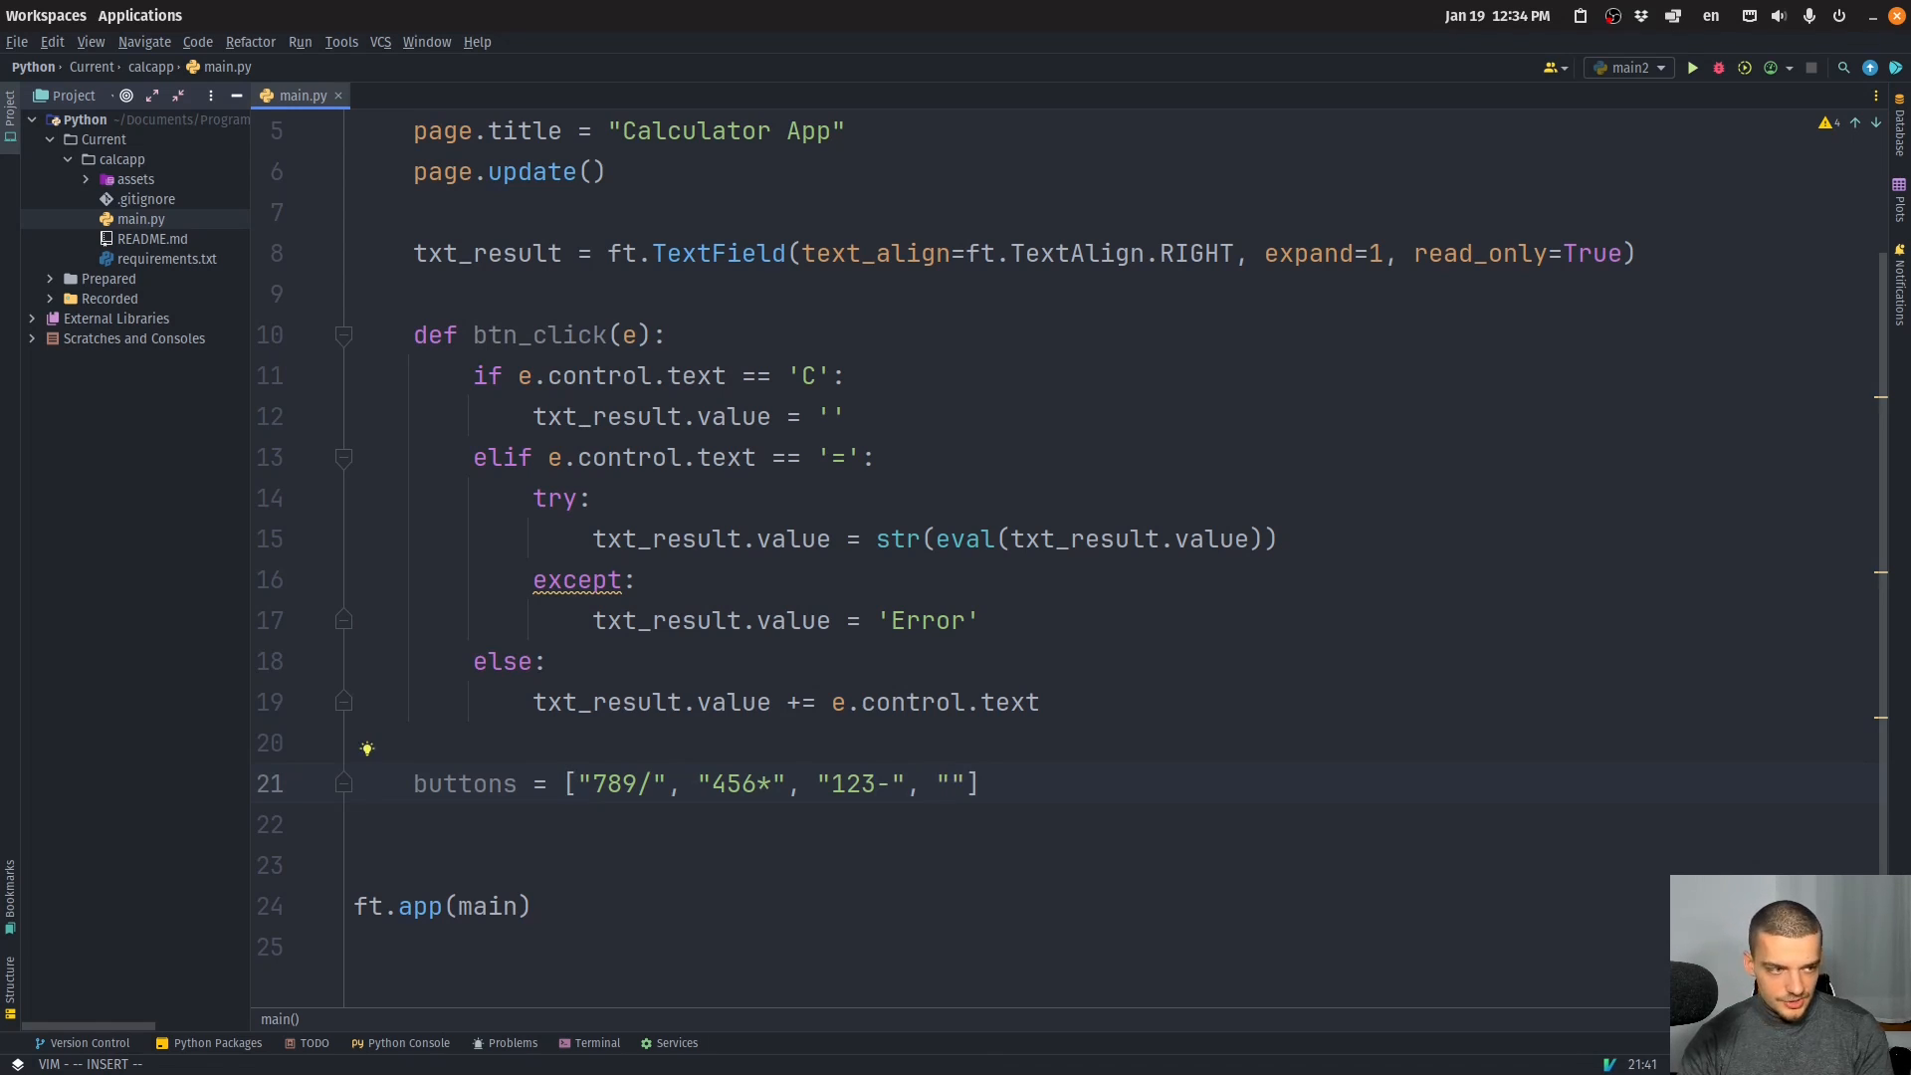
type("0.")
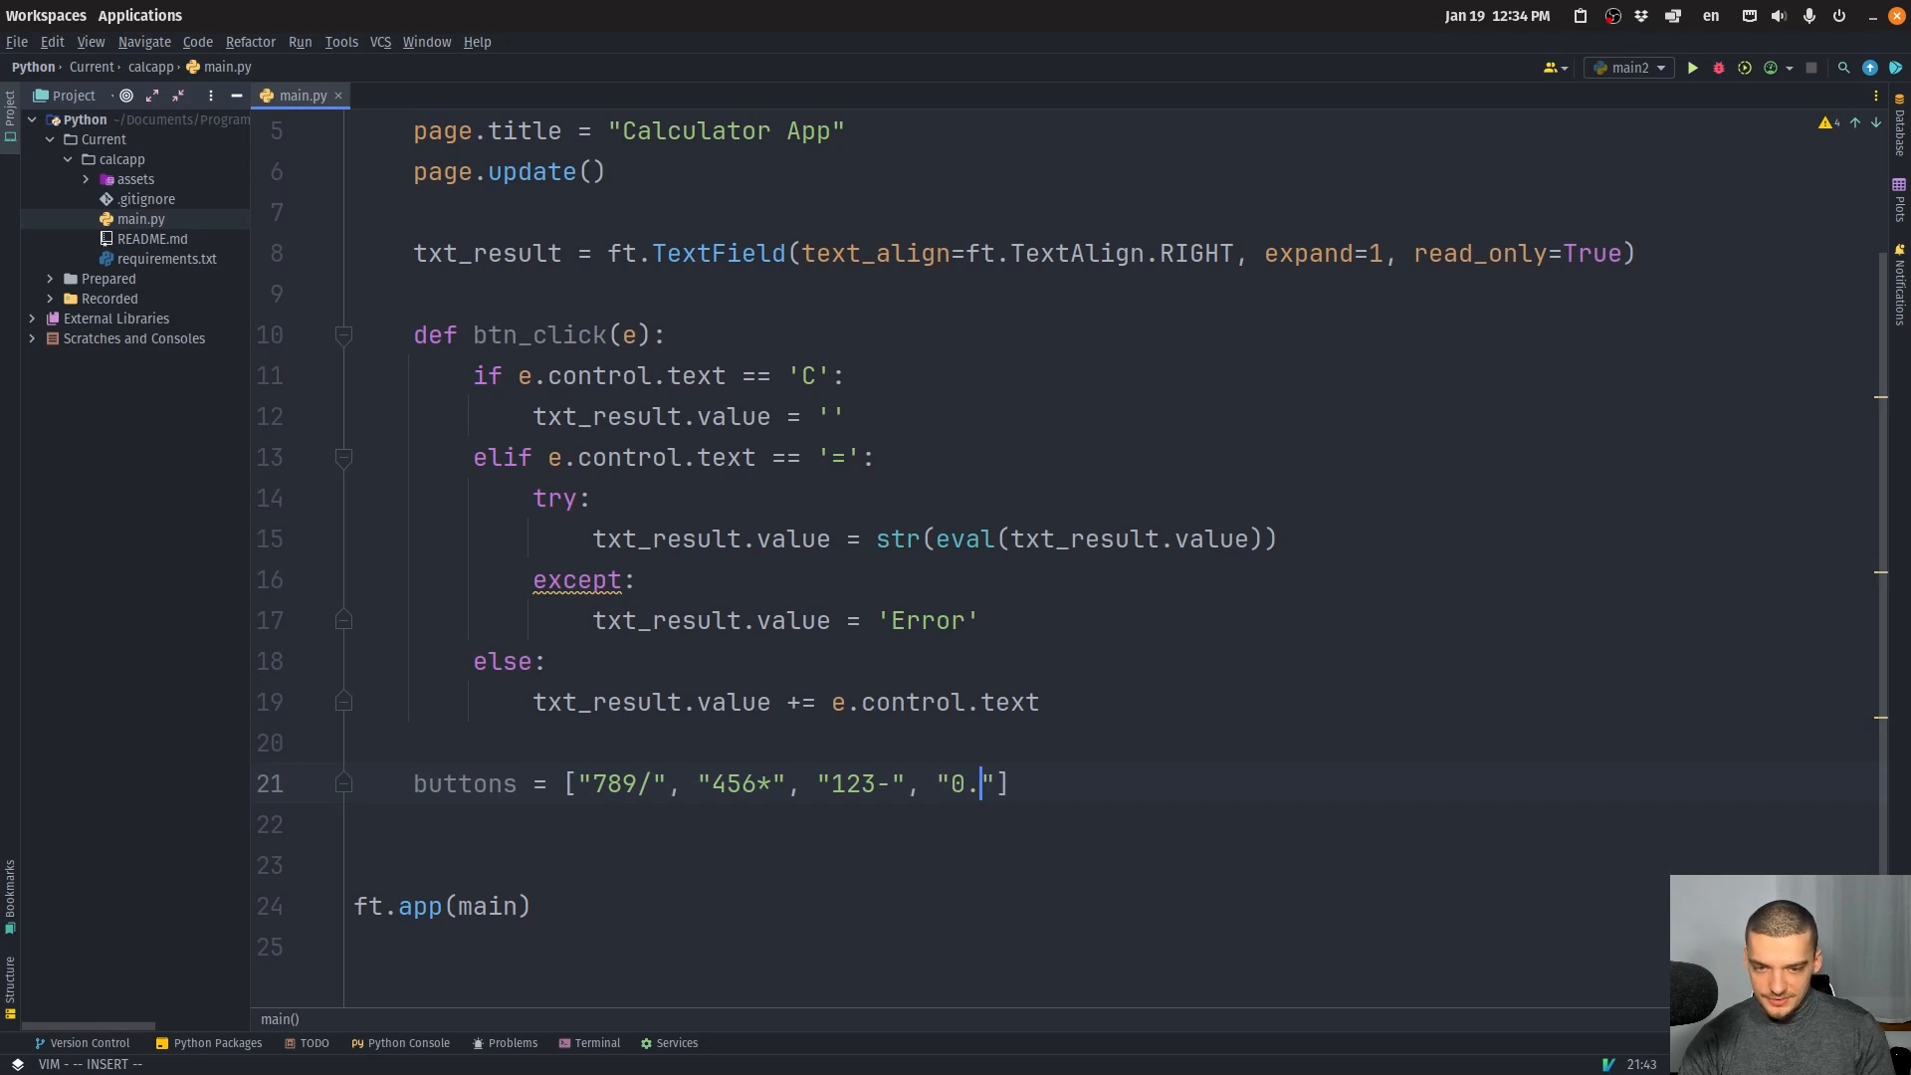
type("C+")
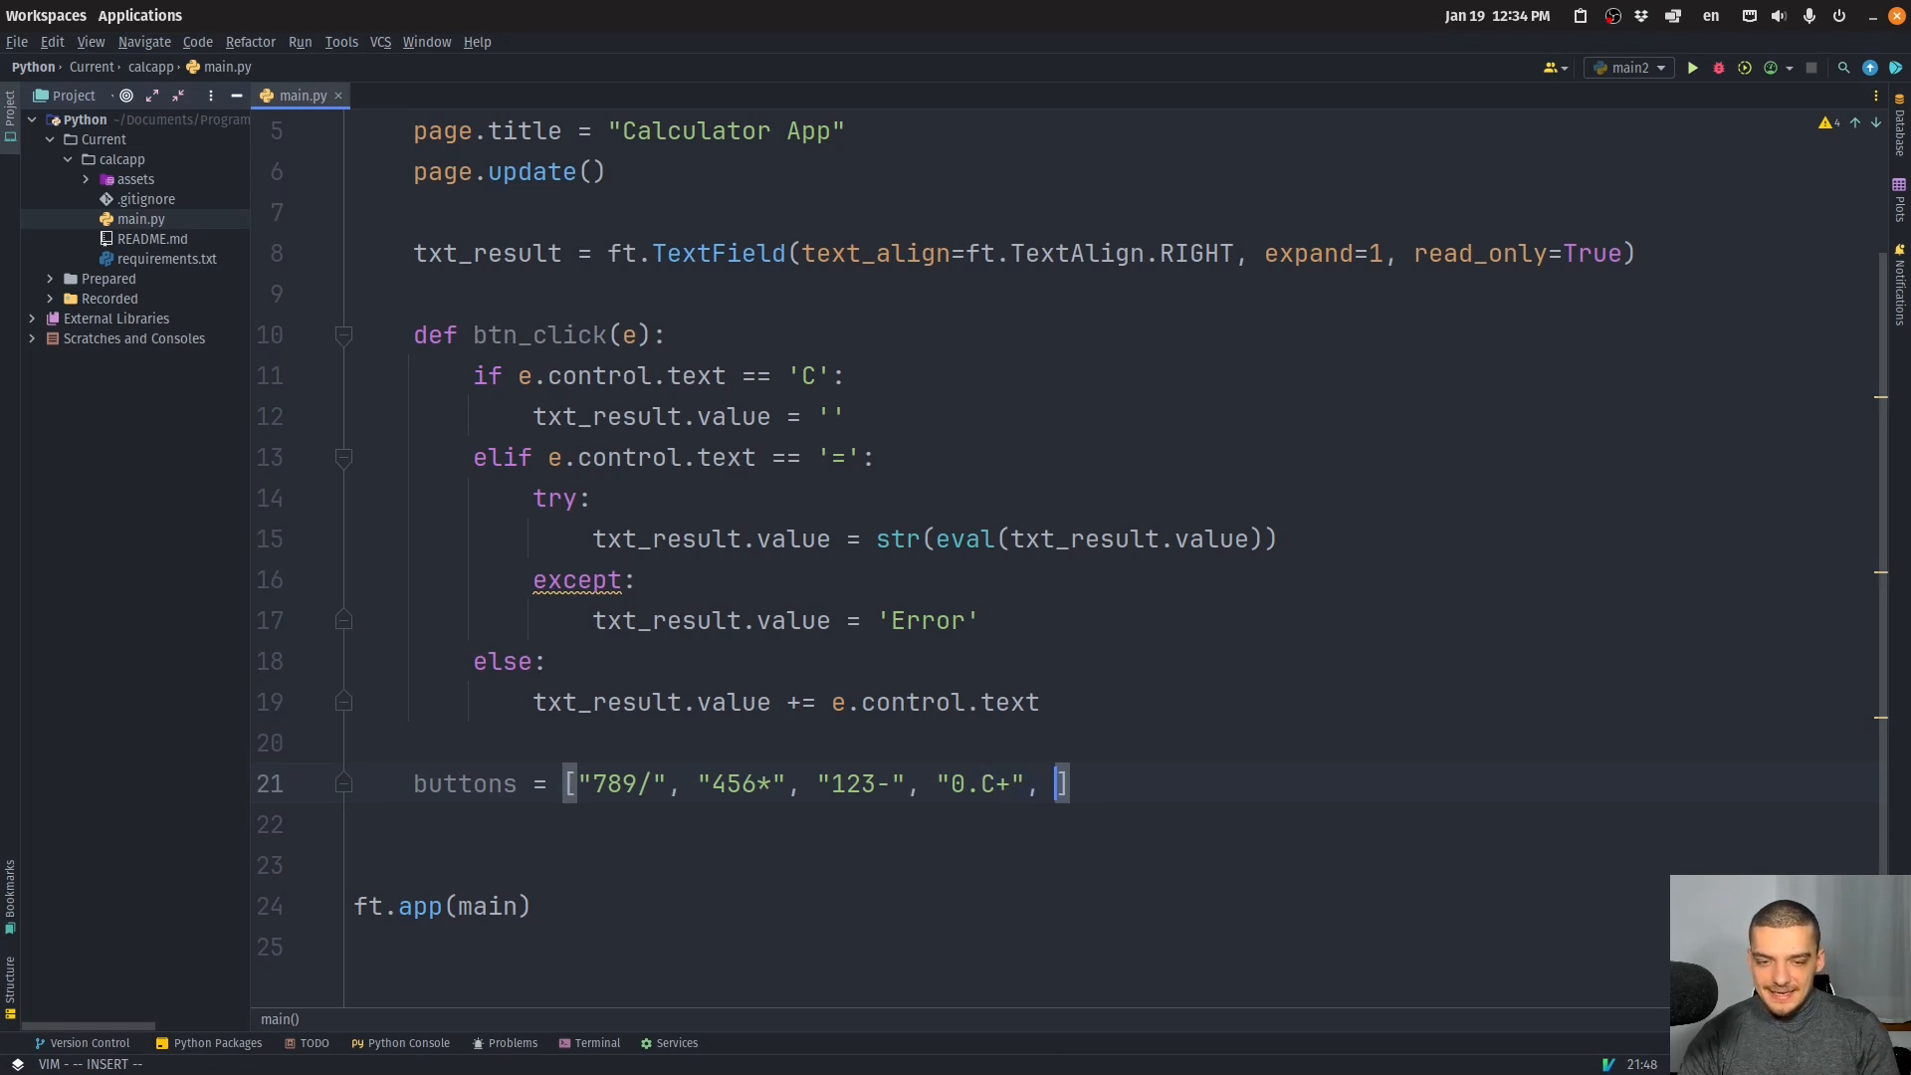
type("\"=\"")
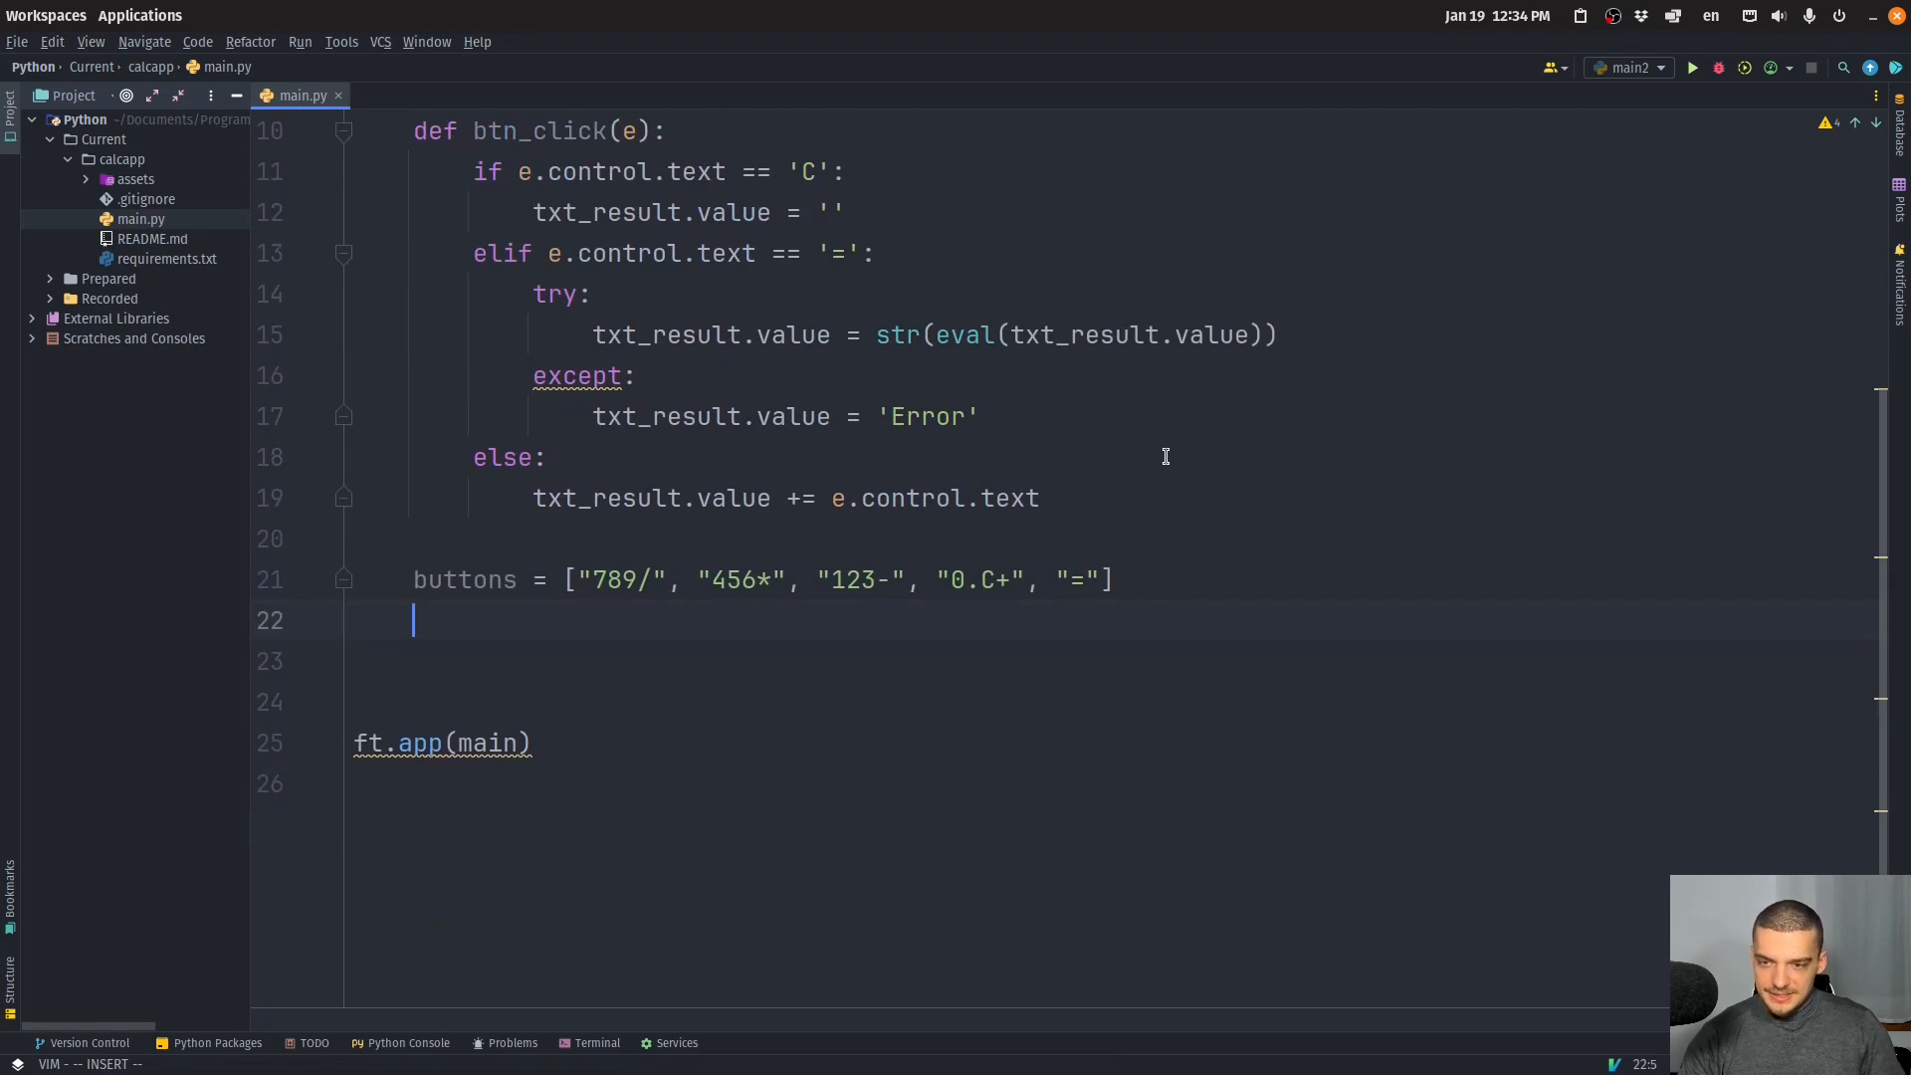
Loop over buttons, building each row as expanding TextButtons wired to btn_click in row_controls.
type("for rowq")
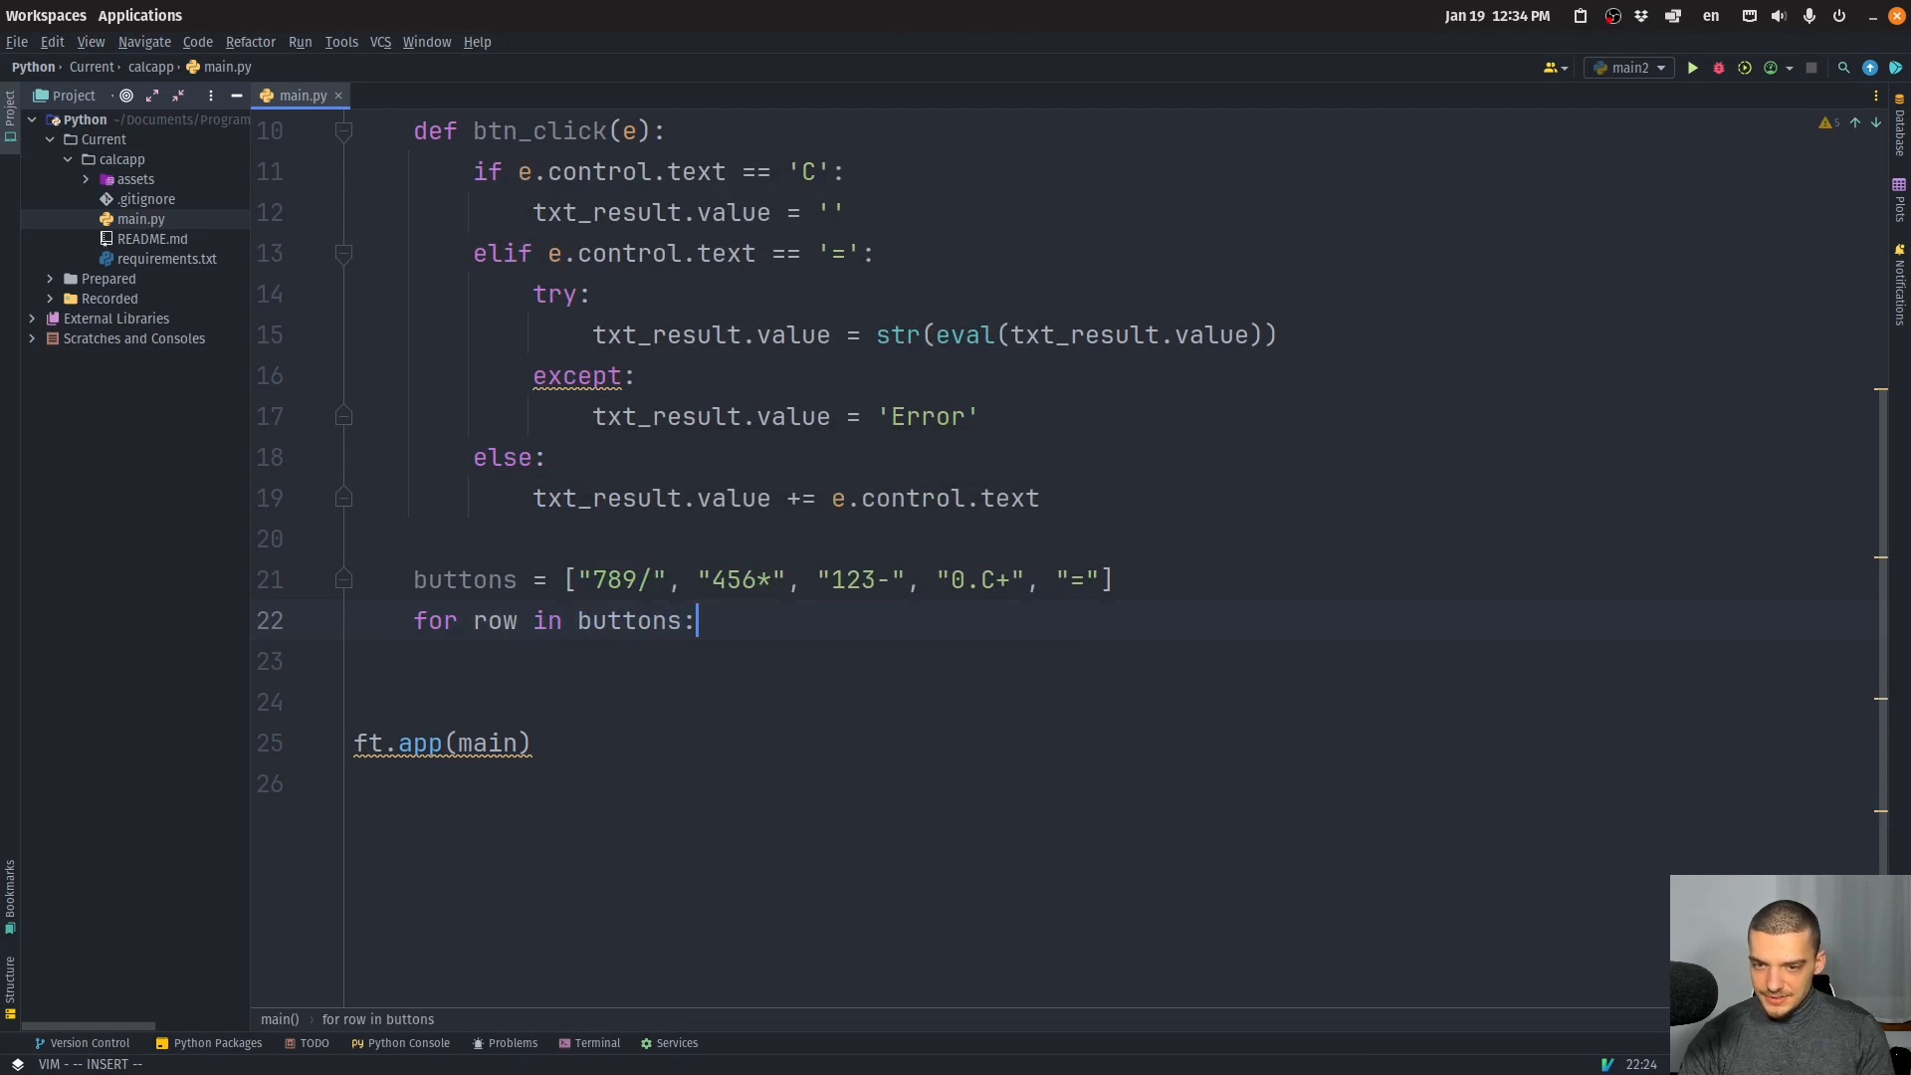
type("row_co")
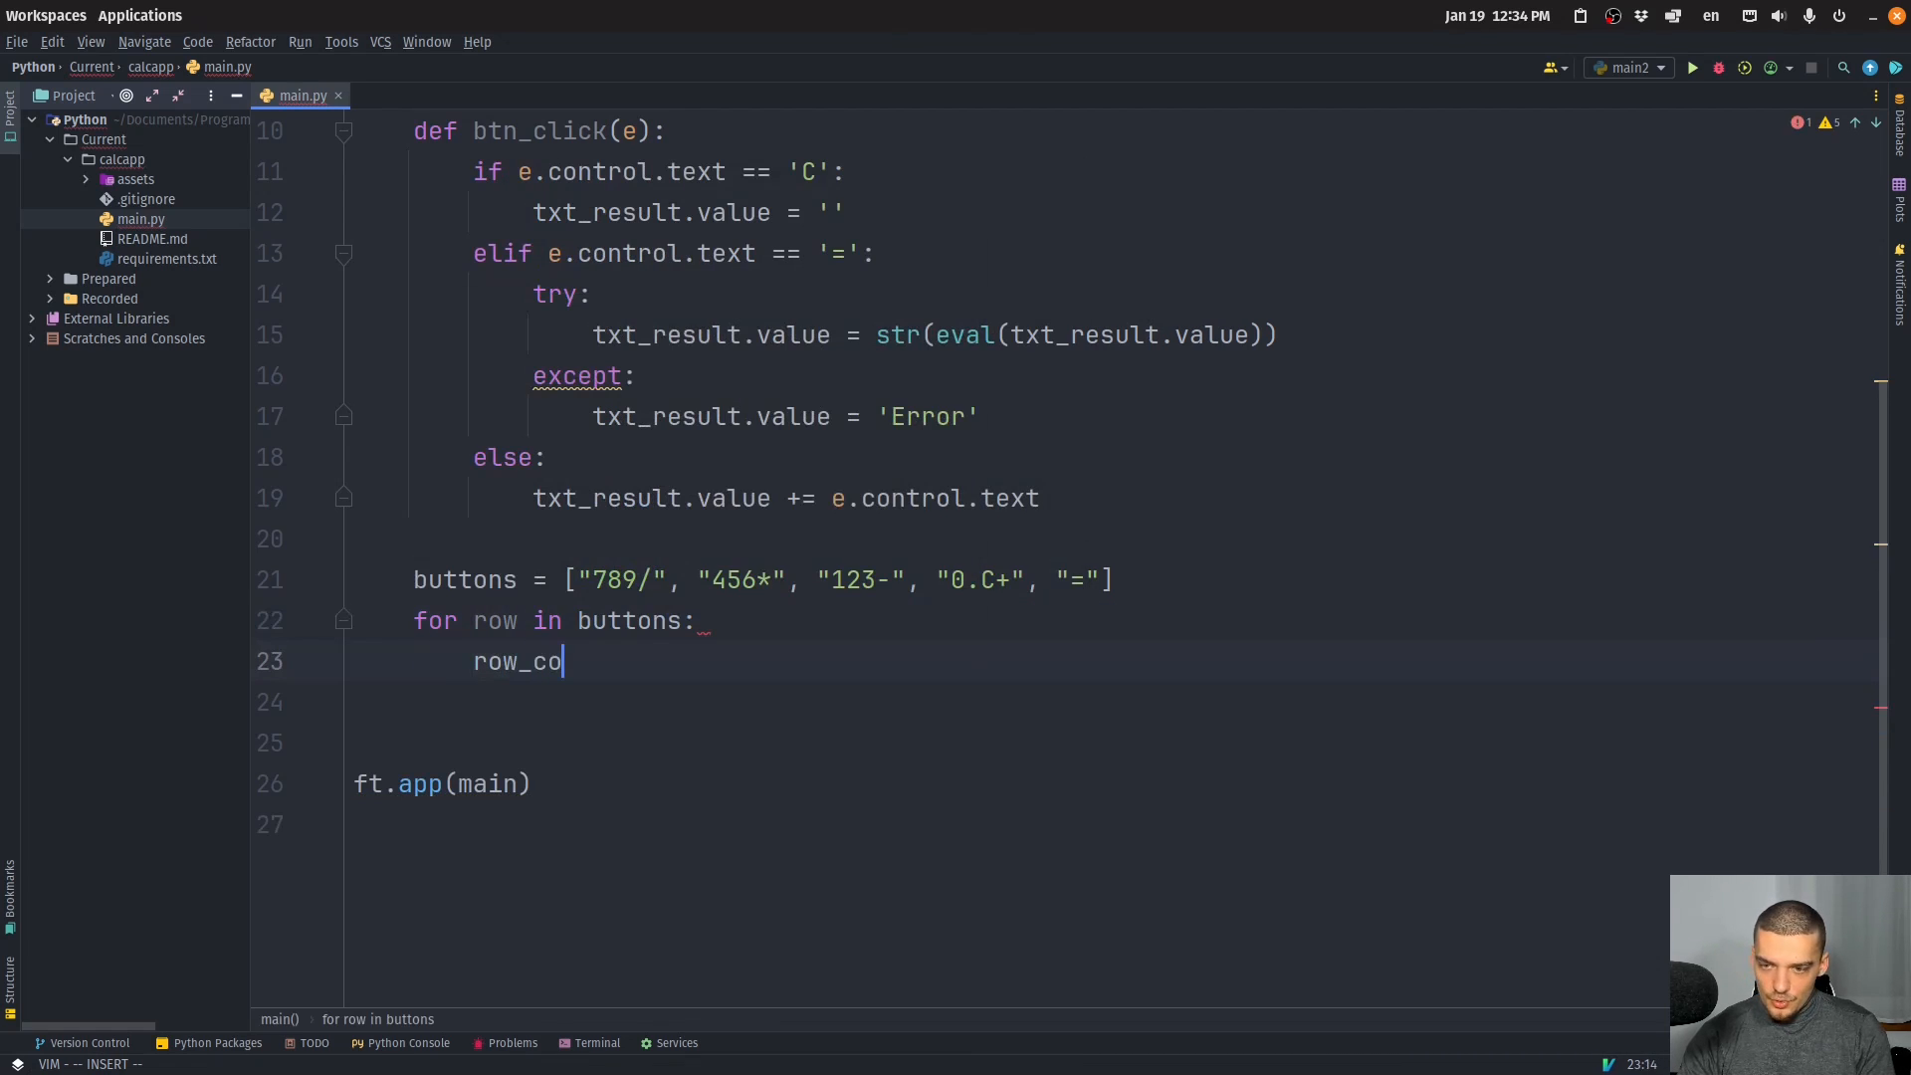
type("ntrols = []")
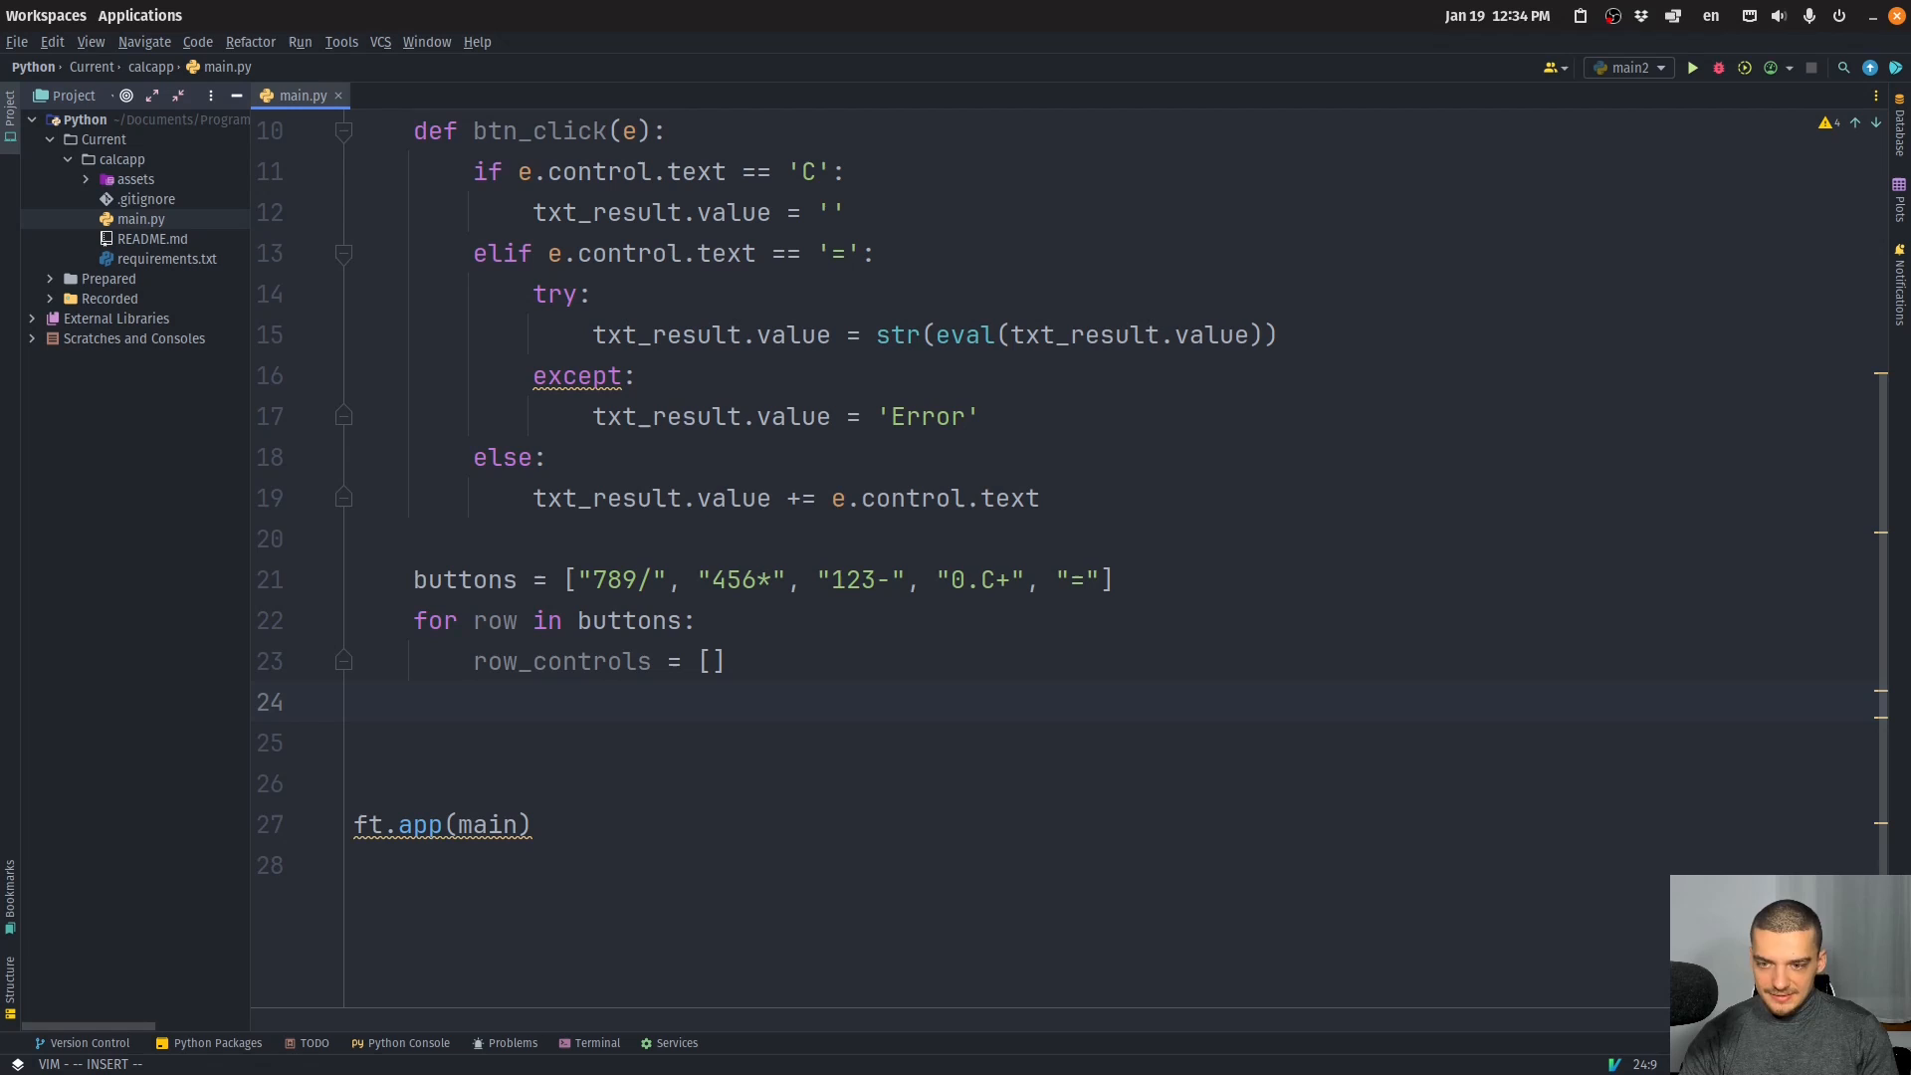
type("for btn_rt")
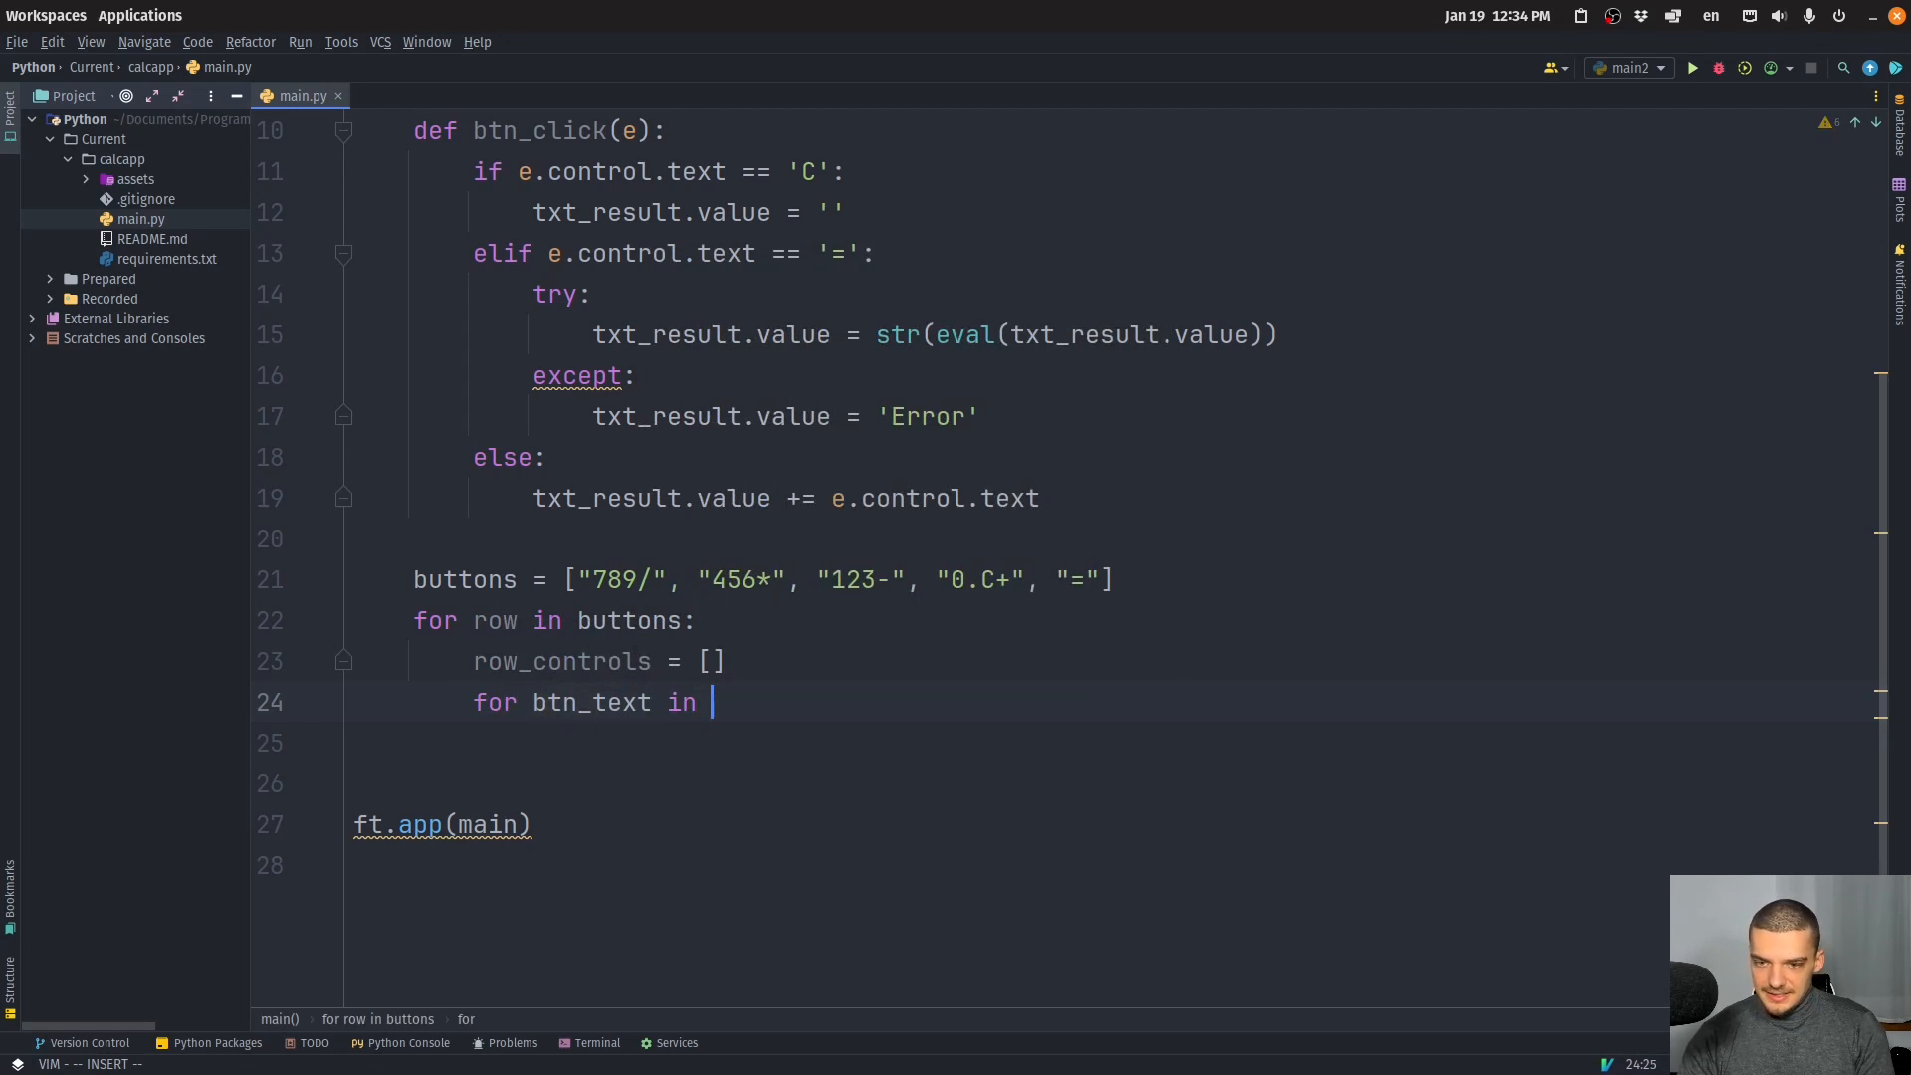
type("row:")
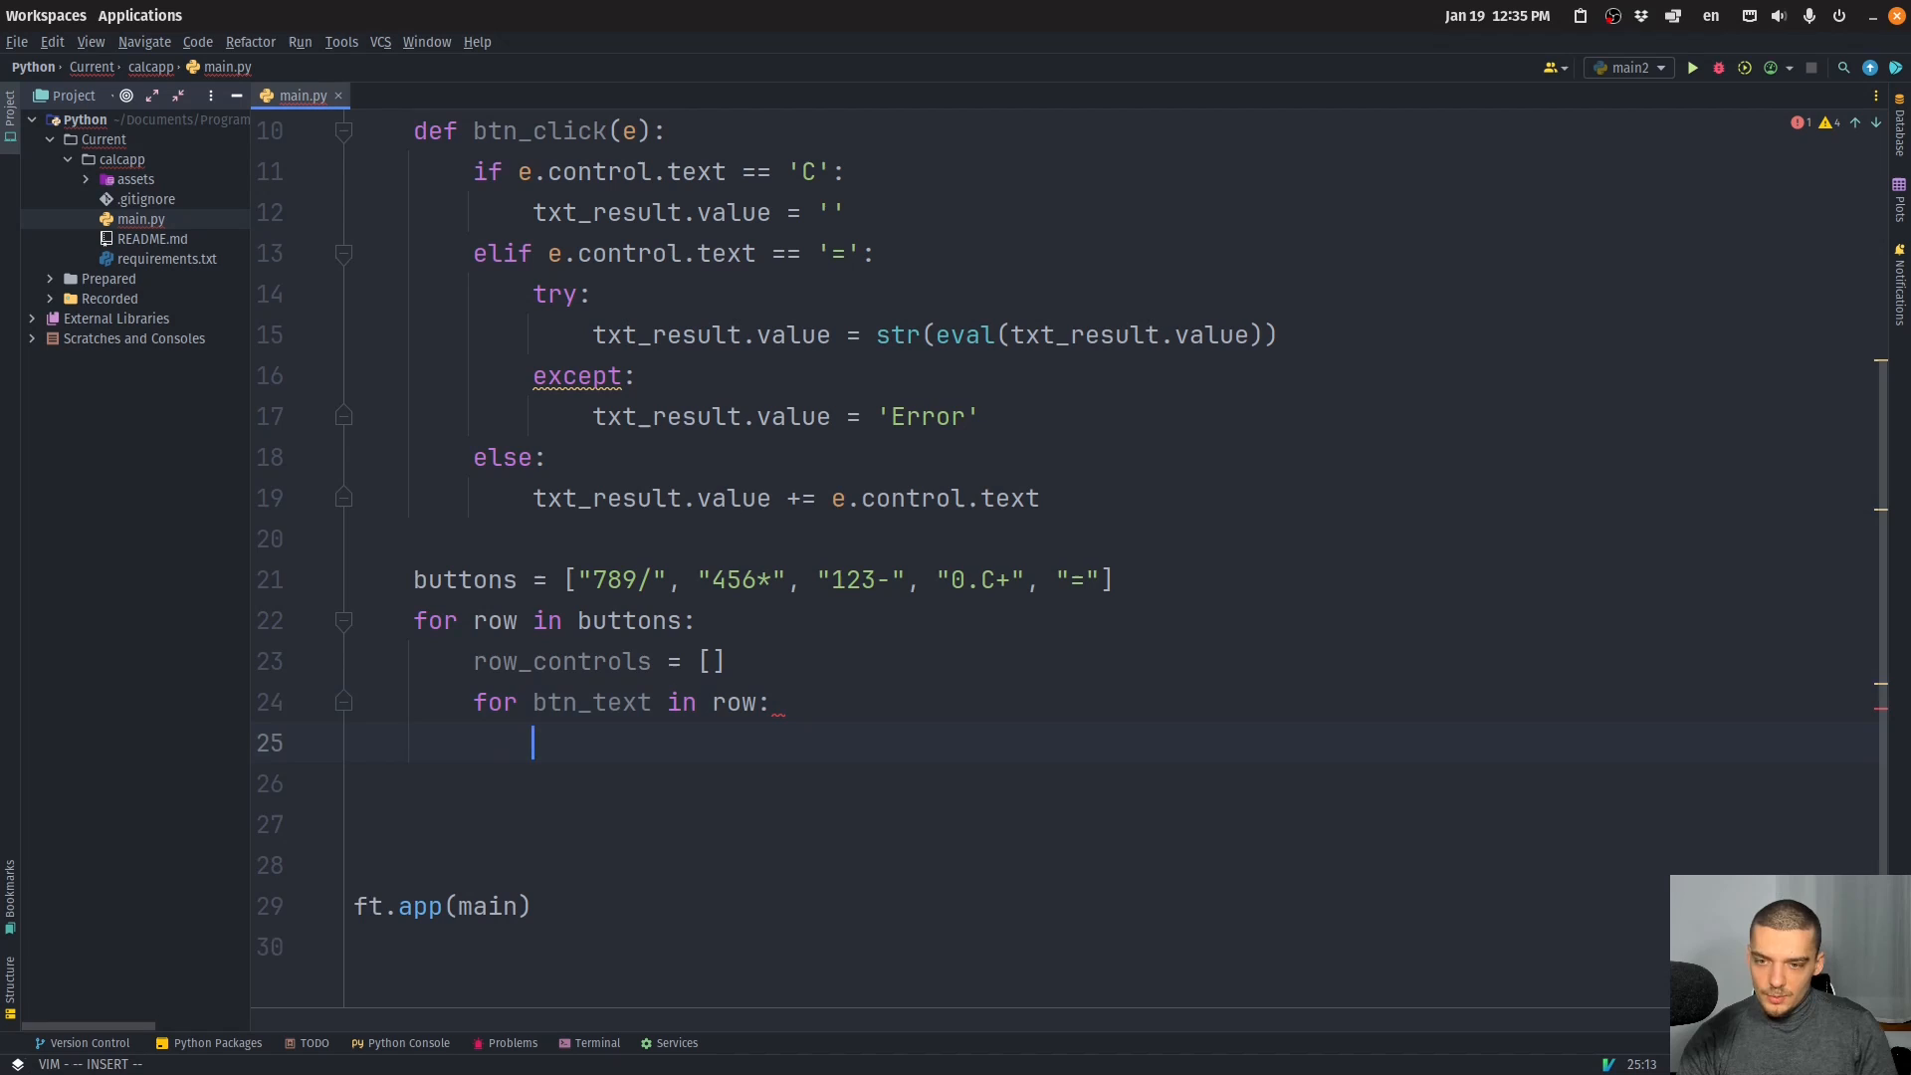
type("n")
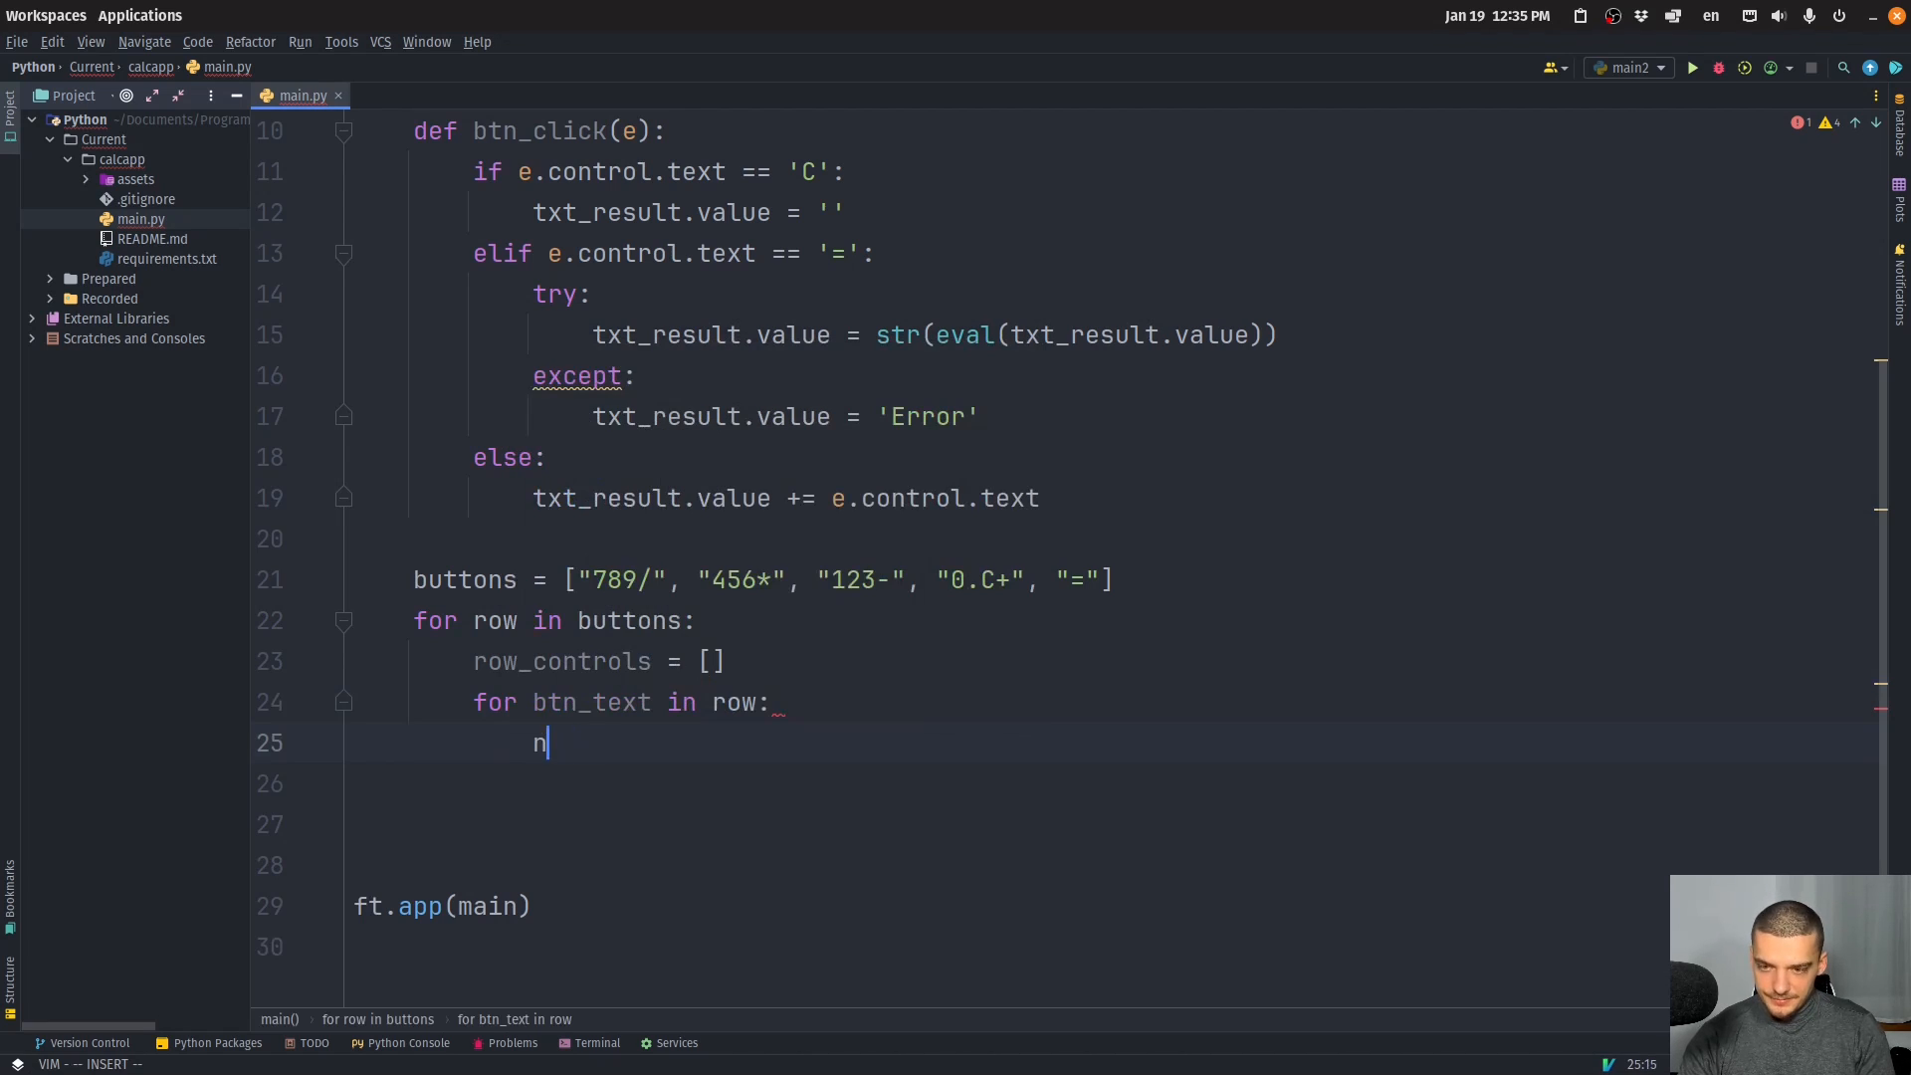
type("tn =")
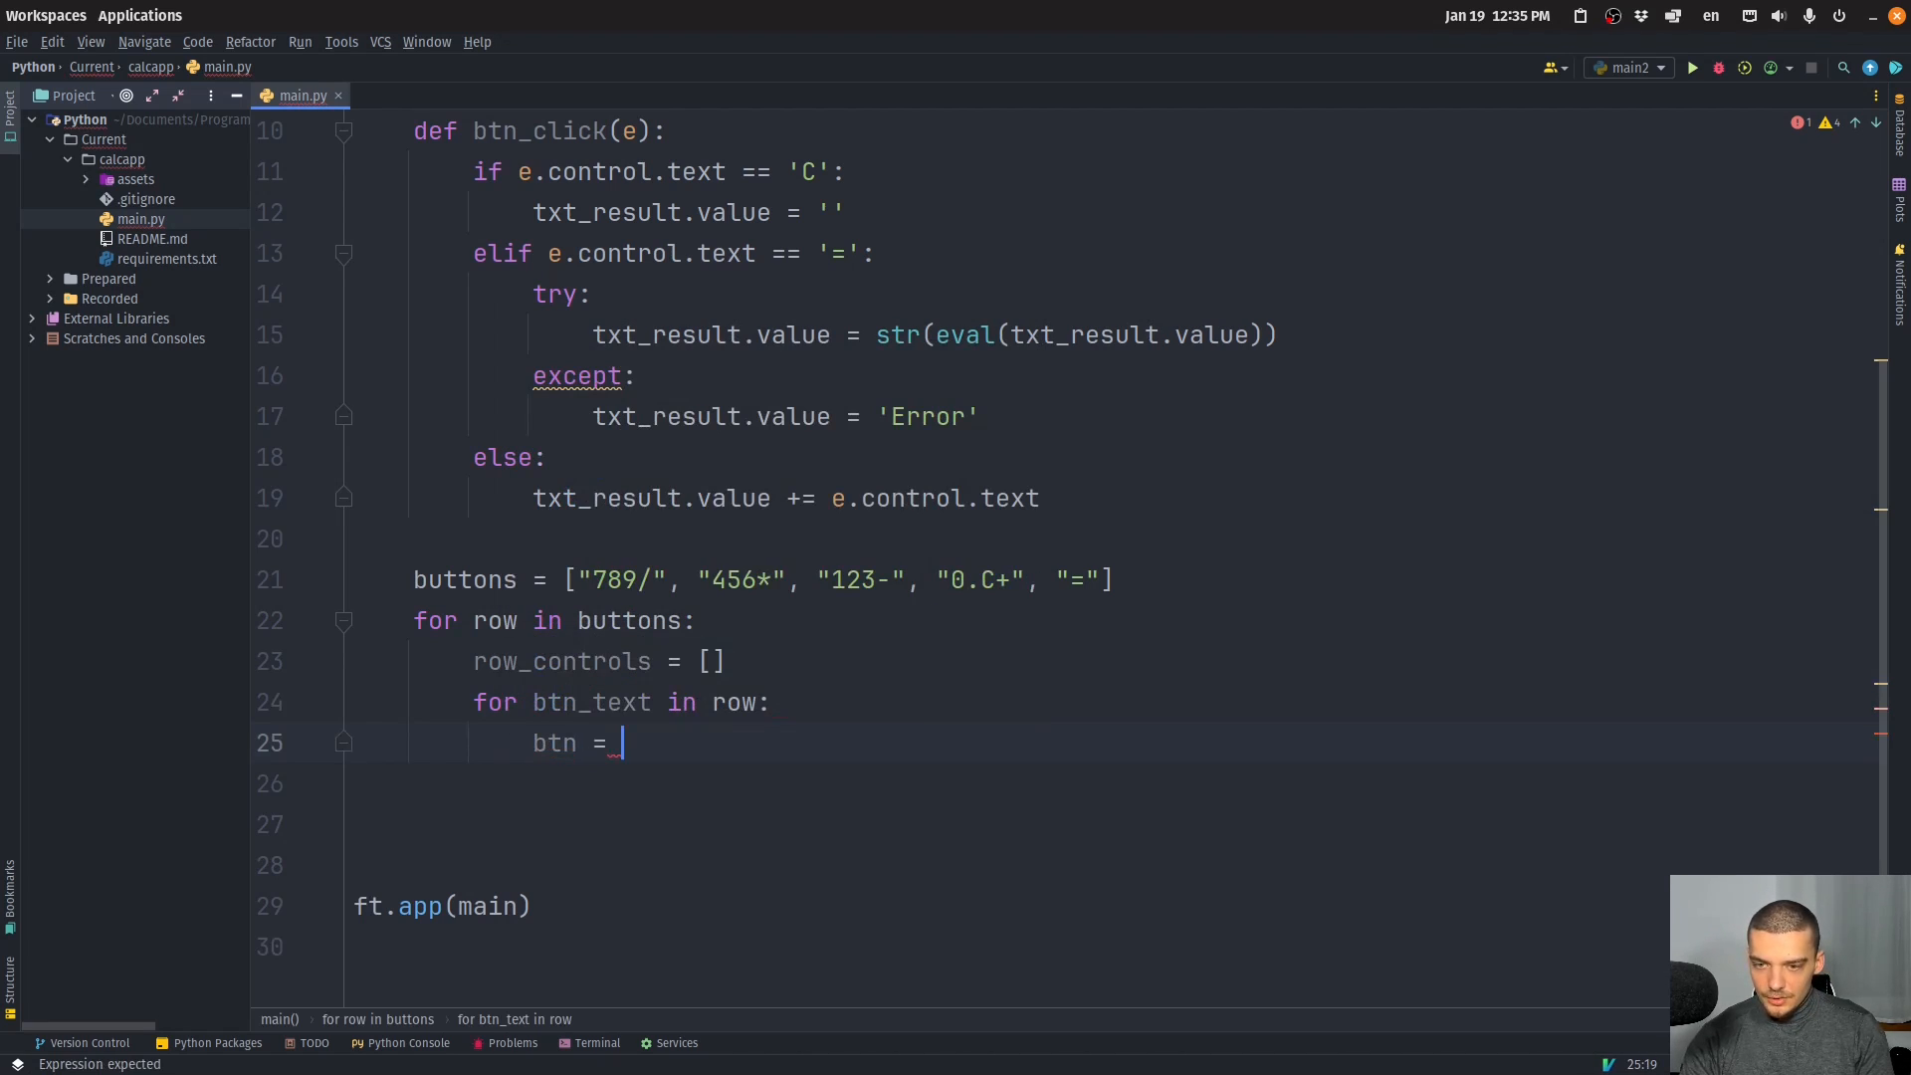
type("ft.B")
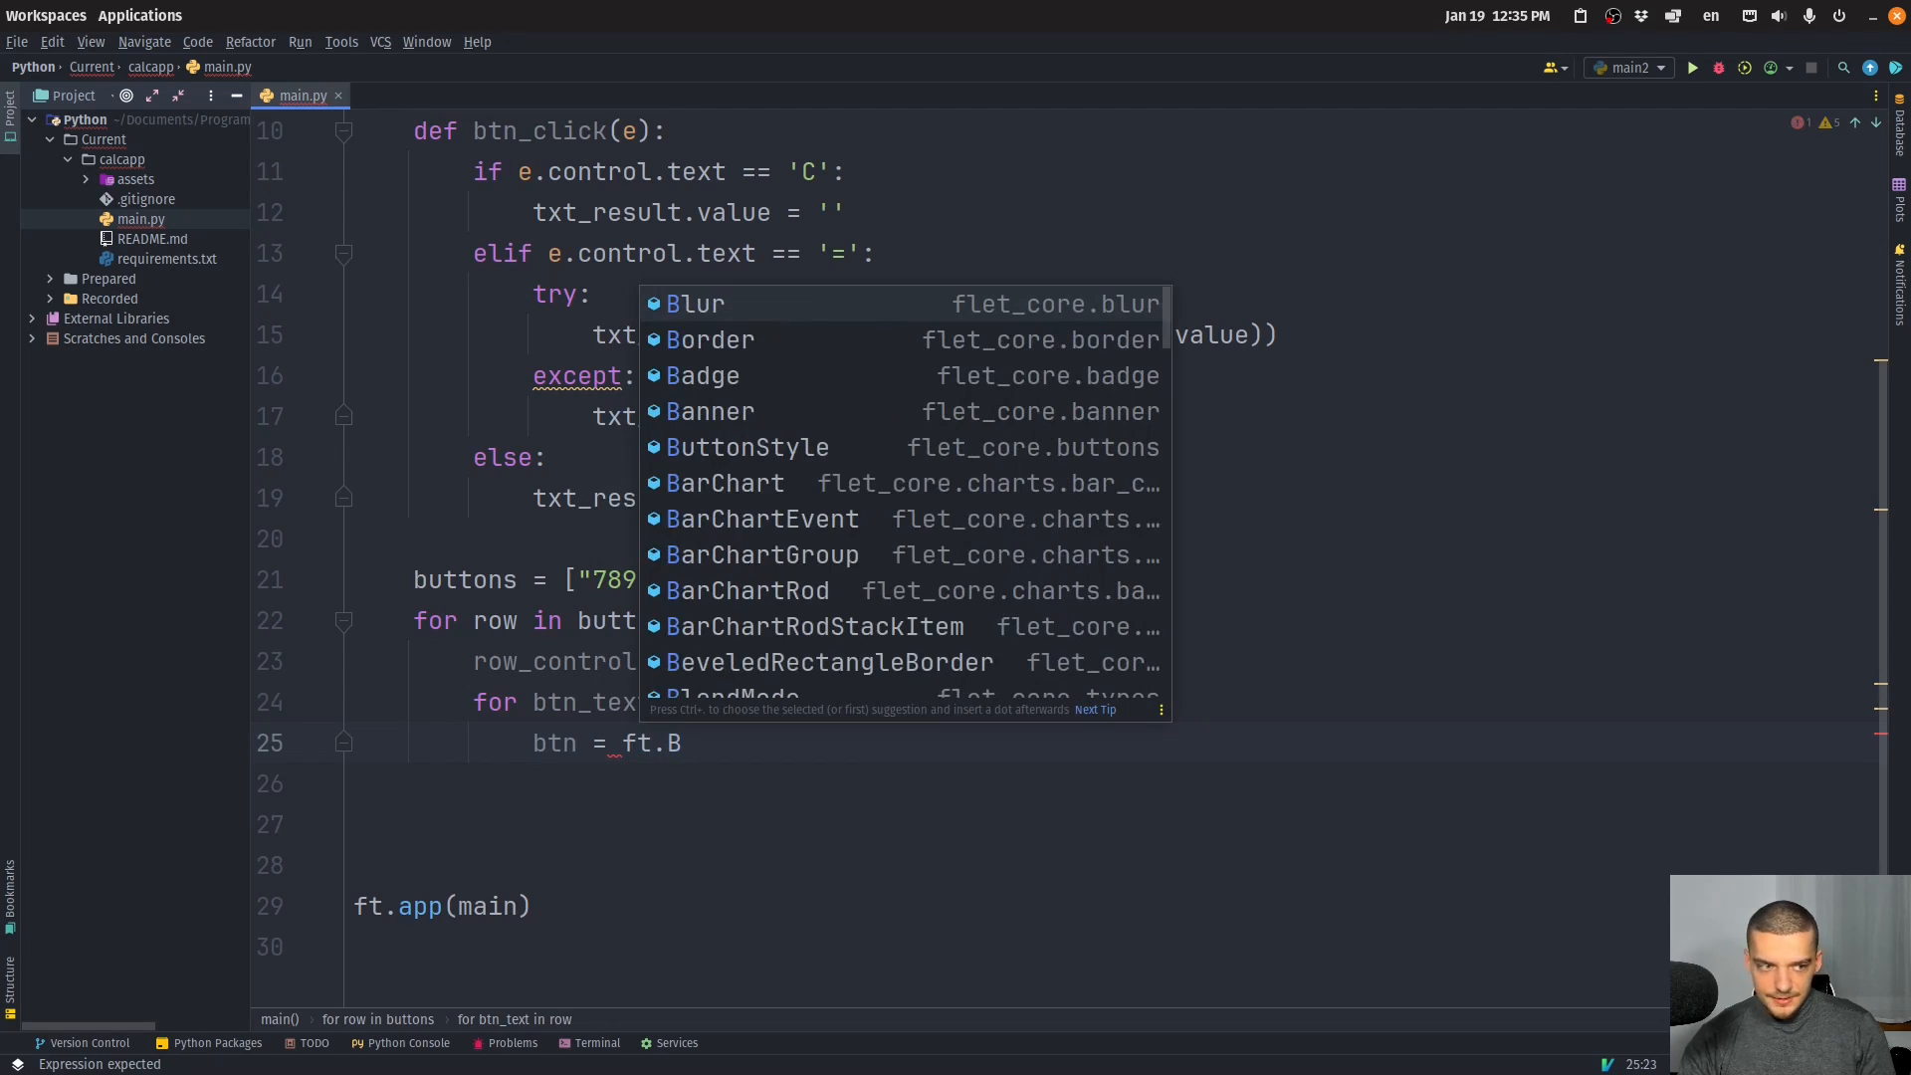
type("extButton(")
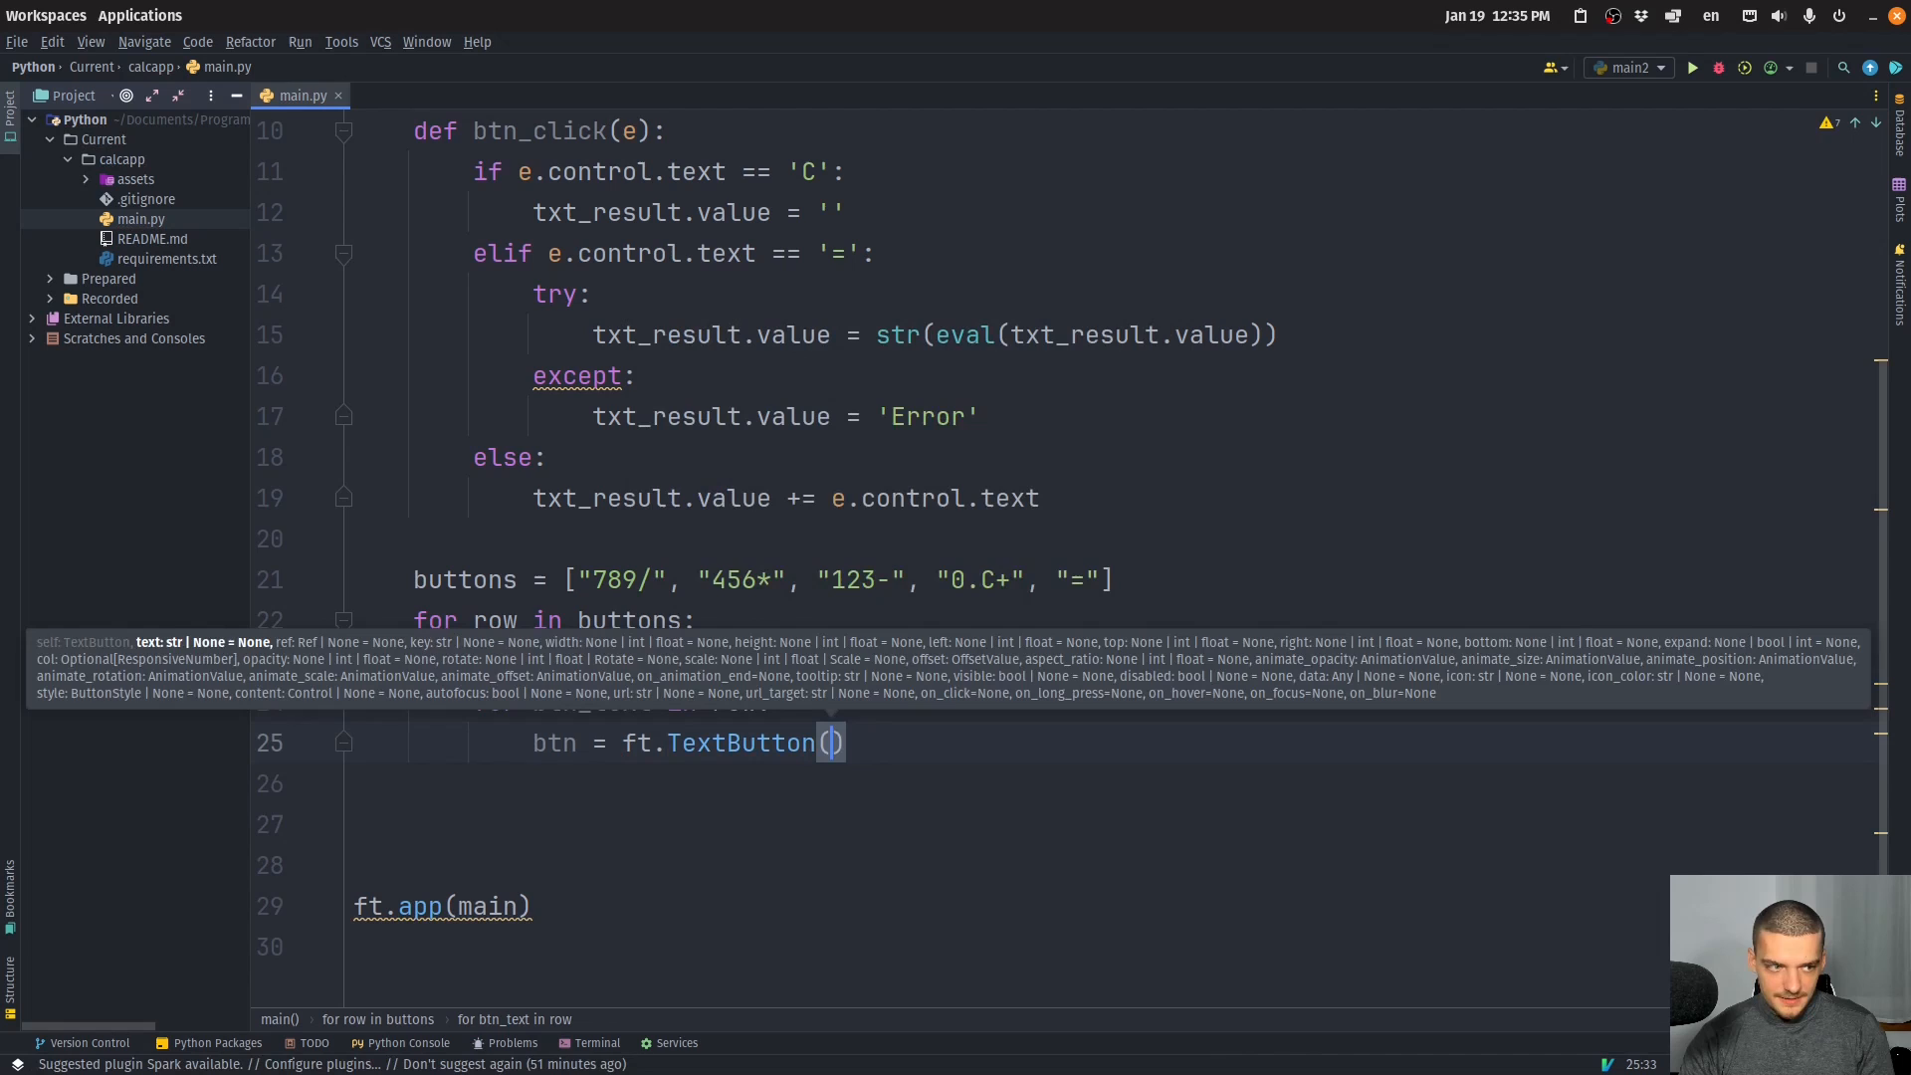
type("text=b")
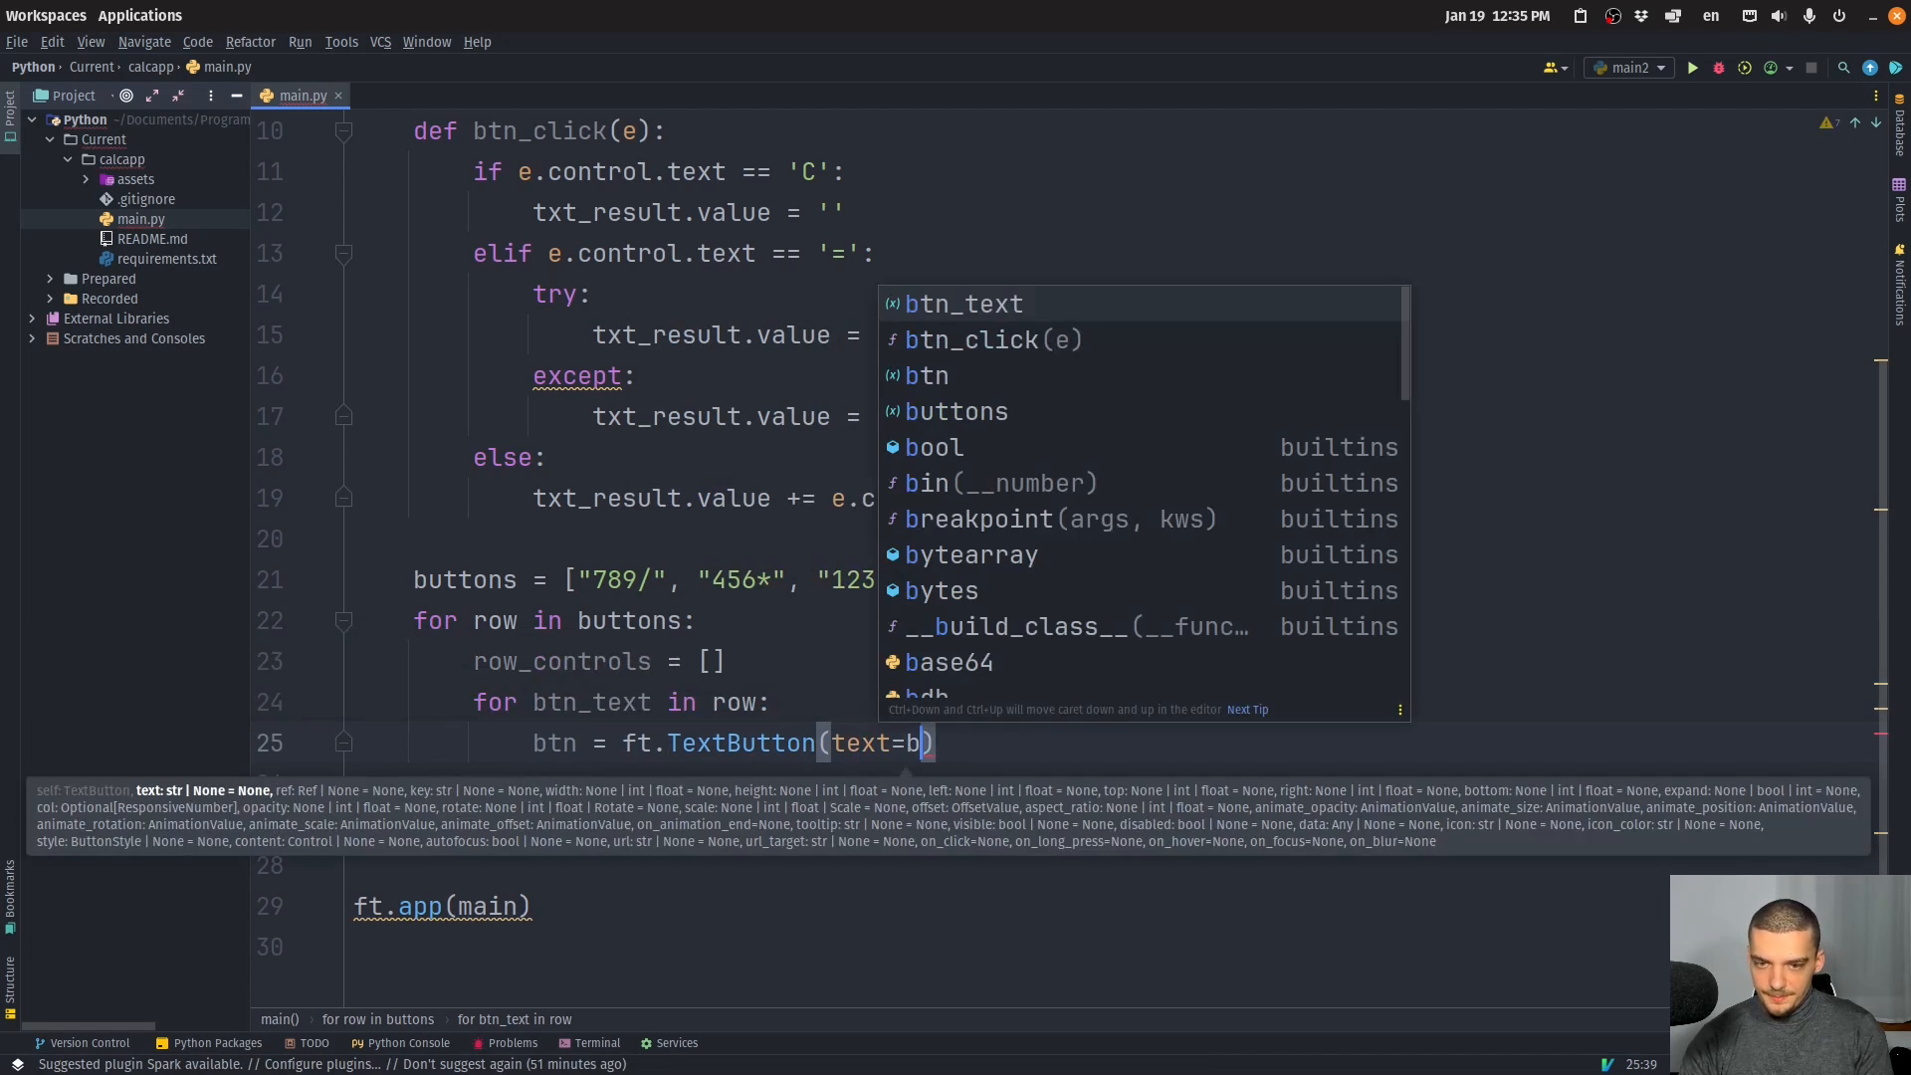
type("tn_text, o")
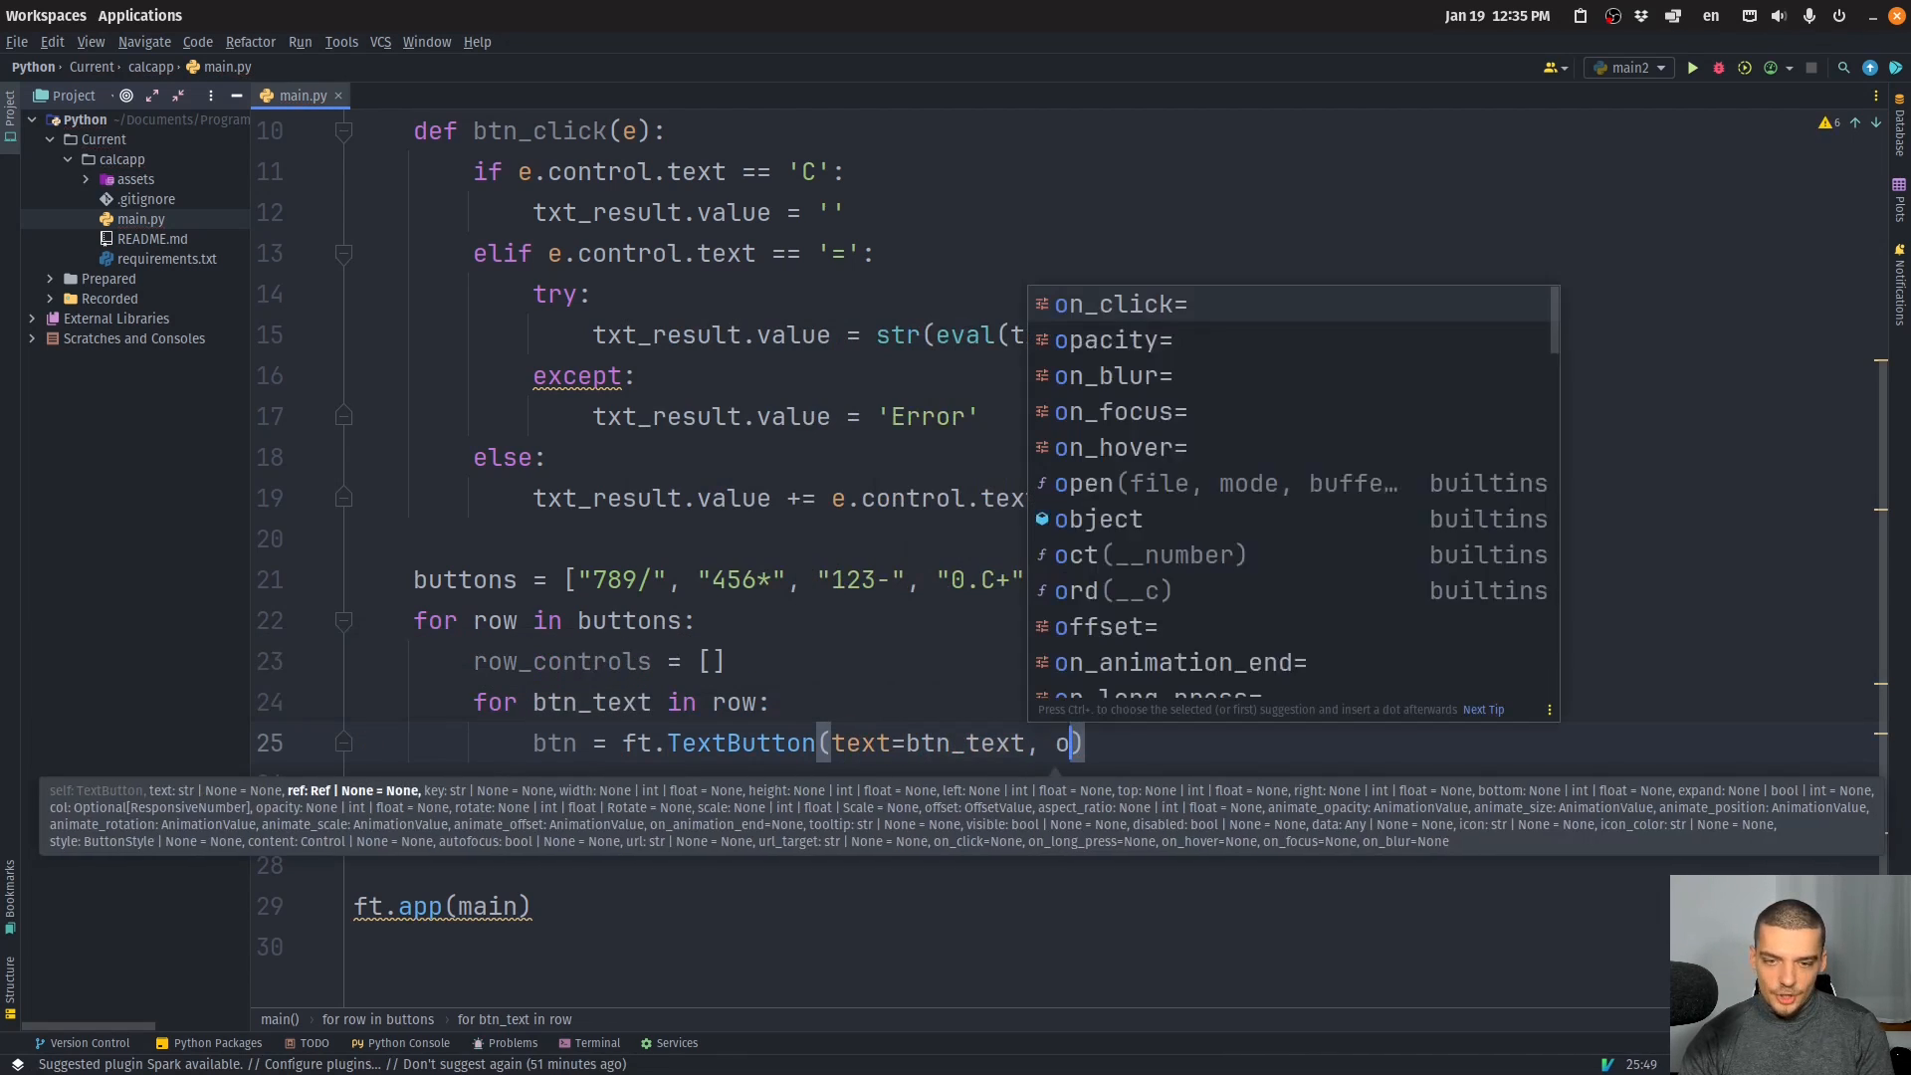
type("n_click=btn_click")
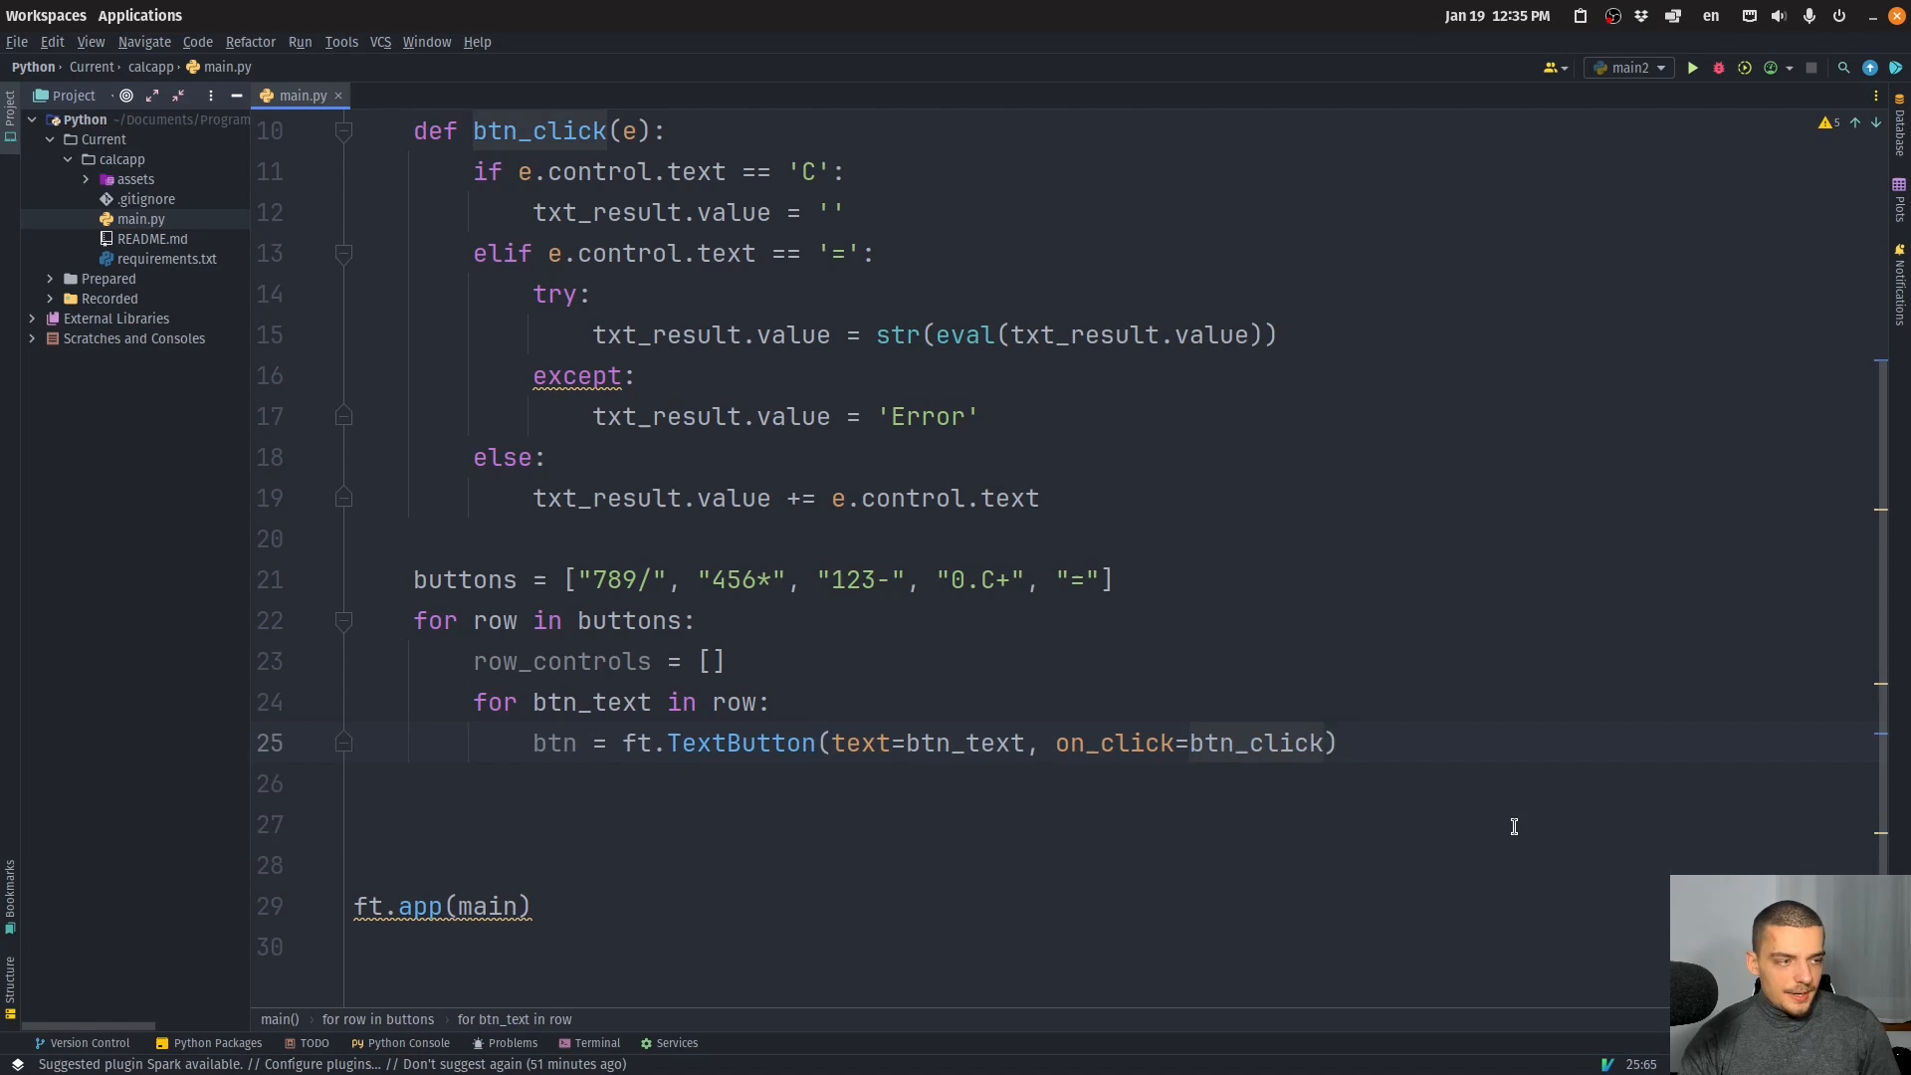
type(", expand=1")
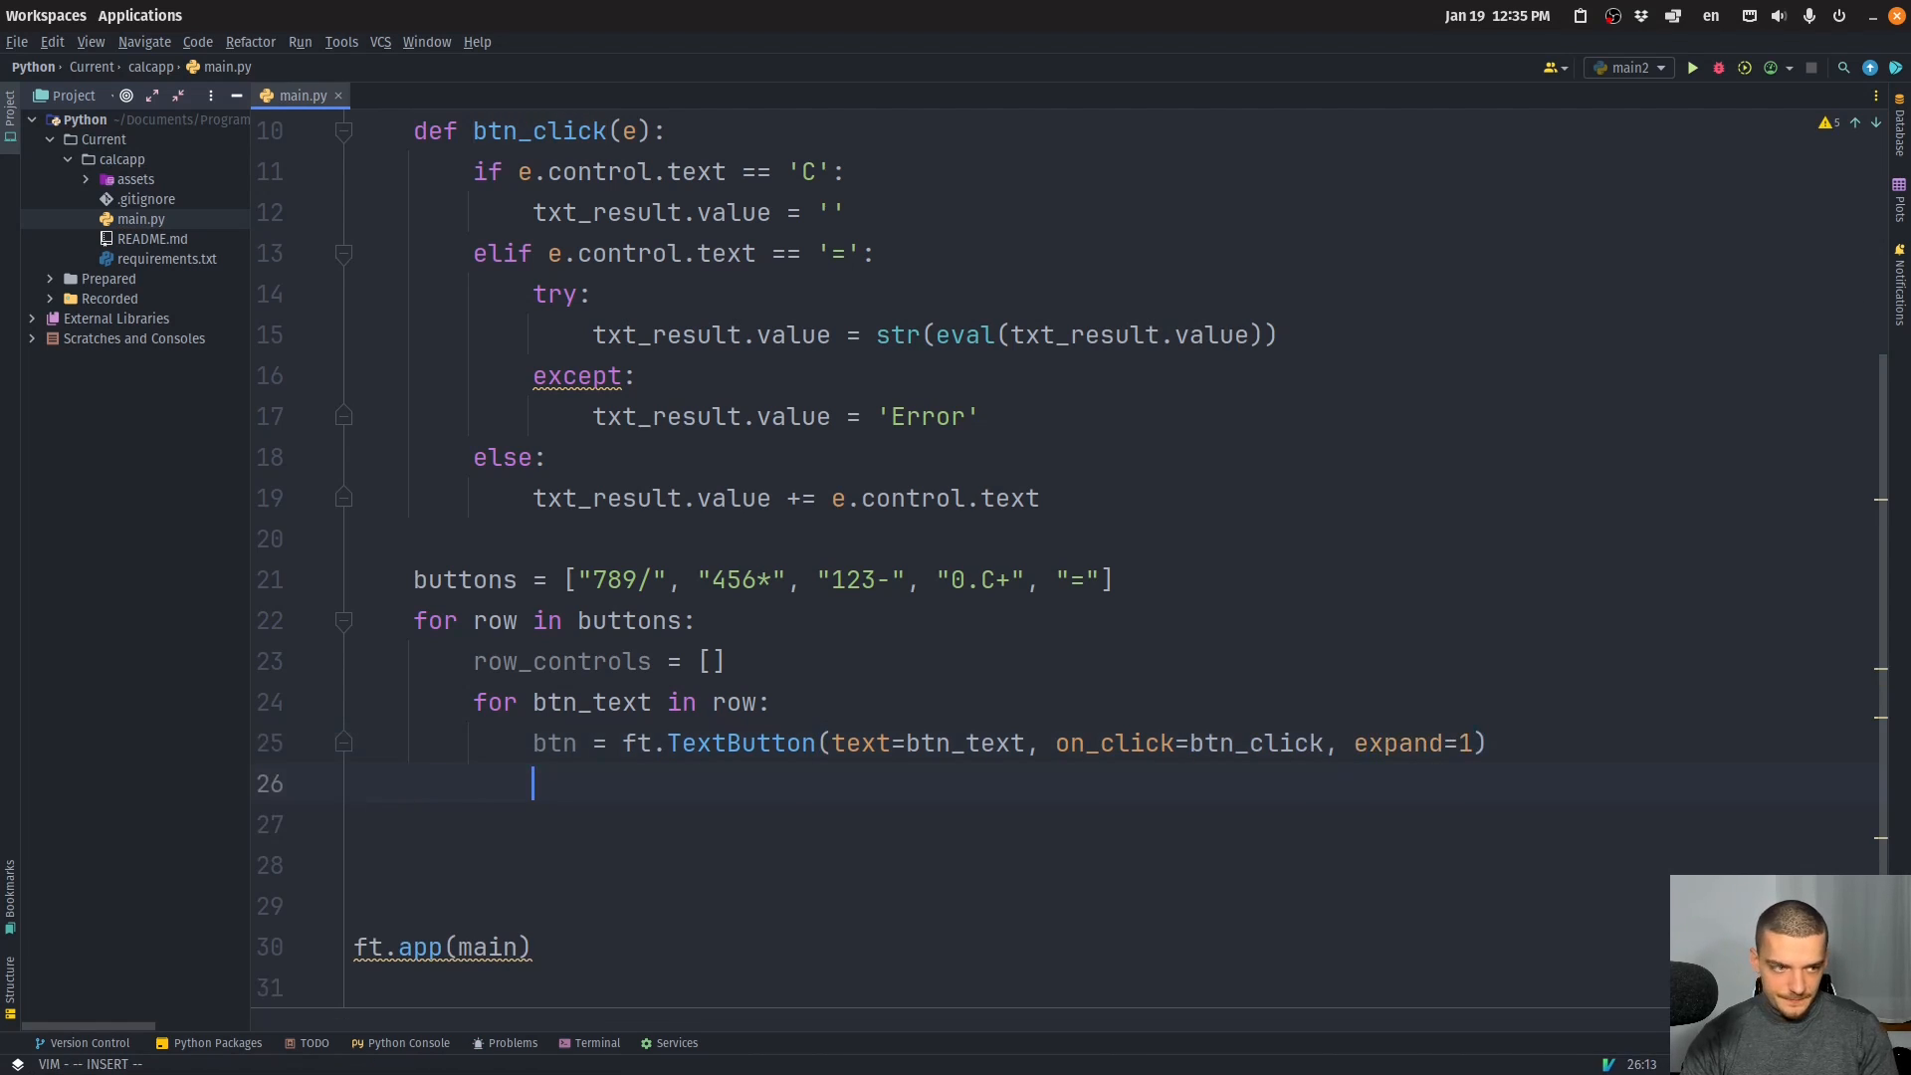
type("row_controls.append(btn")
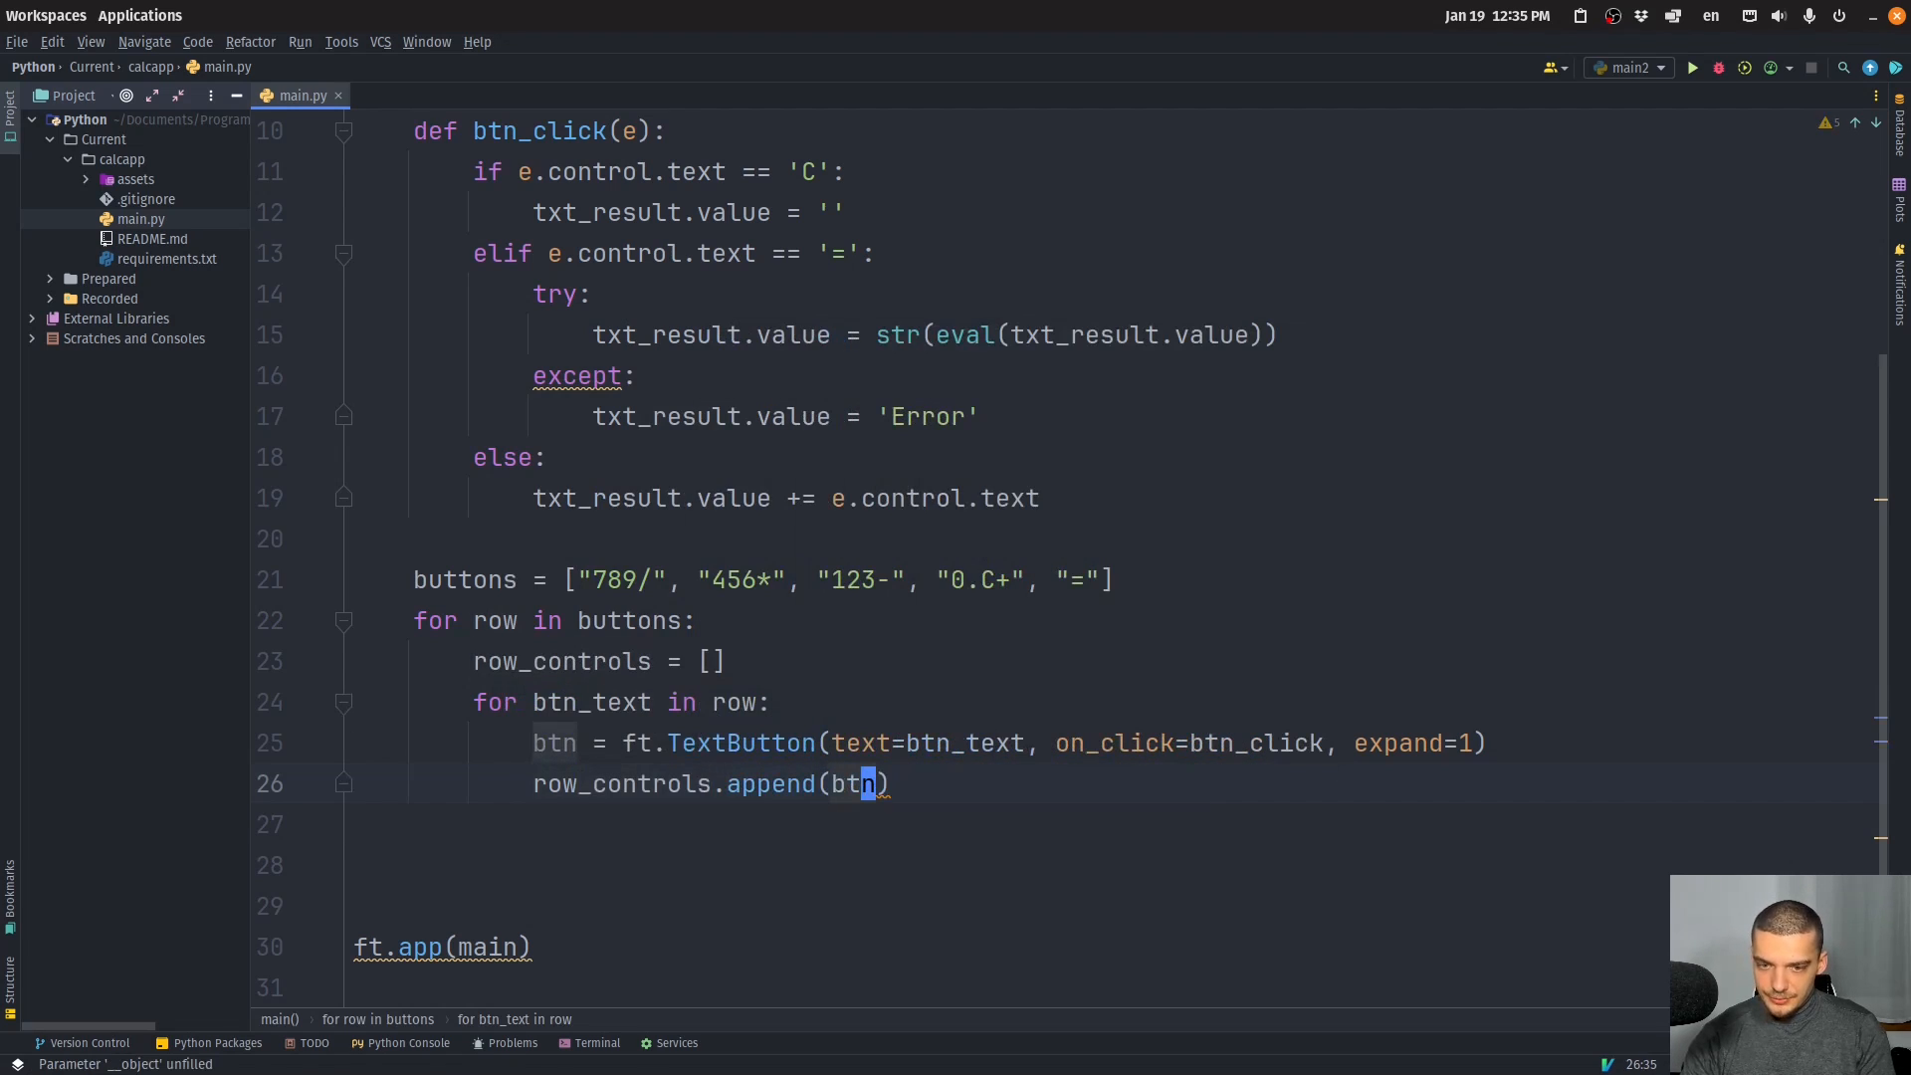
type("page.add(ft.Row(controls=")
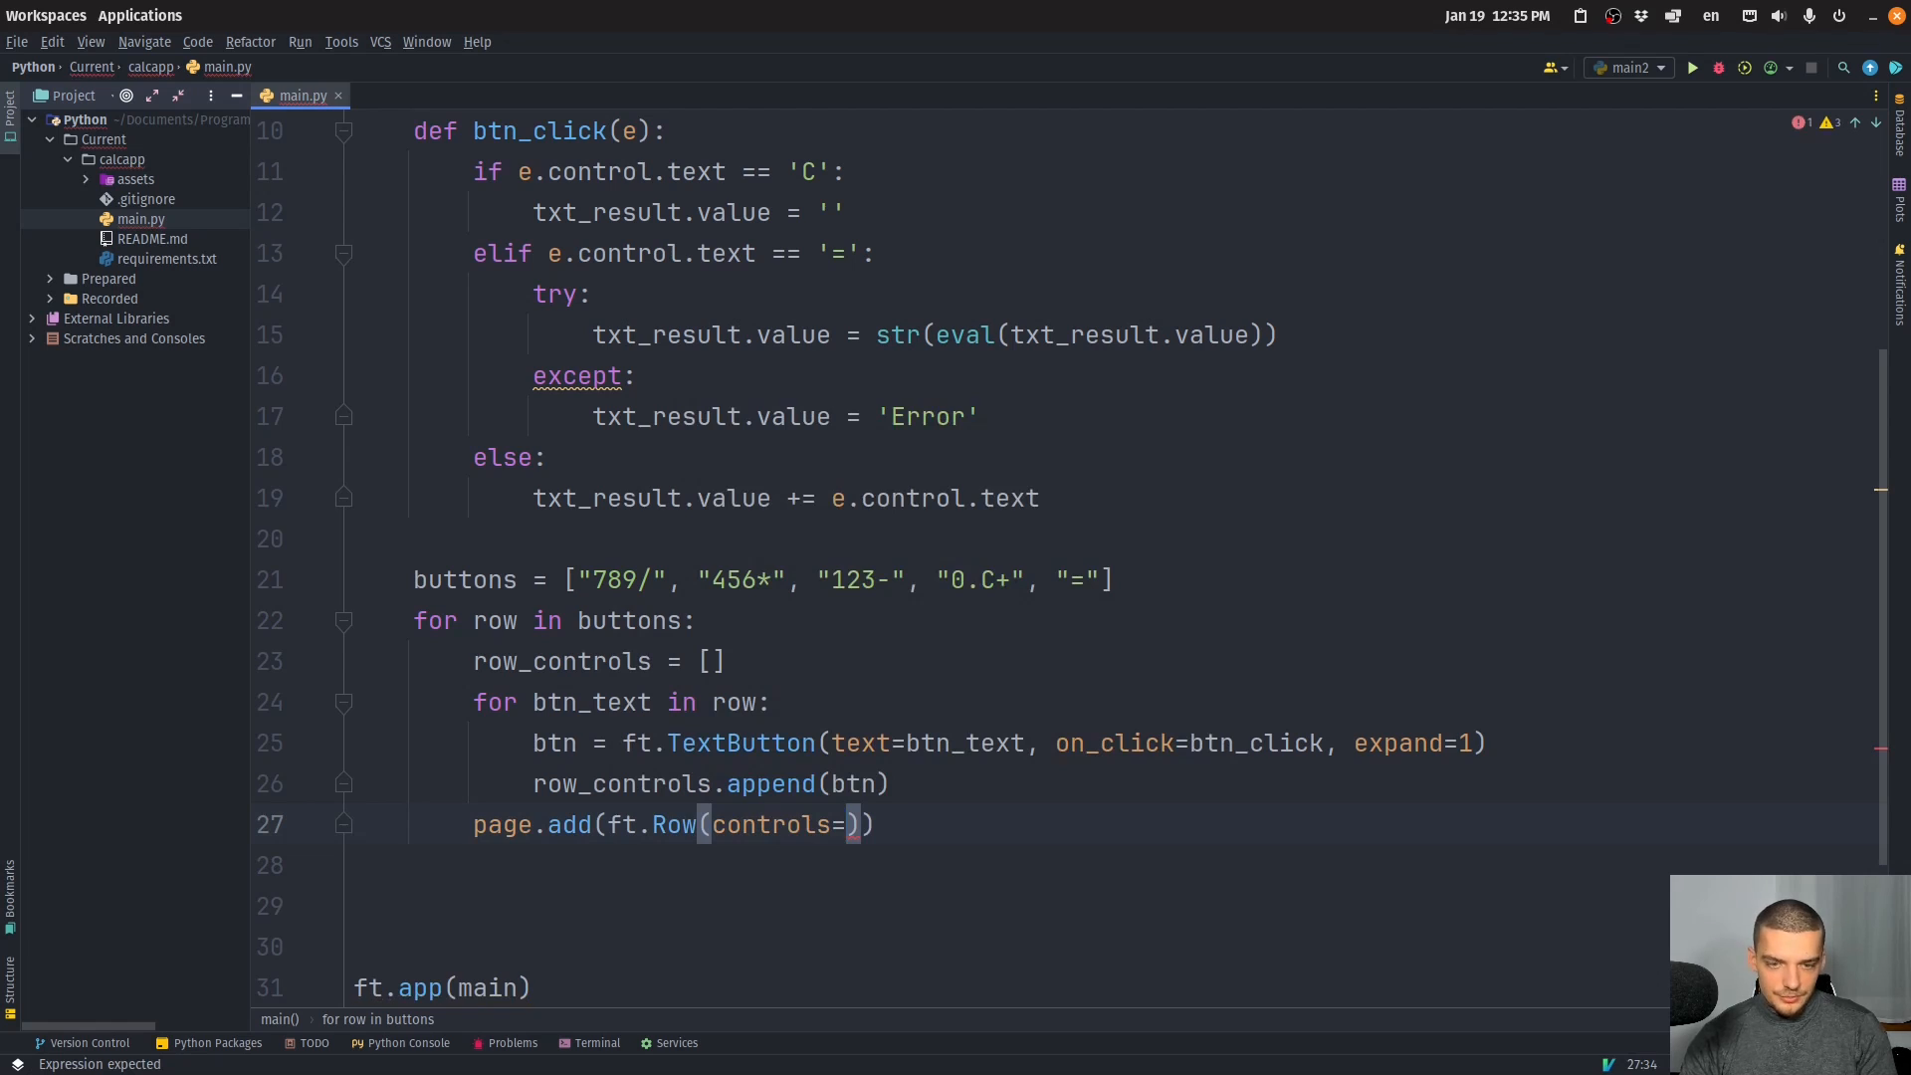
Add each expanding ft.Row of controls and then txt_result to the page.
type("row_controls")
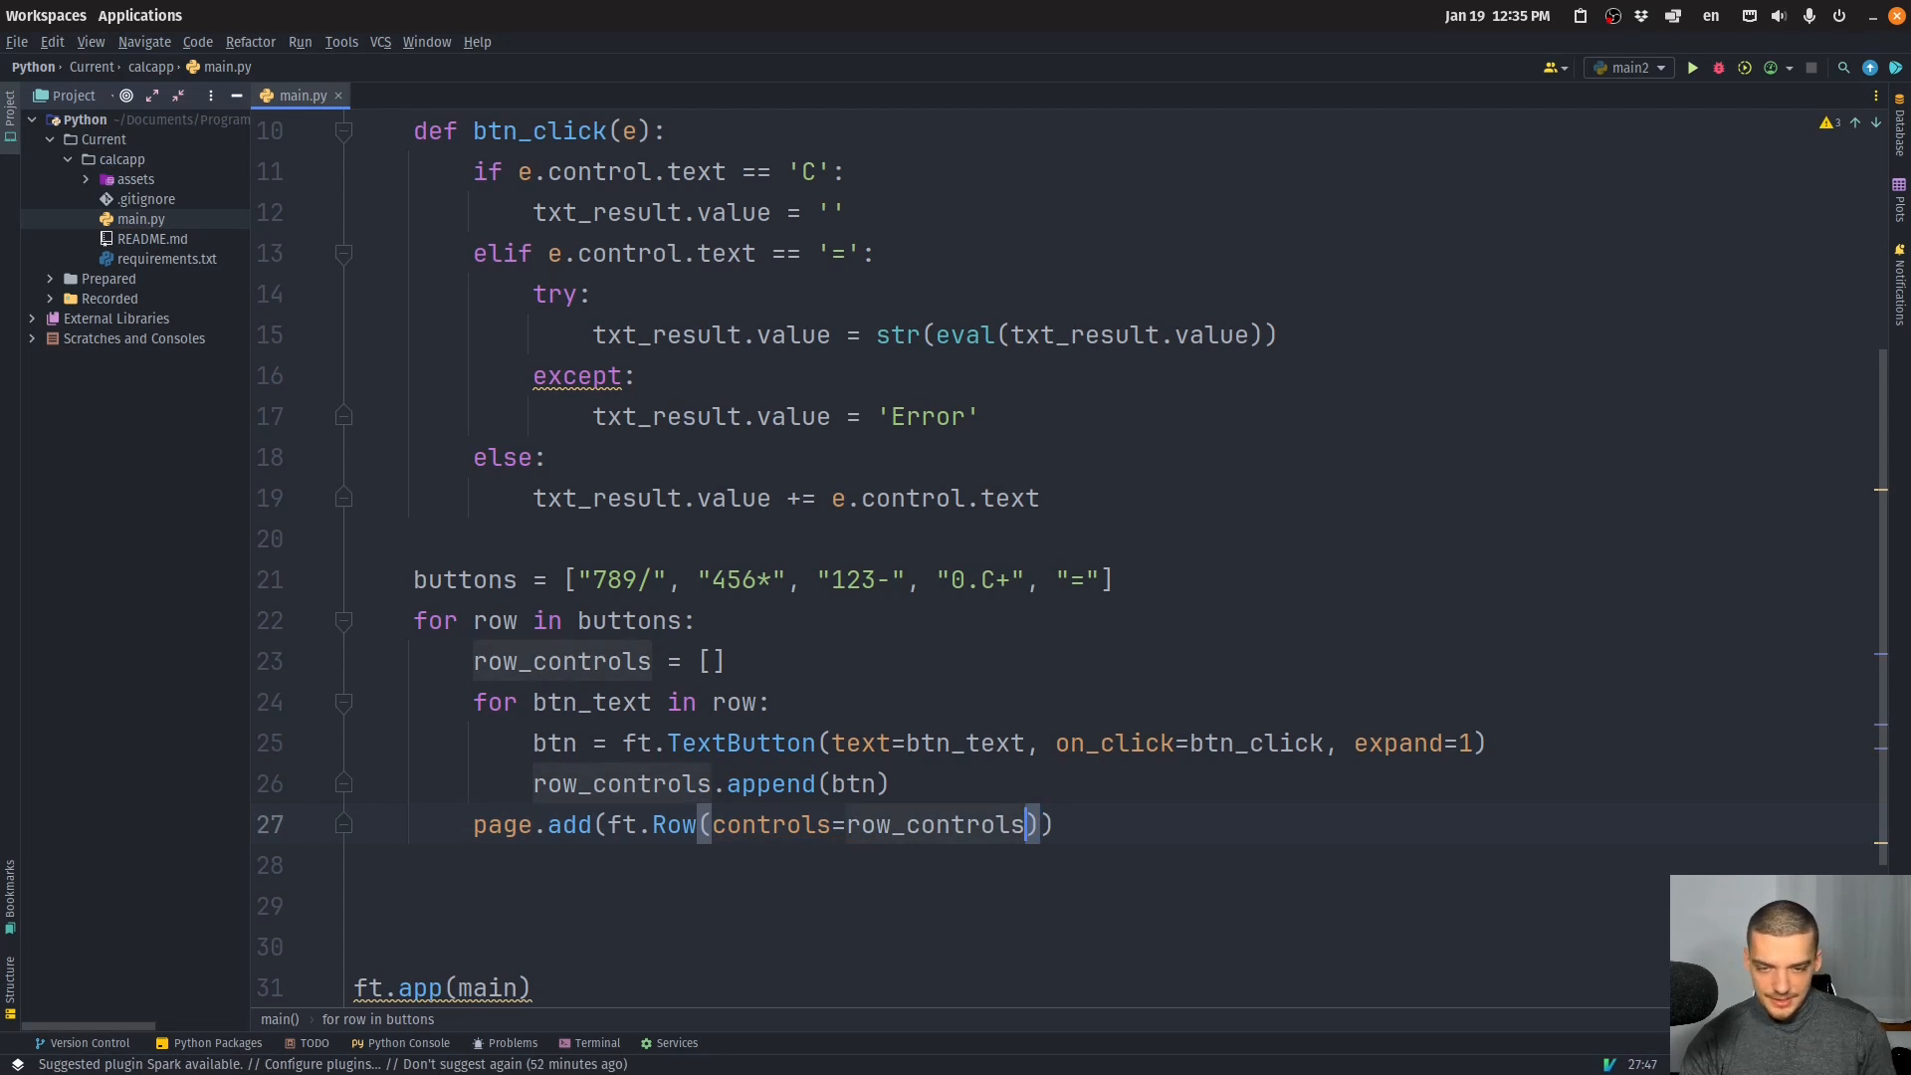
type(", expand=1")
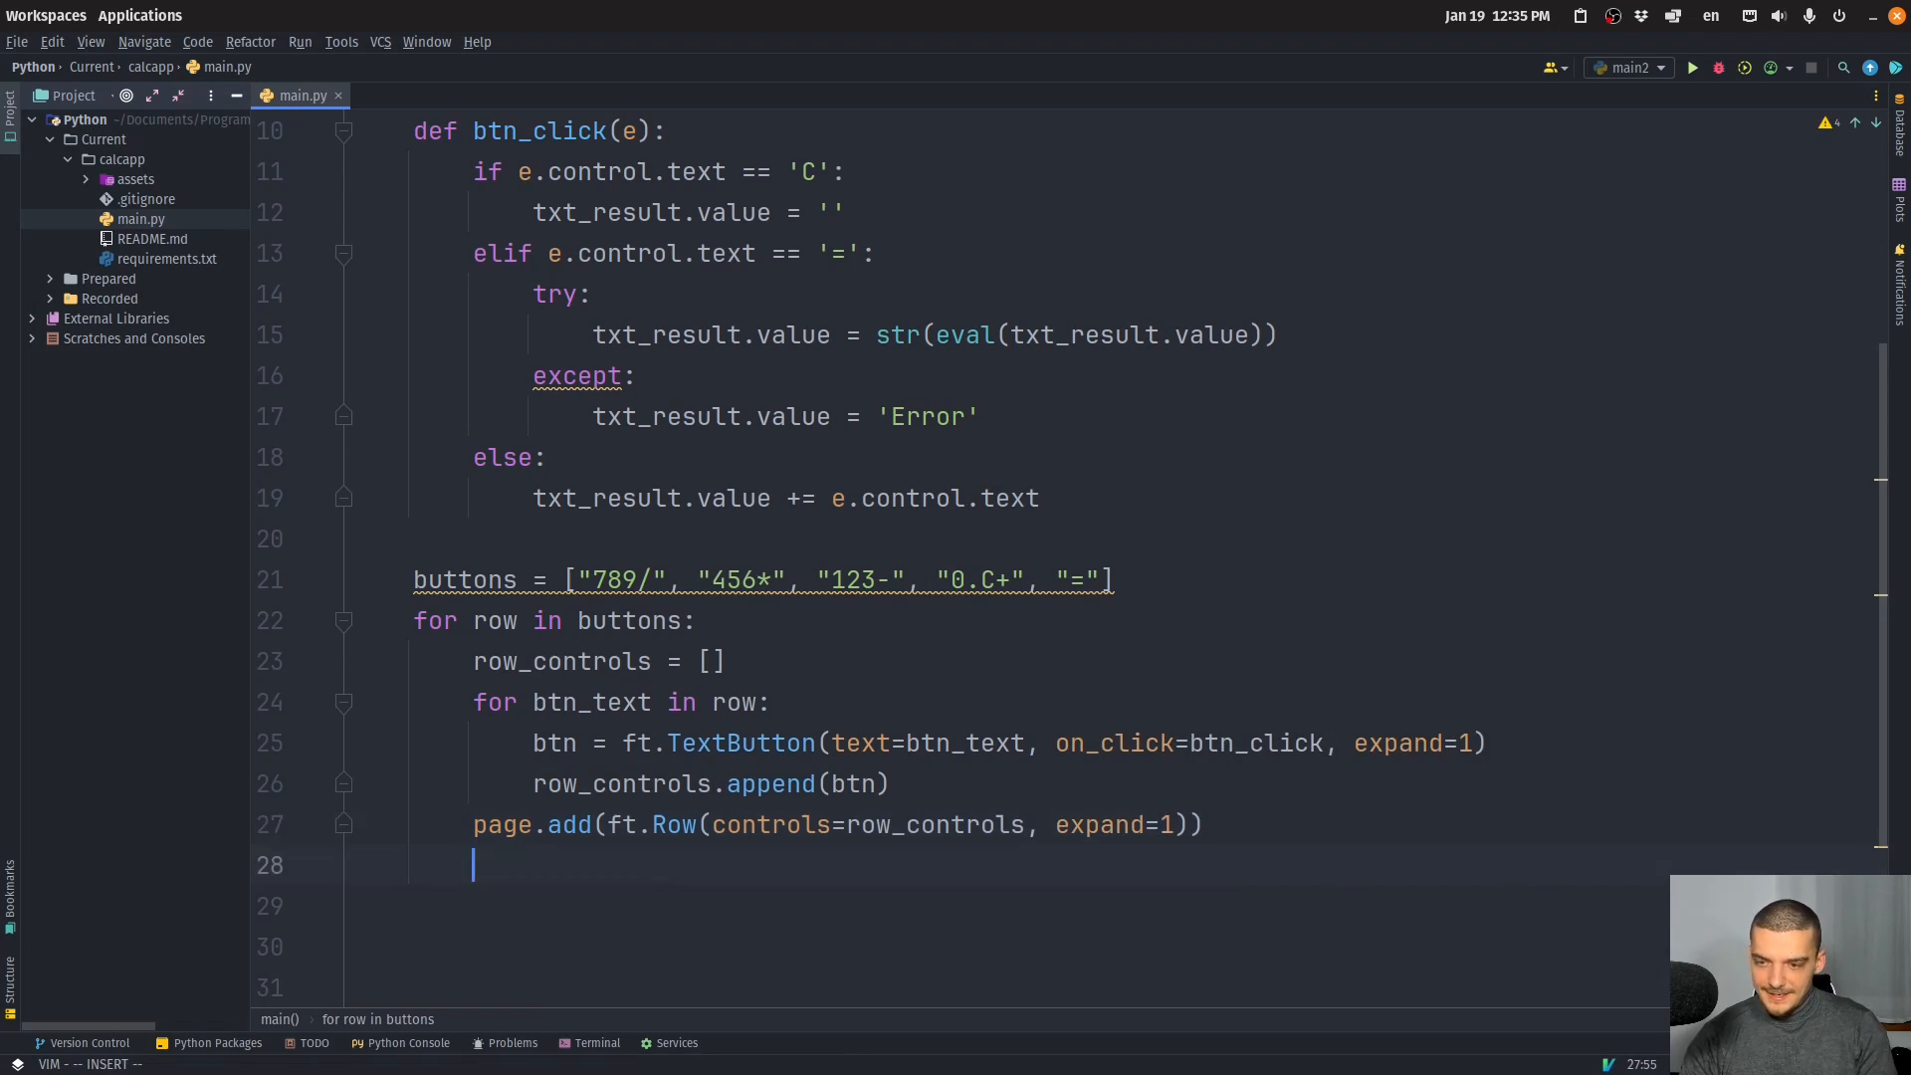
type("page.")
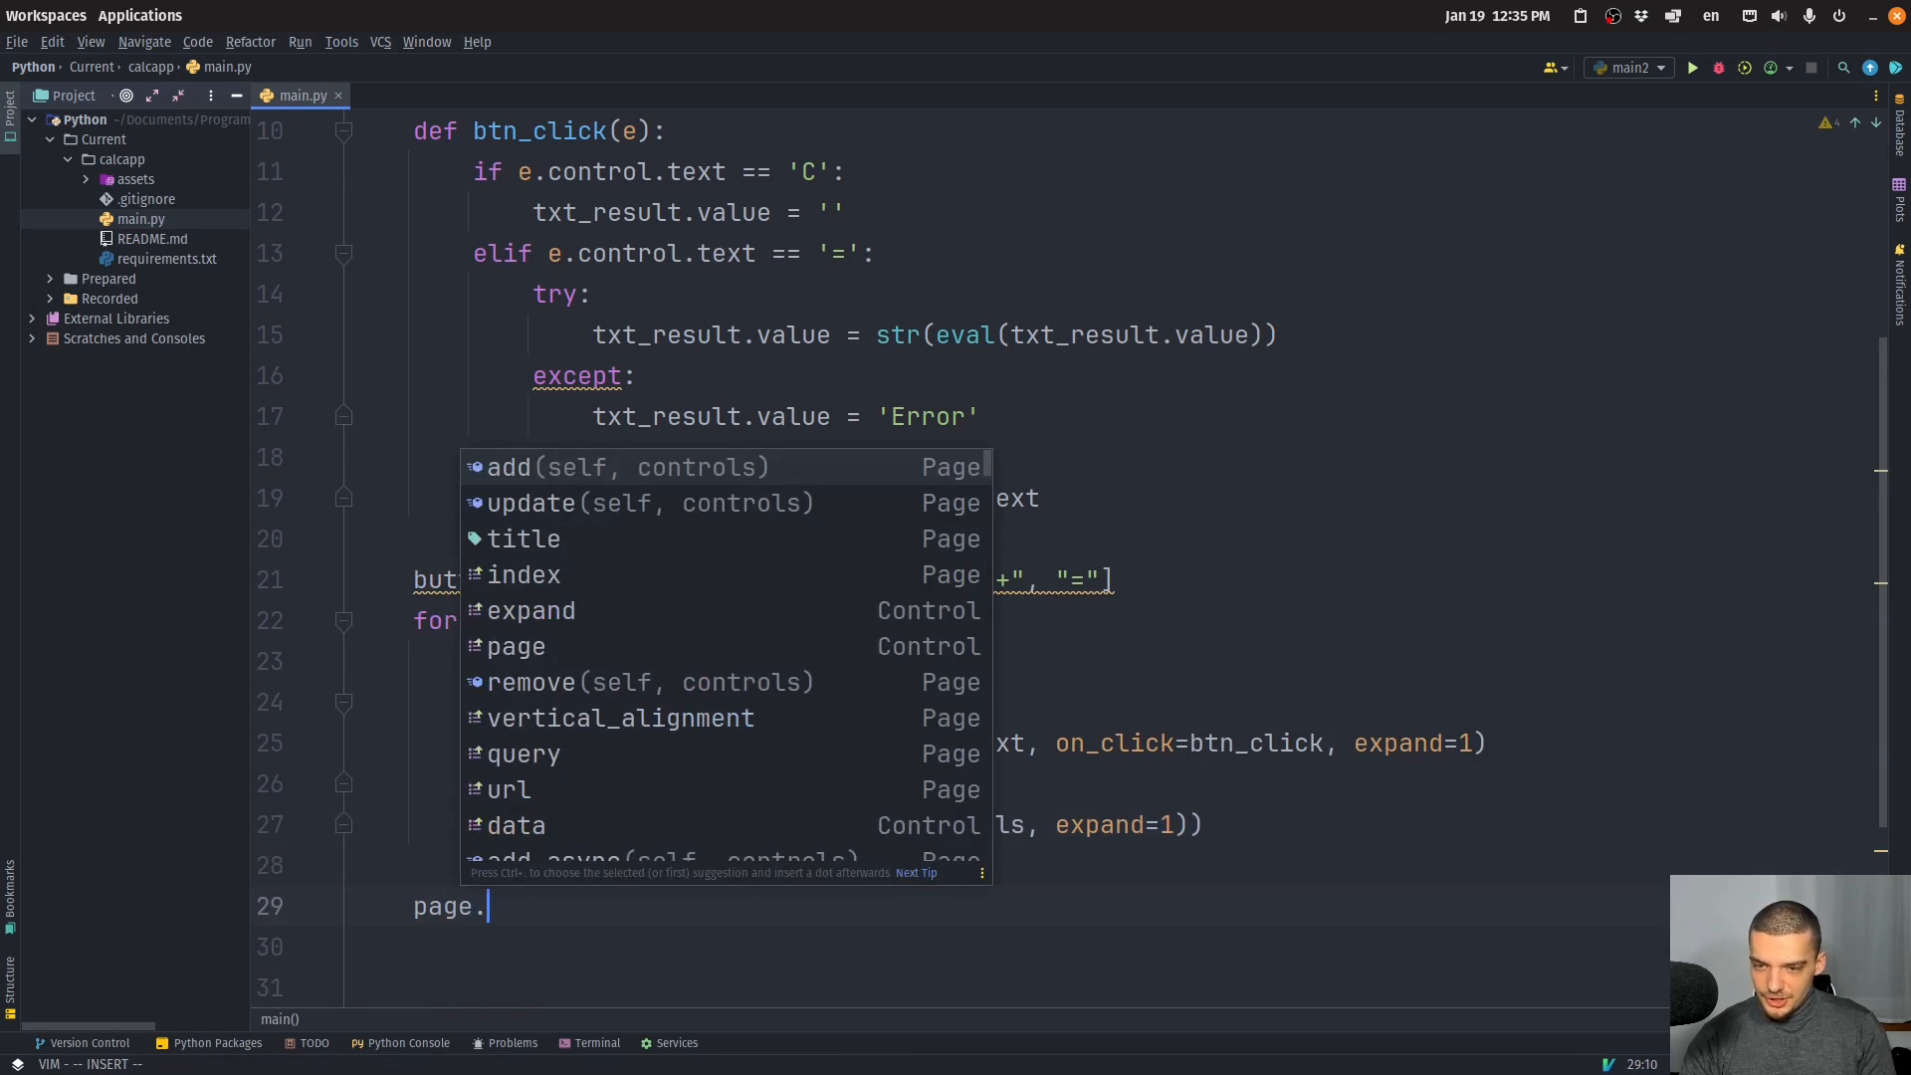
type("add(")
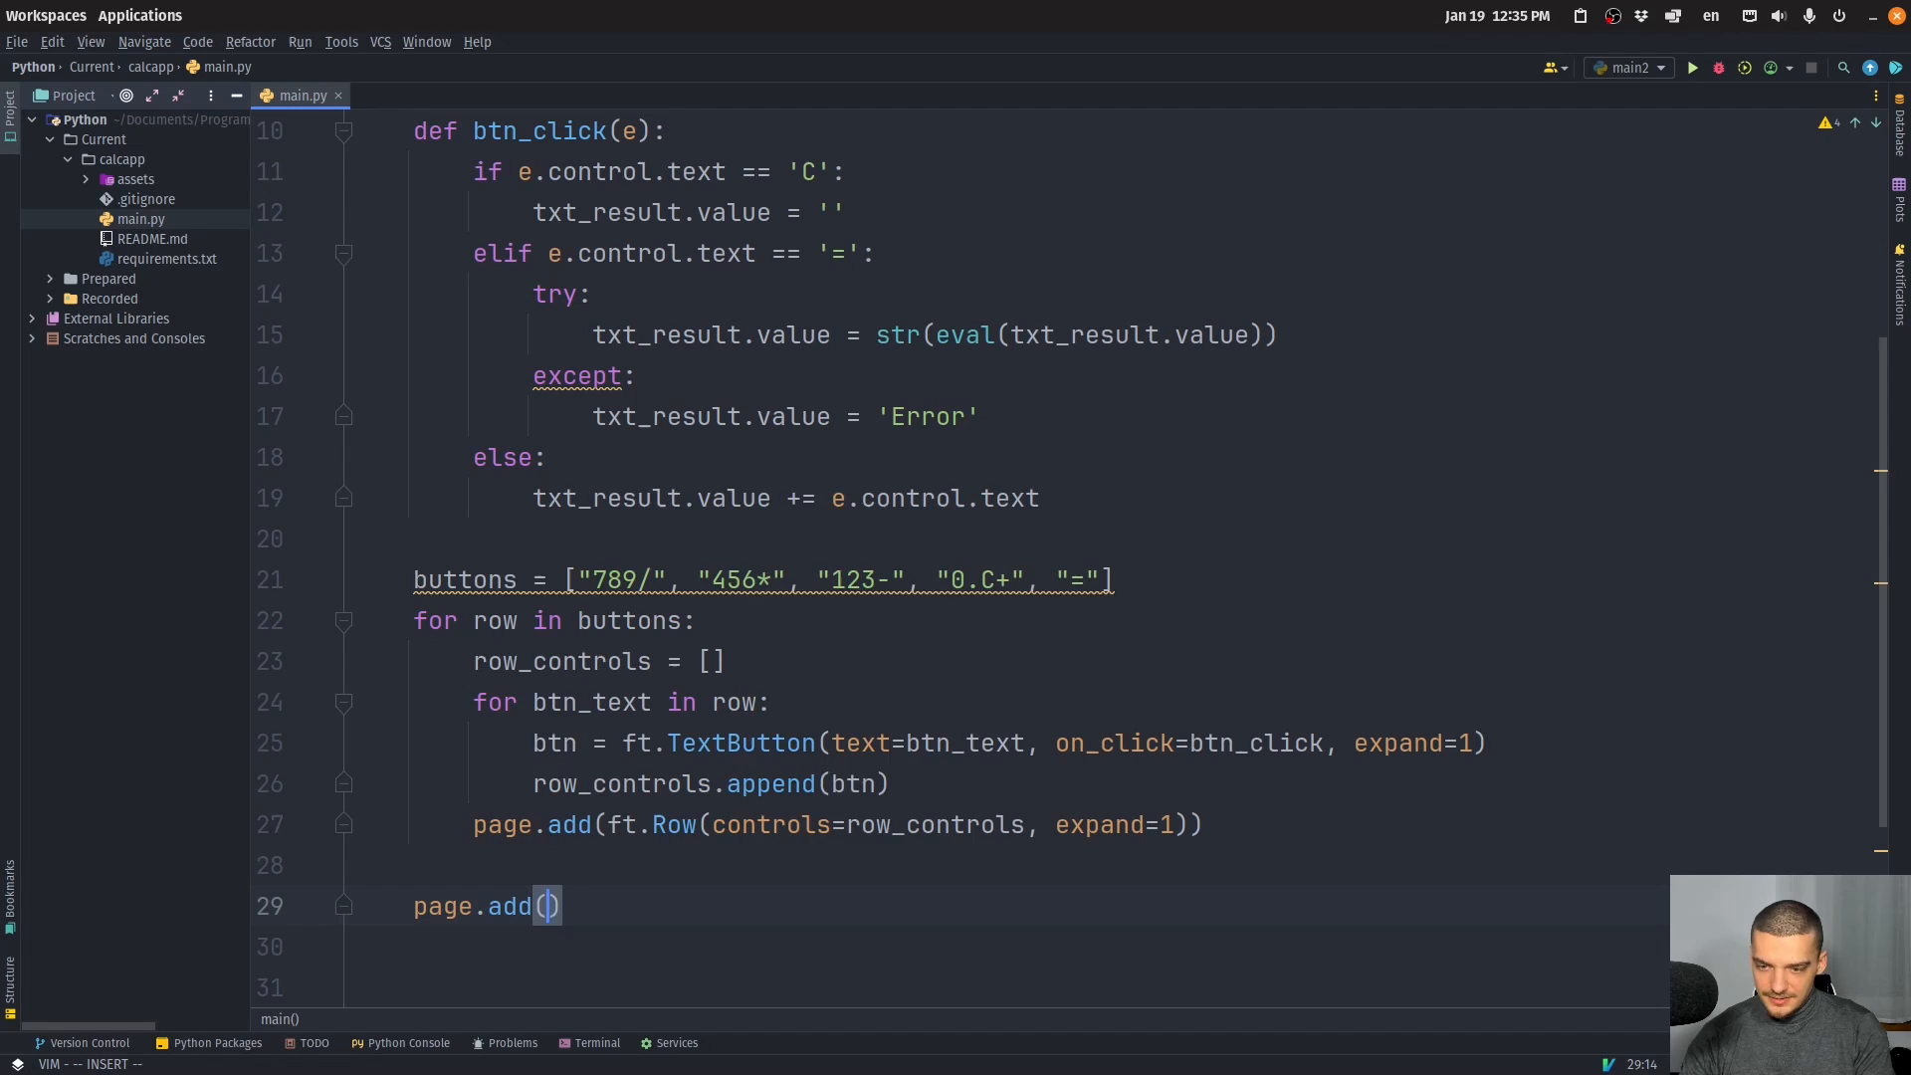
type("txt_result")
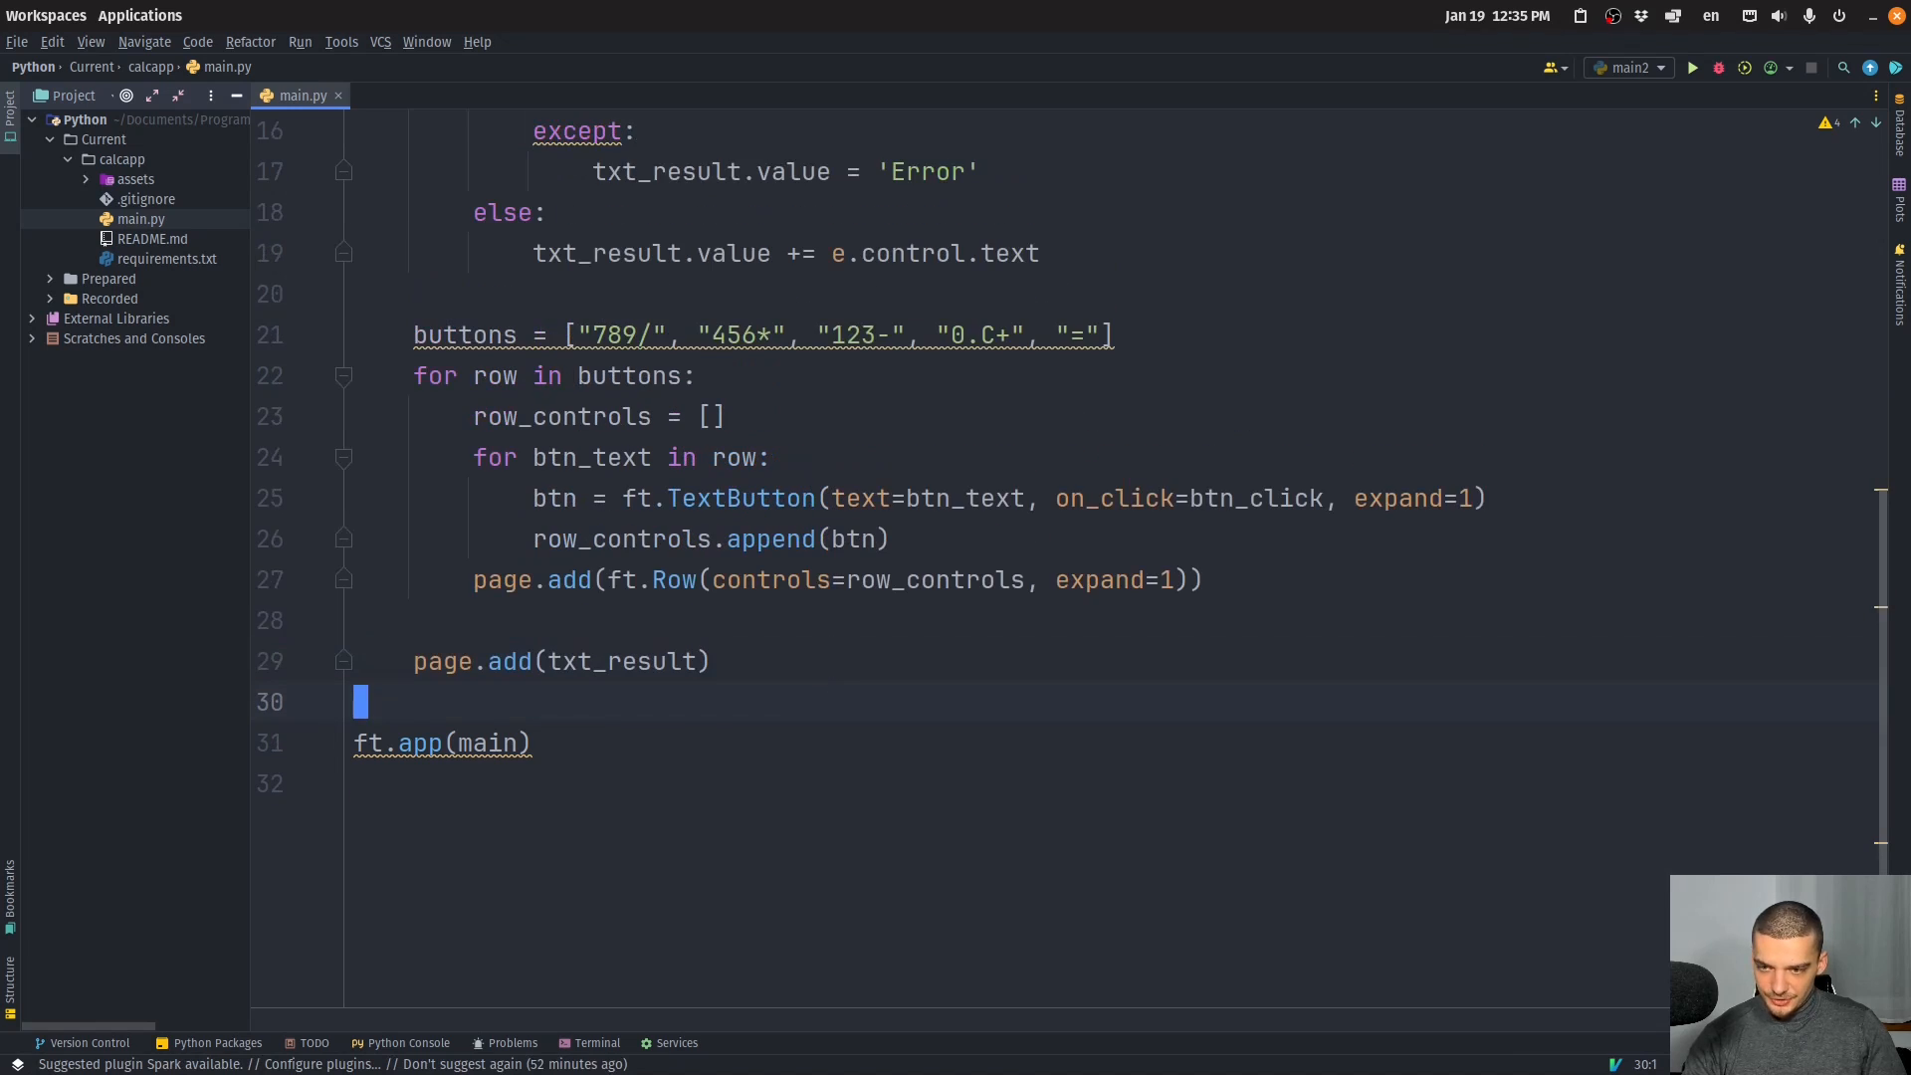
Run the calculator app, move its window and try the digit 5 button.
left_click(1689, 67)
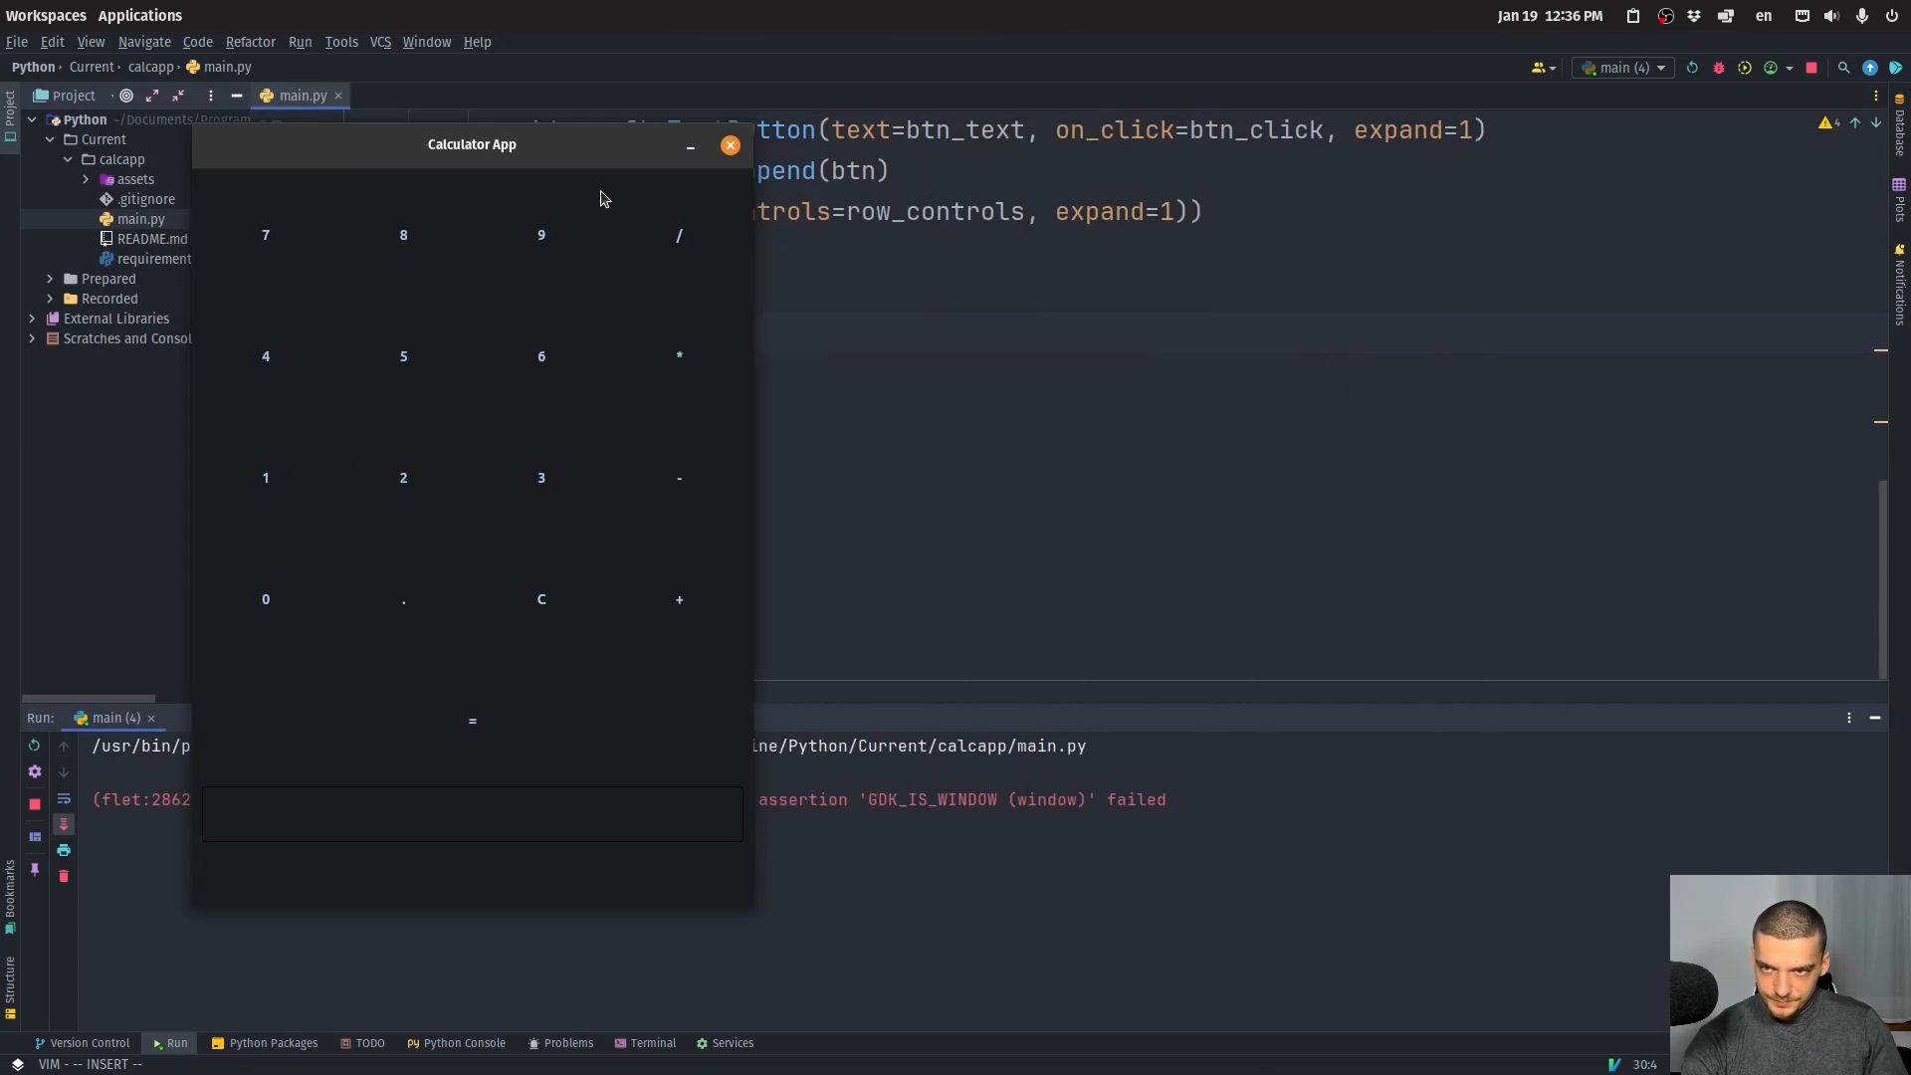
left_click_drag(472, 143, 1035, 196)
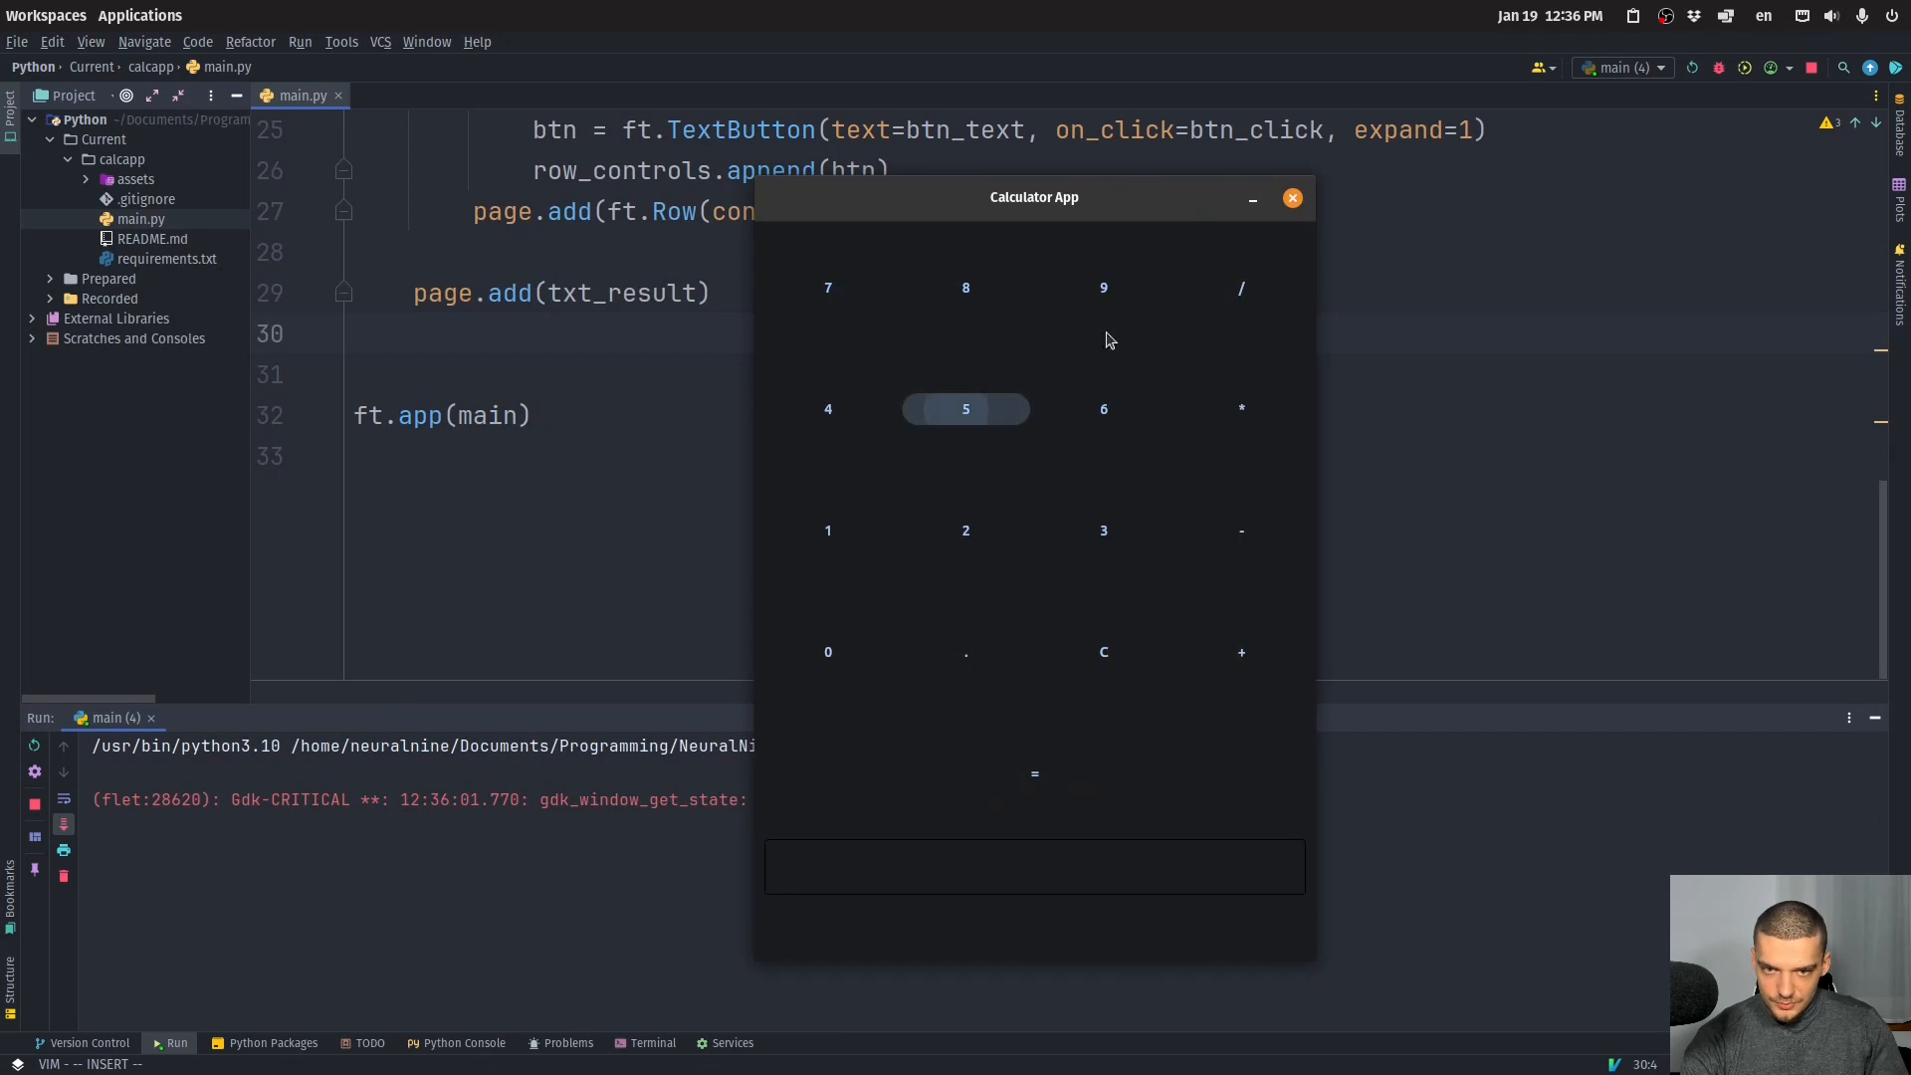
left_click(1291, 197)
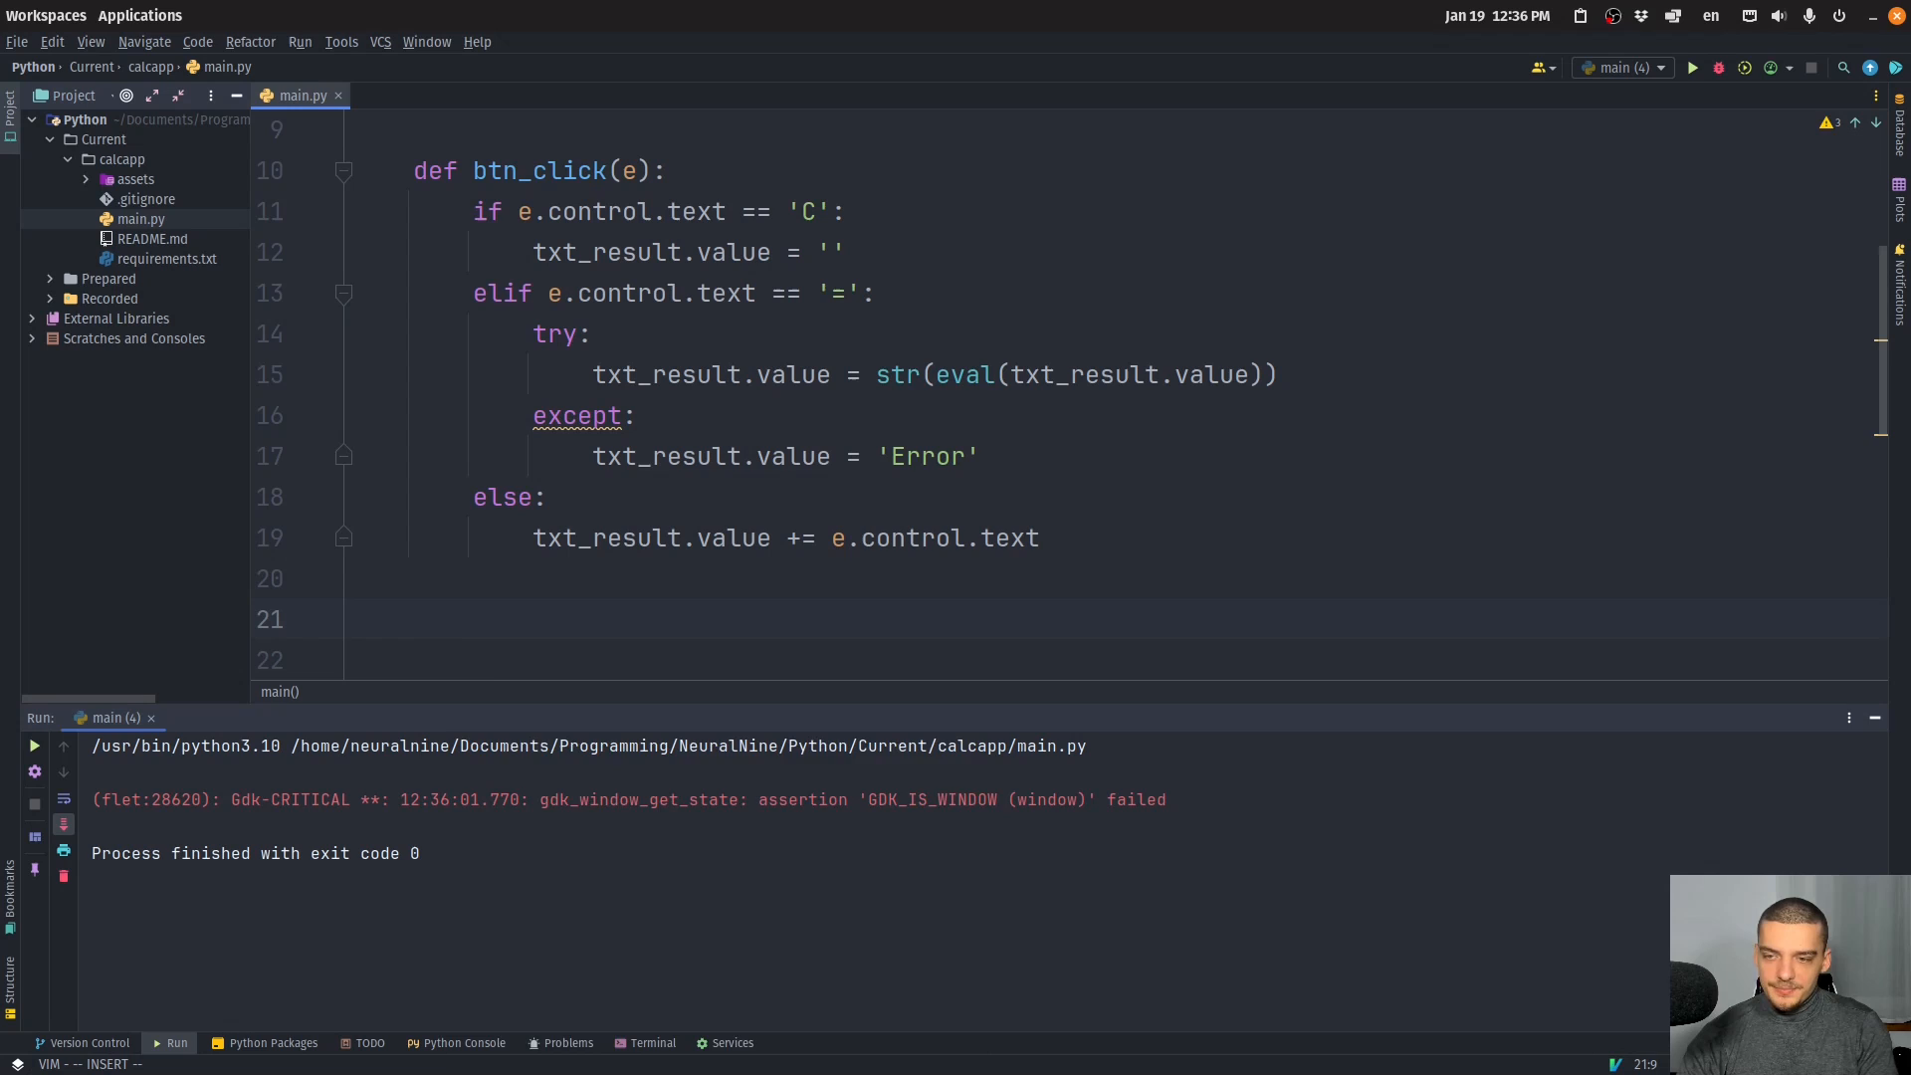
type("txt_result.update()")
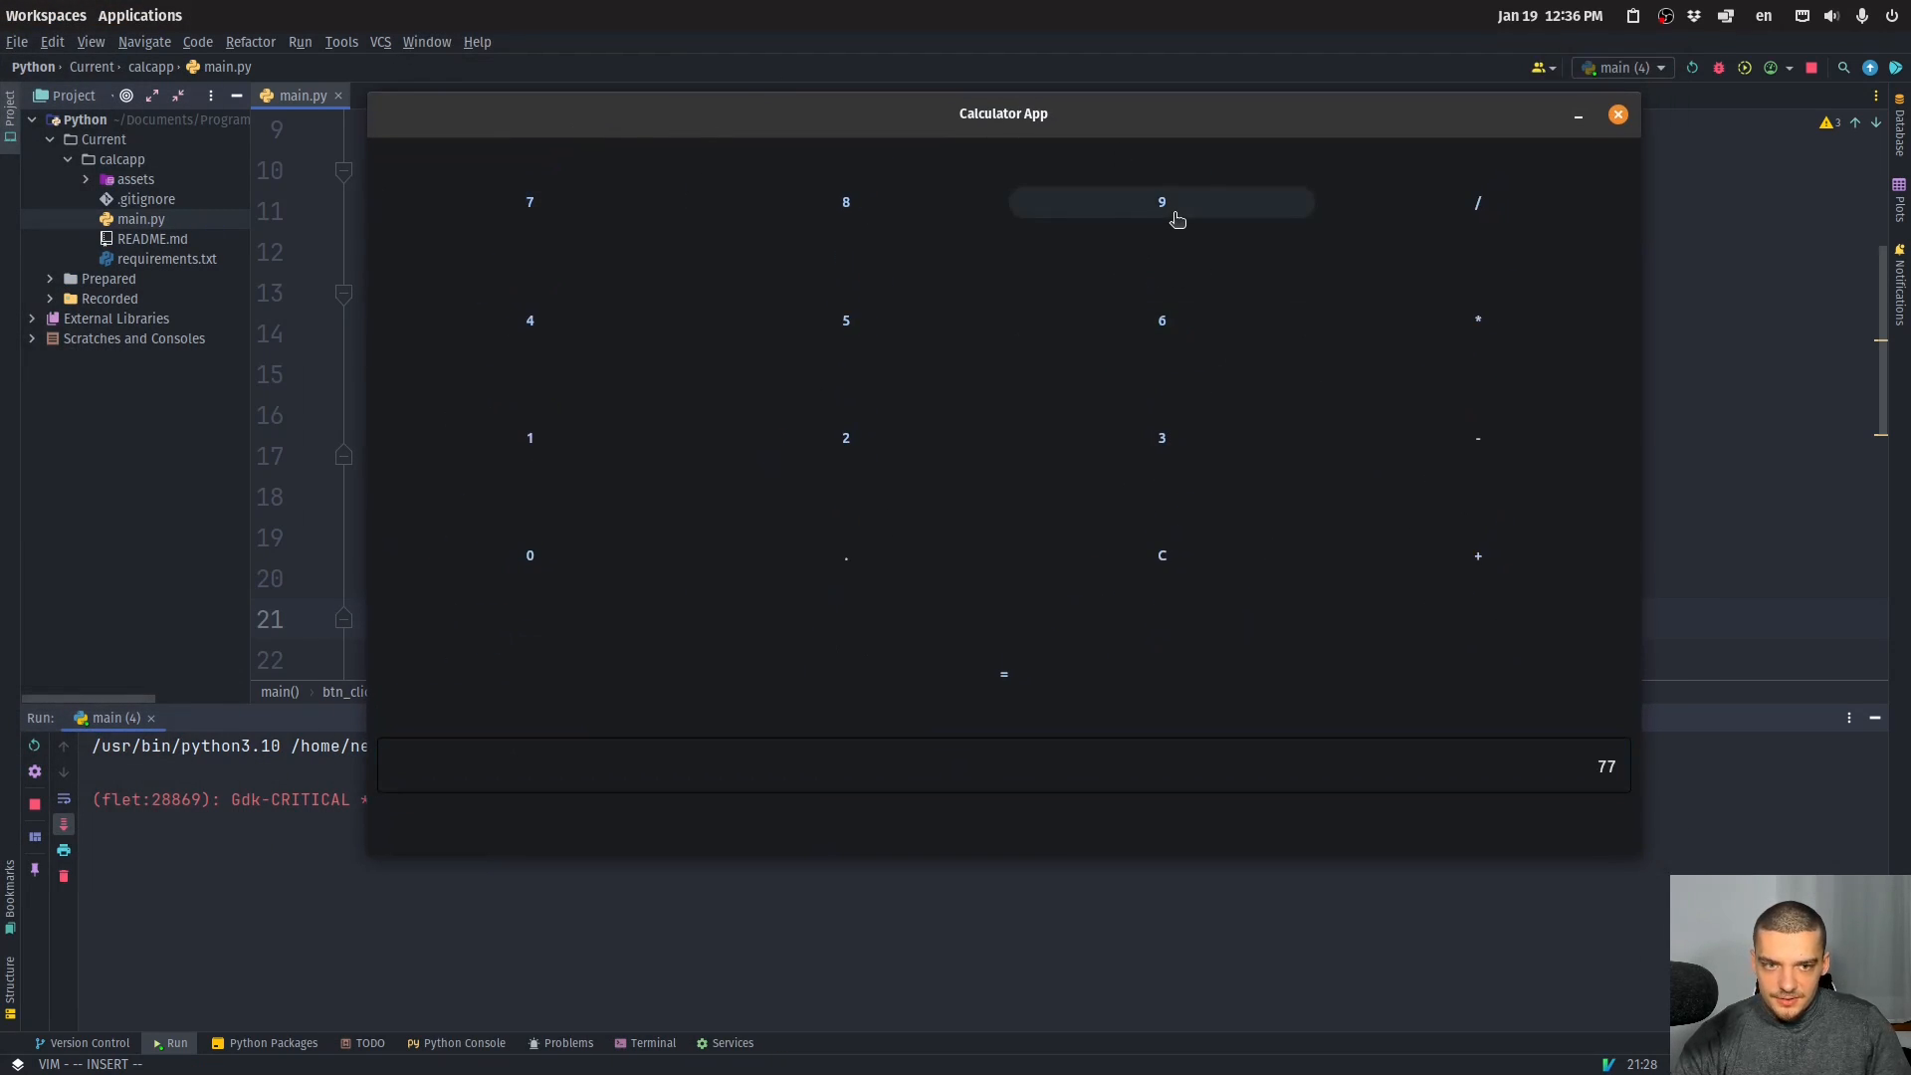
Test the calculator with 9×6 and 0.1+0.2 (giving 0.30000000000000004), then close the app.
left_click(1161, 201)
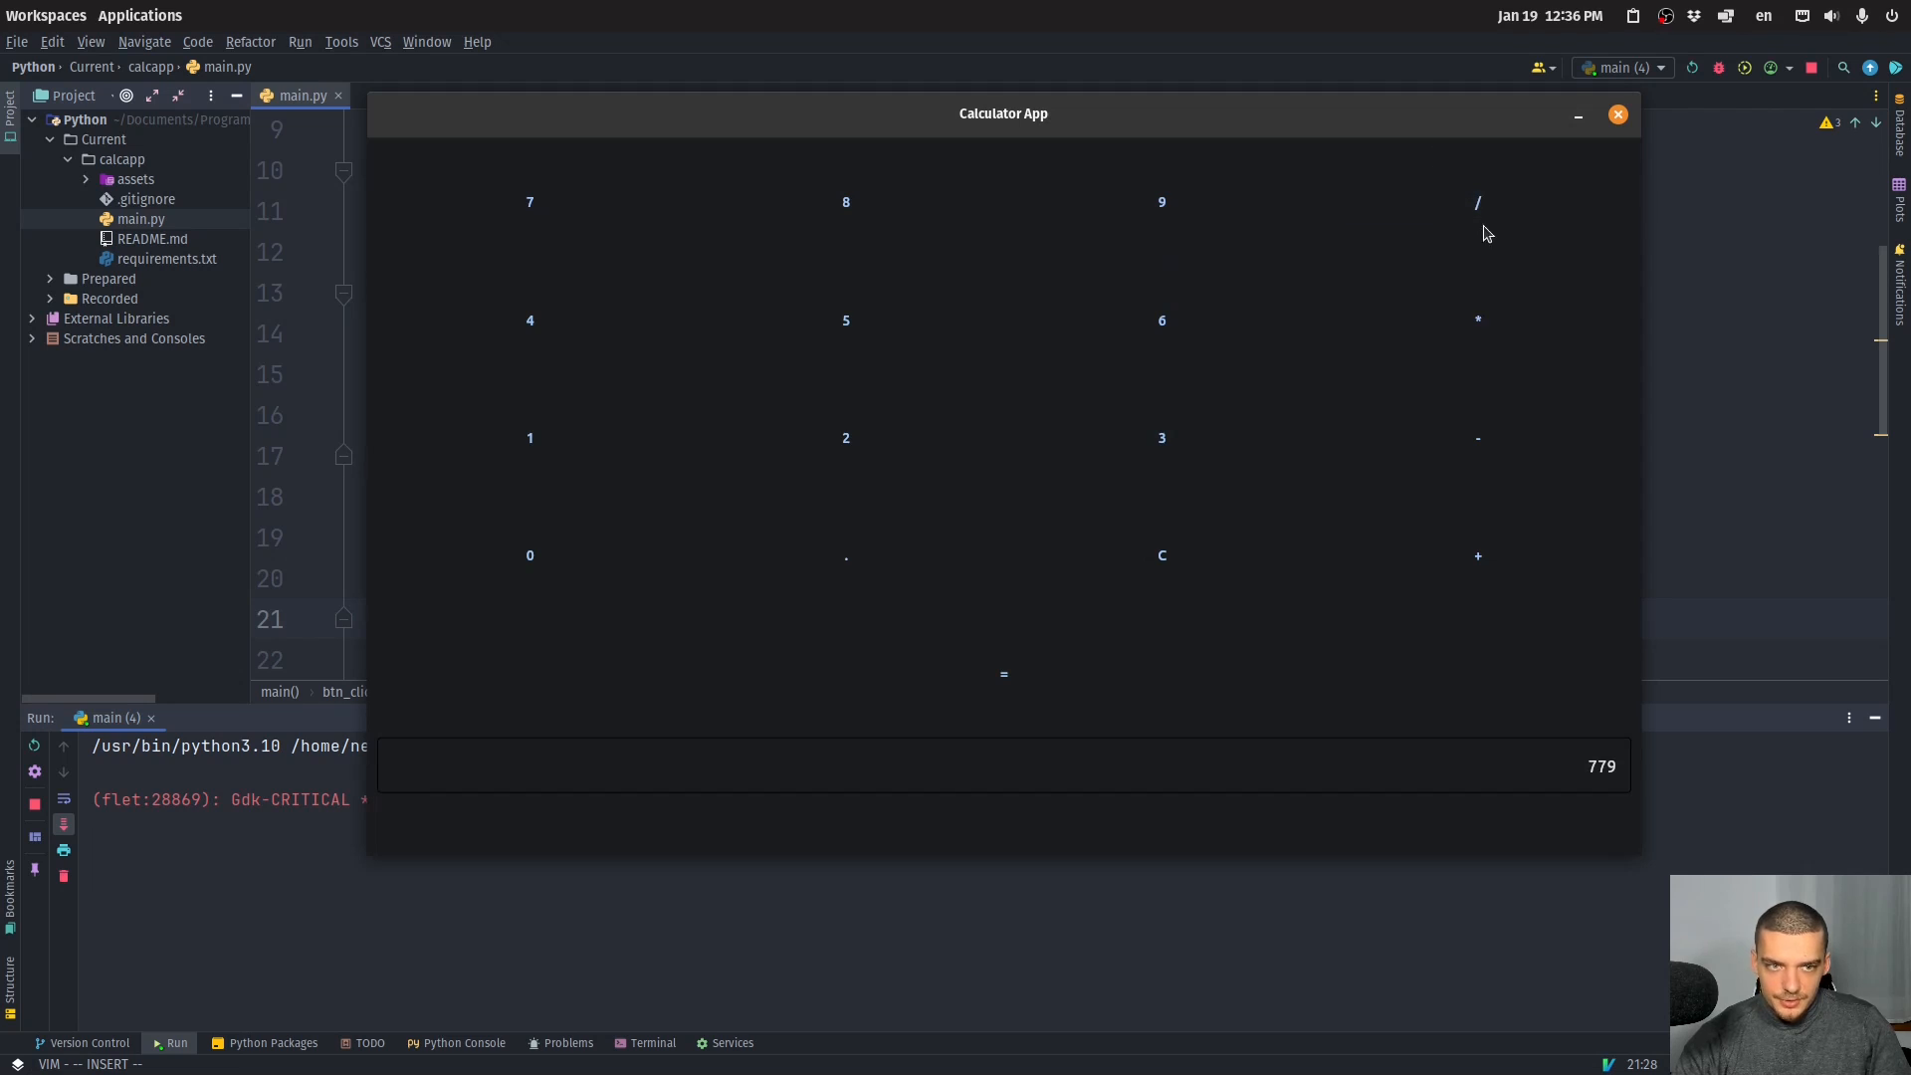
left_click(1476, 320)
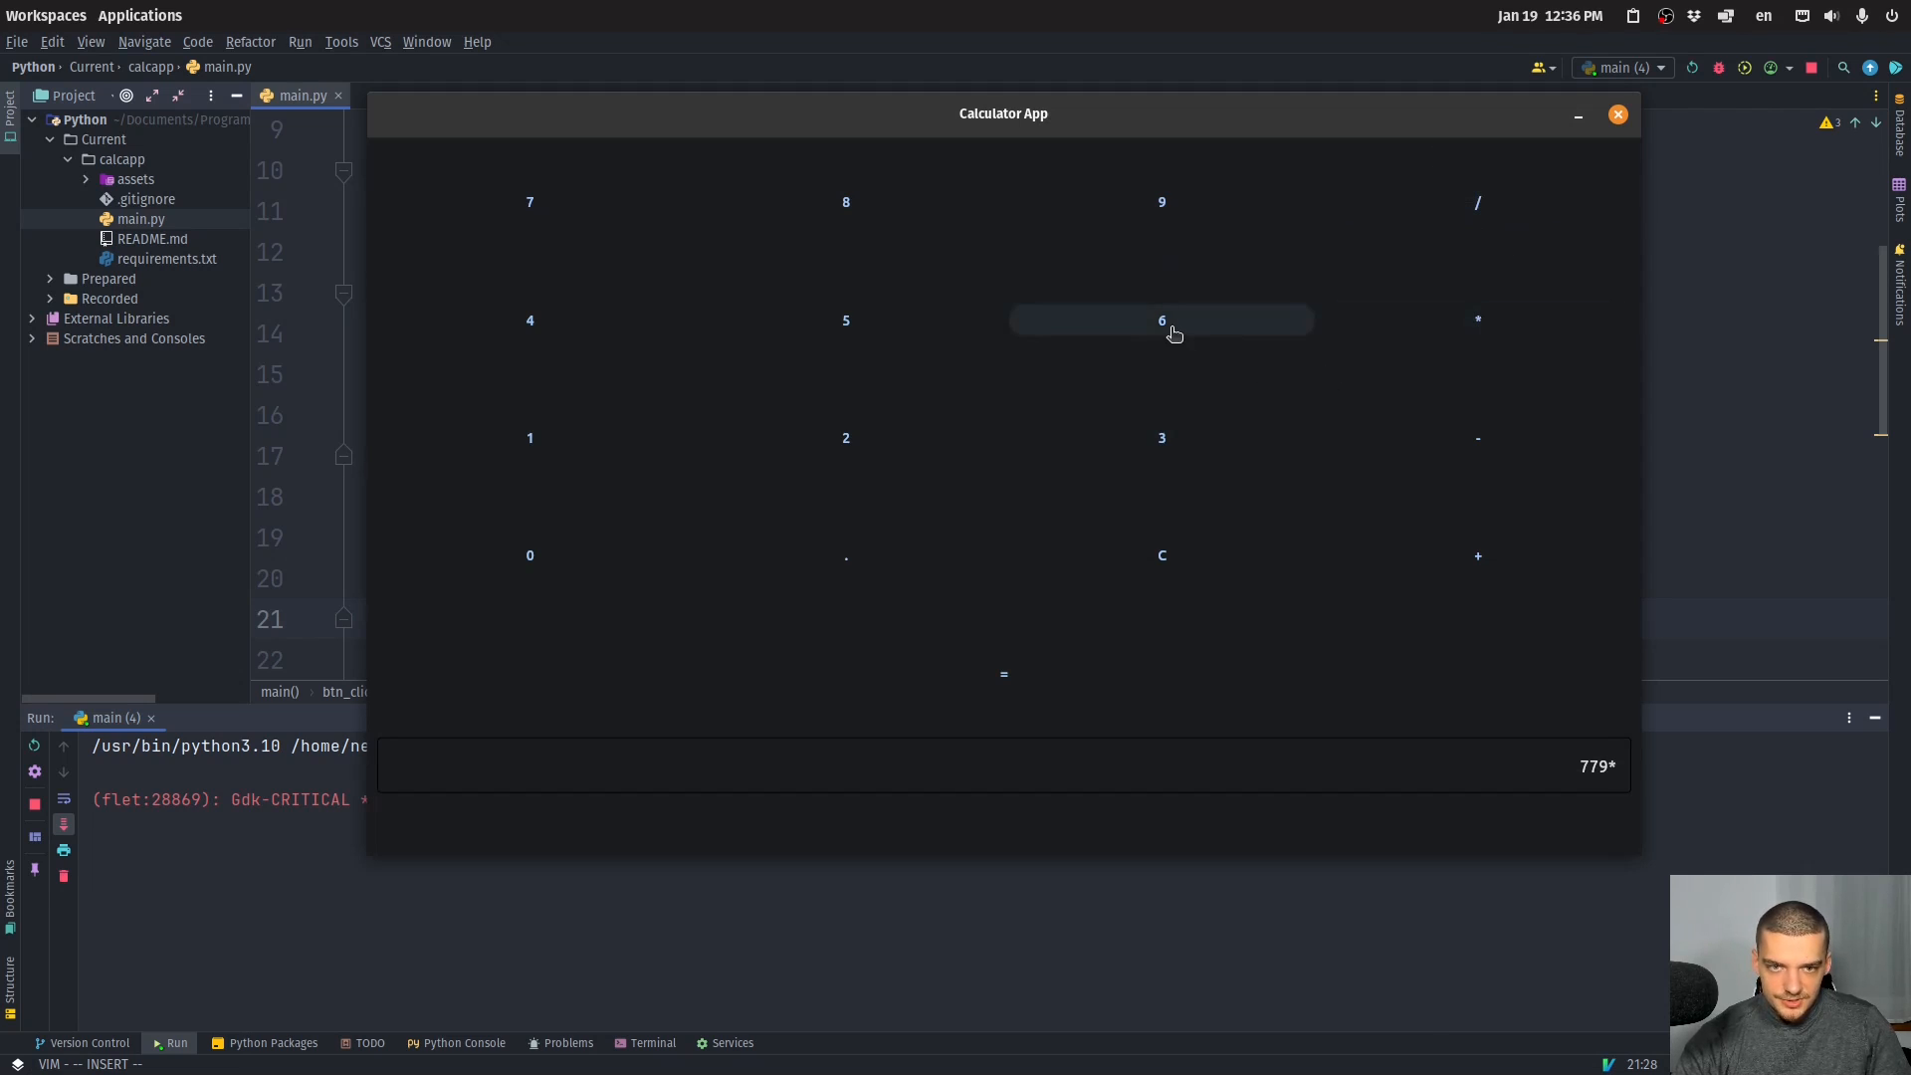
left_click(1161, 438)
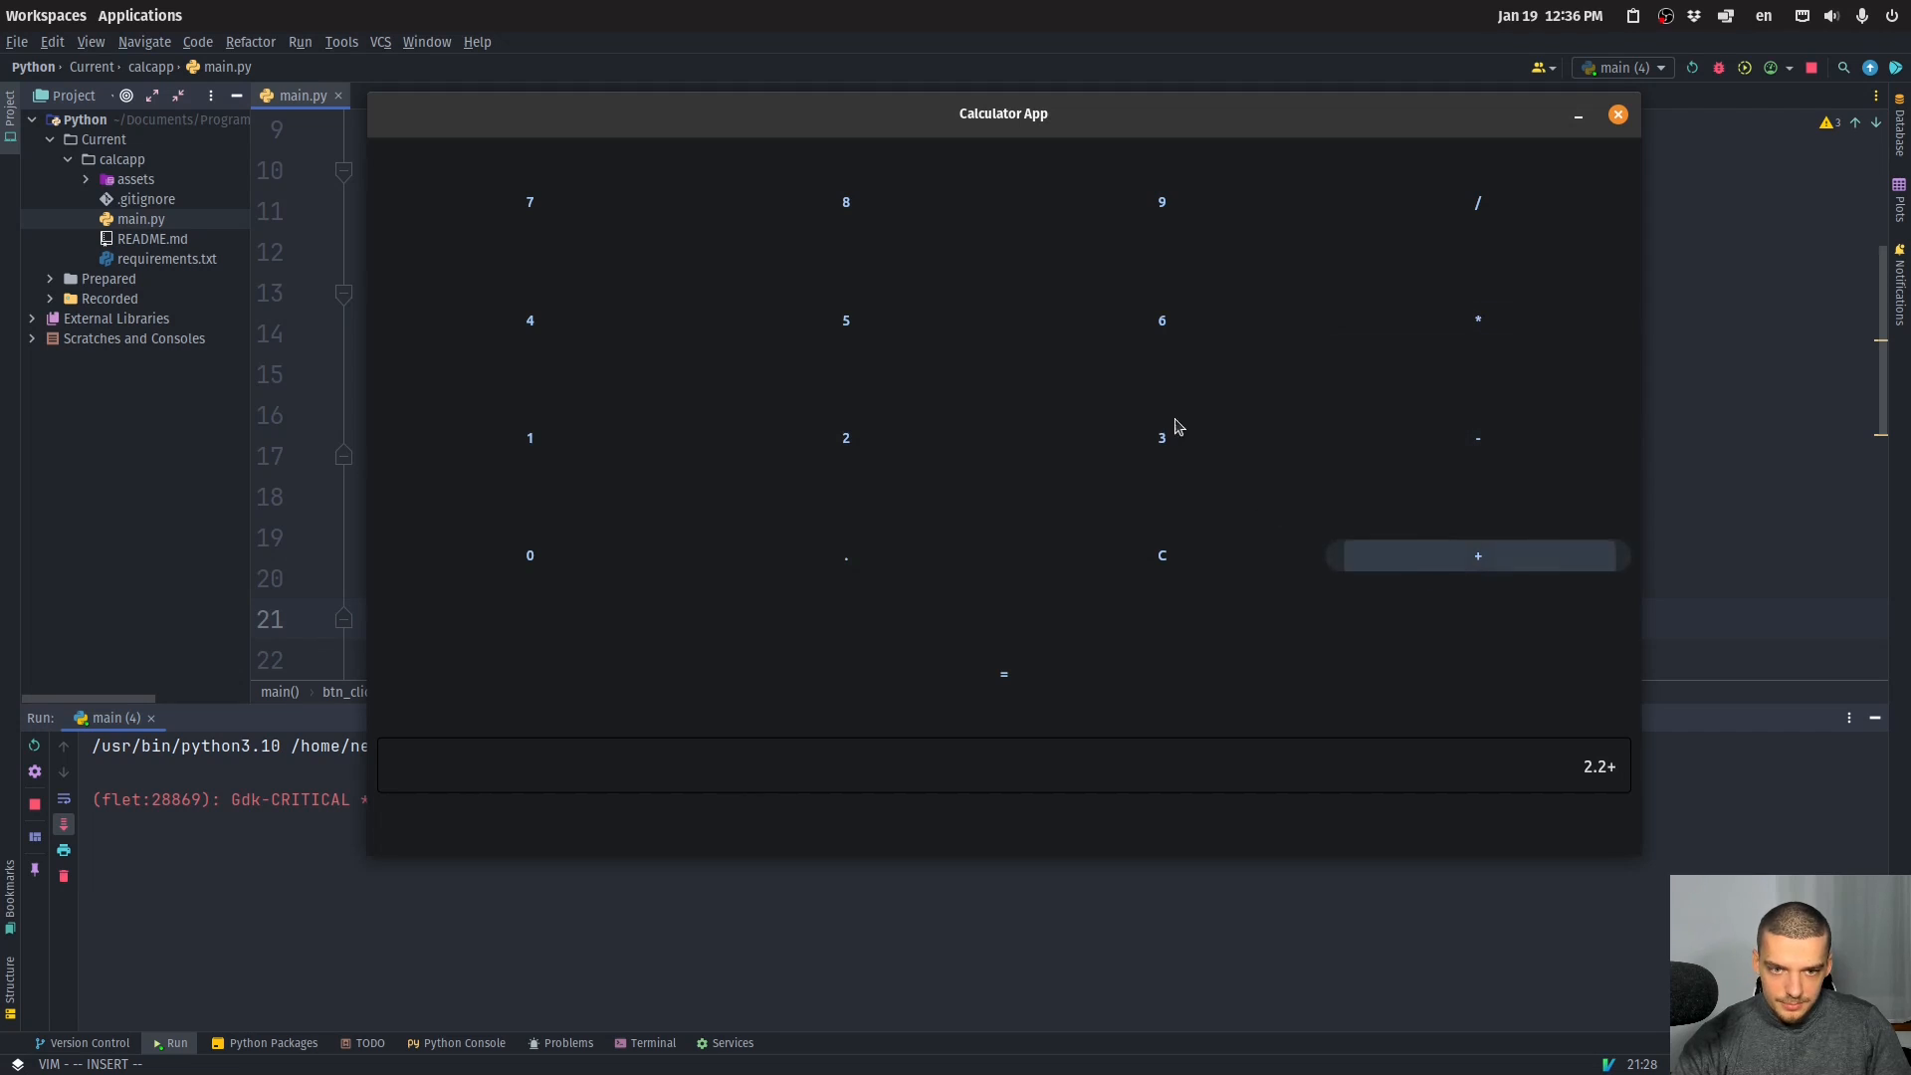
left_click(1476, 555)
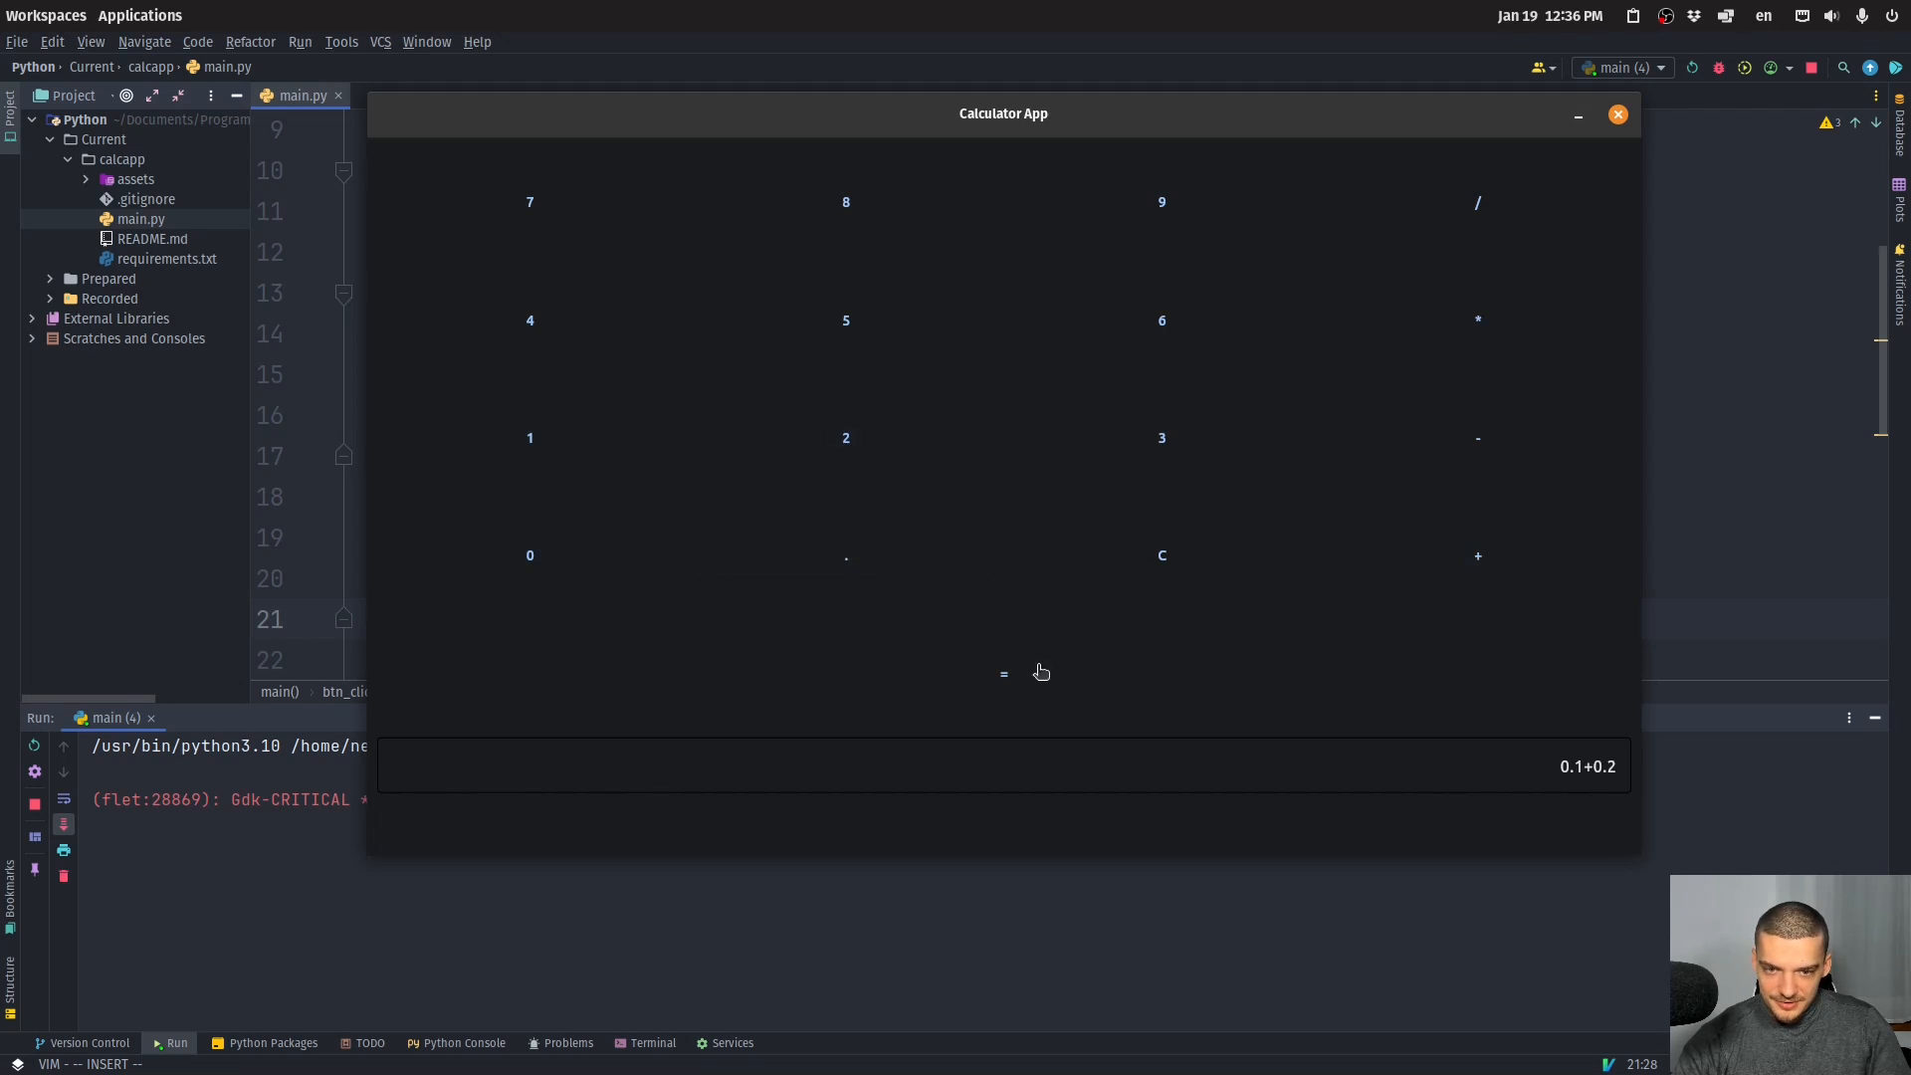
left_click(1003, 673)
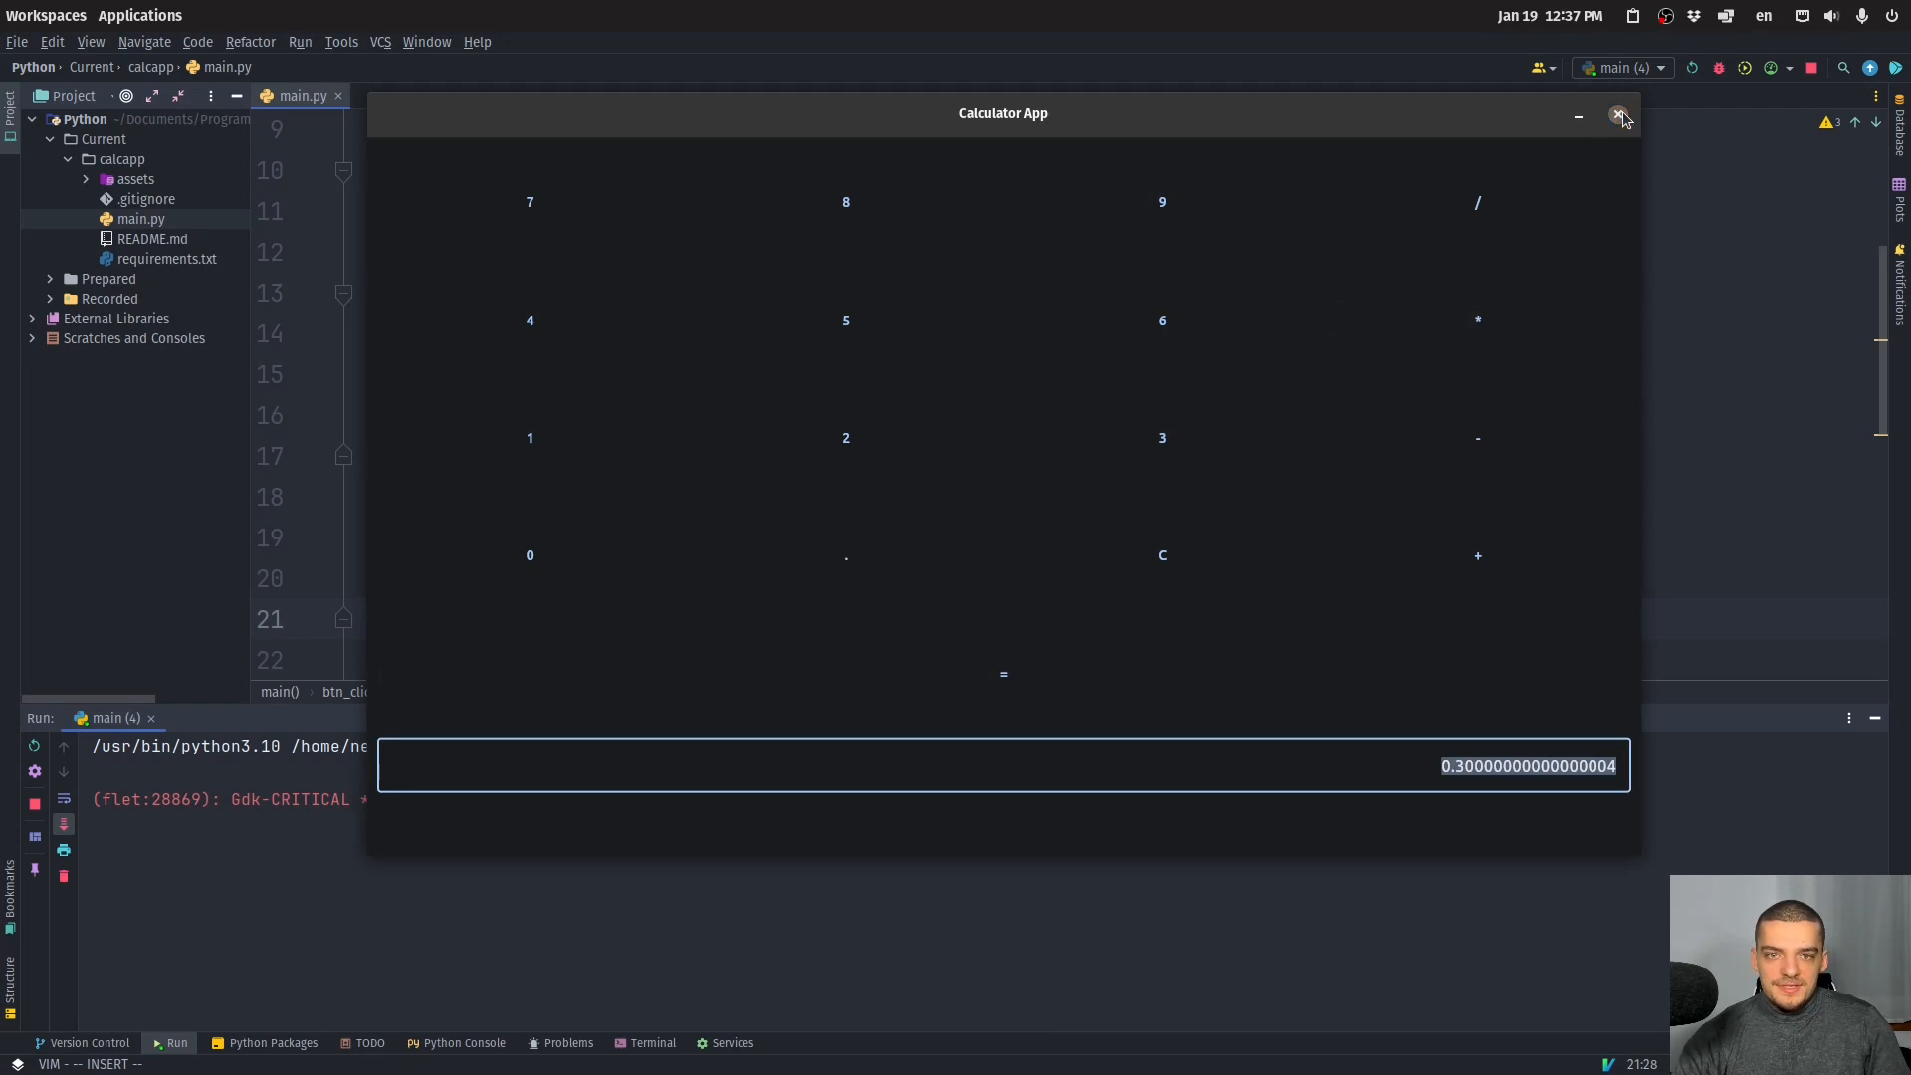
left_click(1621, 115)
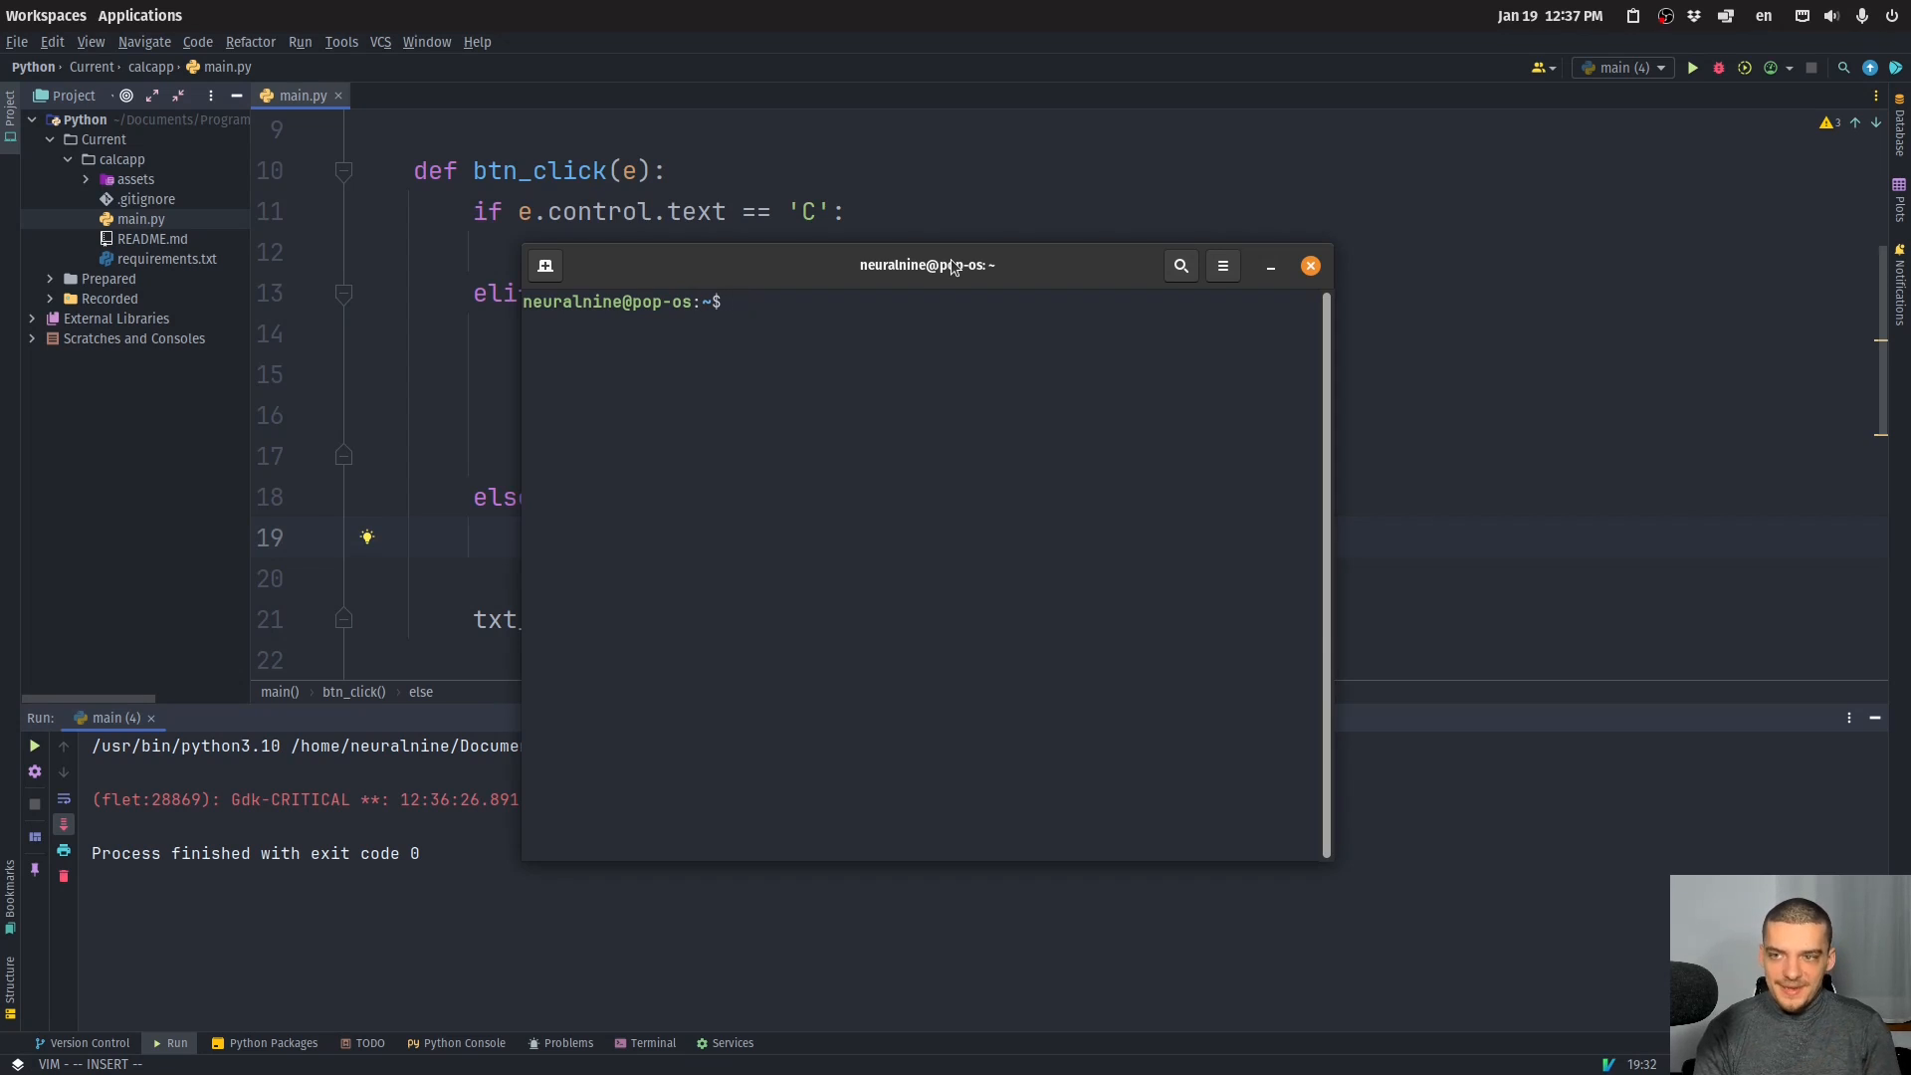
Change into the Current/calcapp folder in the terminal.
type("prepdir")
type("cd Current/")
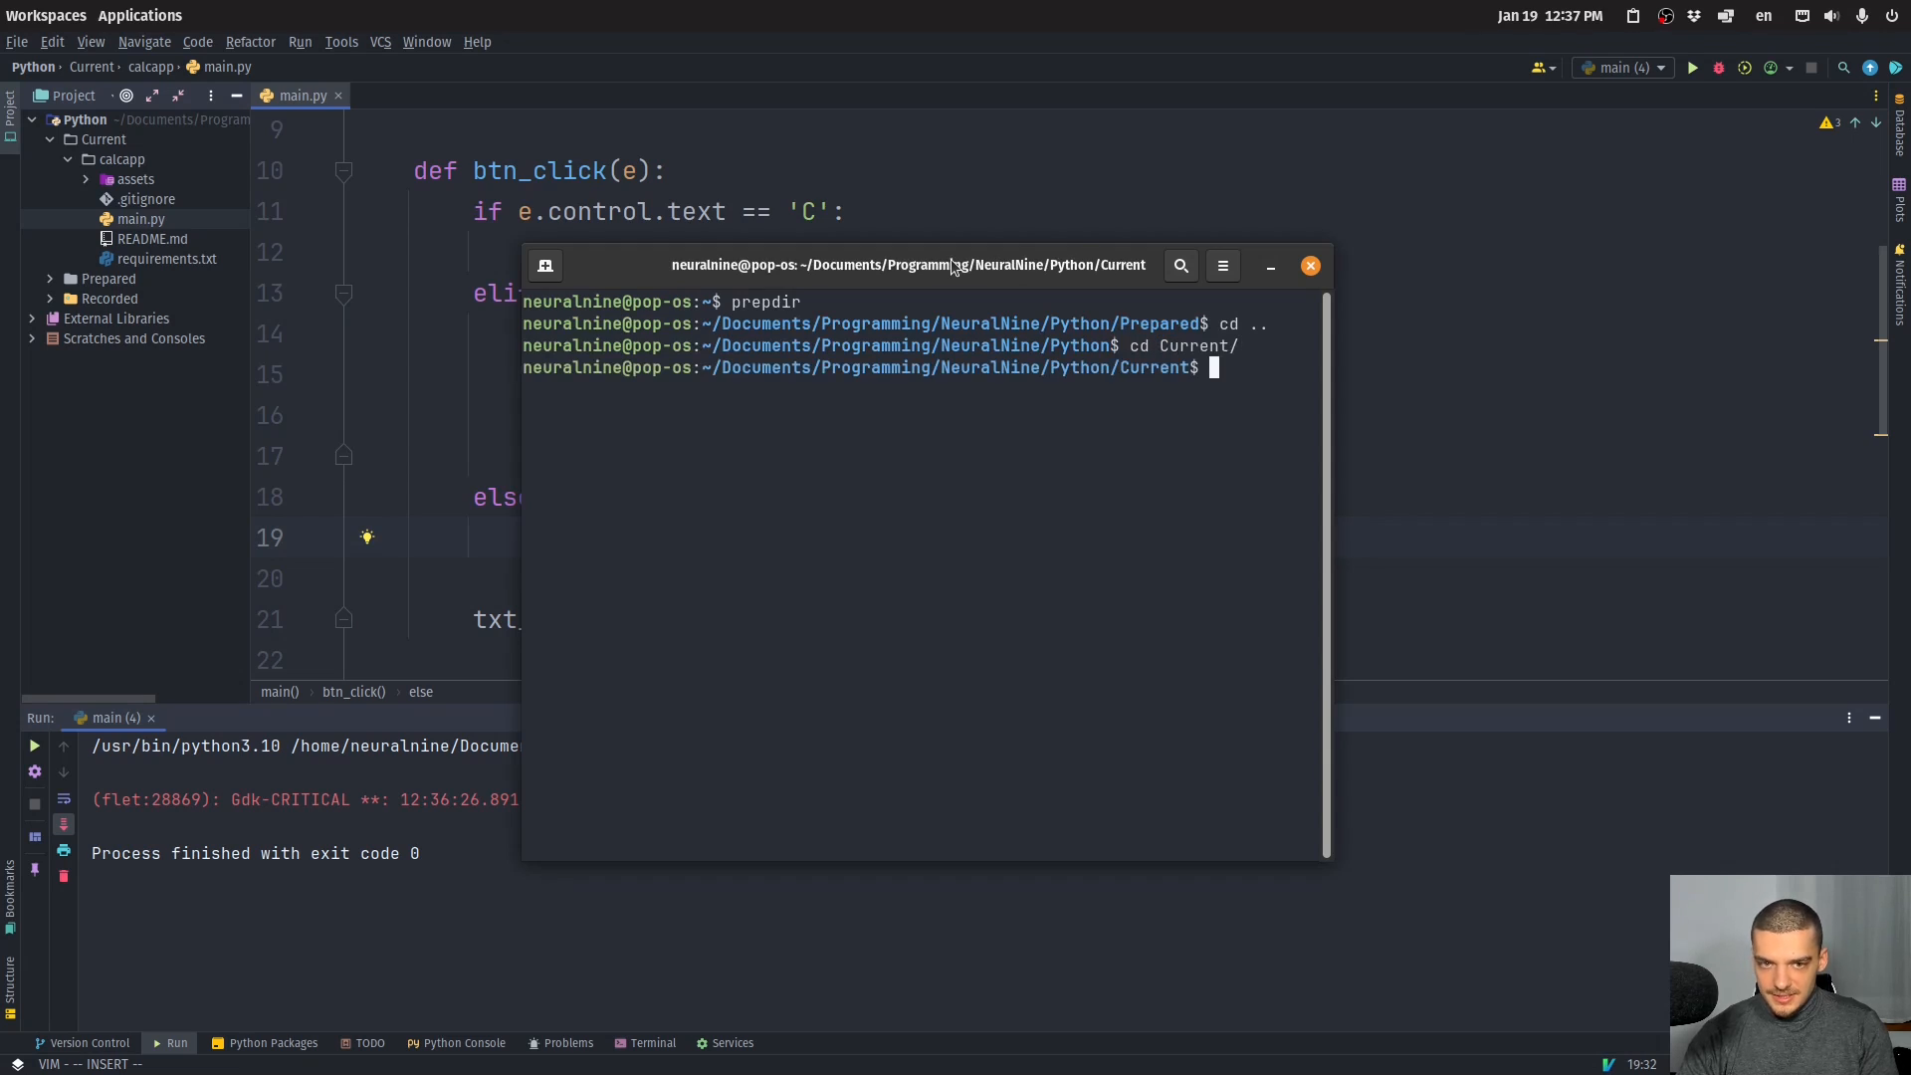
type("c")
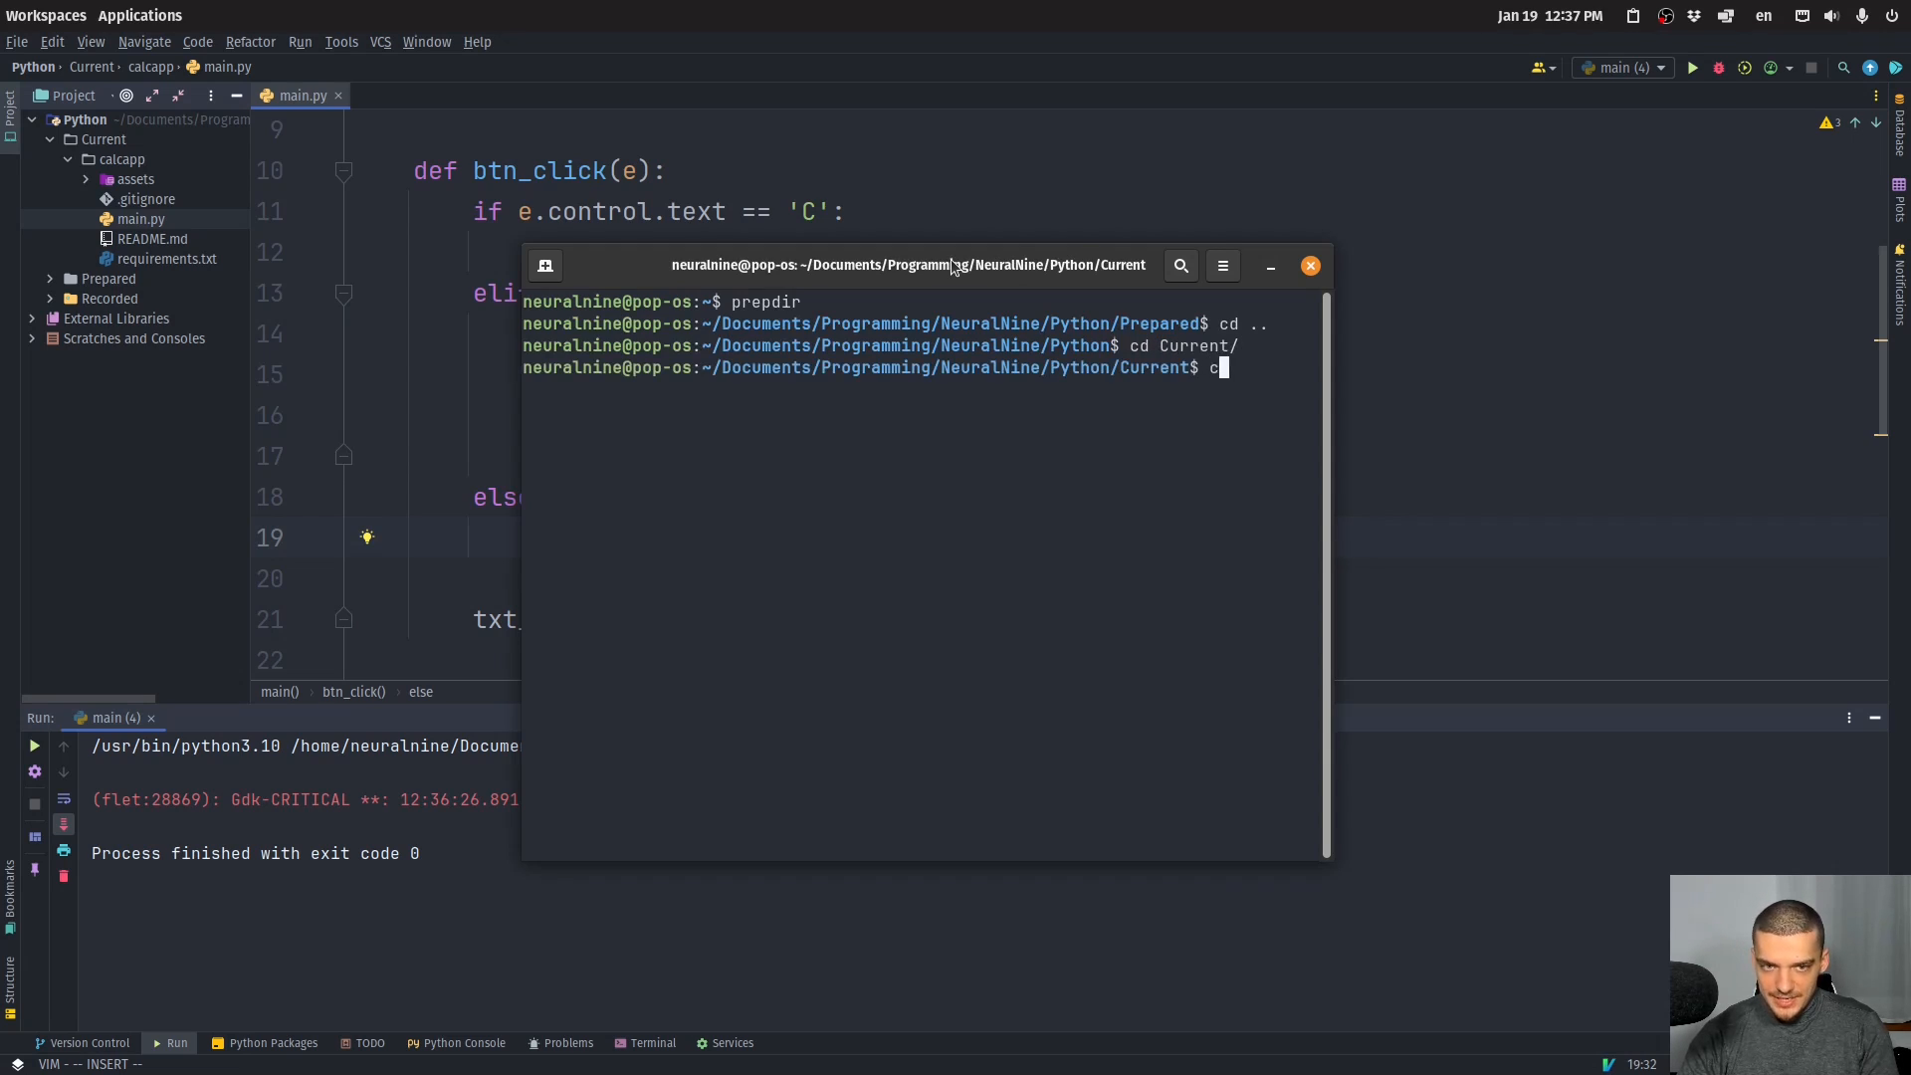
type("cd calcapp/")
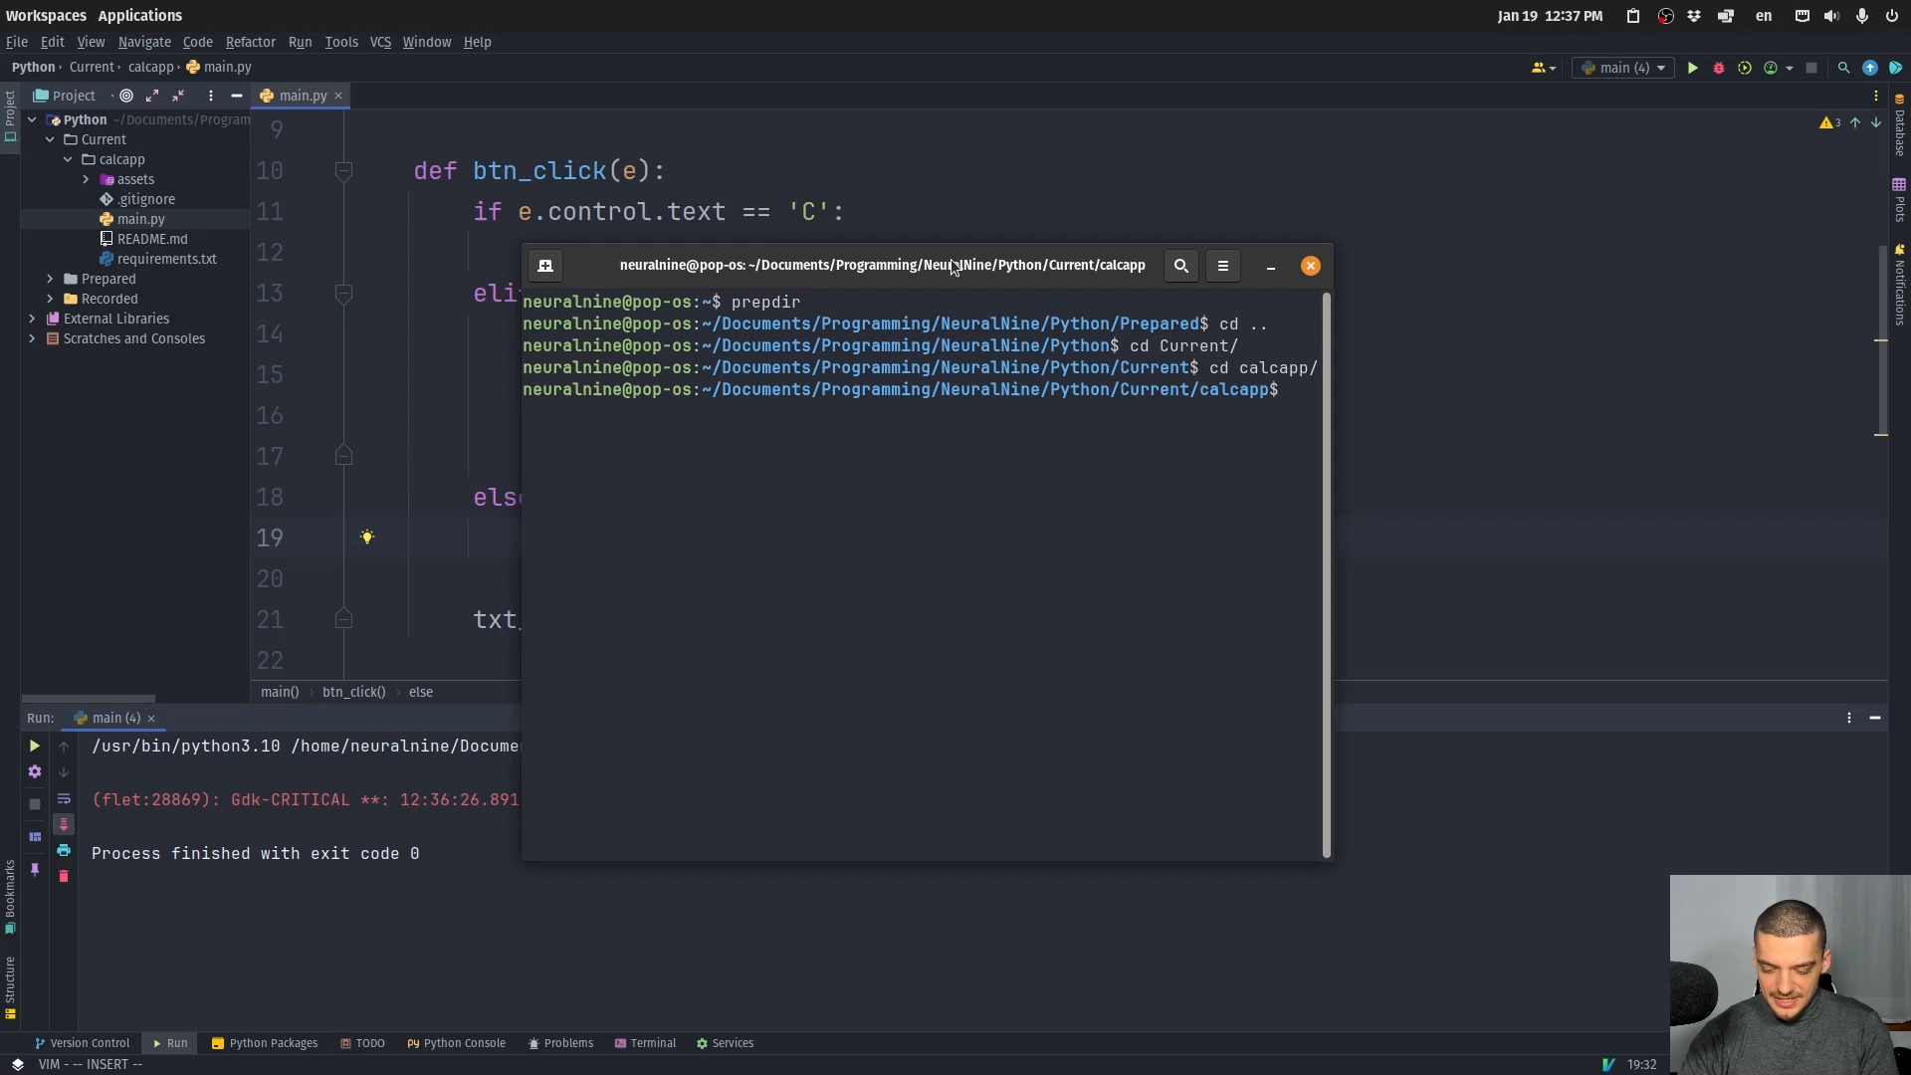
Serve the app with 'flet run main.py --android', showing its URL and QR code.
type("flet buil")
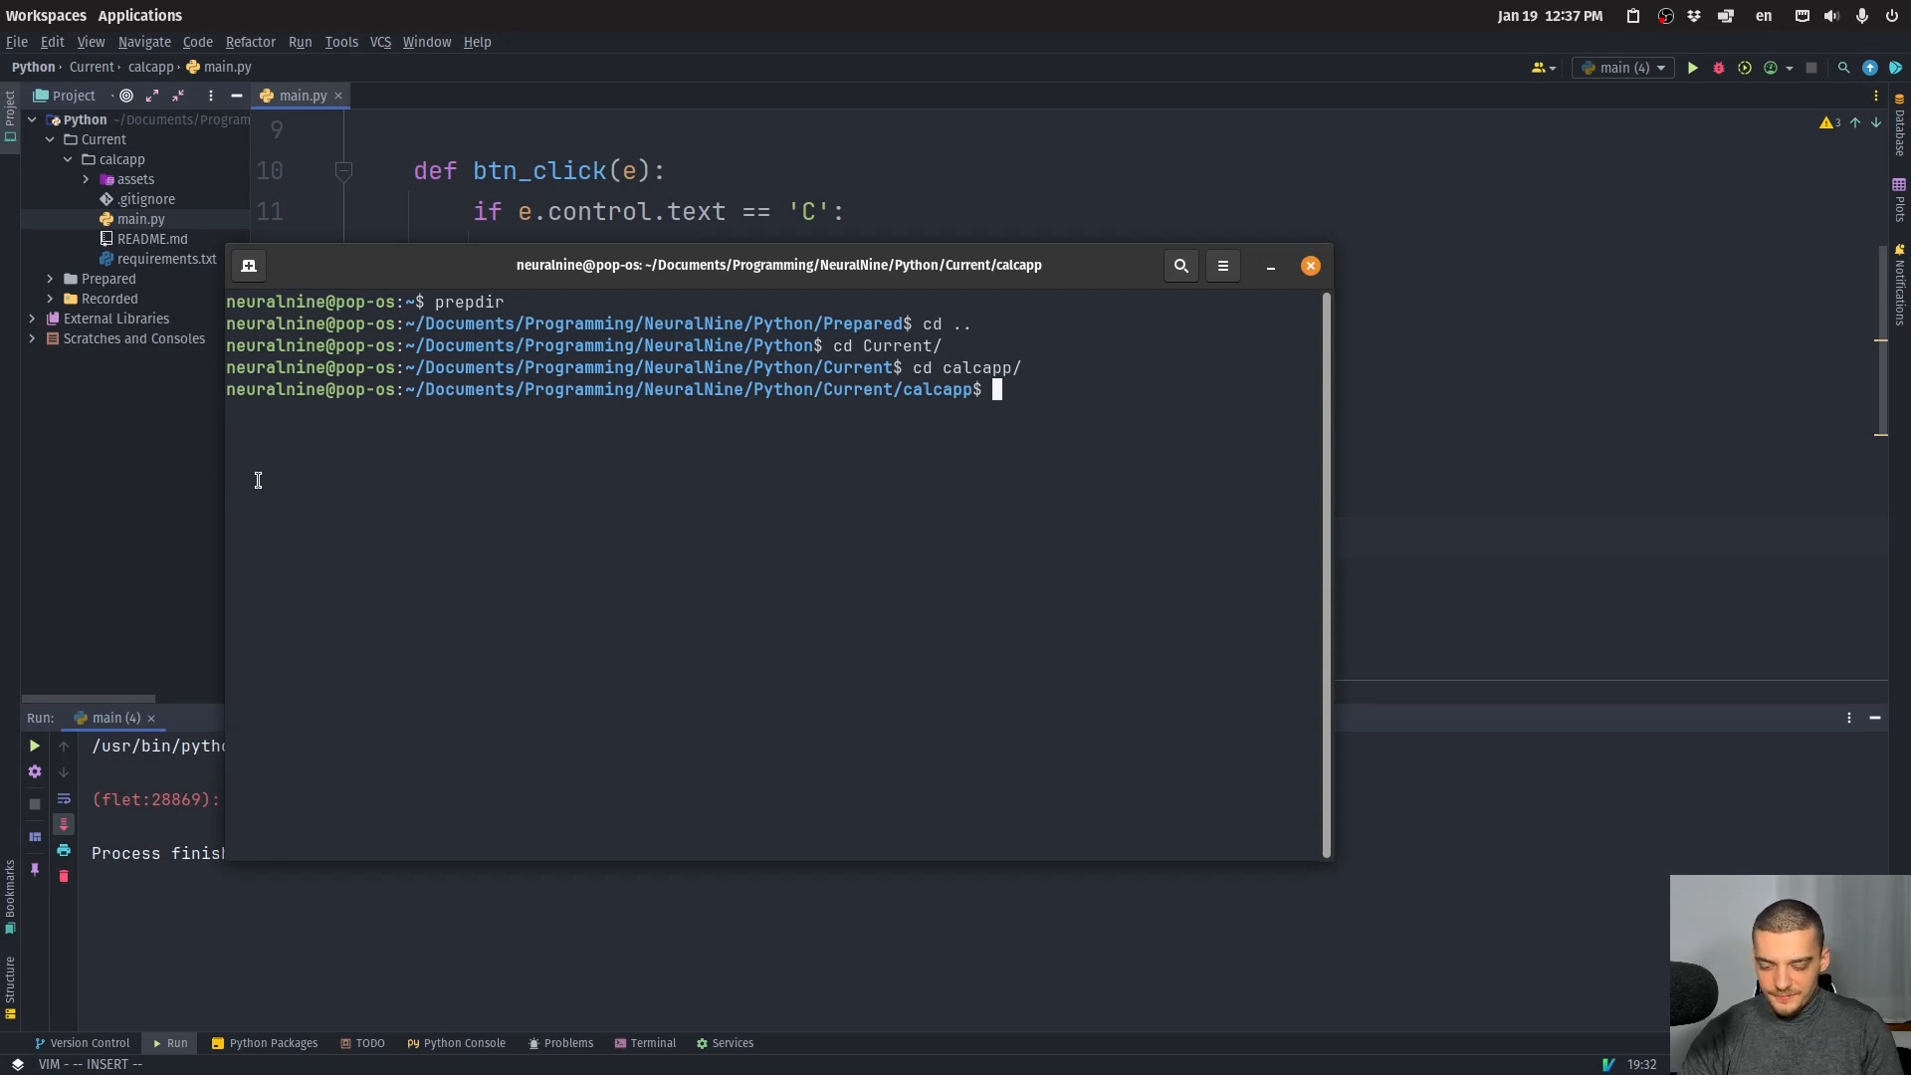
type("flet run")
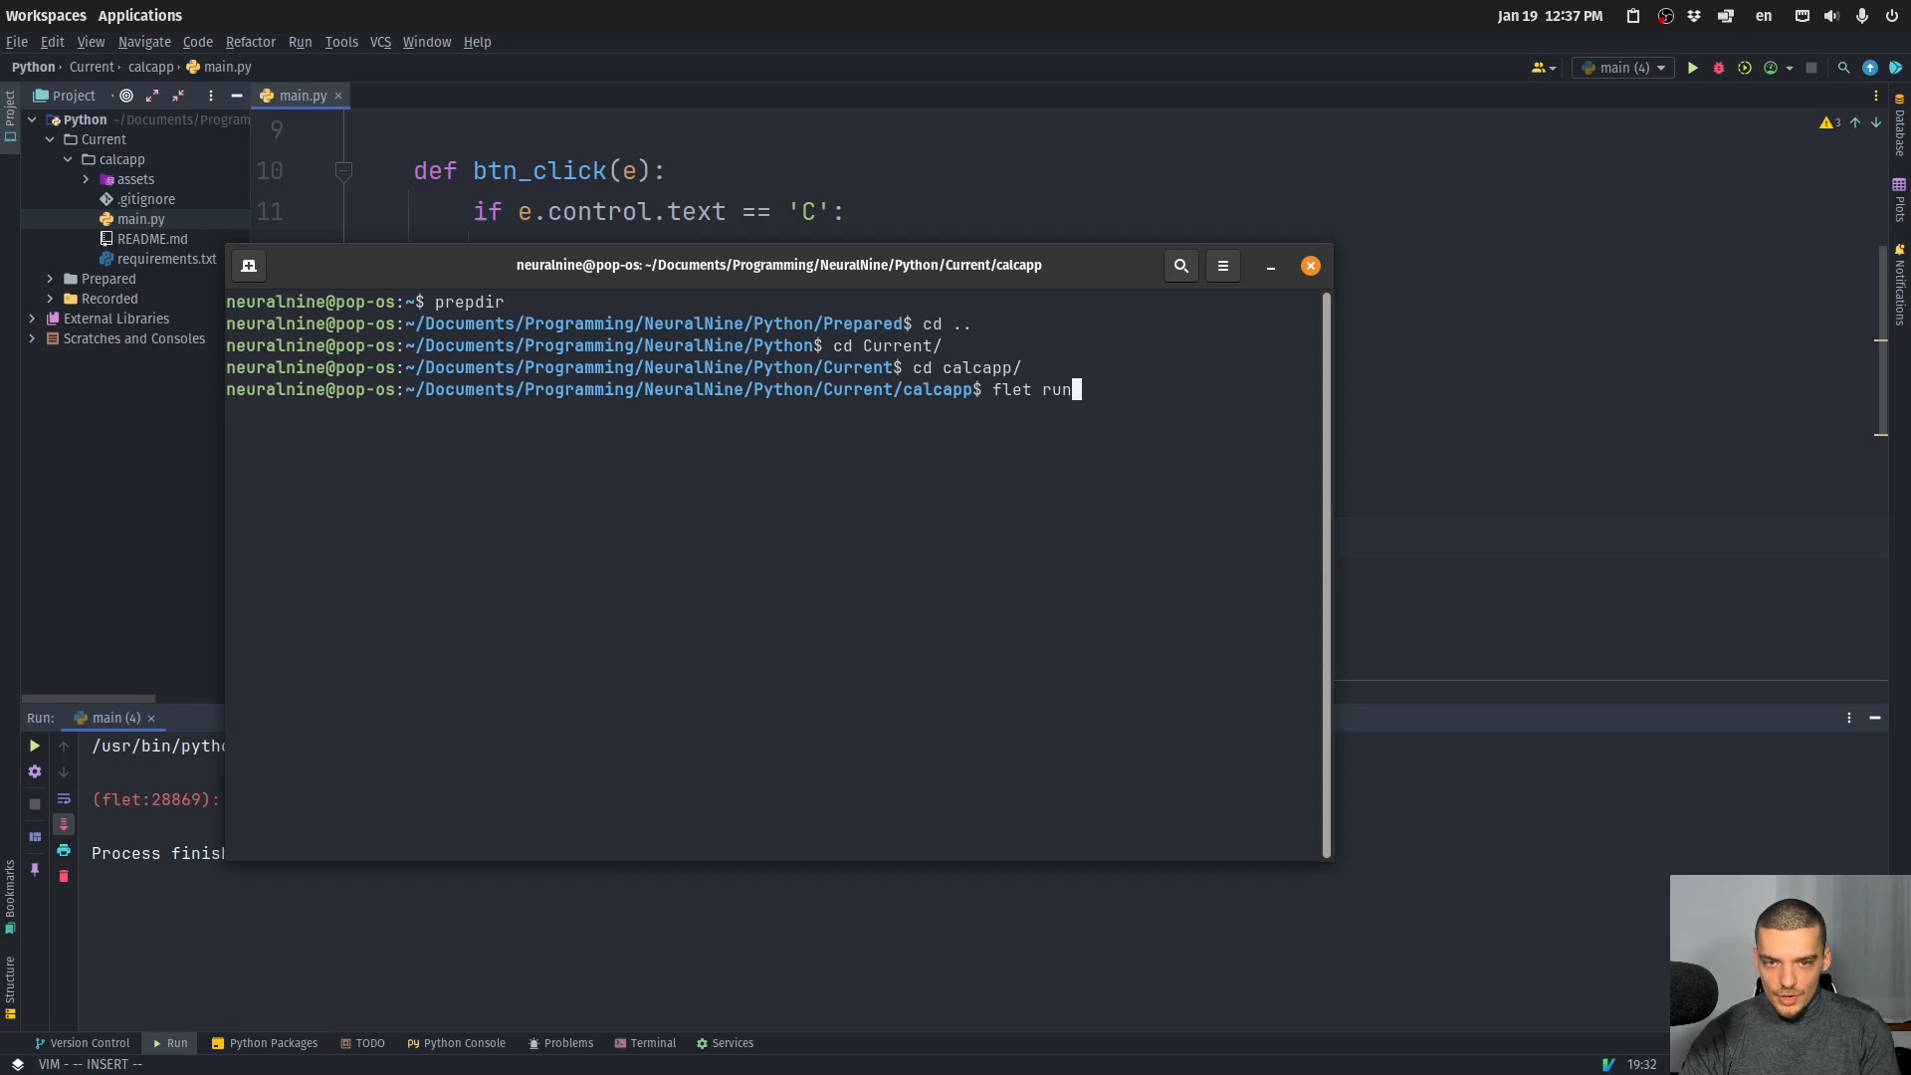
type("--")
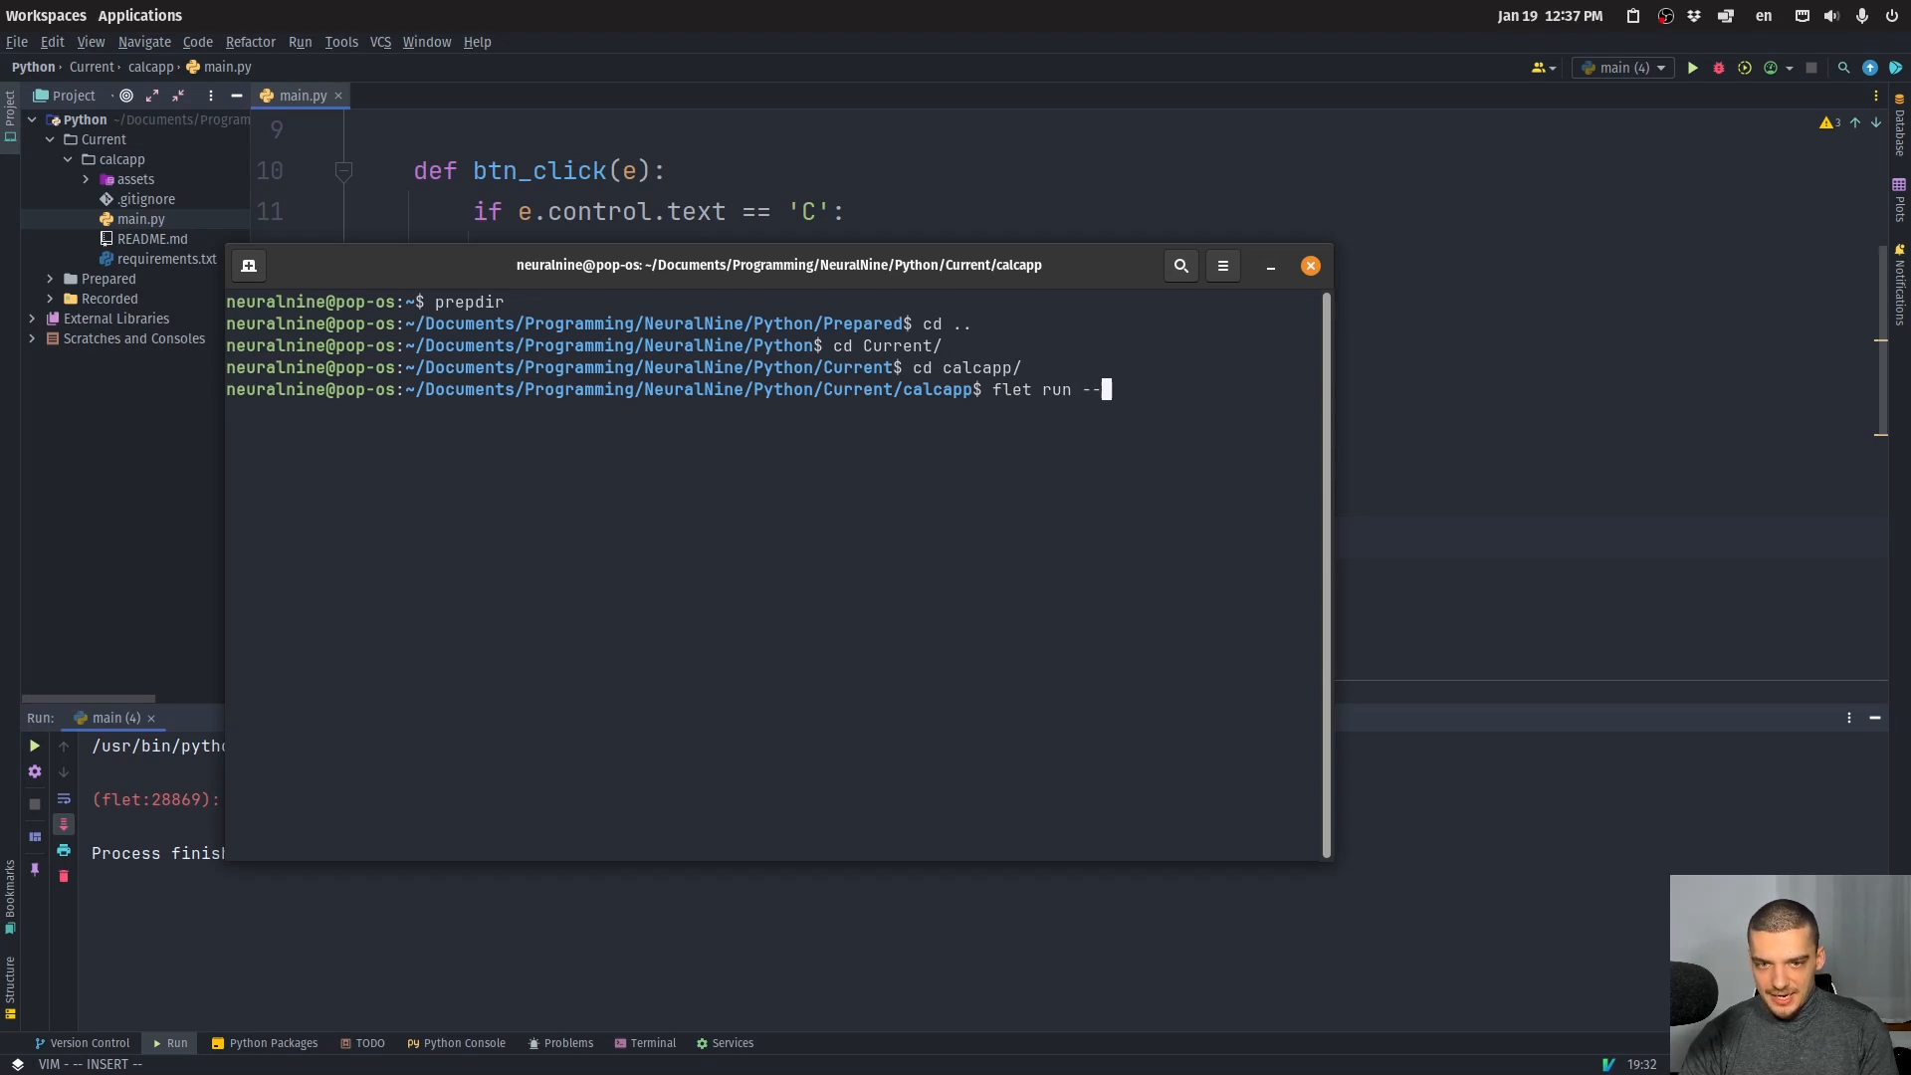
type("main.py")
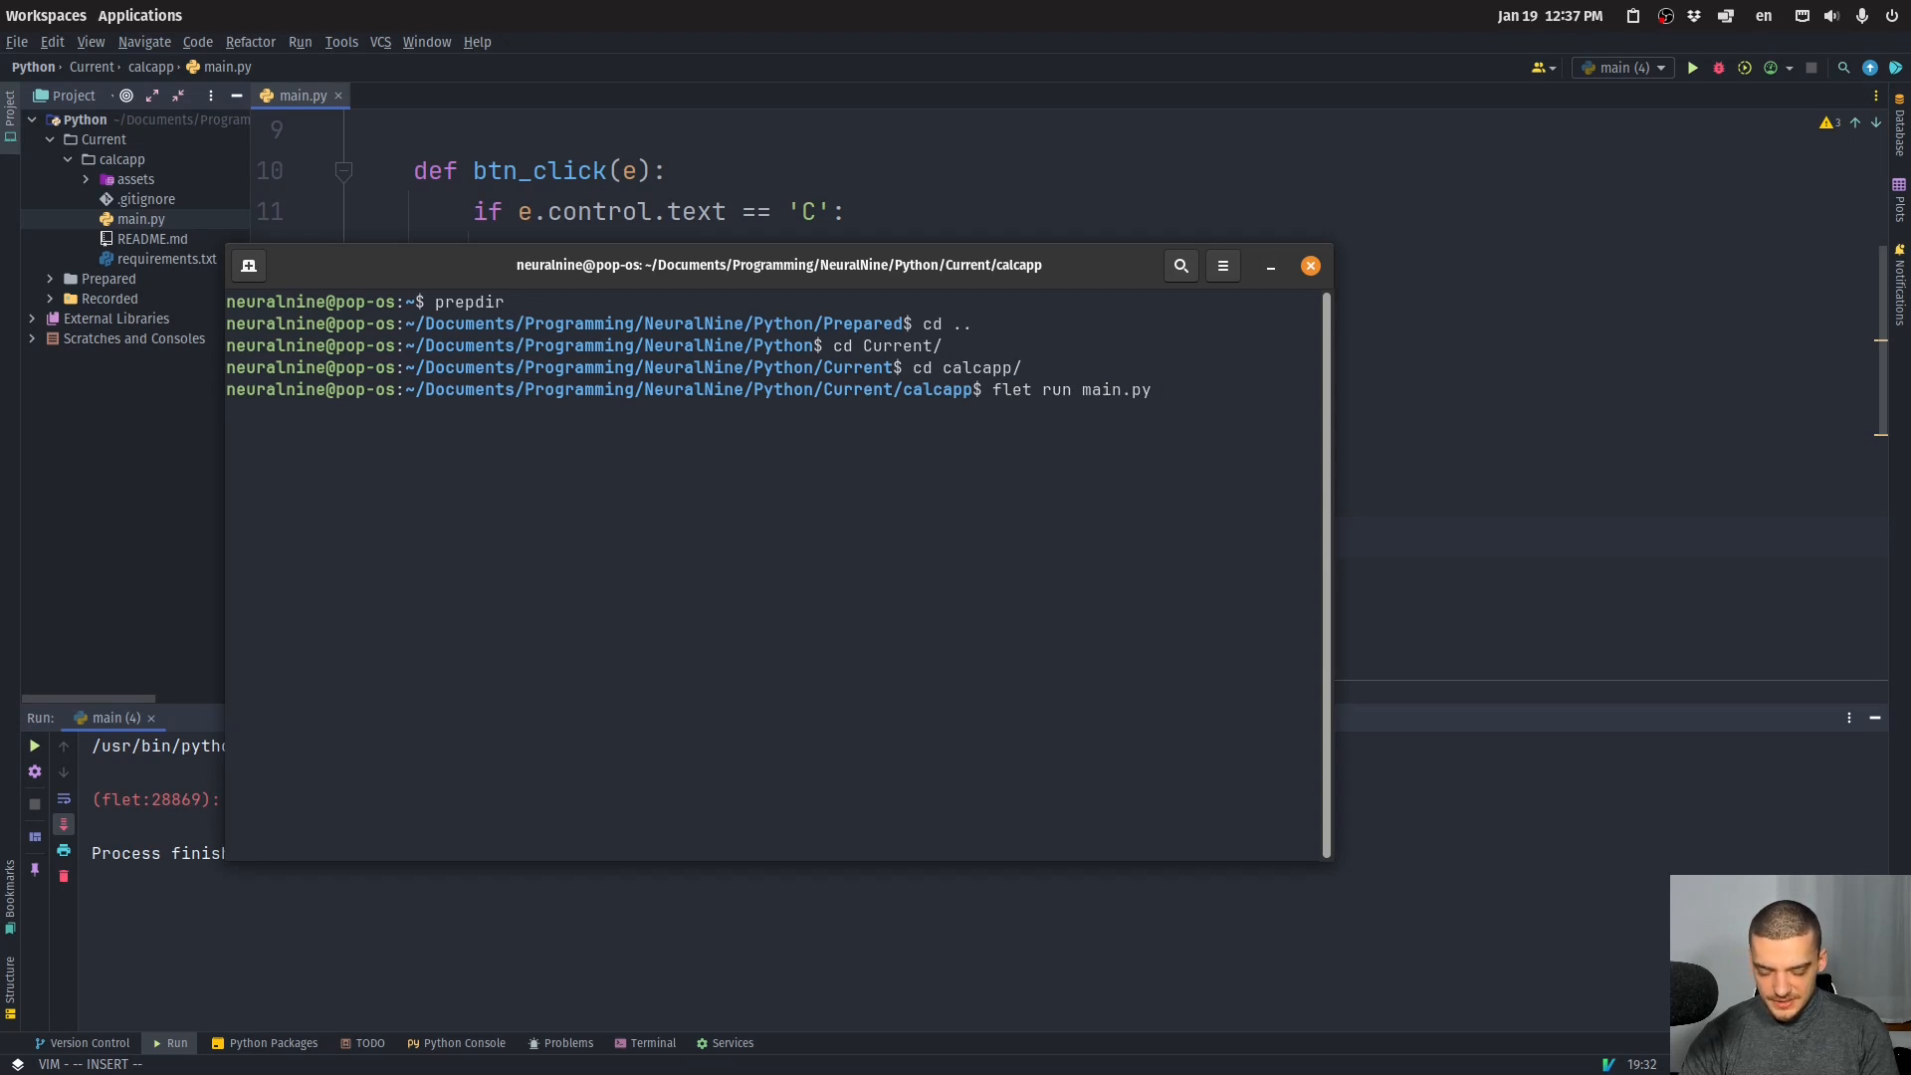
type("--aa")
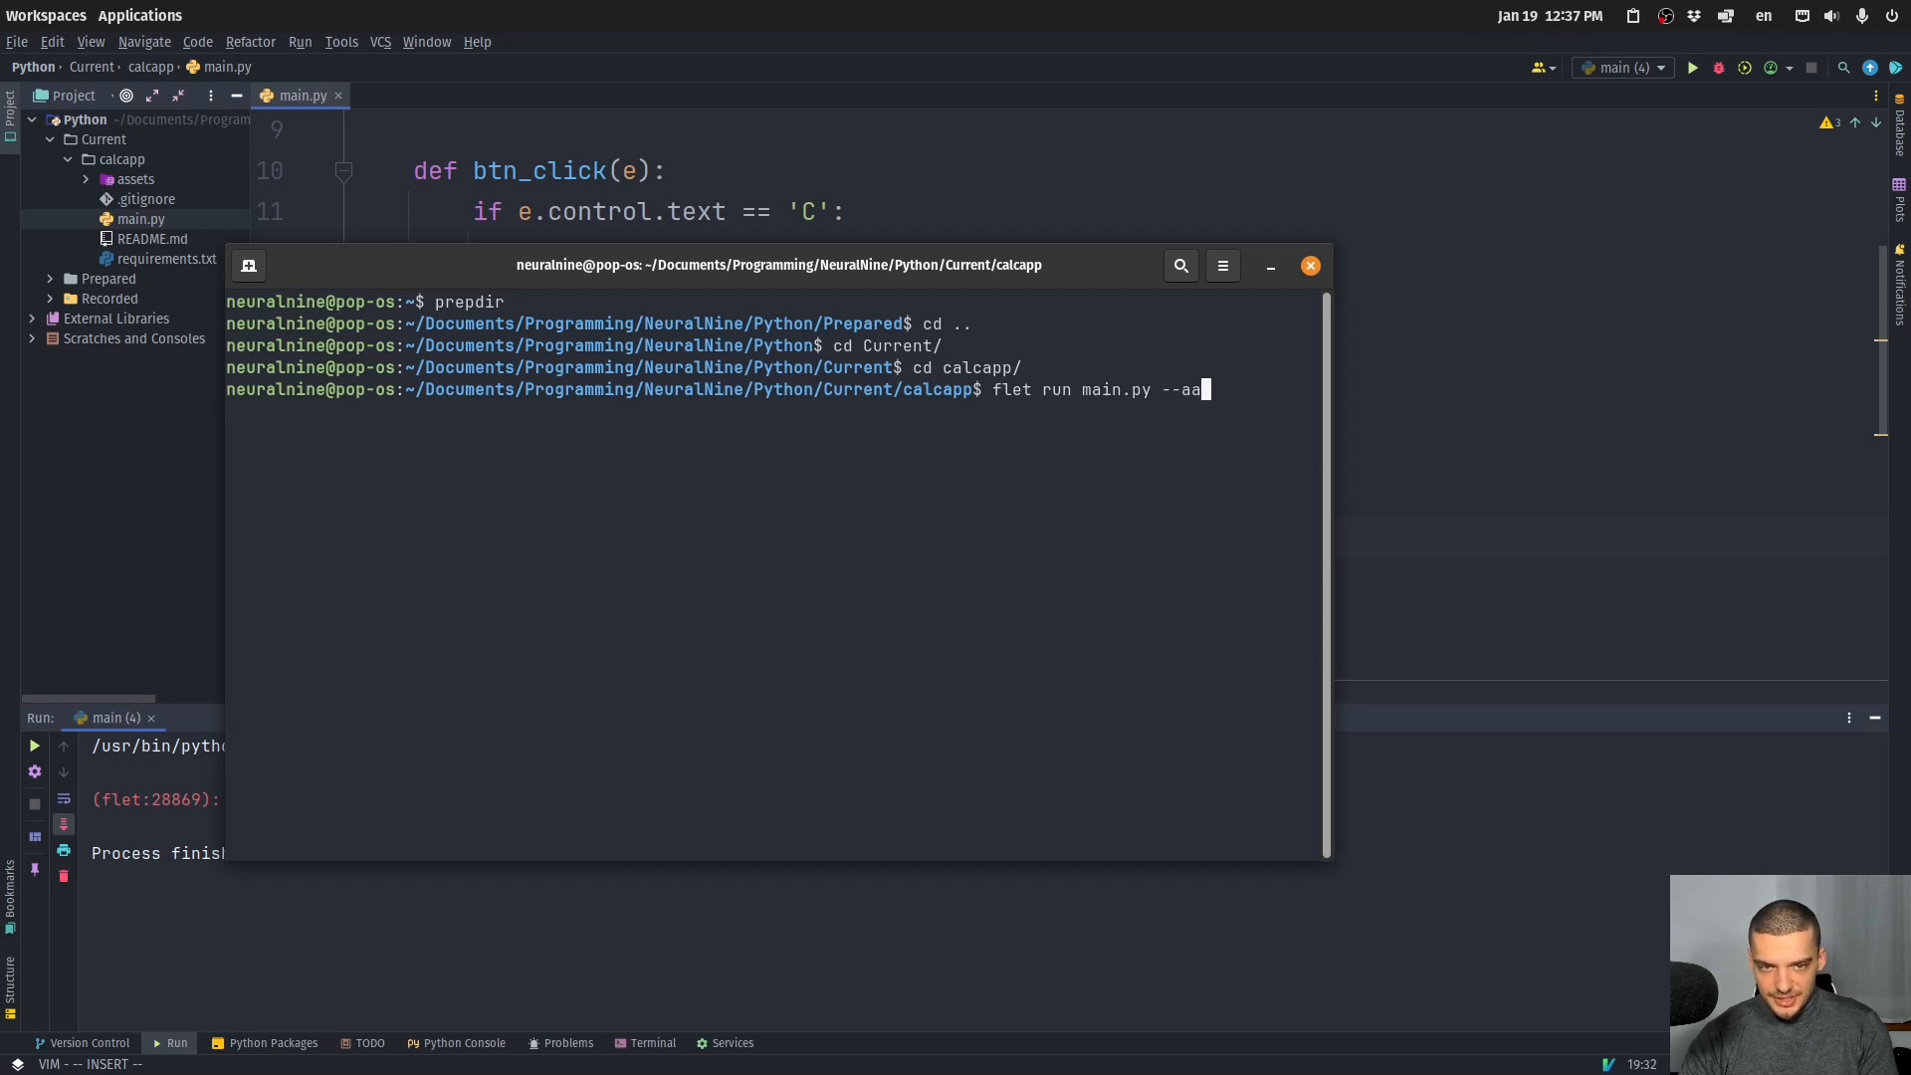
type("ndroid")
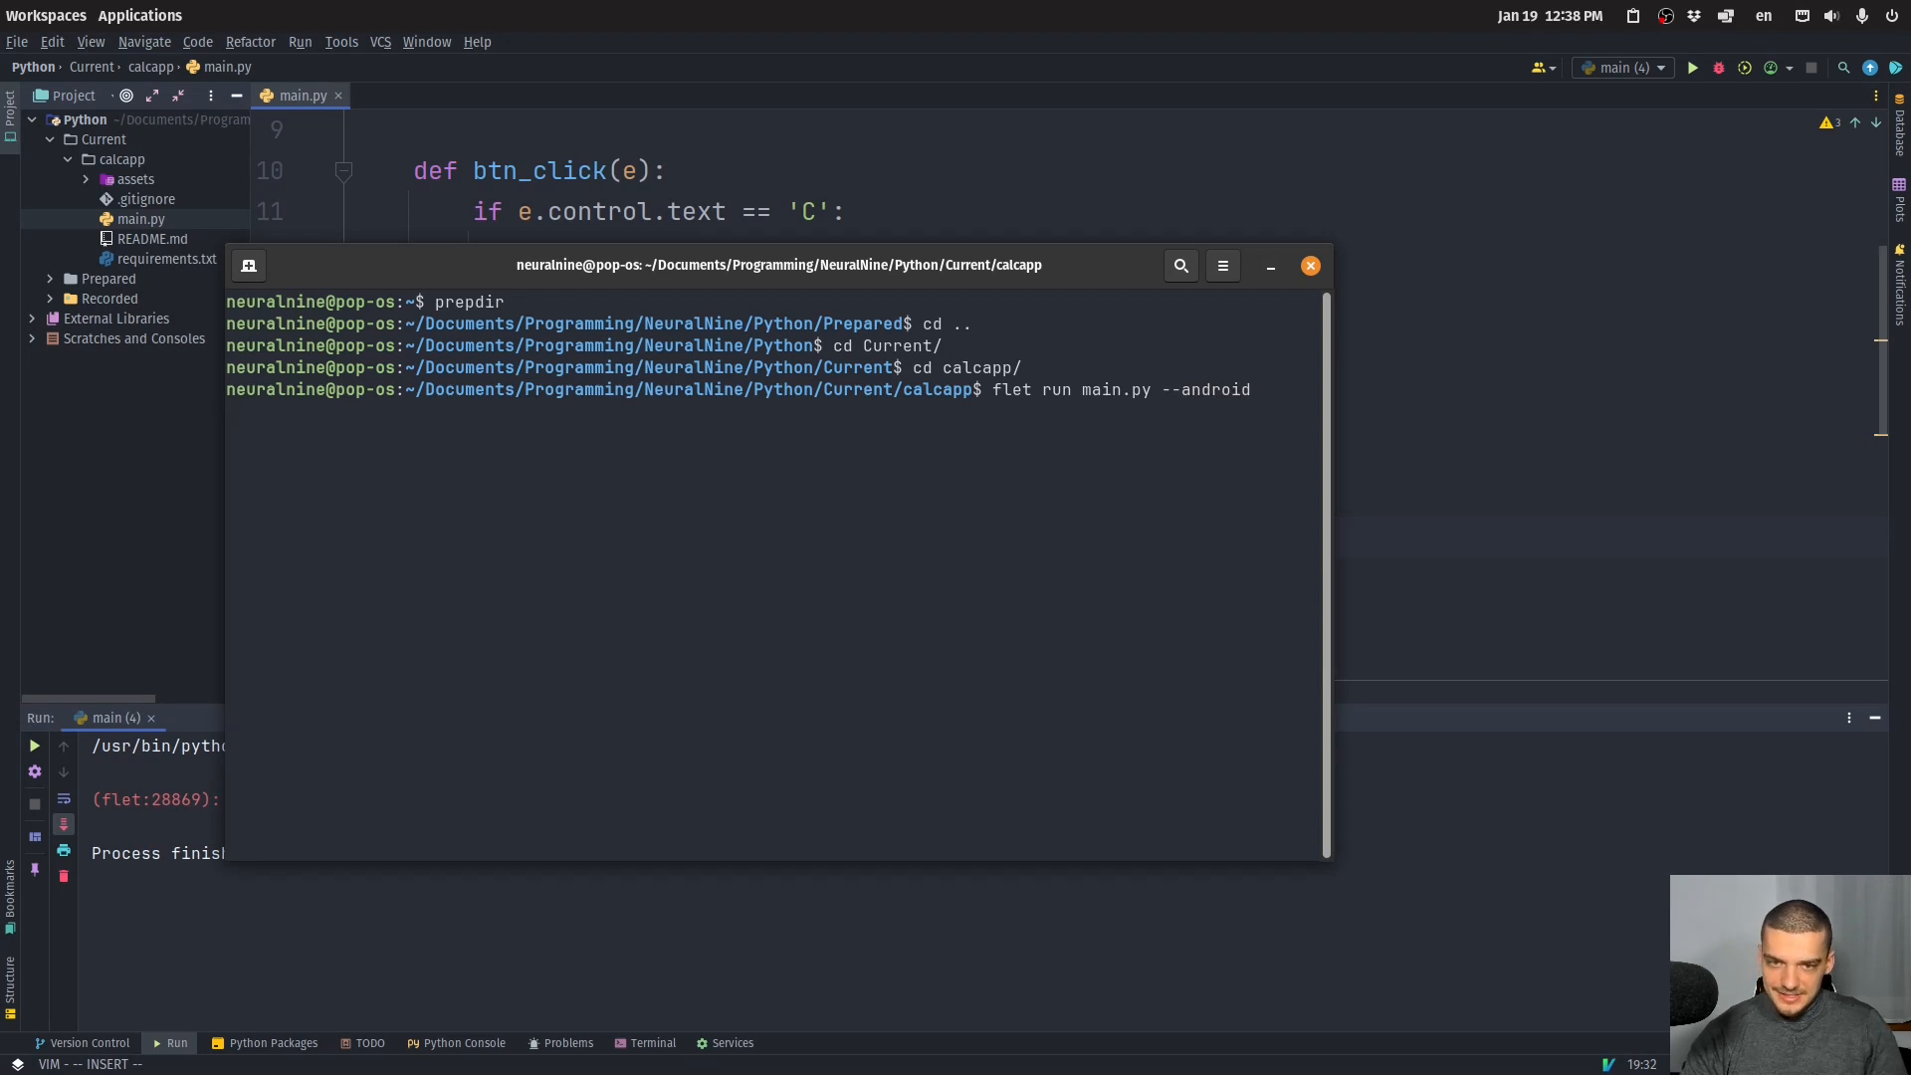
key("Return")
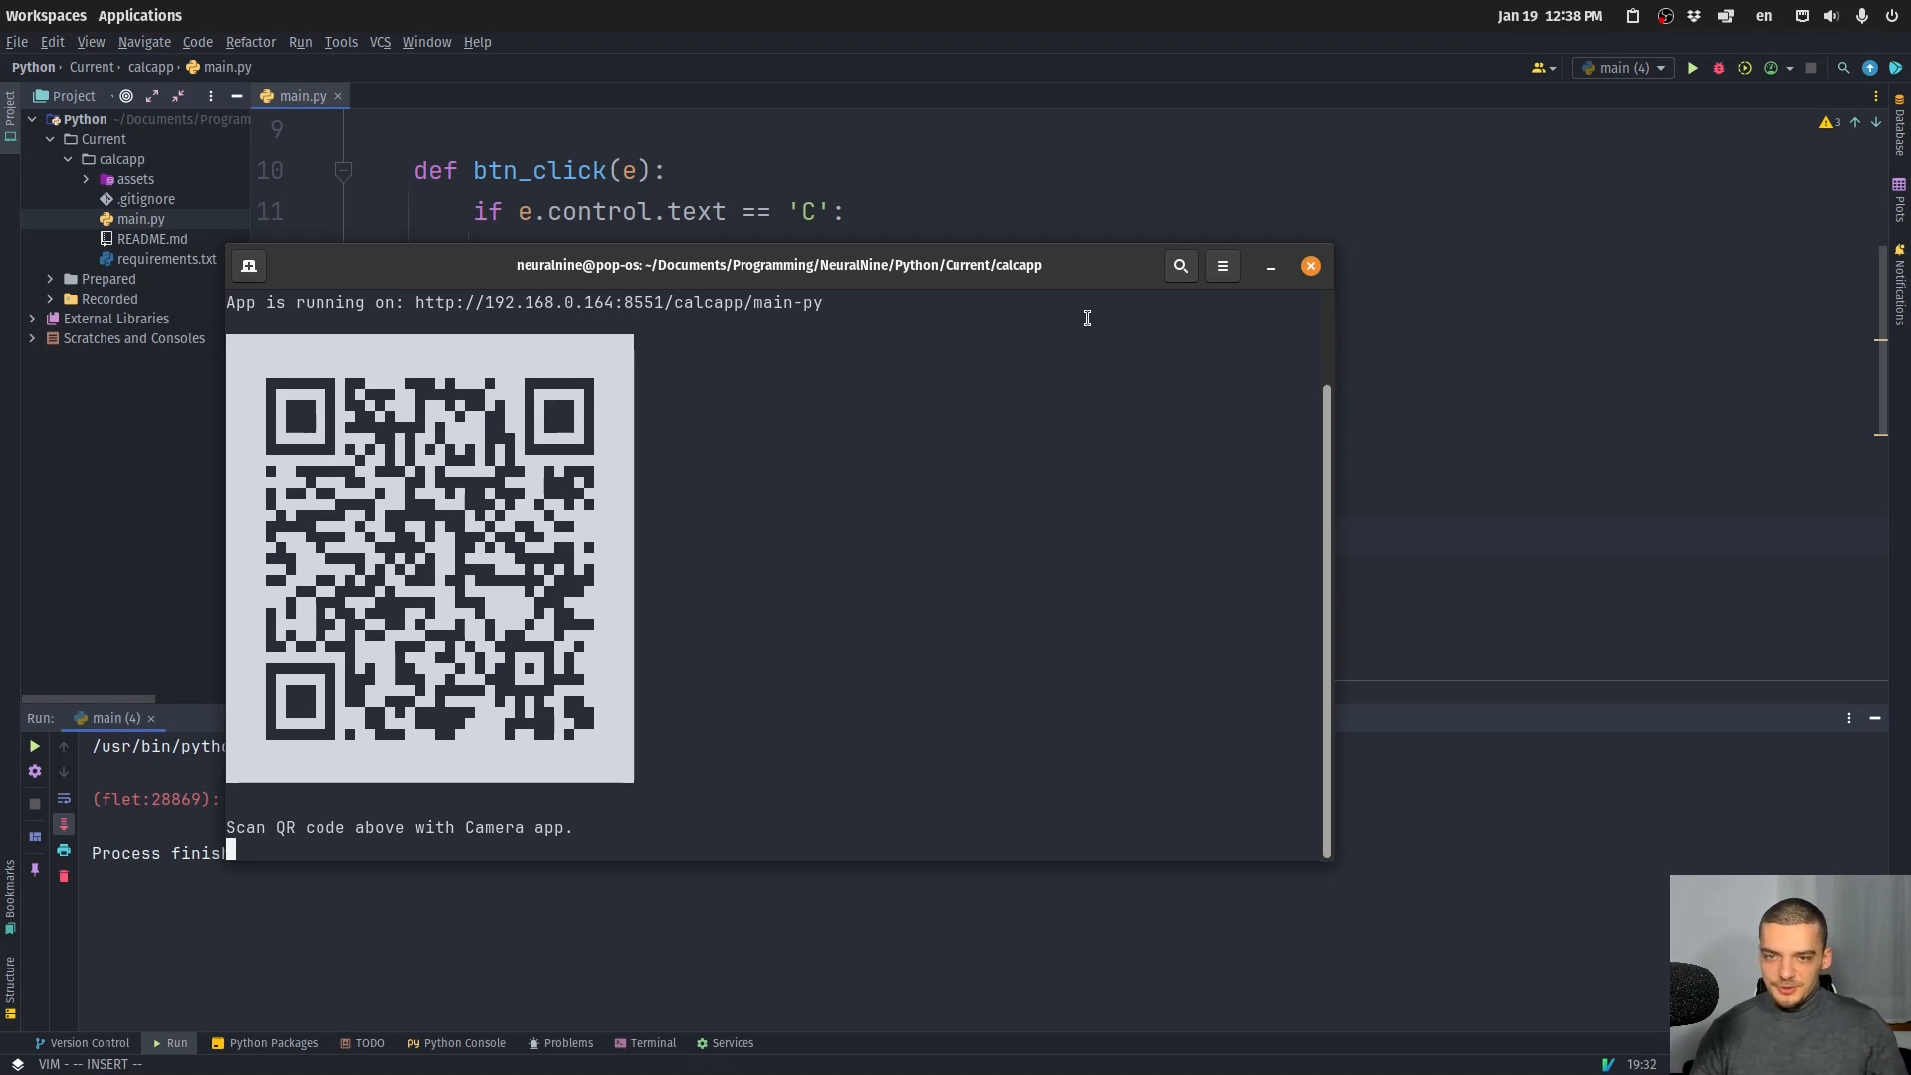
mouse_move(1082, 640)
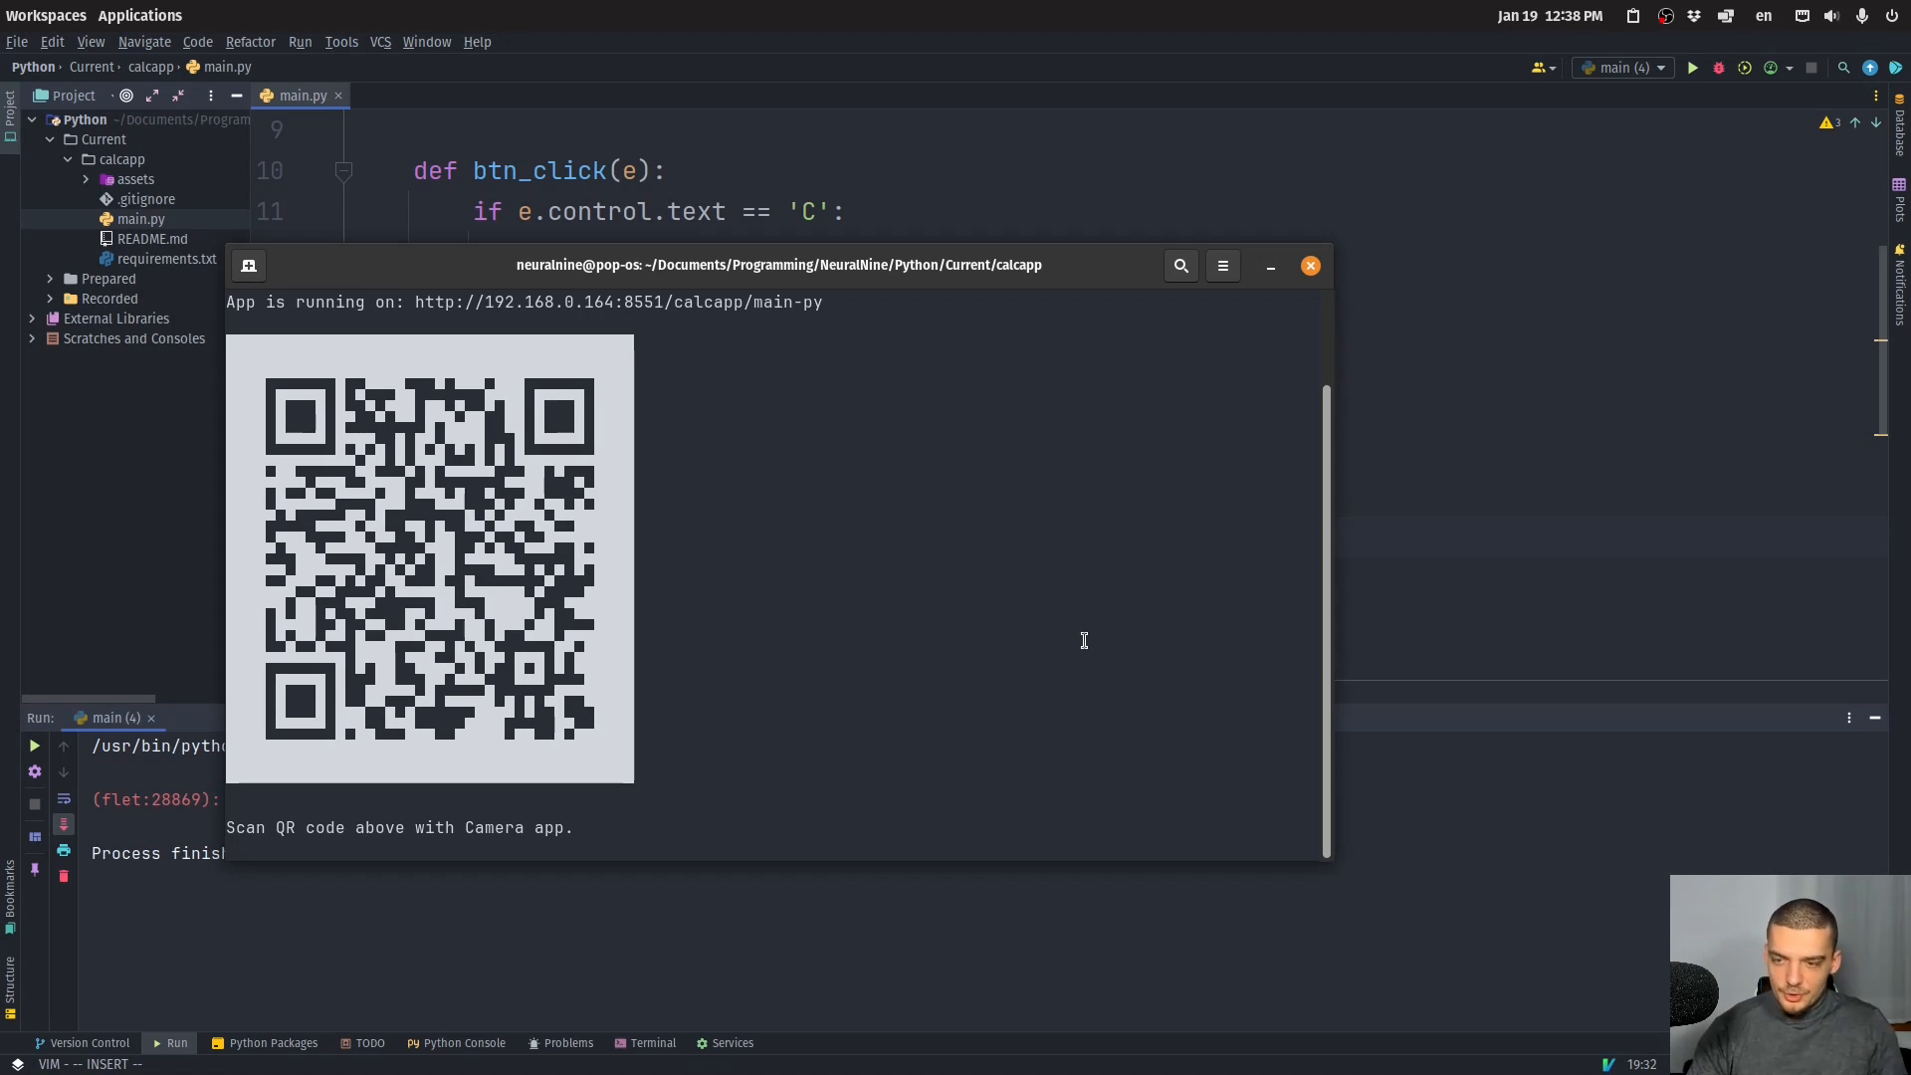
Stop the Flet server with Ctrl+C and put the terminal window away.
key("ctrl+c")
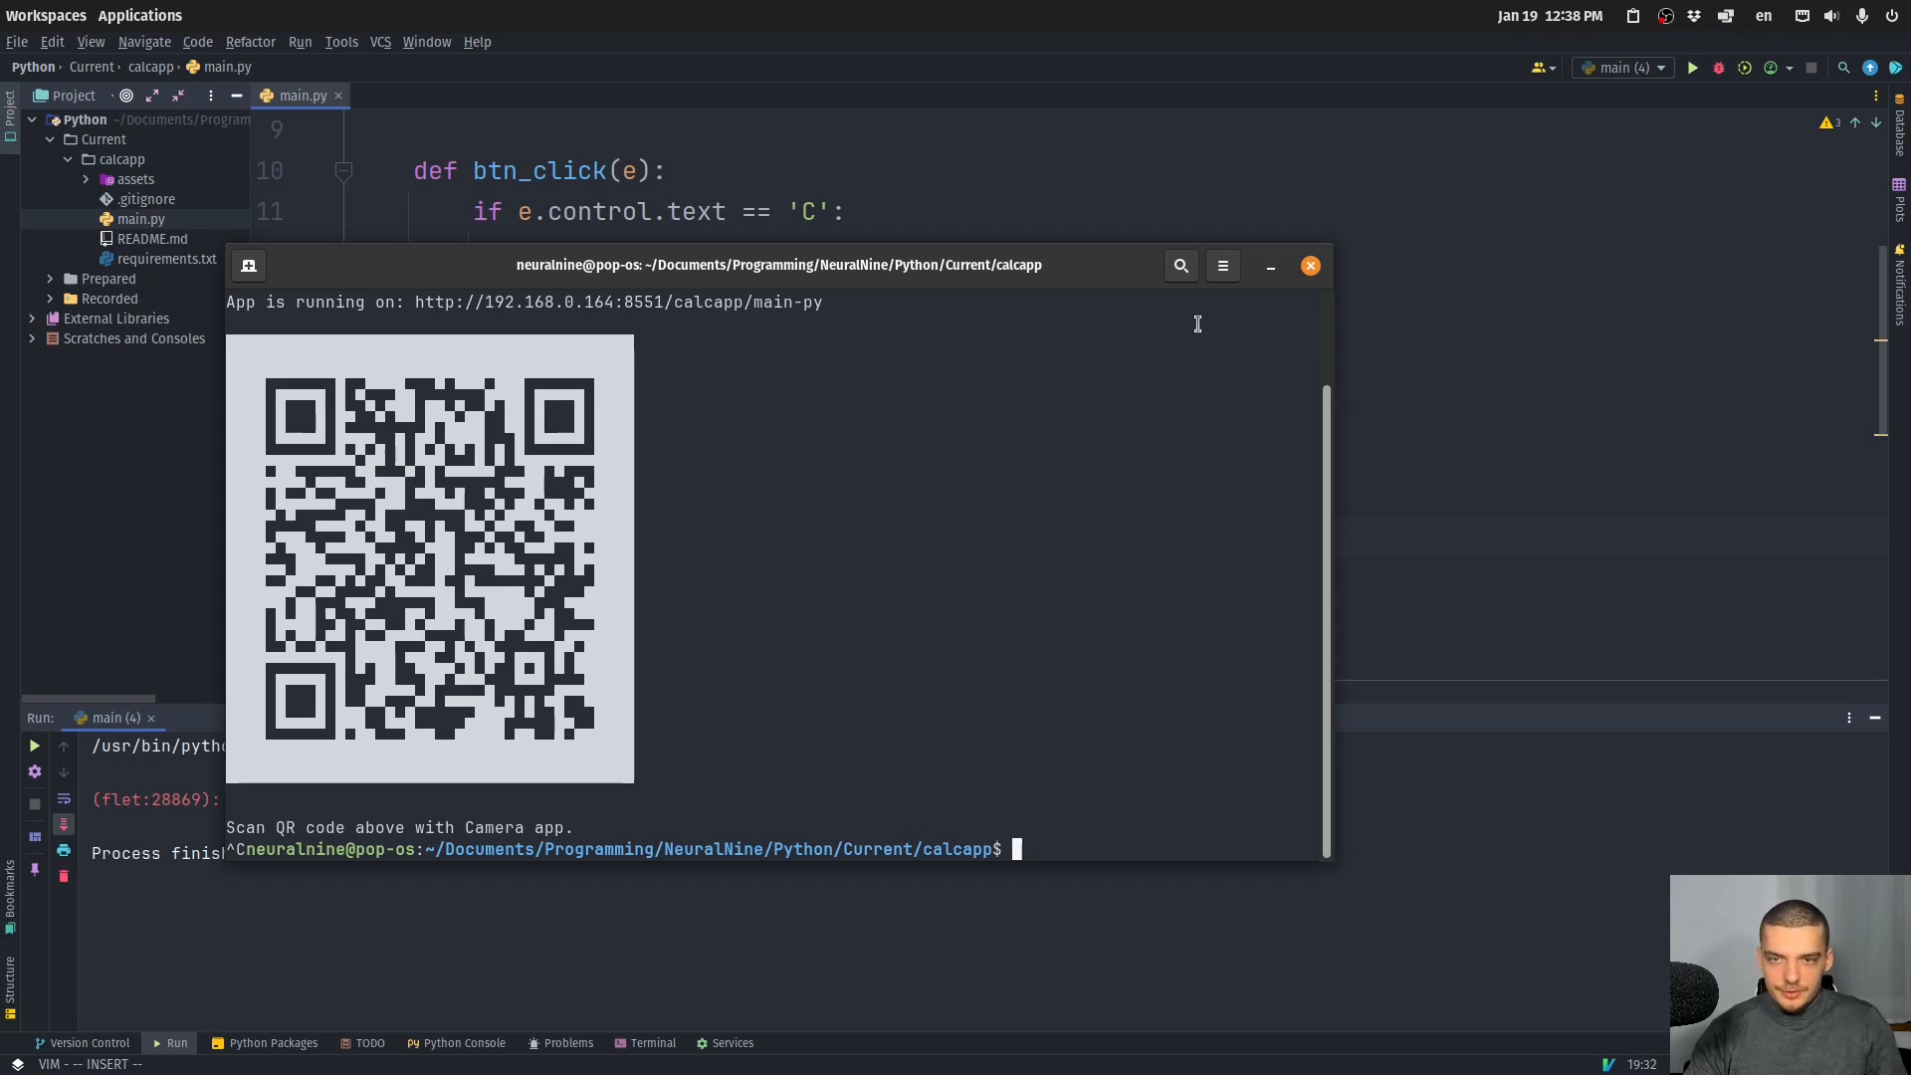
mouse_move(1037, 315)
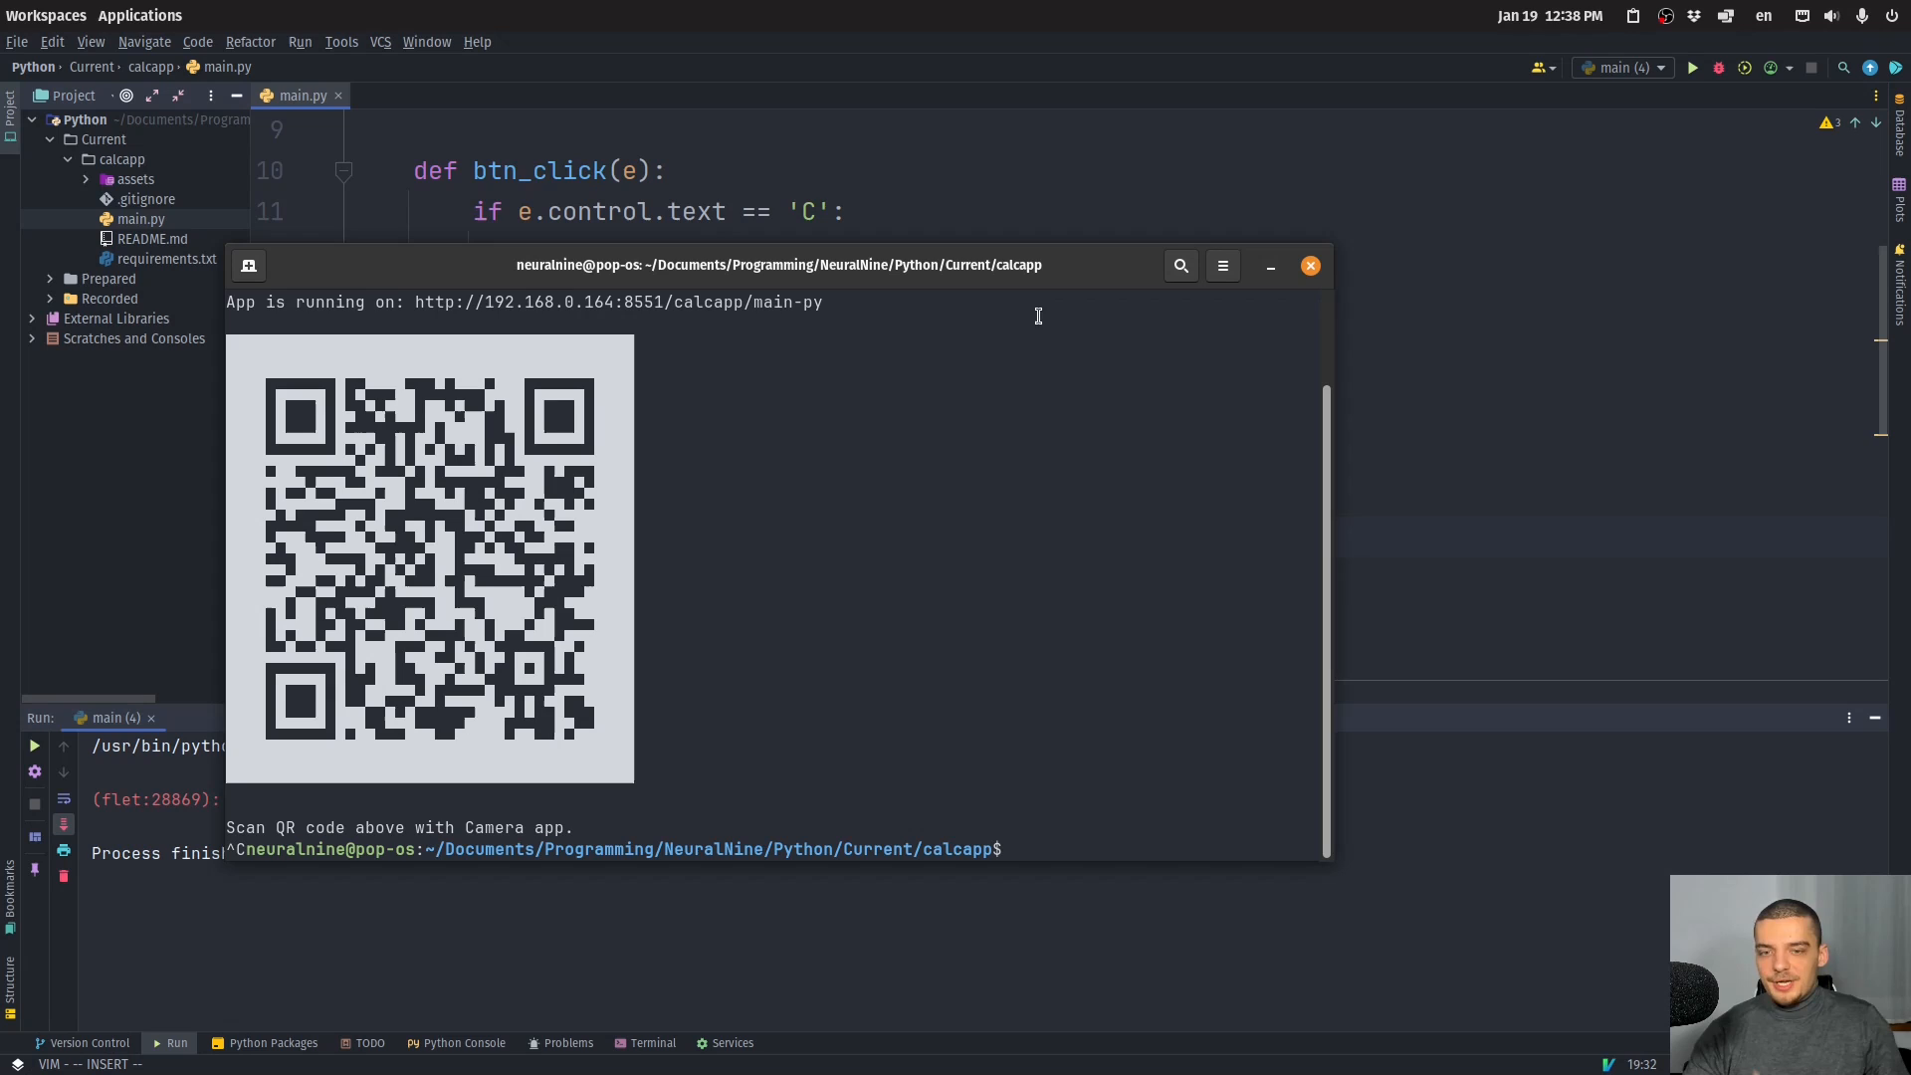
mouse_move(909, 655)
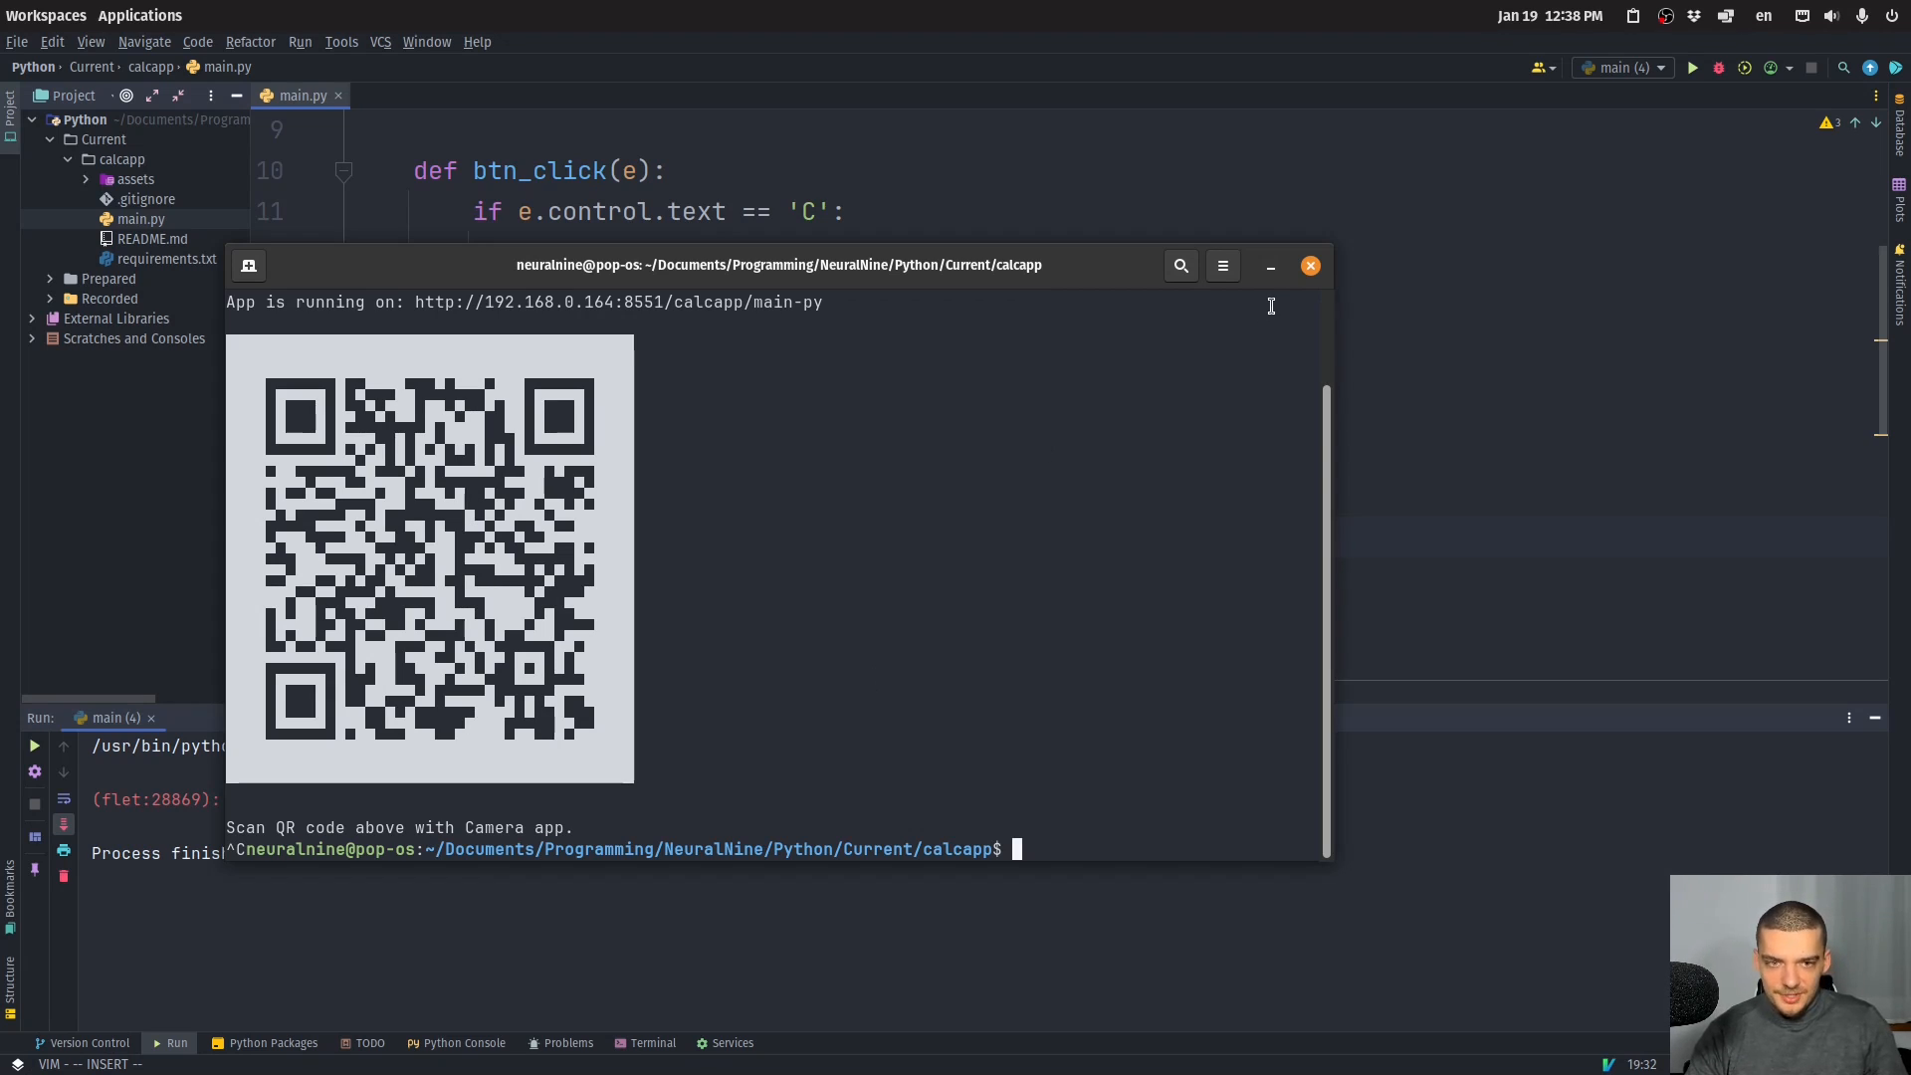
left_click(1309, 264)
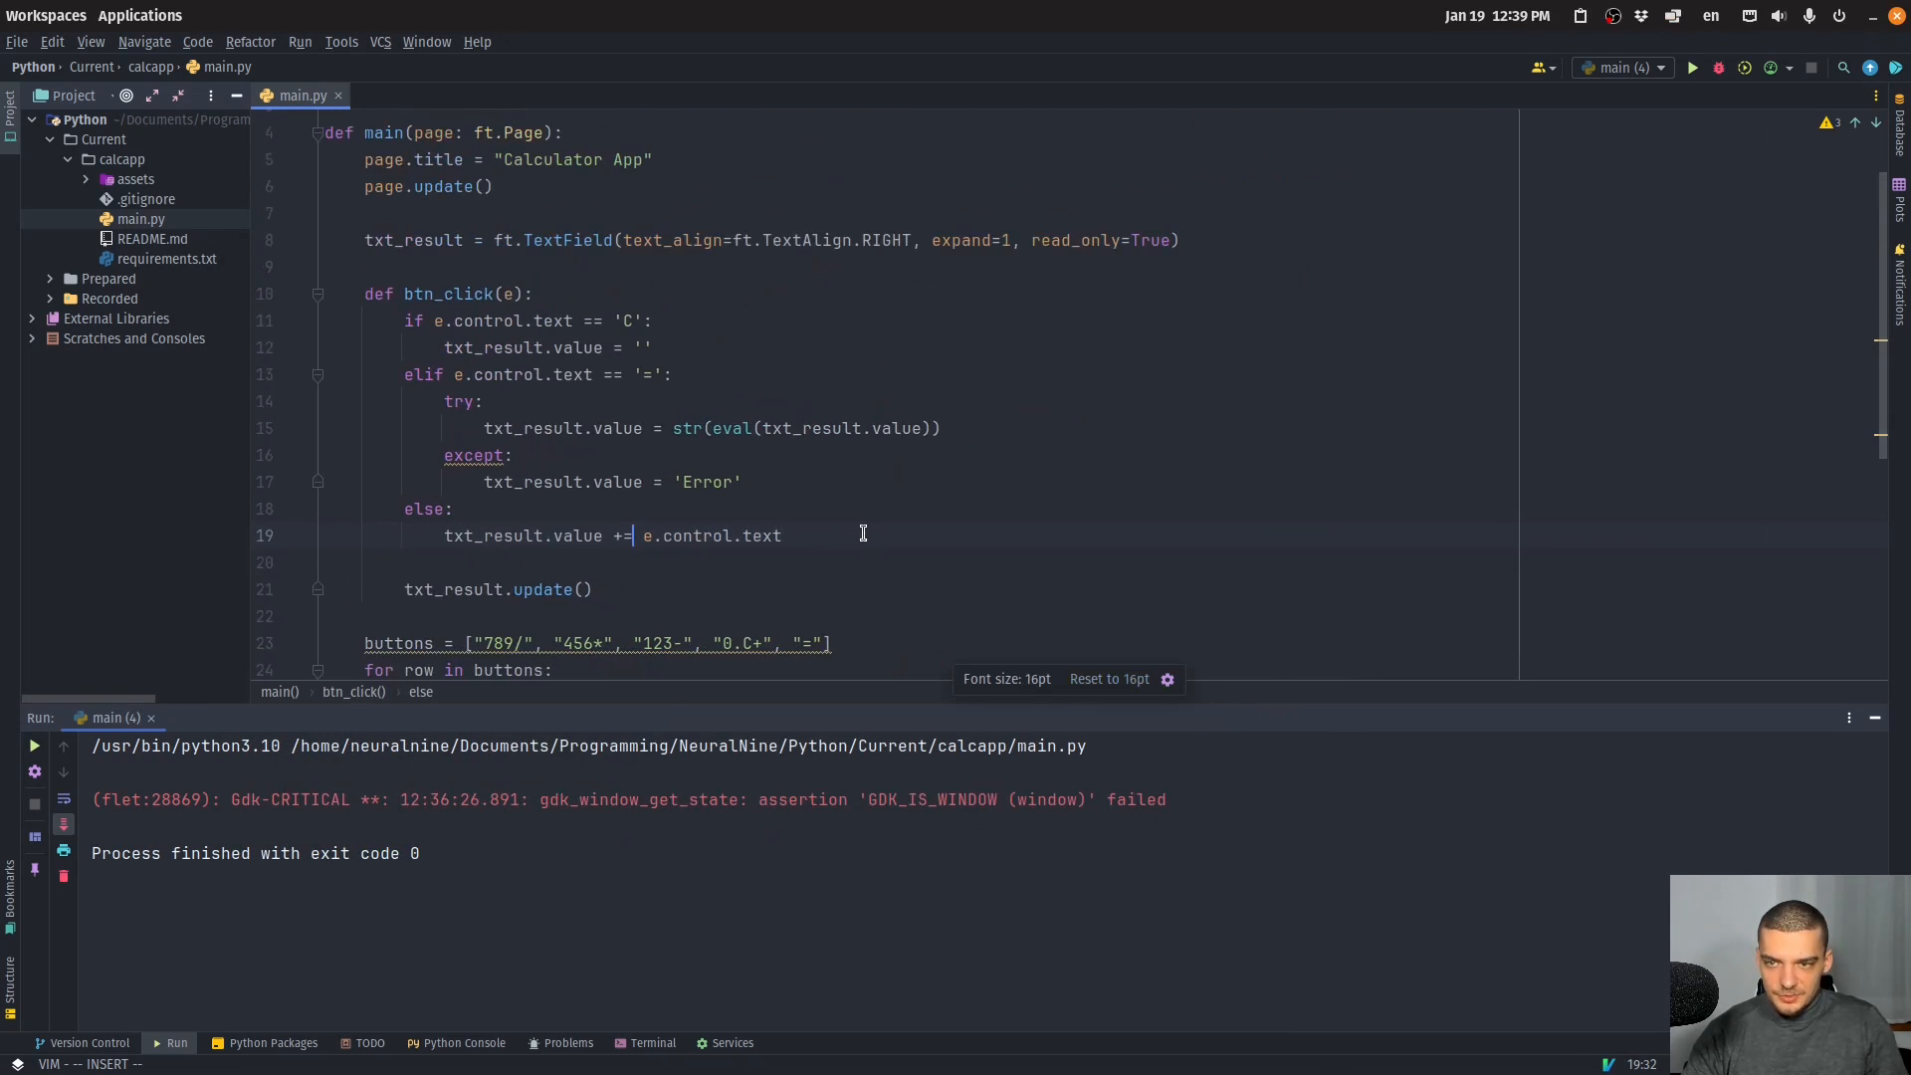
mouse_move(893, 503)
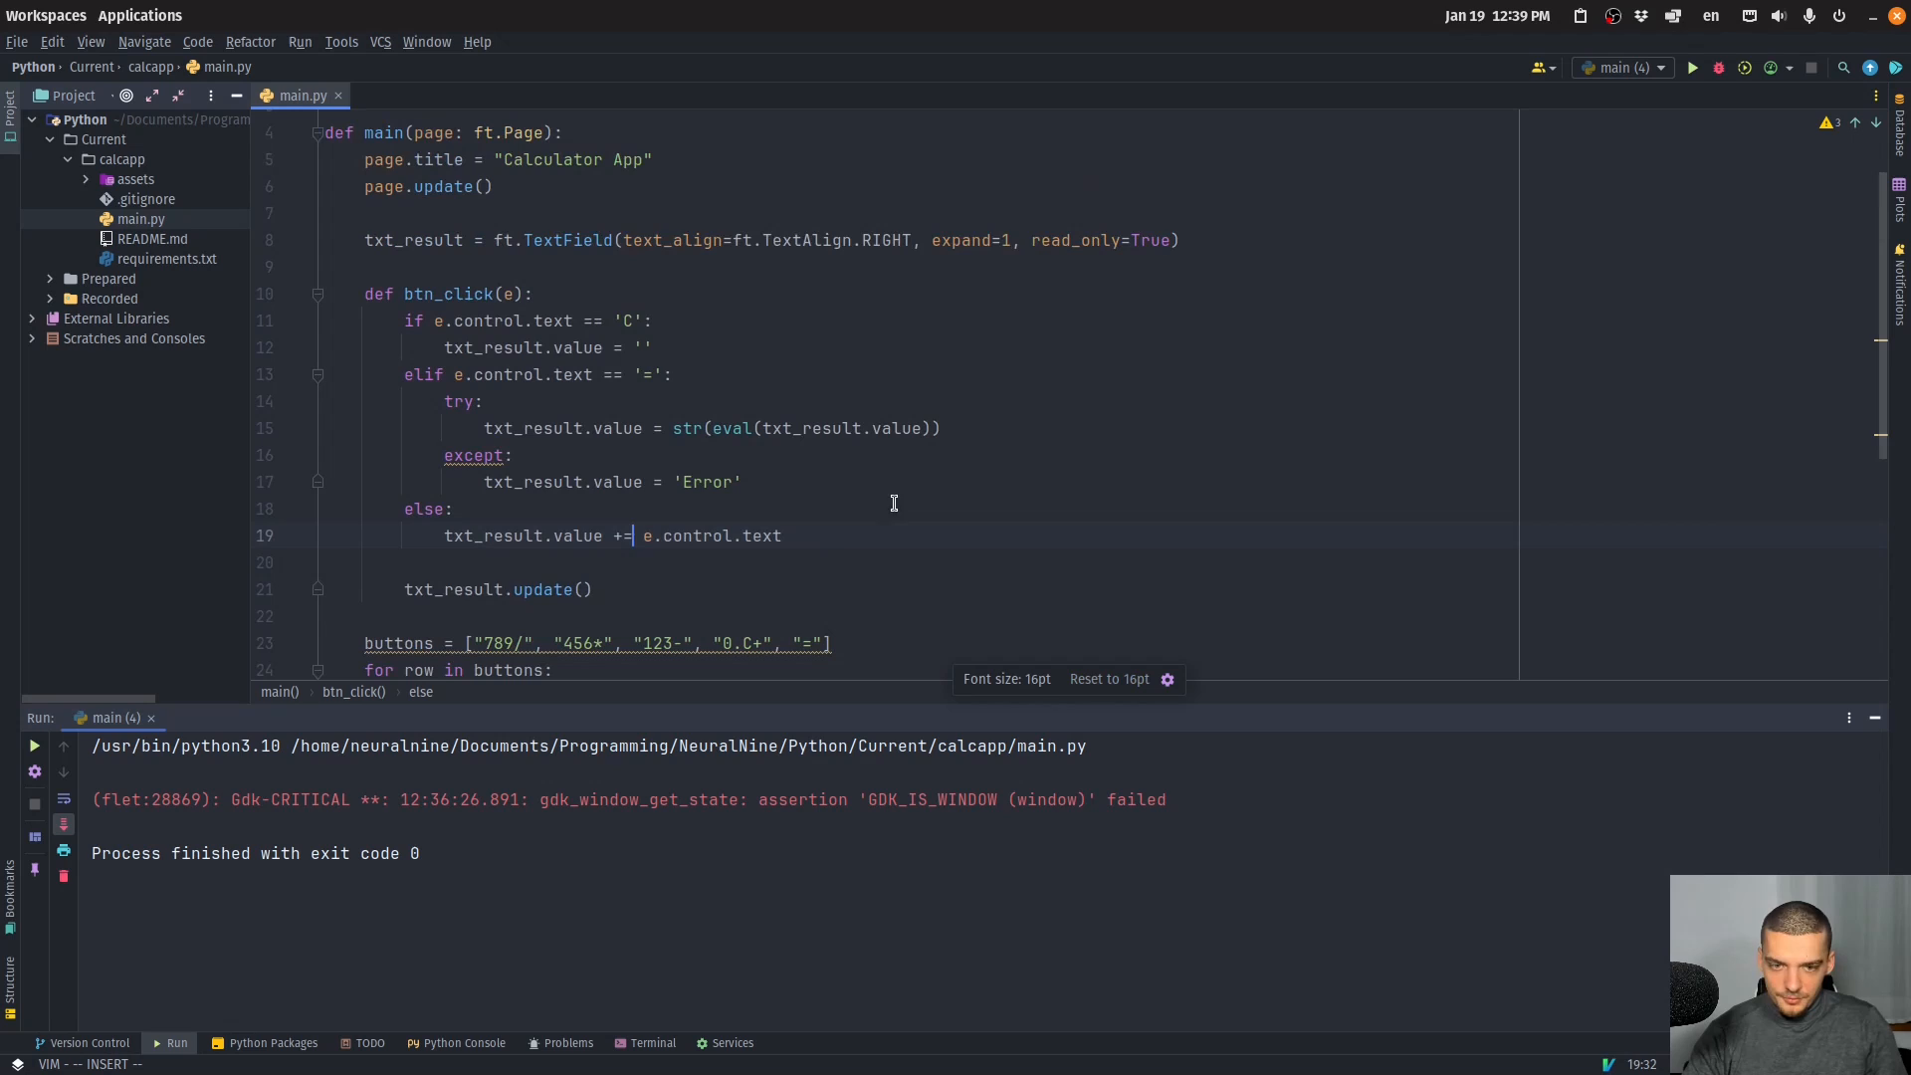